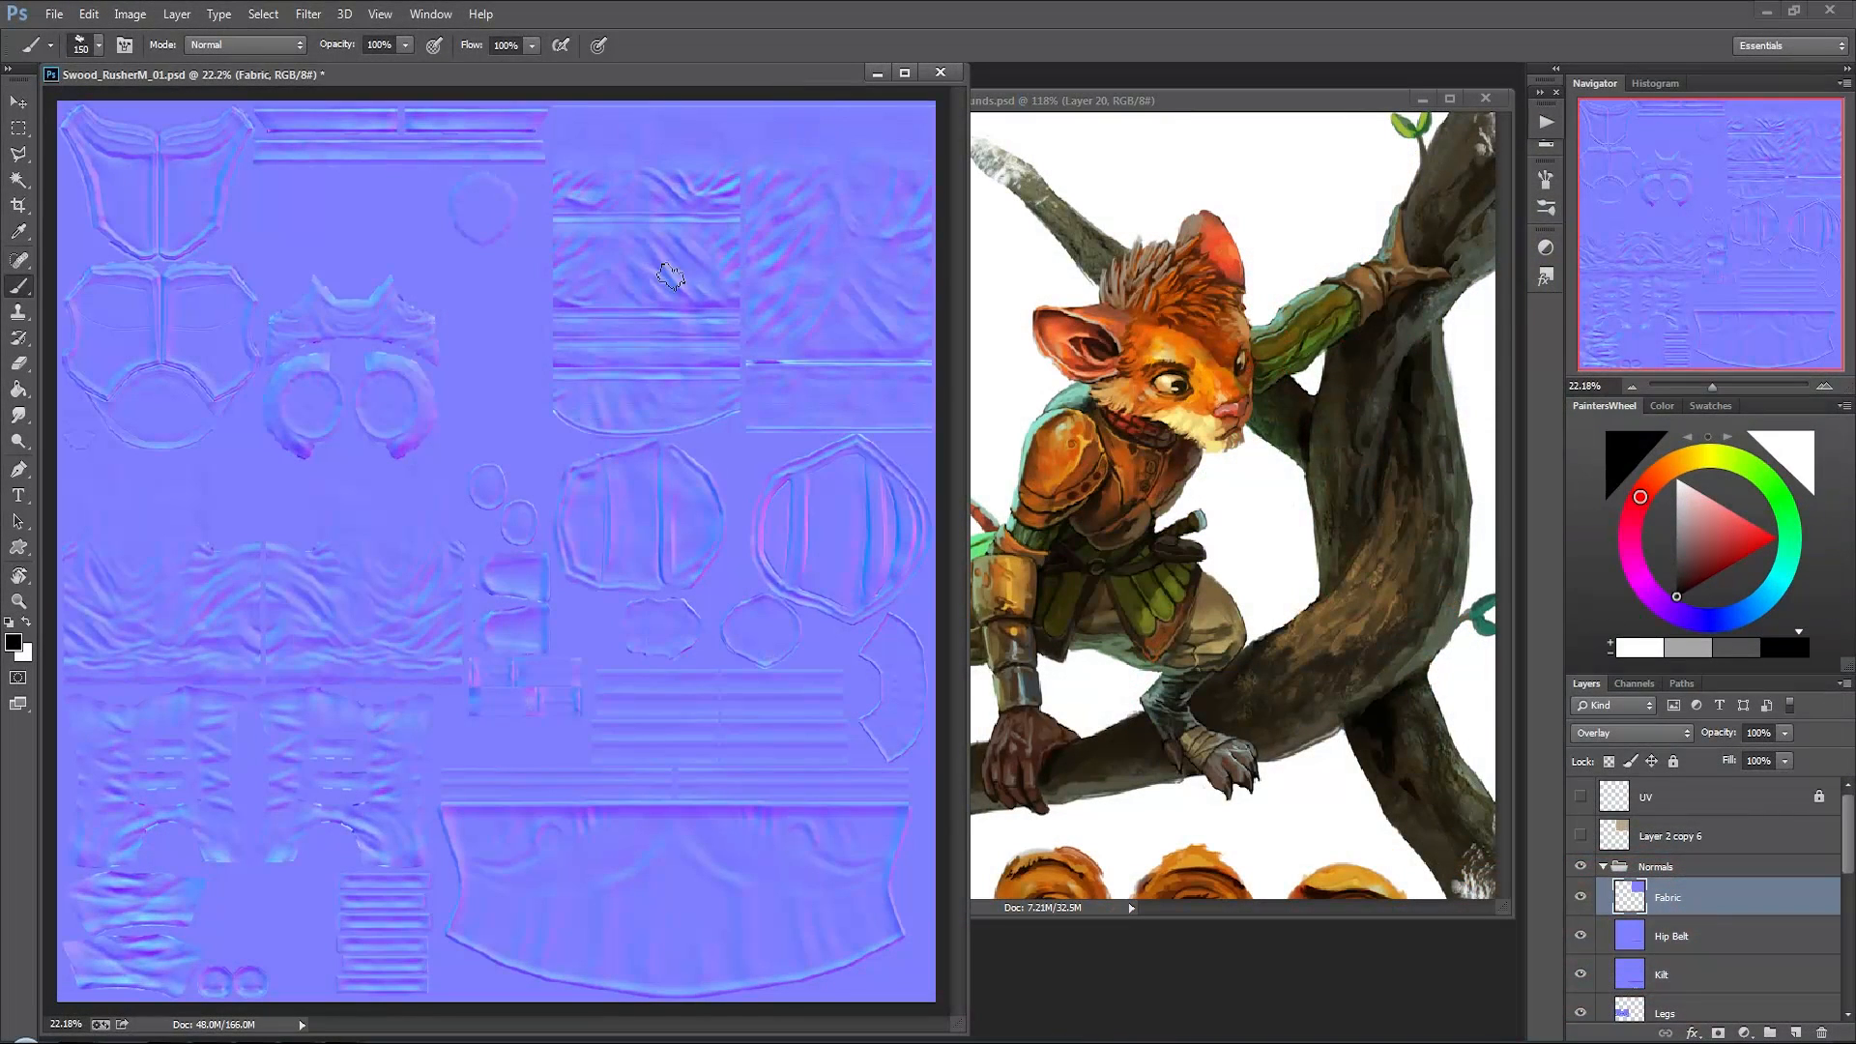
# Step: Duplicate the Fabric normal layer into a copy and turn on the UV wireframe layer
pyautogui.click(20, 80)
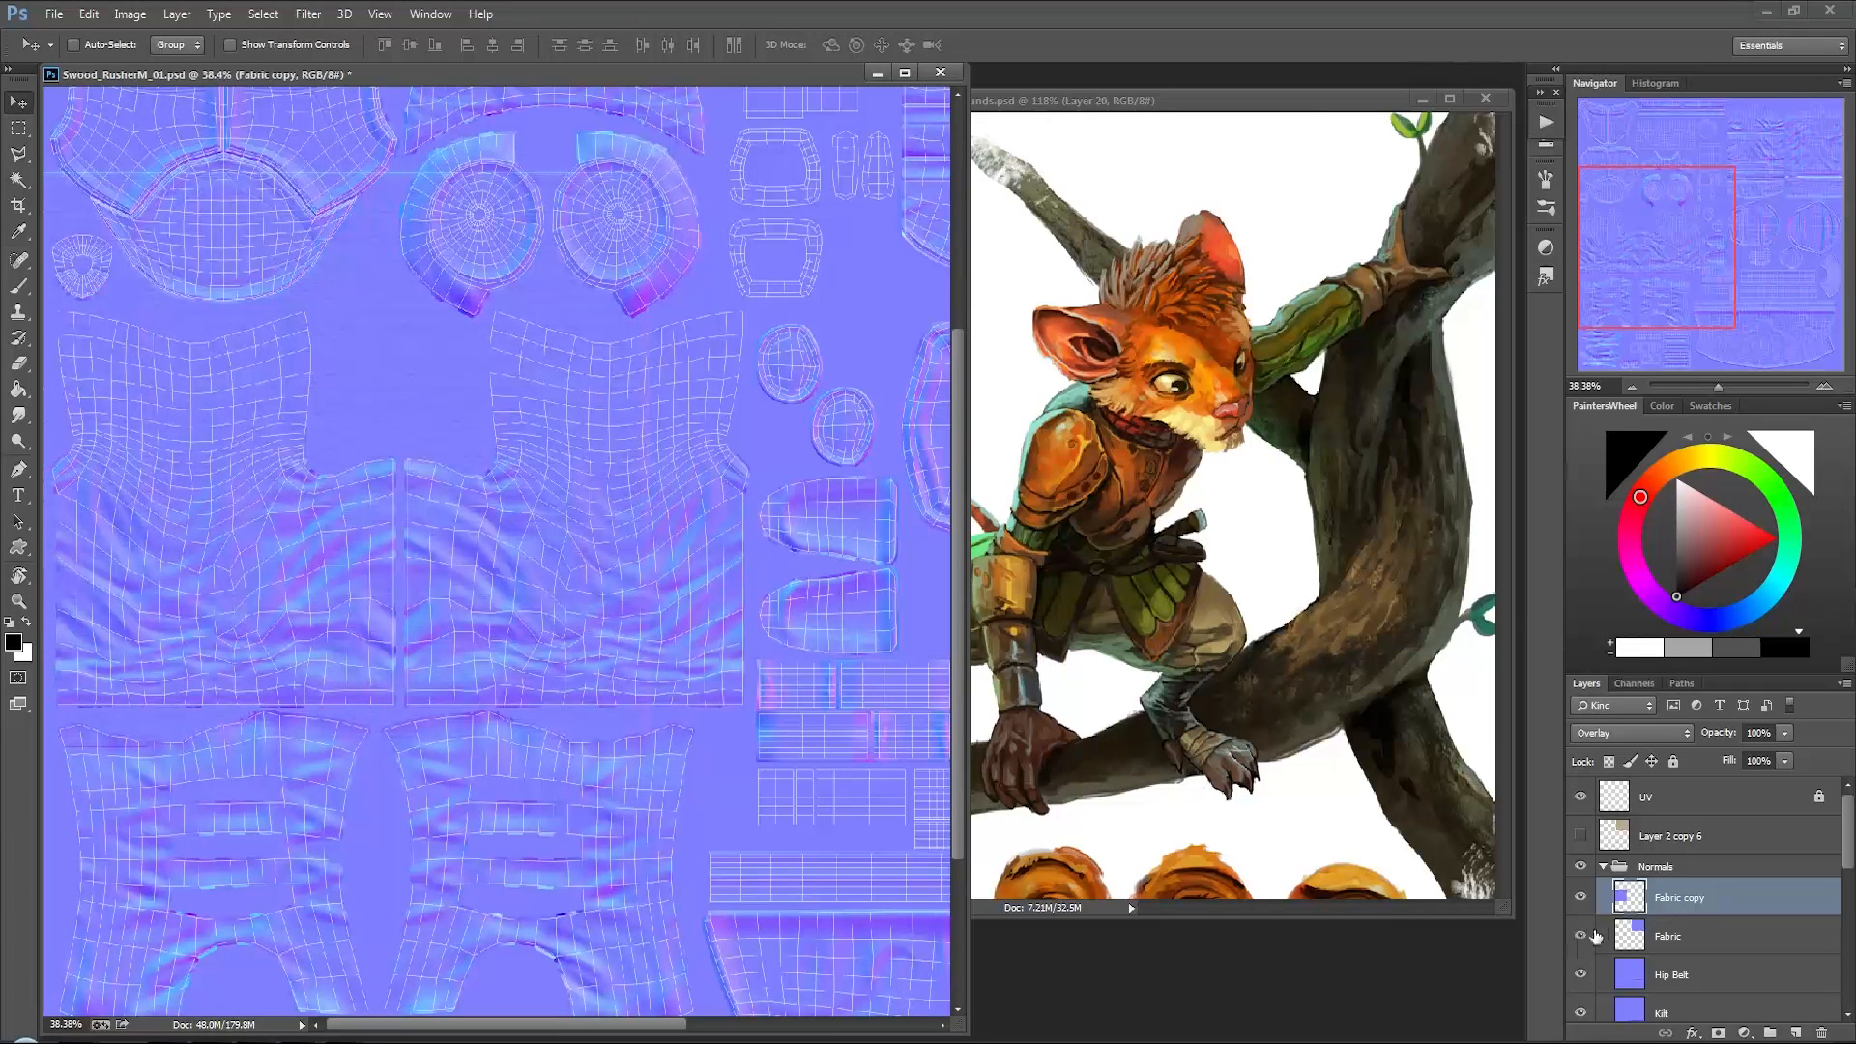
# Step: Set the Fabric copy layer's blend mode to Hard Light
pyautogui.click(1581, 935)
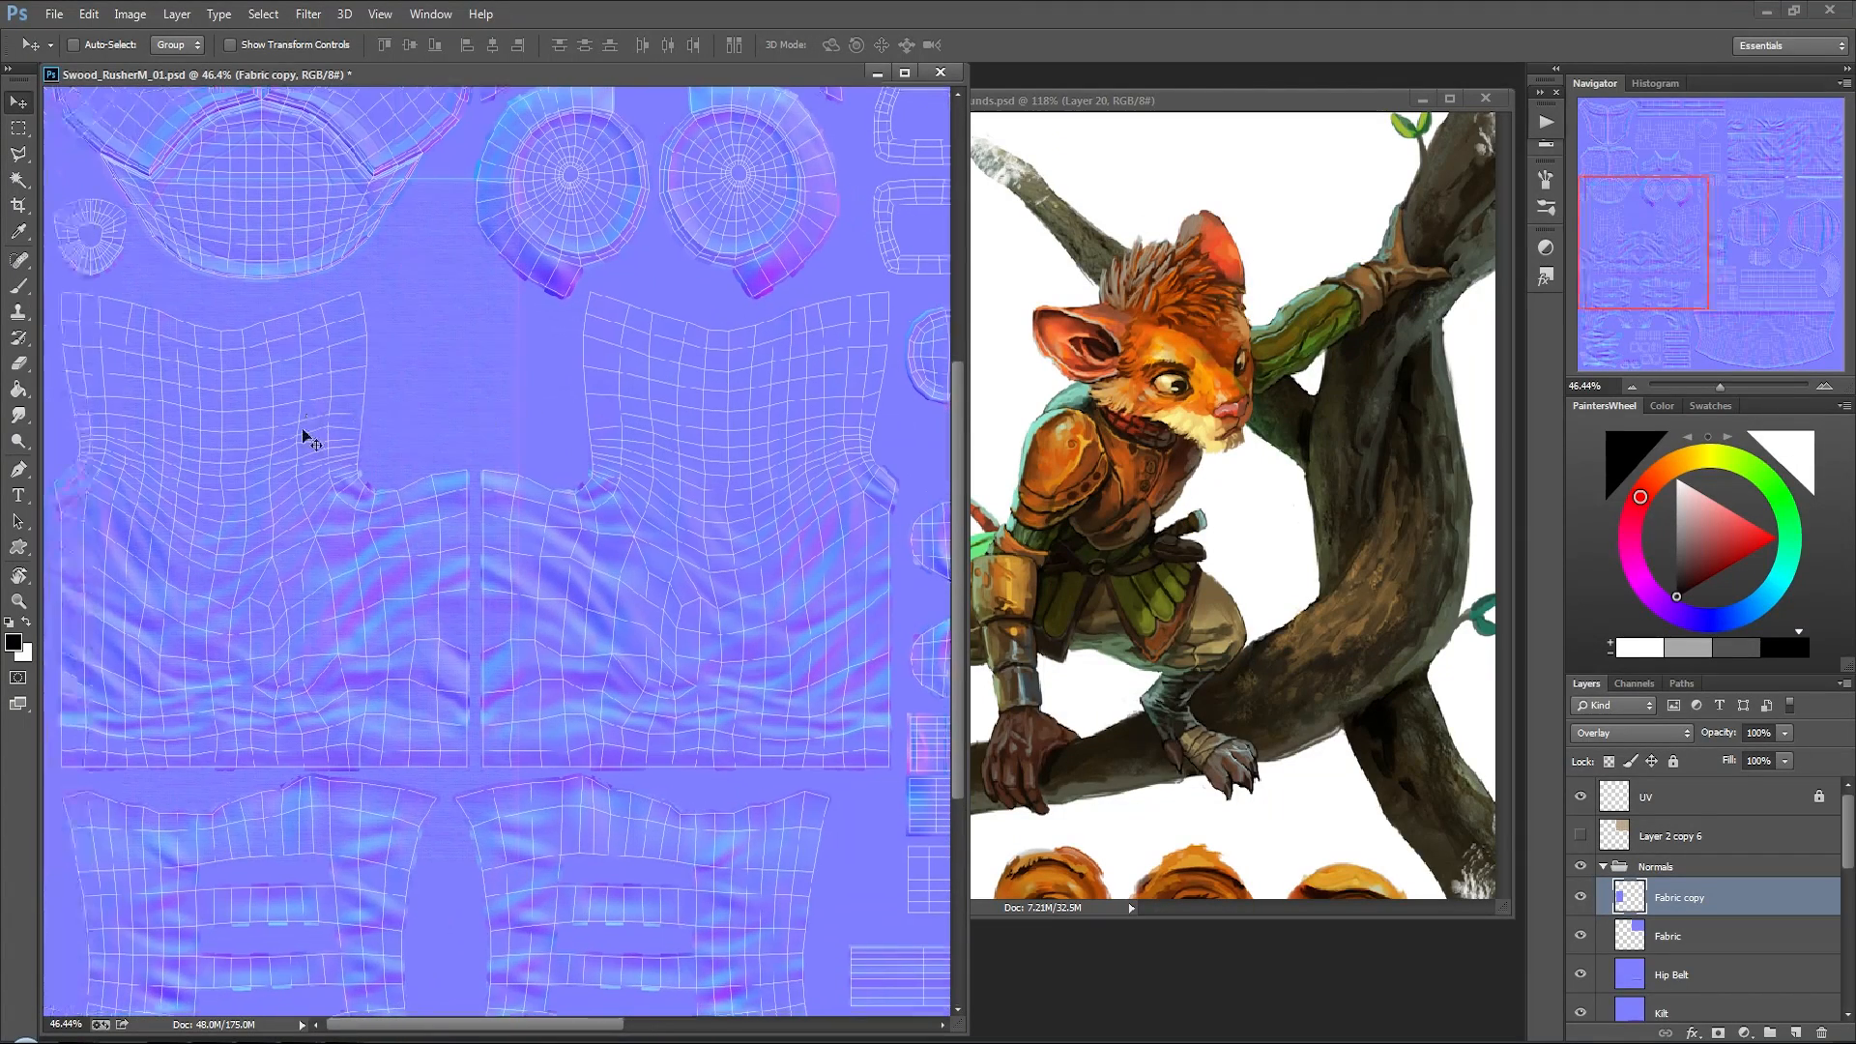
pyautogui.click(1627, 731)
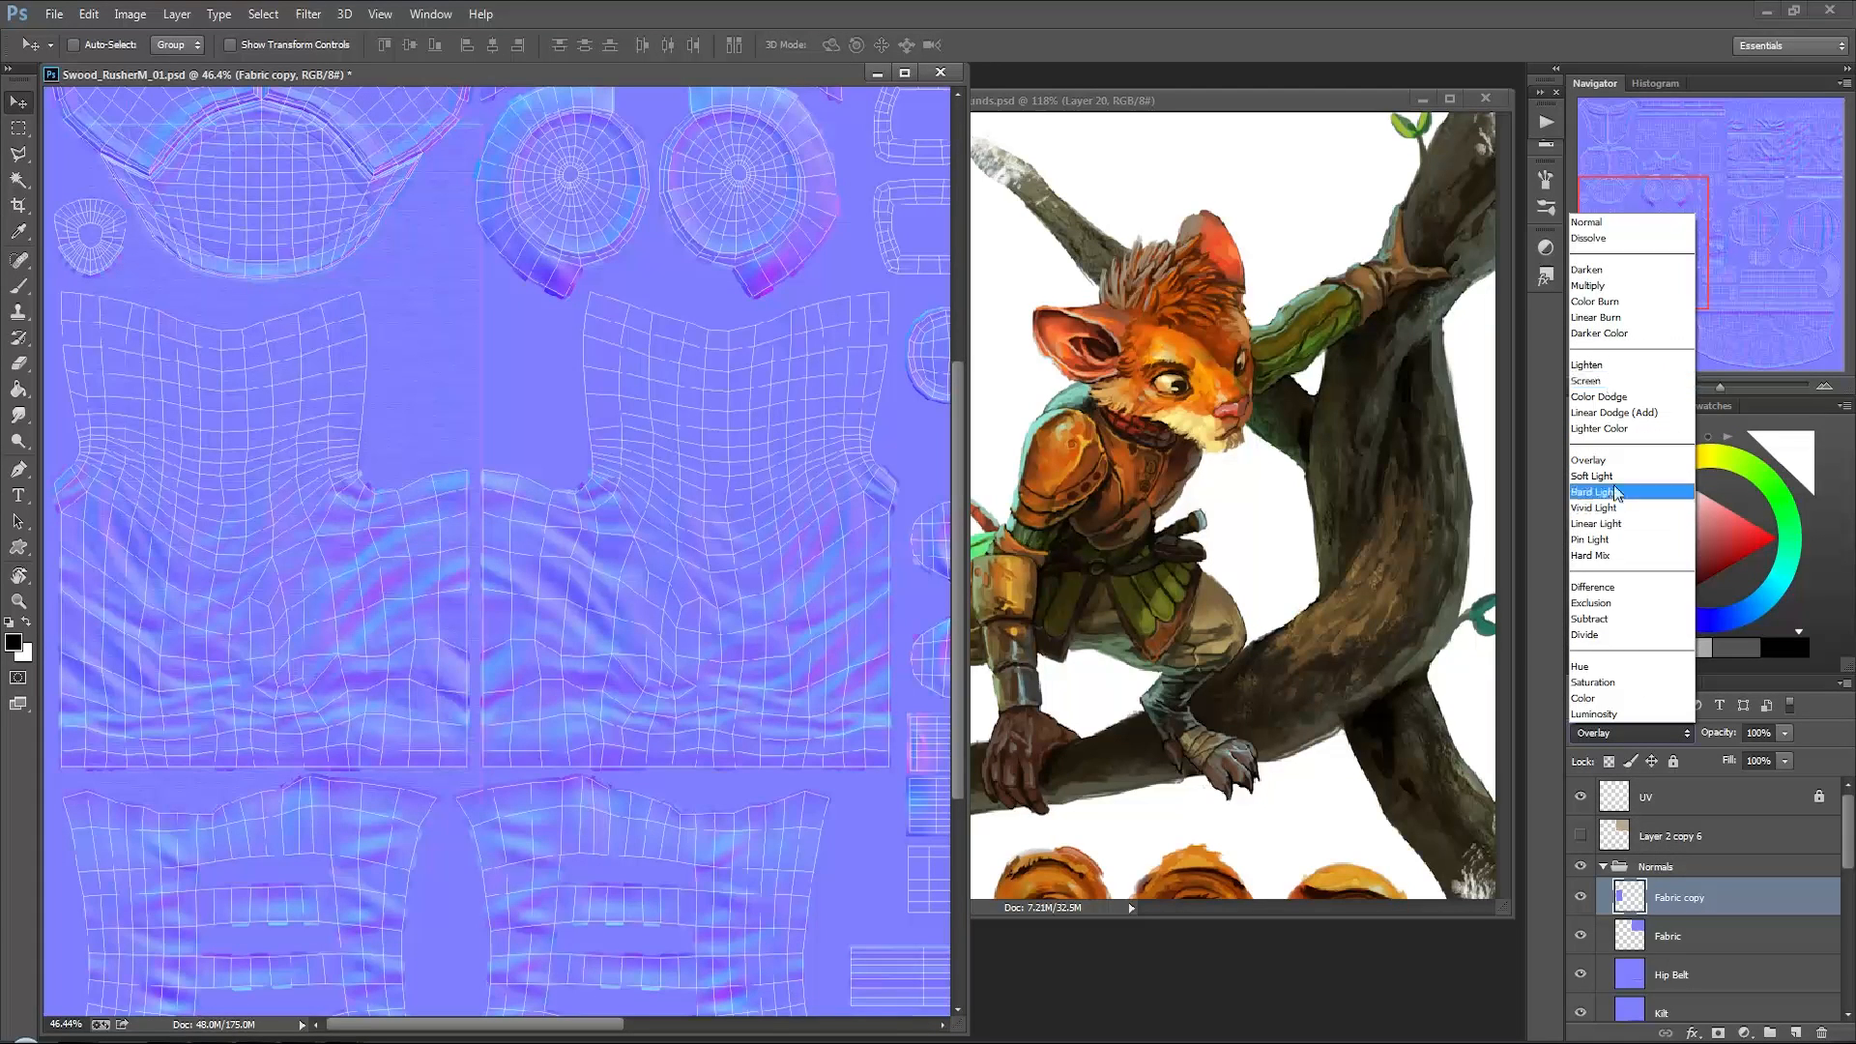
pyautogui.moveTo(1613, 412)
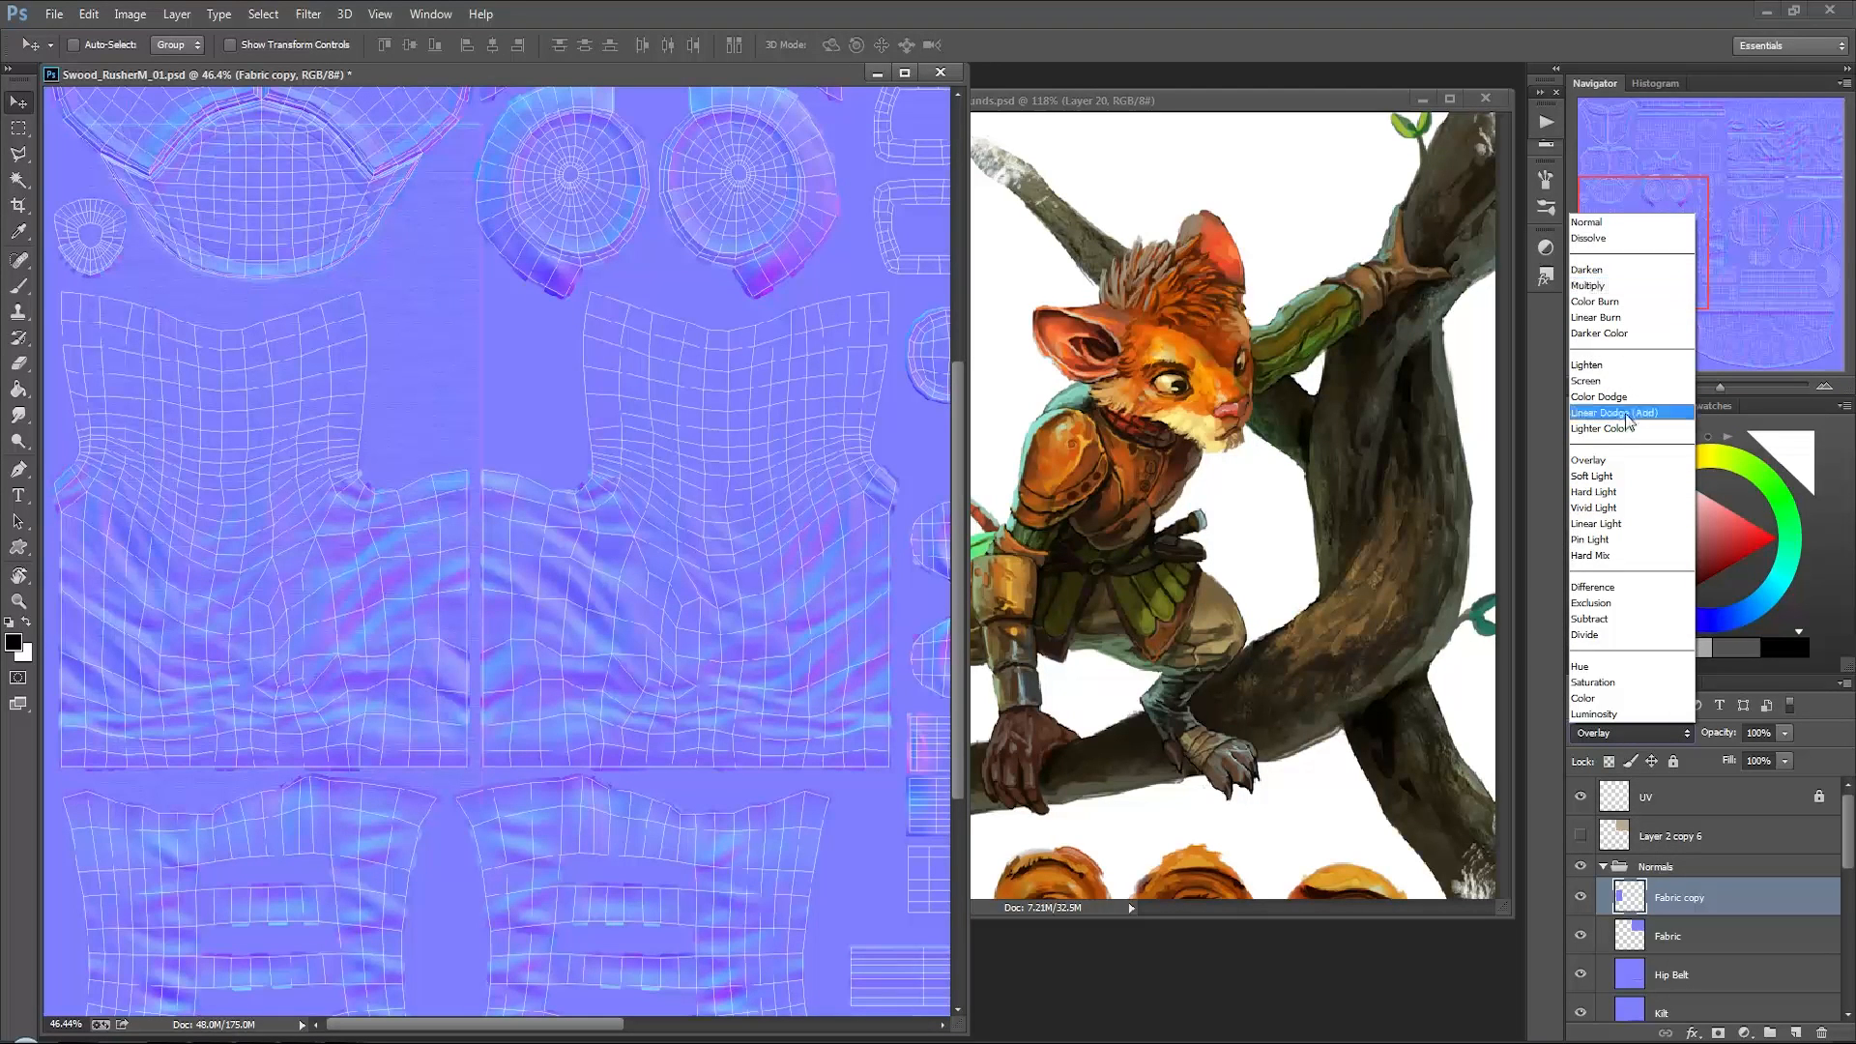
pyautogui.click(1613, 413)
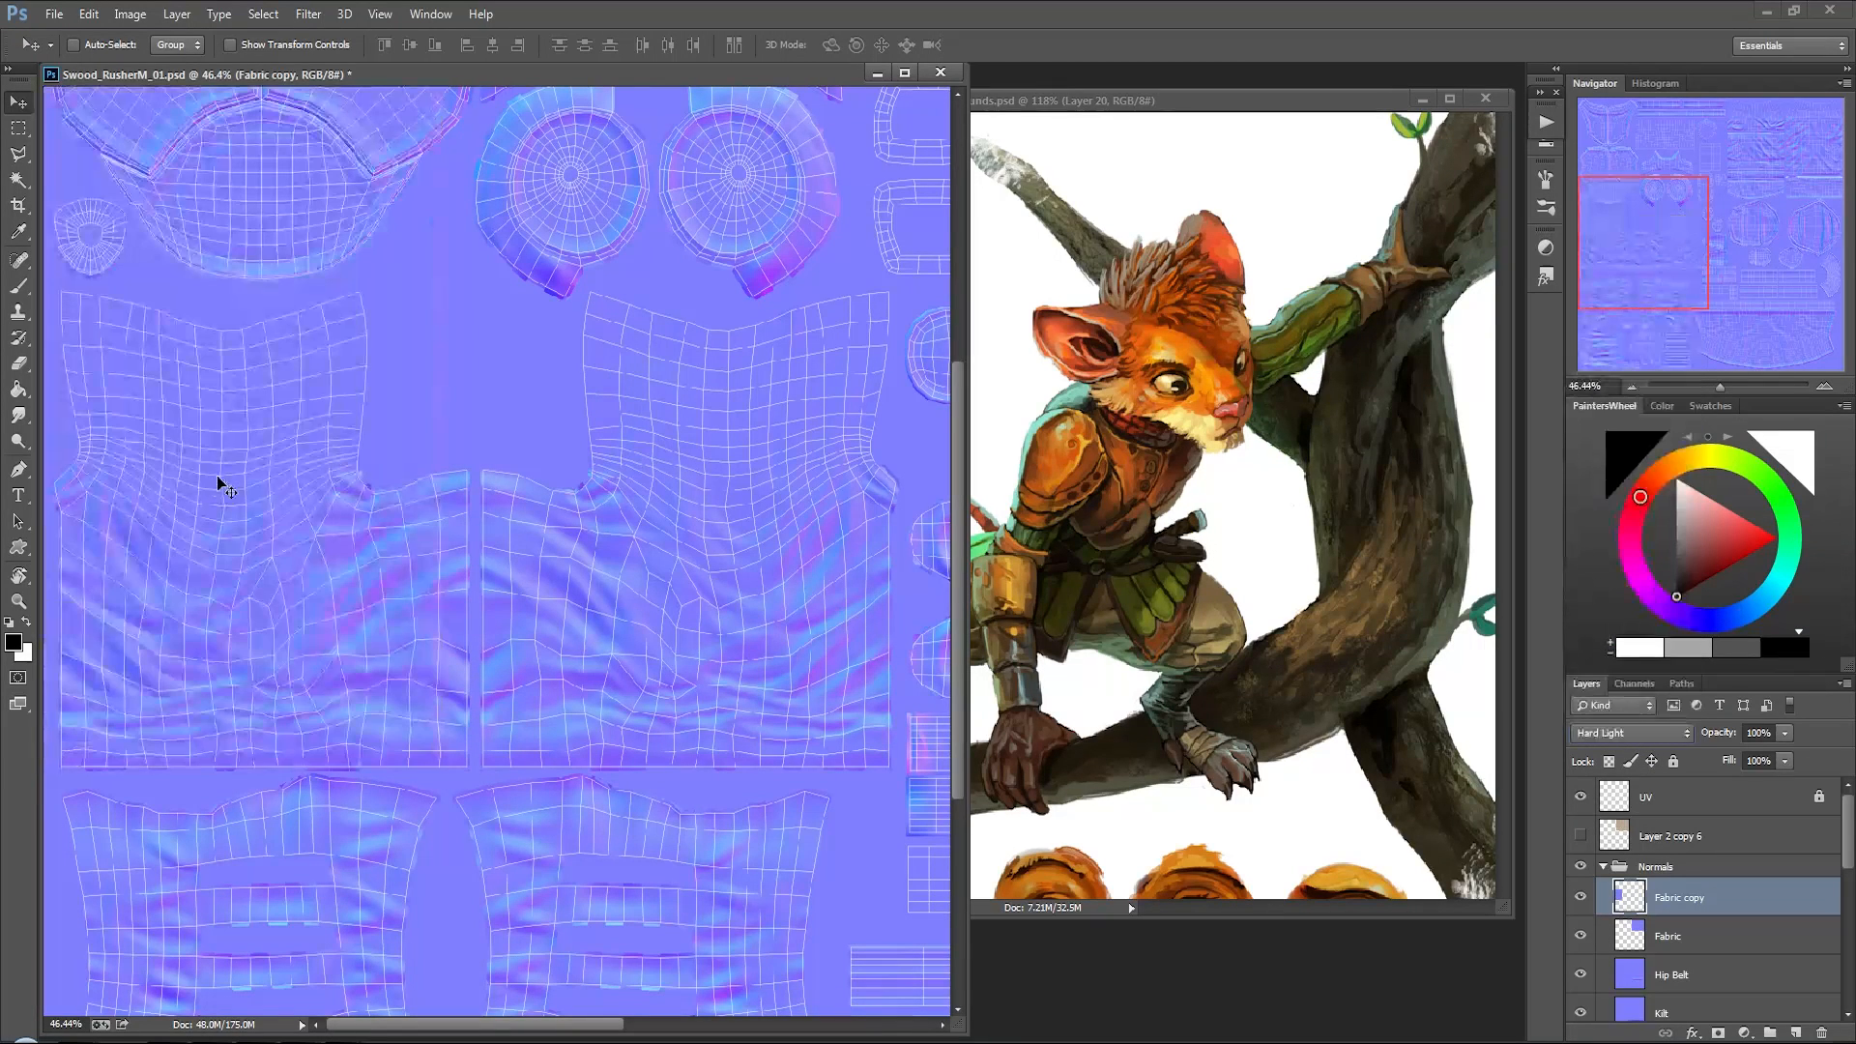
pyautogui.click(1628, 733)
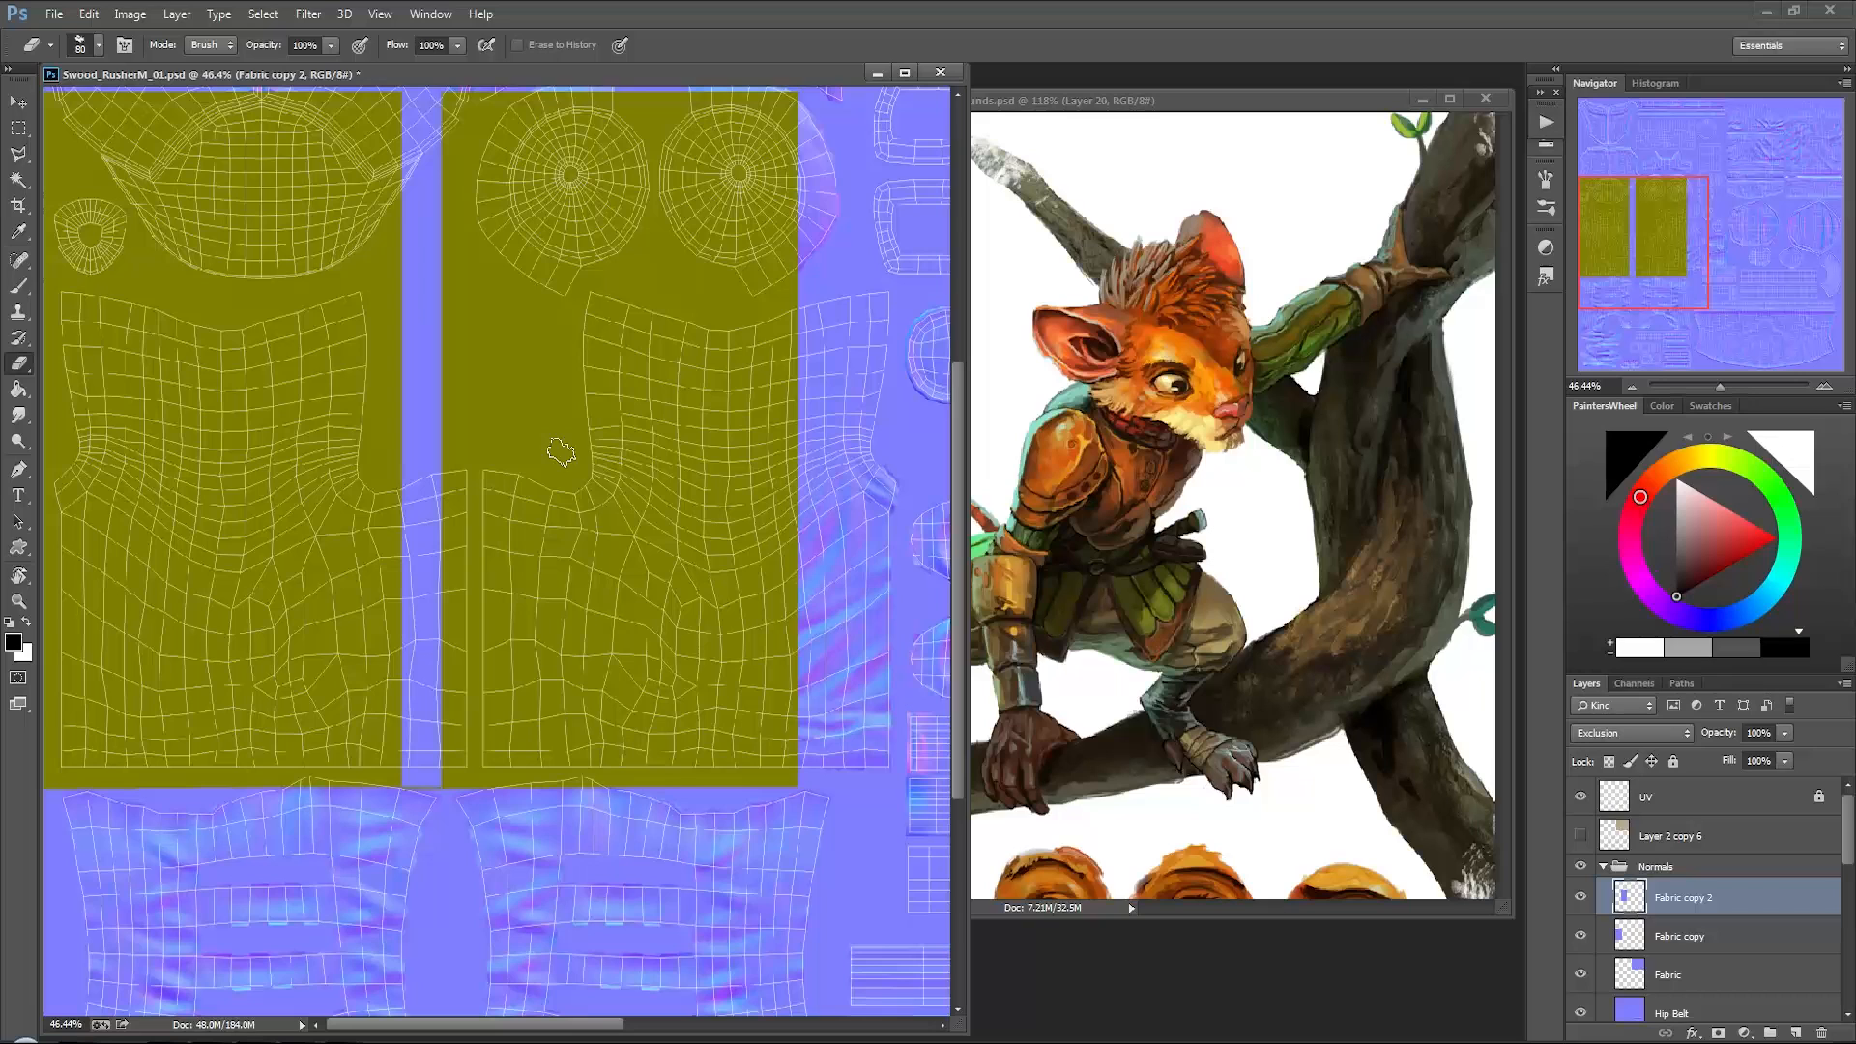
pyautogui.moveTo(616, 336)
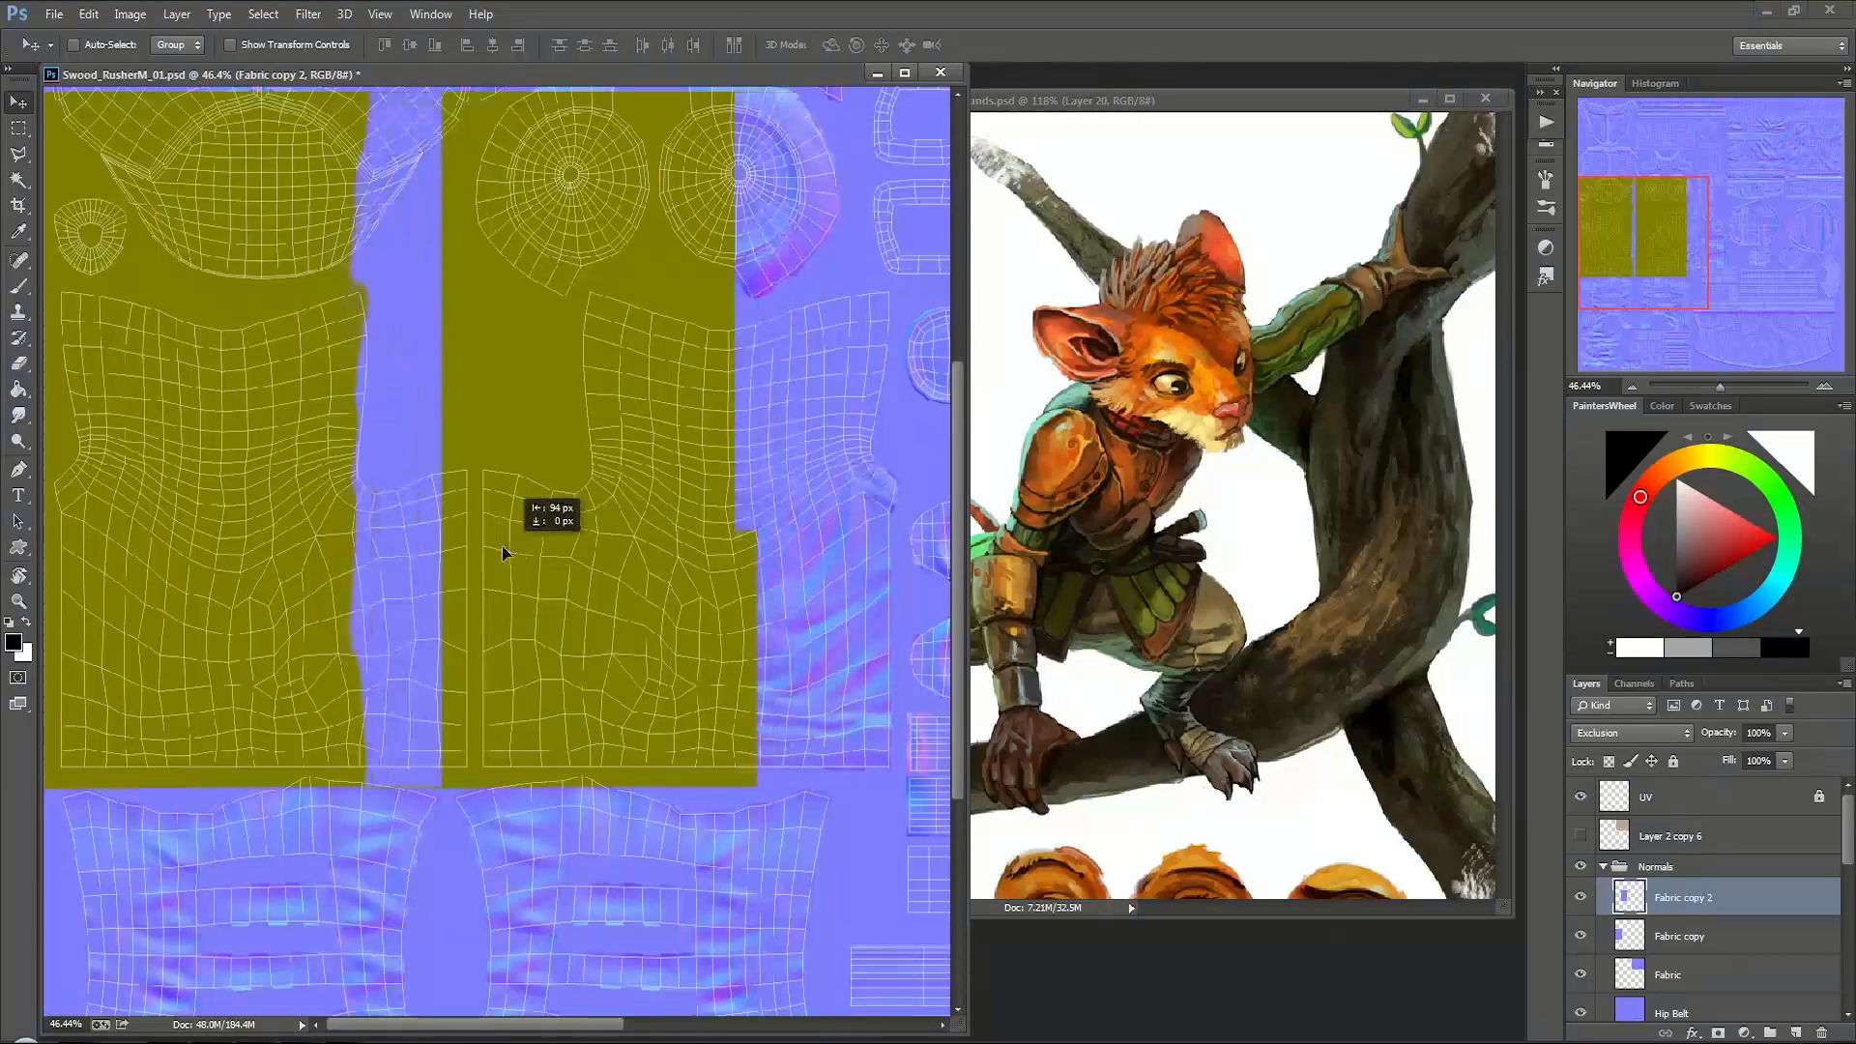
# Step: Shift the fabric copy over the right chest piece and merge the copies
pyautogui.moveTo(503, 553); pyautogui.dragTo(408, 556)
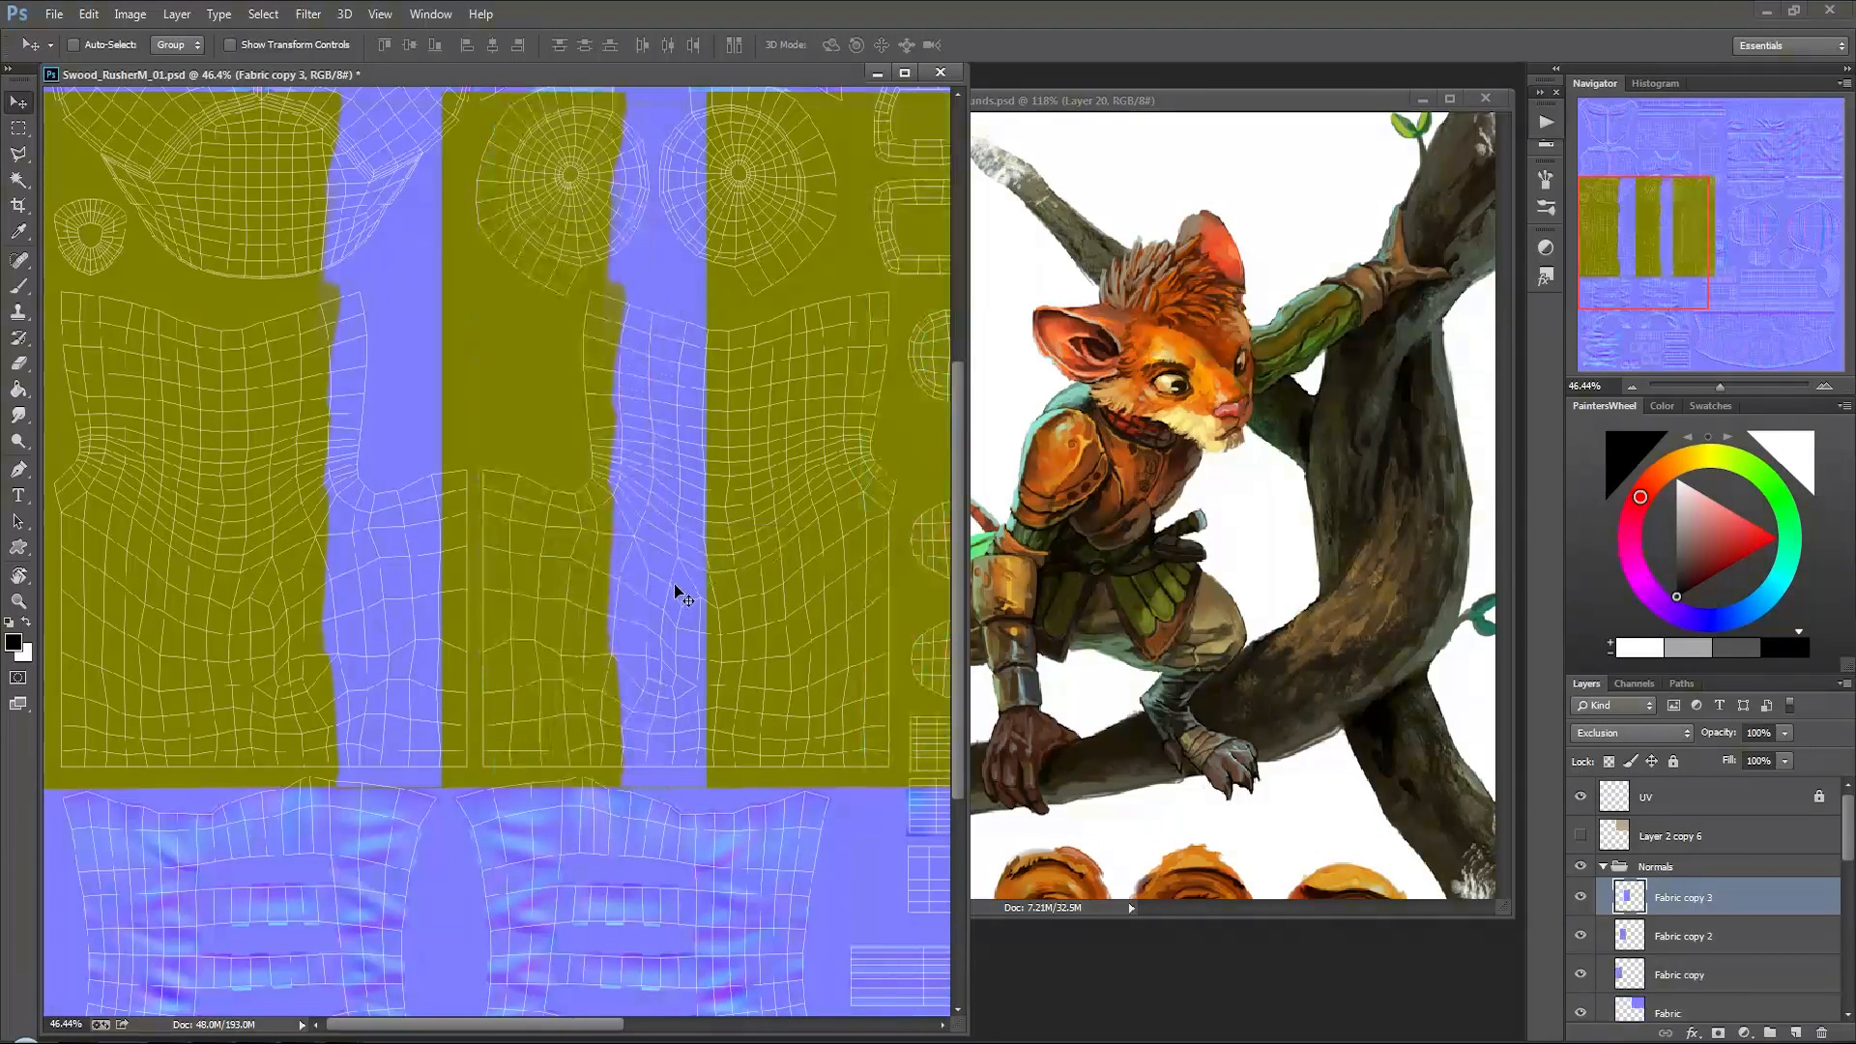
pyautogui.click(1627, 732)
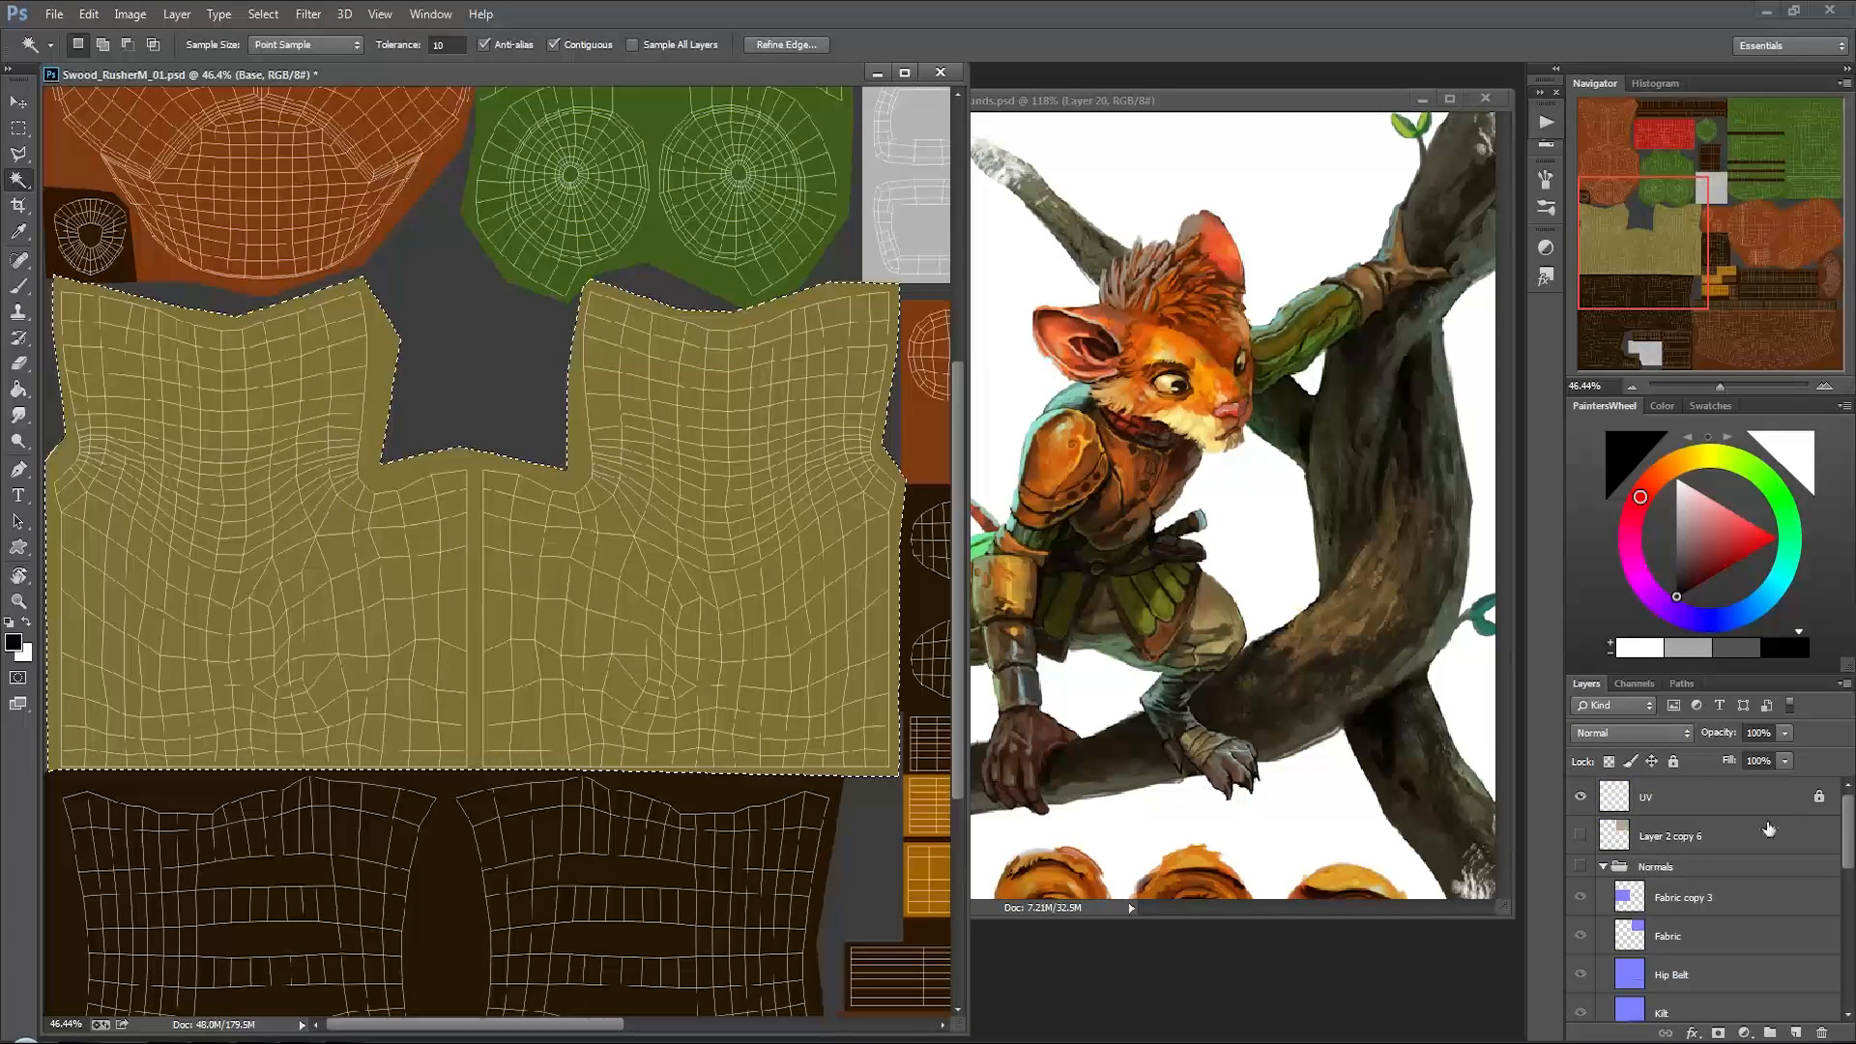
# Step: Try several blend modes on Fabric copy 3 and settle on Overlay
pyautogui.click(1681, 896)
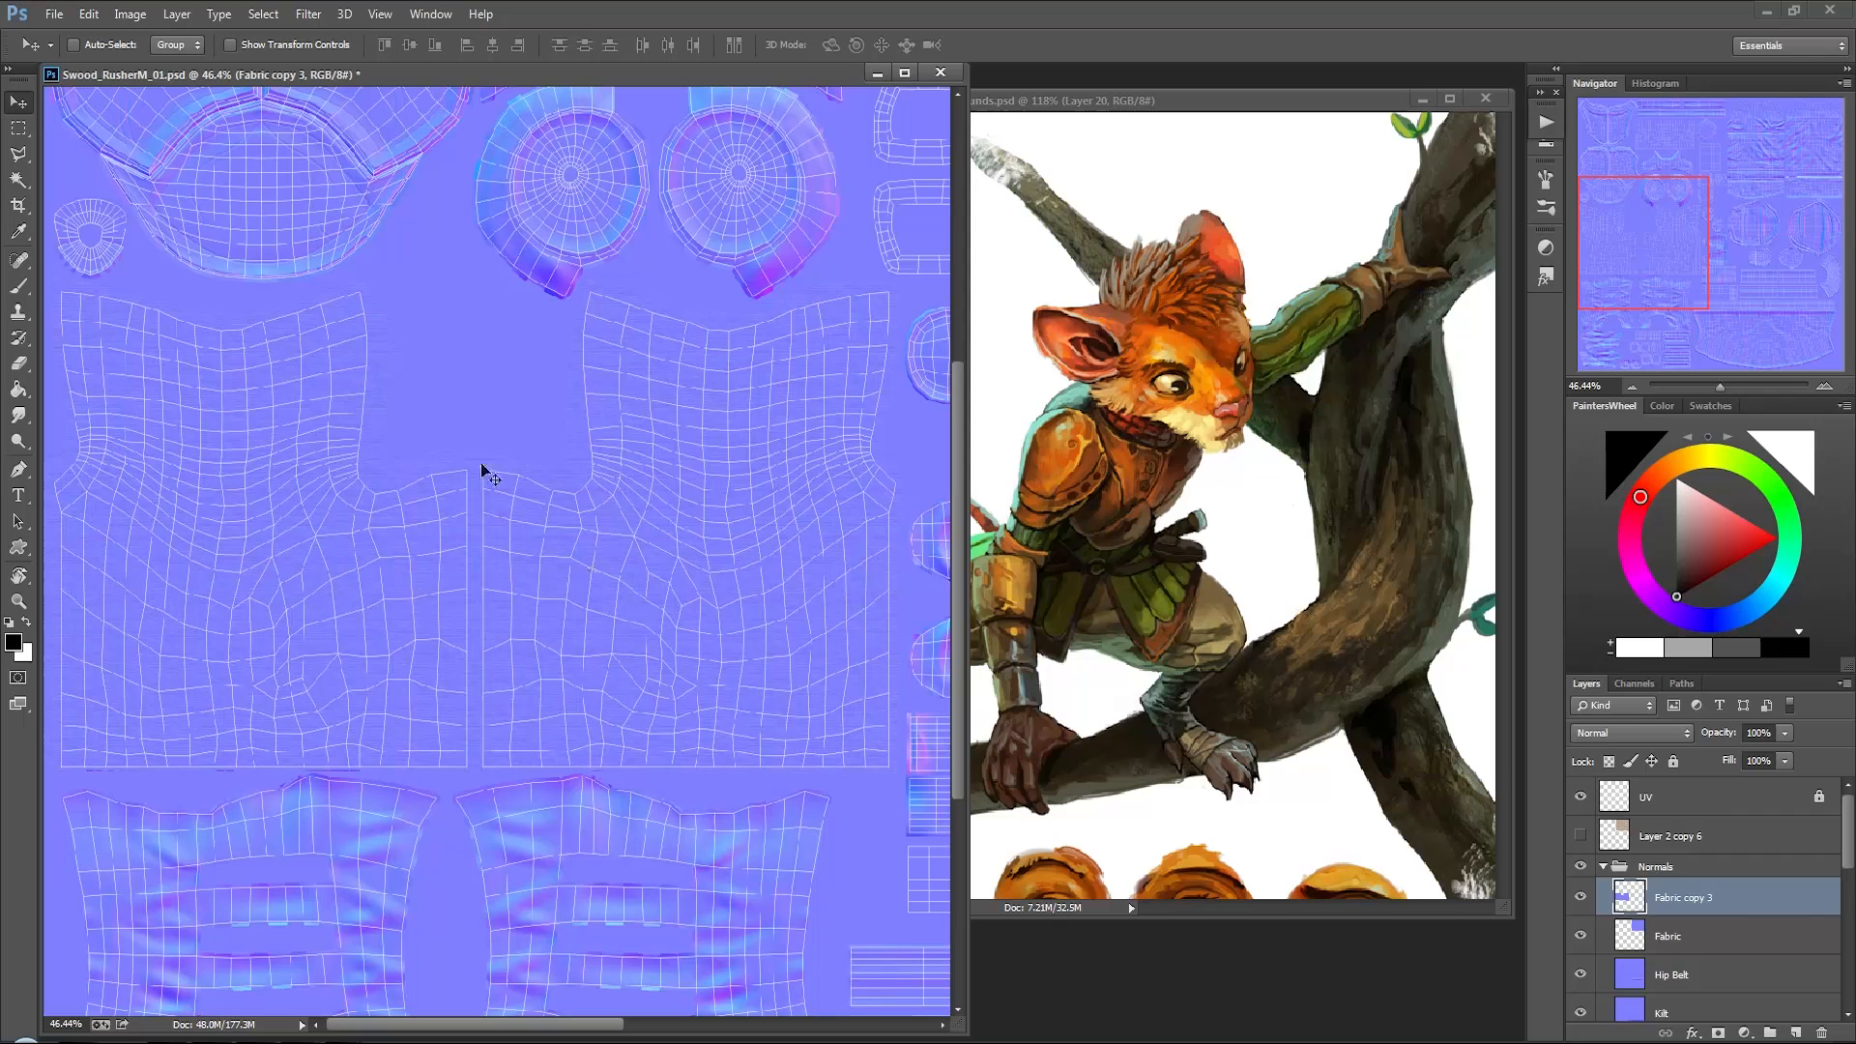
pyautogui.click(1629, 733)
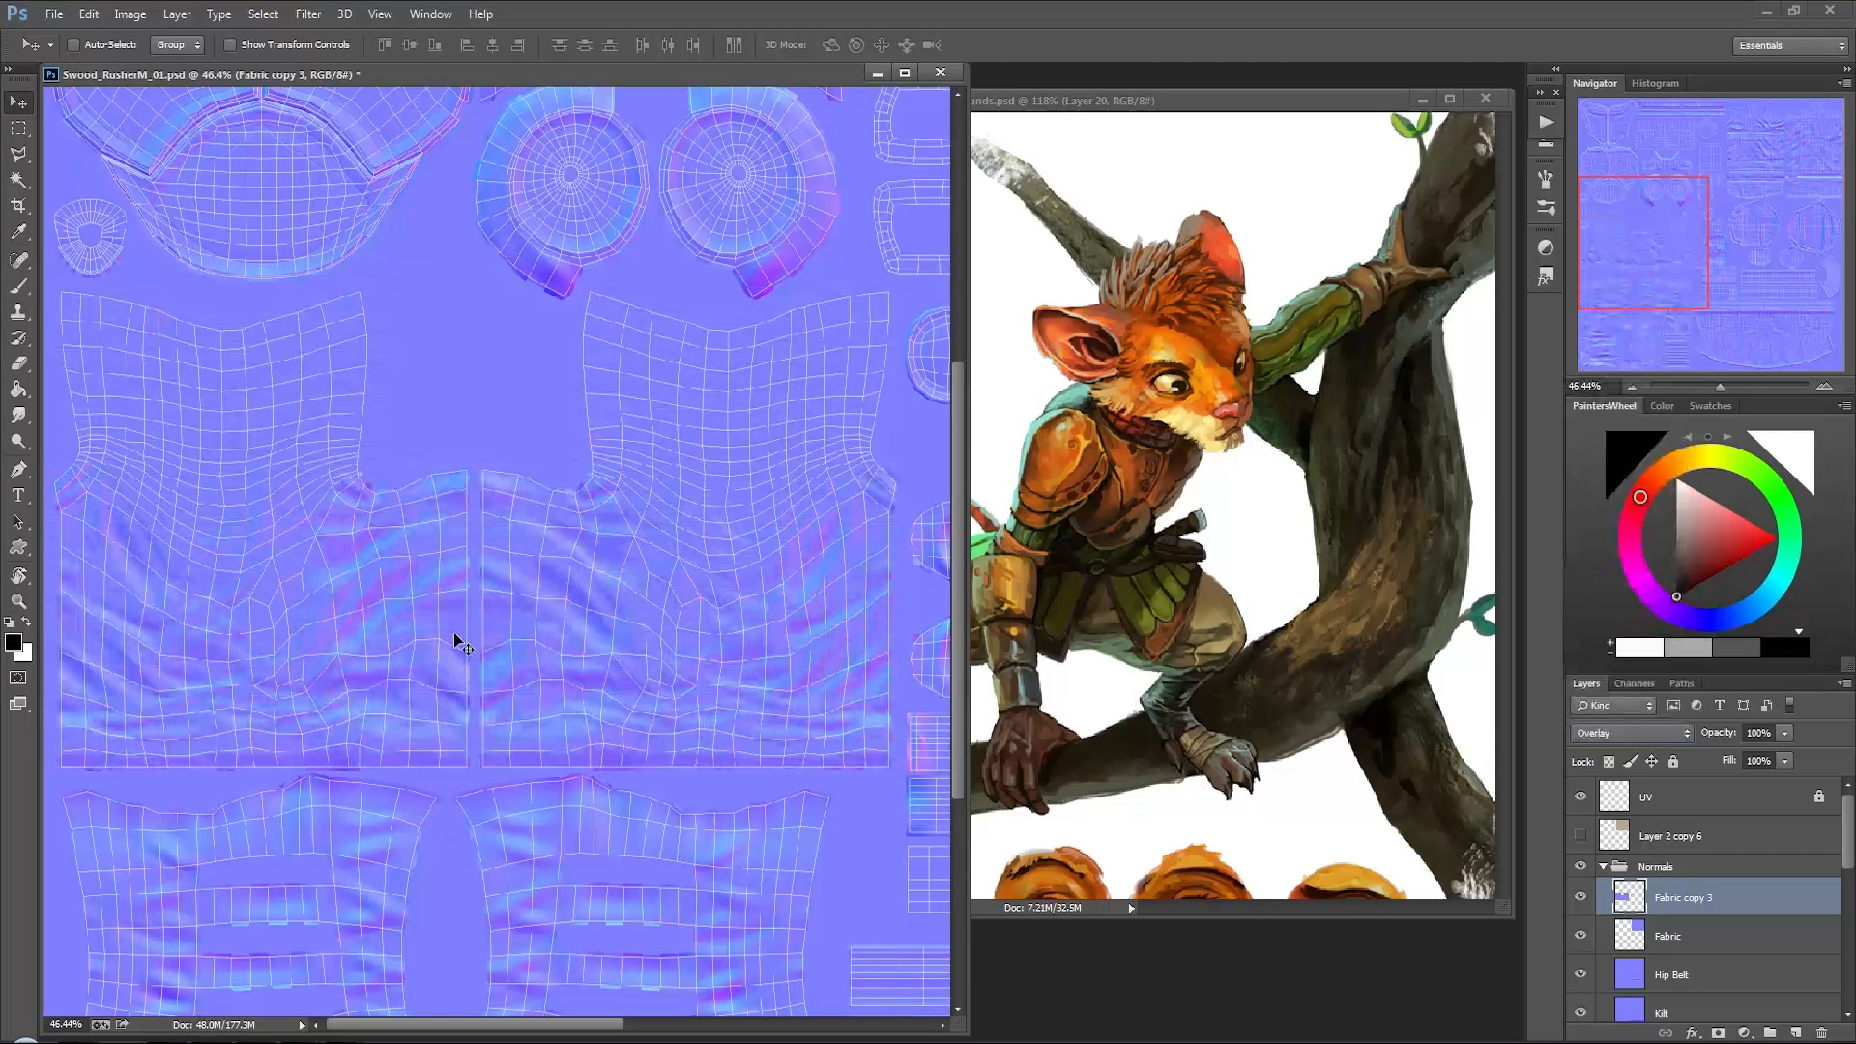
pyautogui.click(1625, 731)
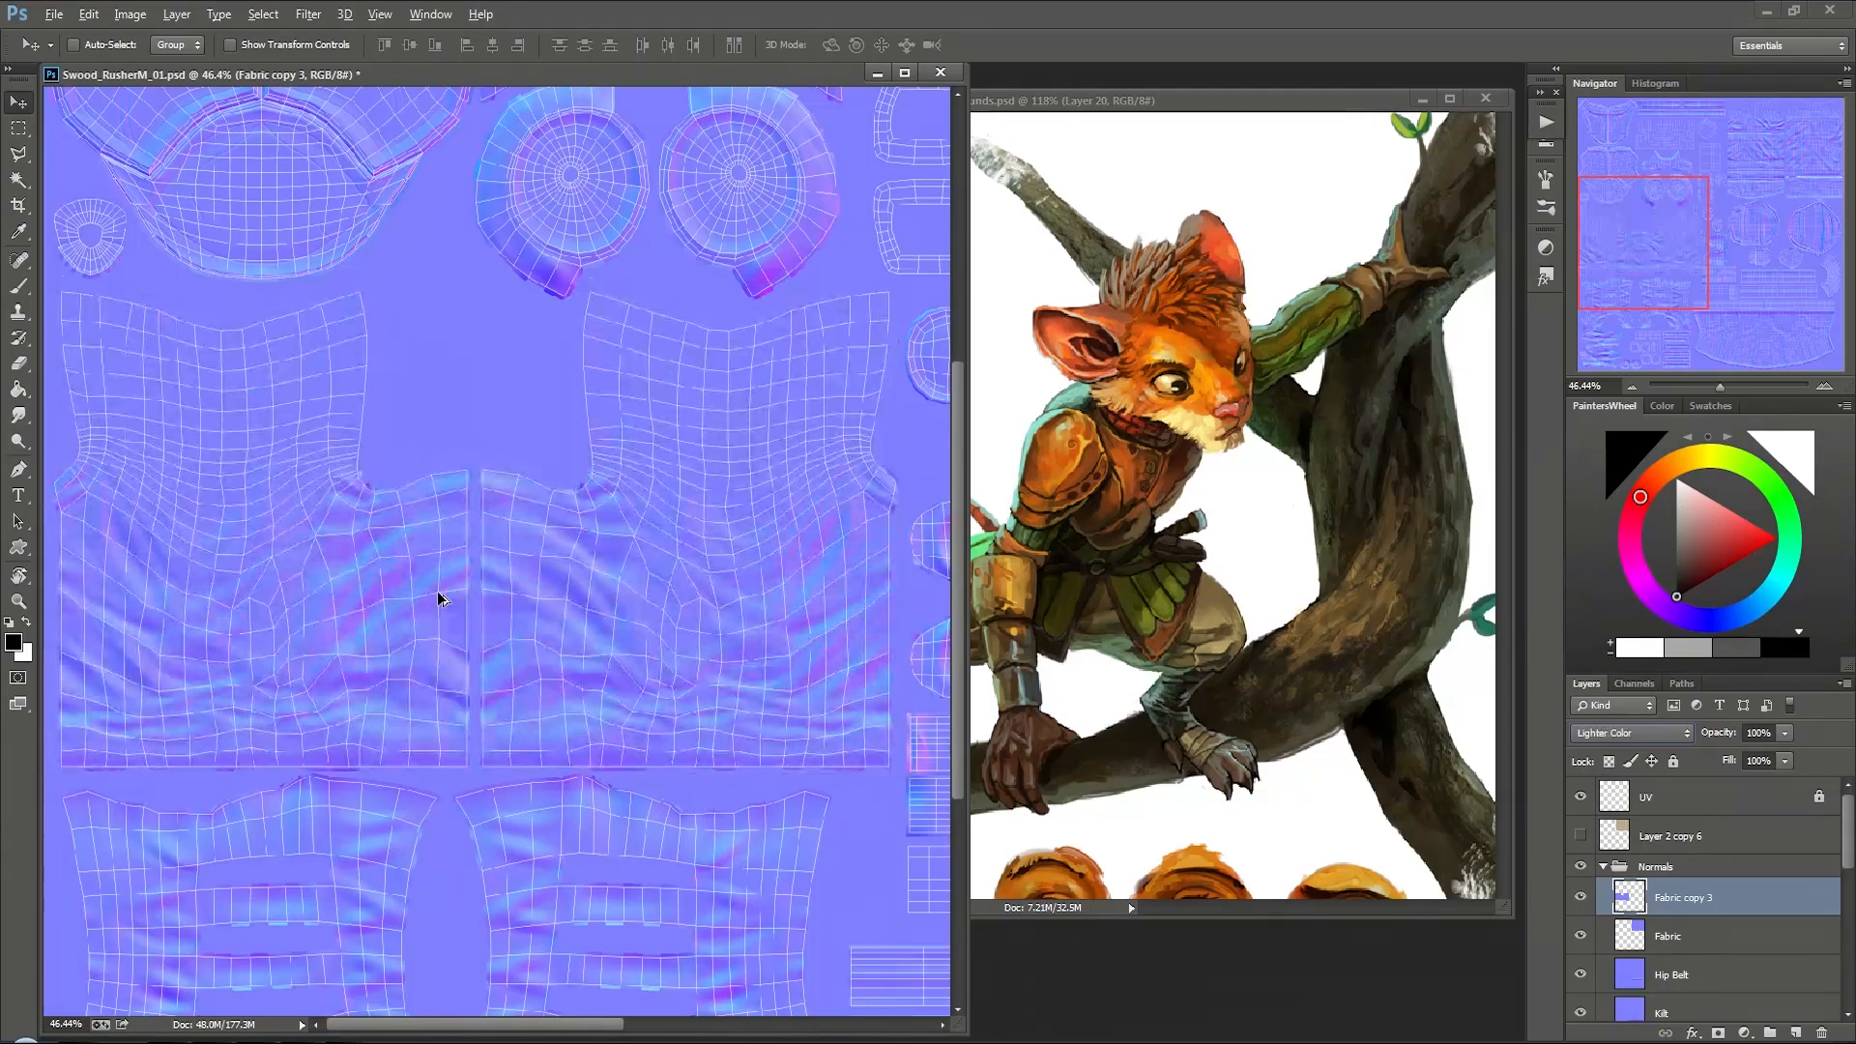
pyautogui.click(1627, 731)
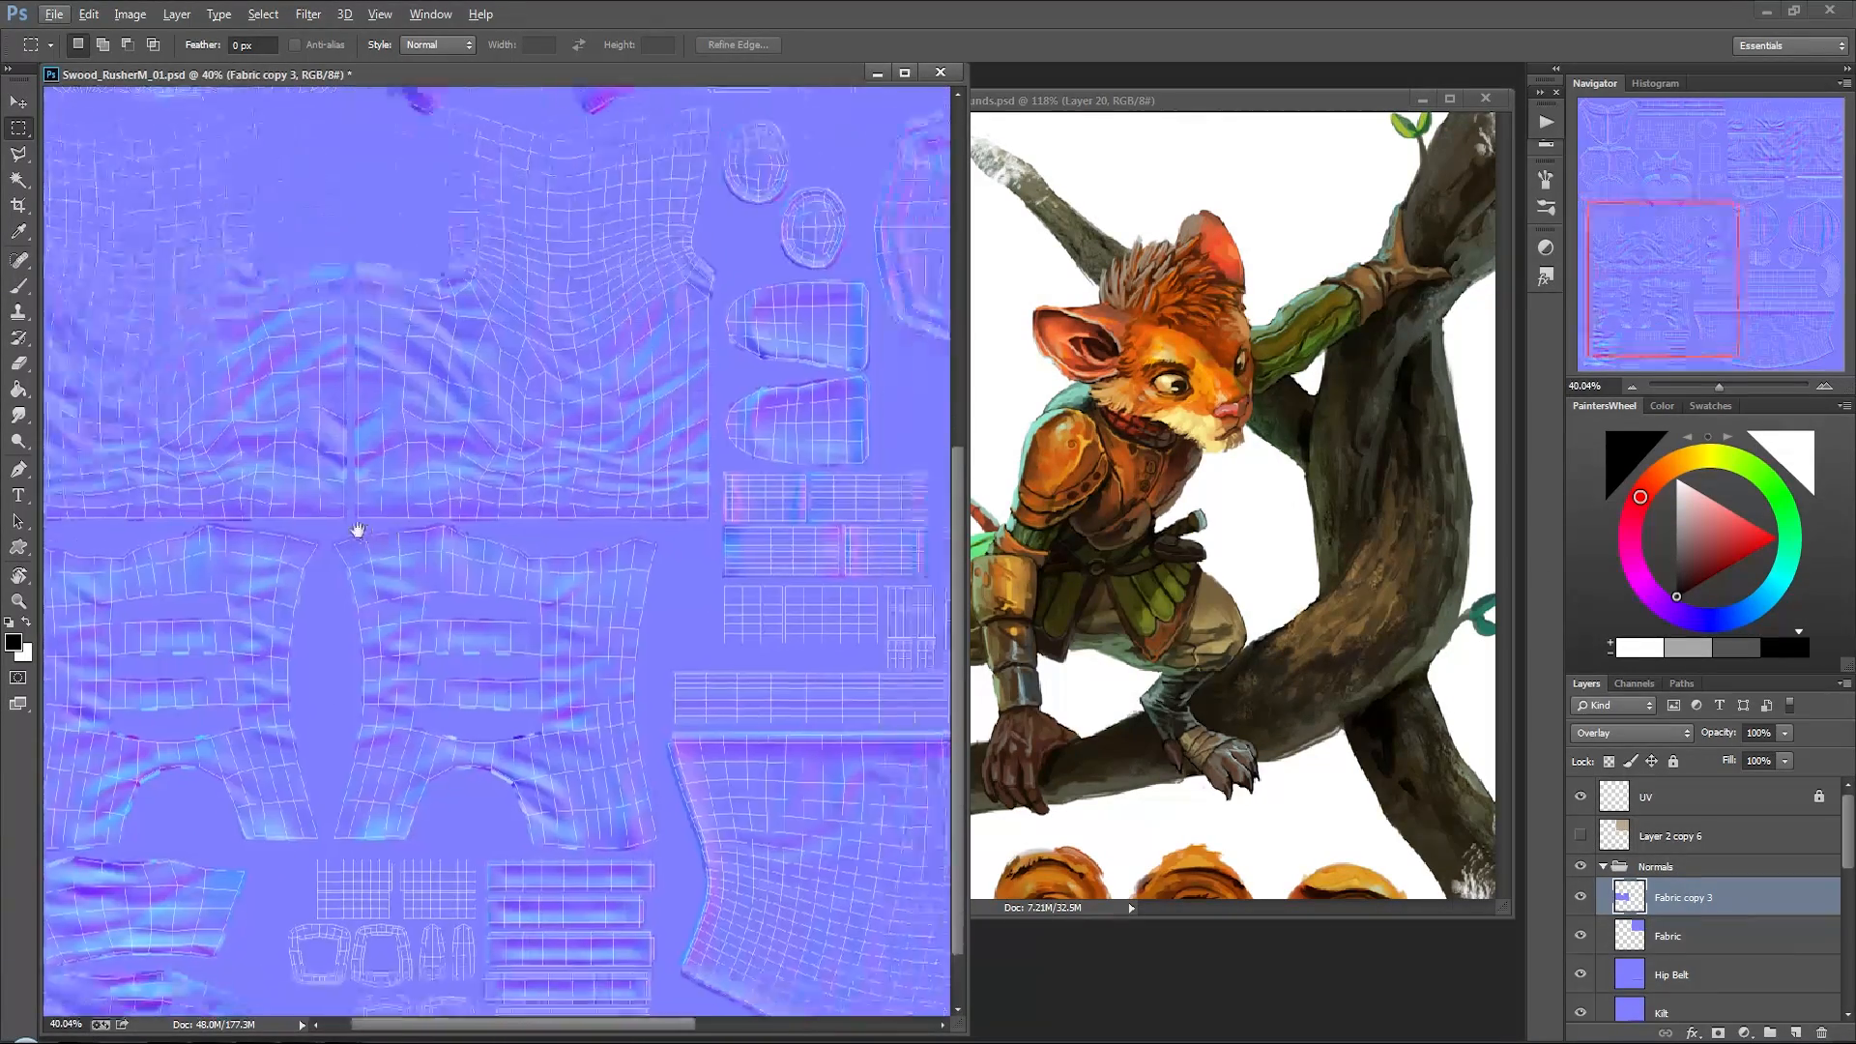
# Step: Pan the normal map canvas over to the boot UV islands
pyautogui.moveTo(359, 528); pyautogui.dragTo(244, 543)
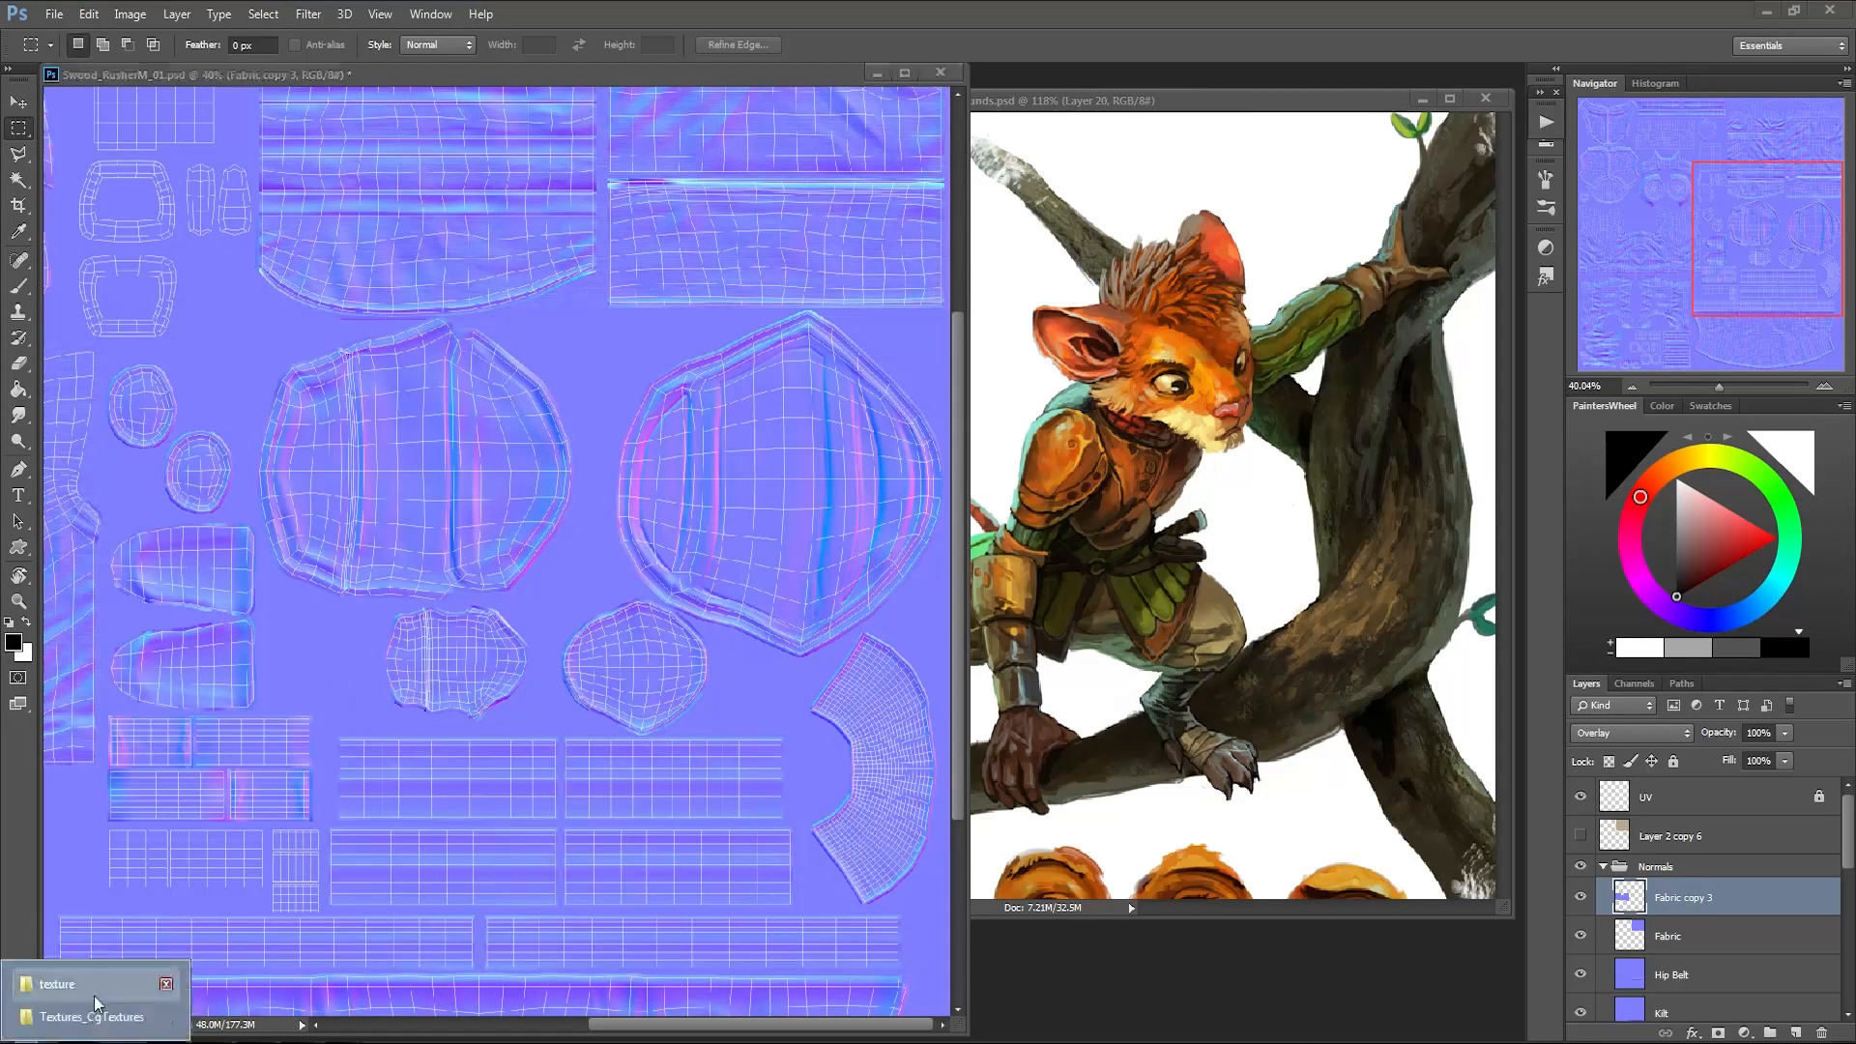
# Step: Bring up the Textures_CgTextures folder window and scroll down to the Leather images
pyautogui.click(56, 984)
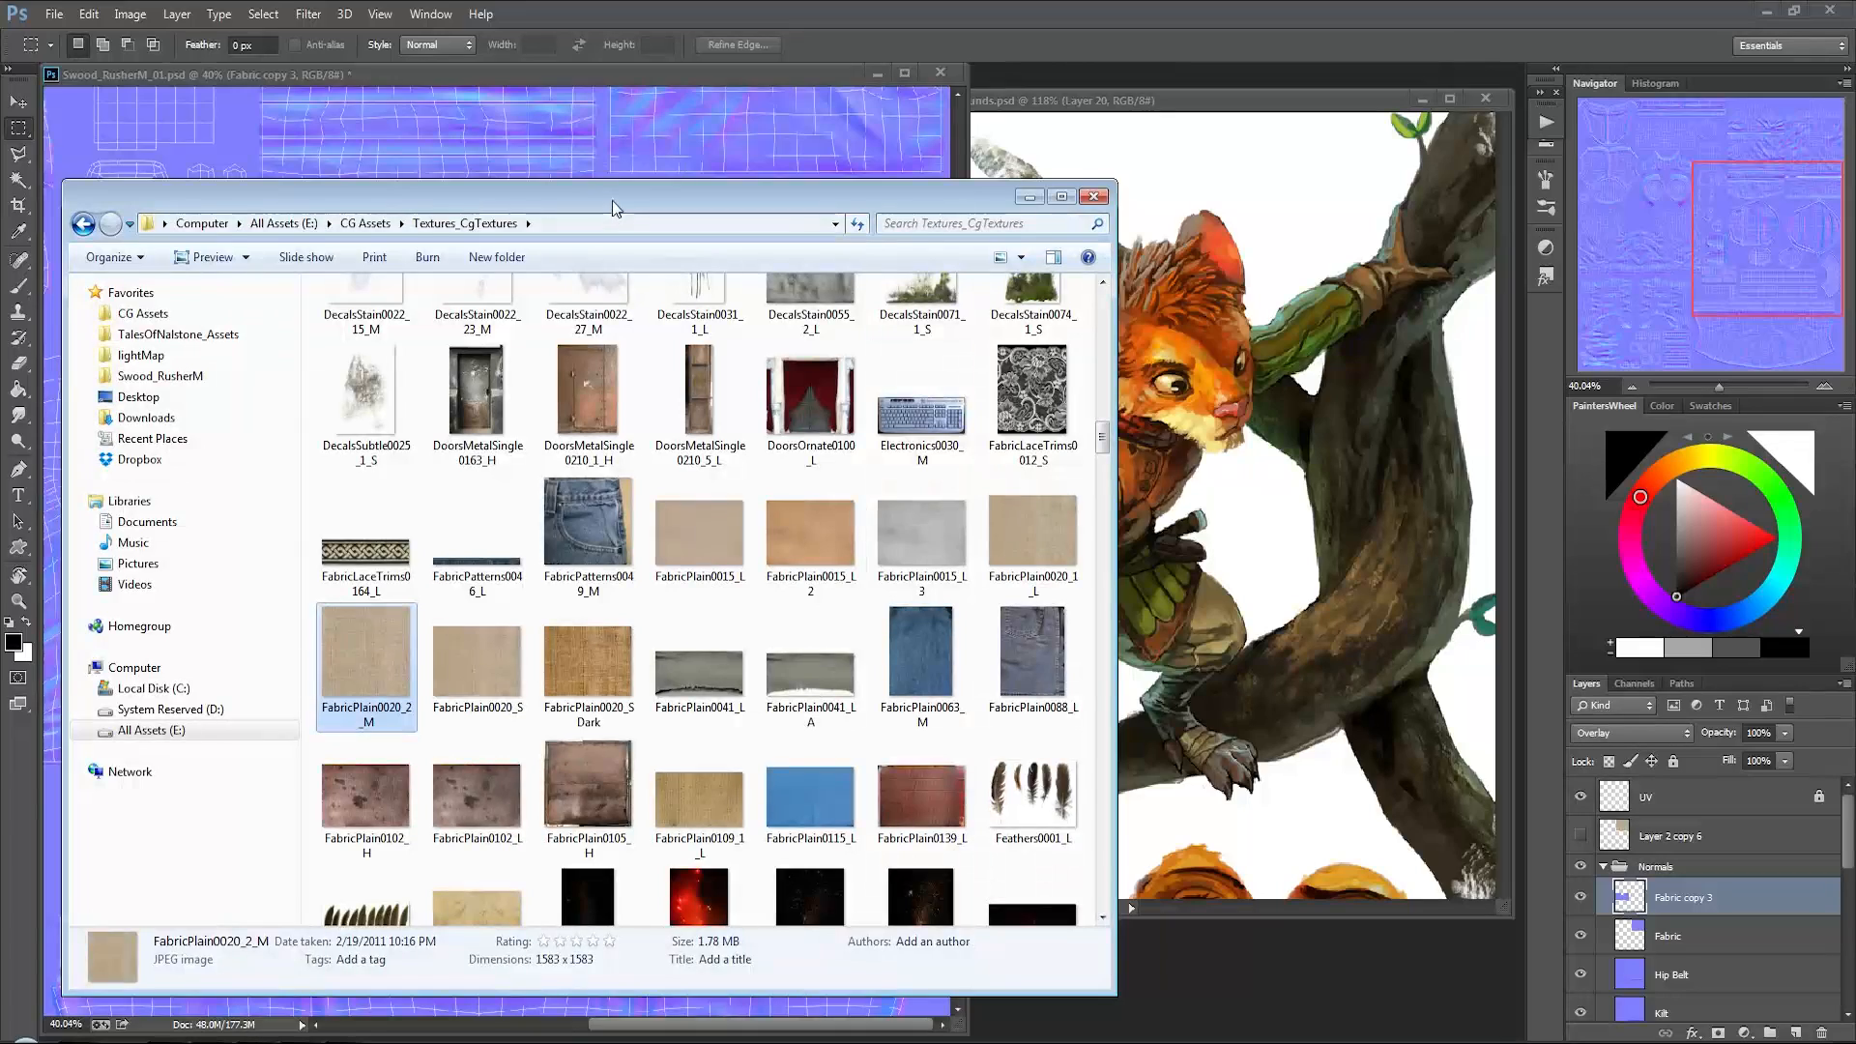
pyautogui.moveTo(615, 209); pyautogui.dragTo(580, 110)
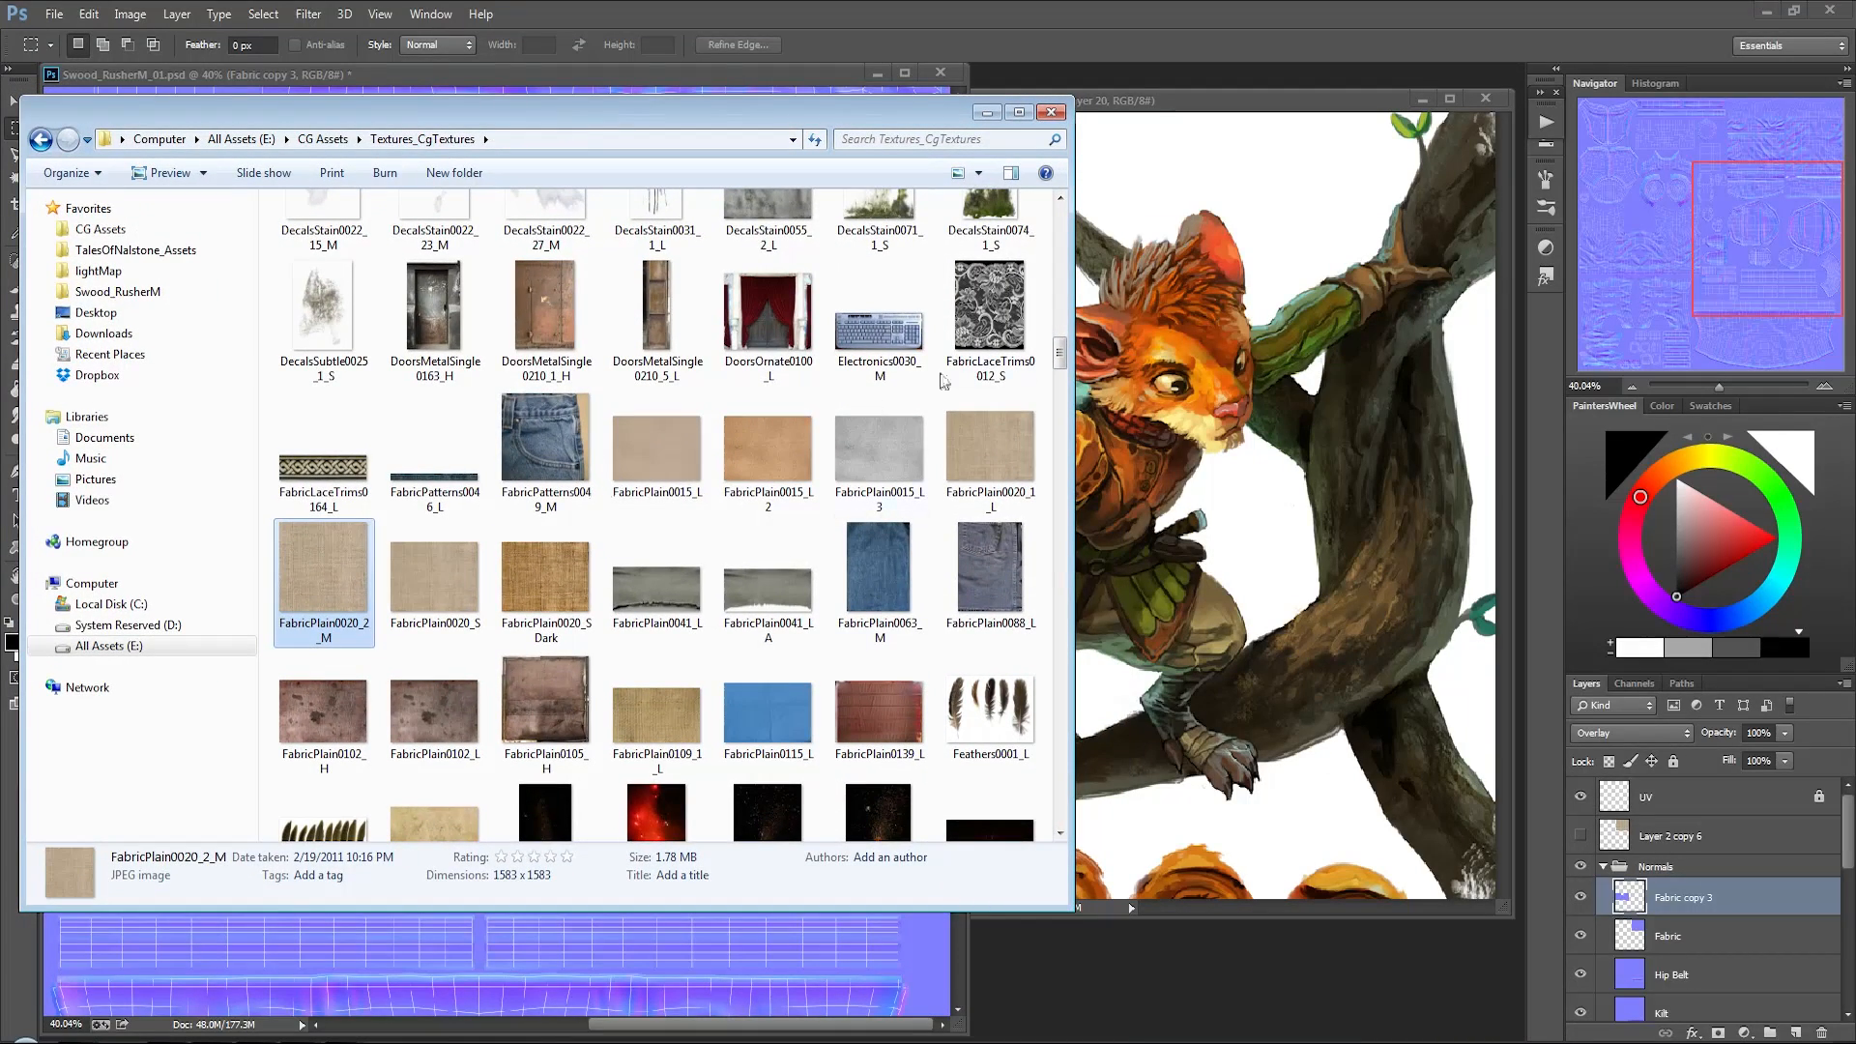
pyautogui.scroll(-3)
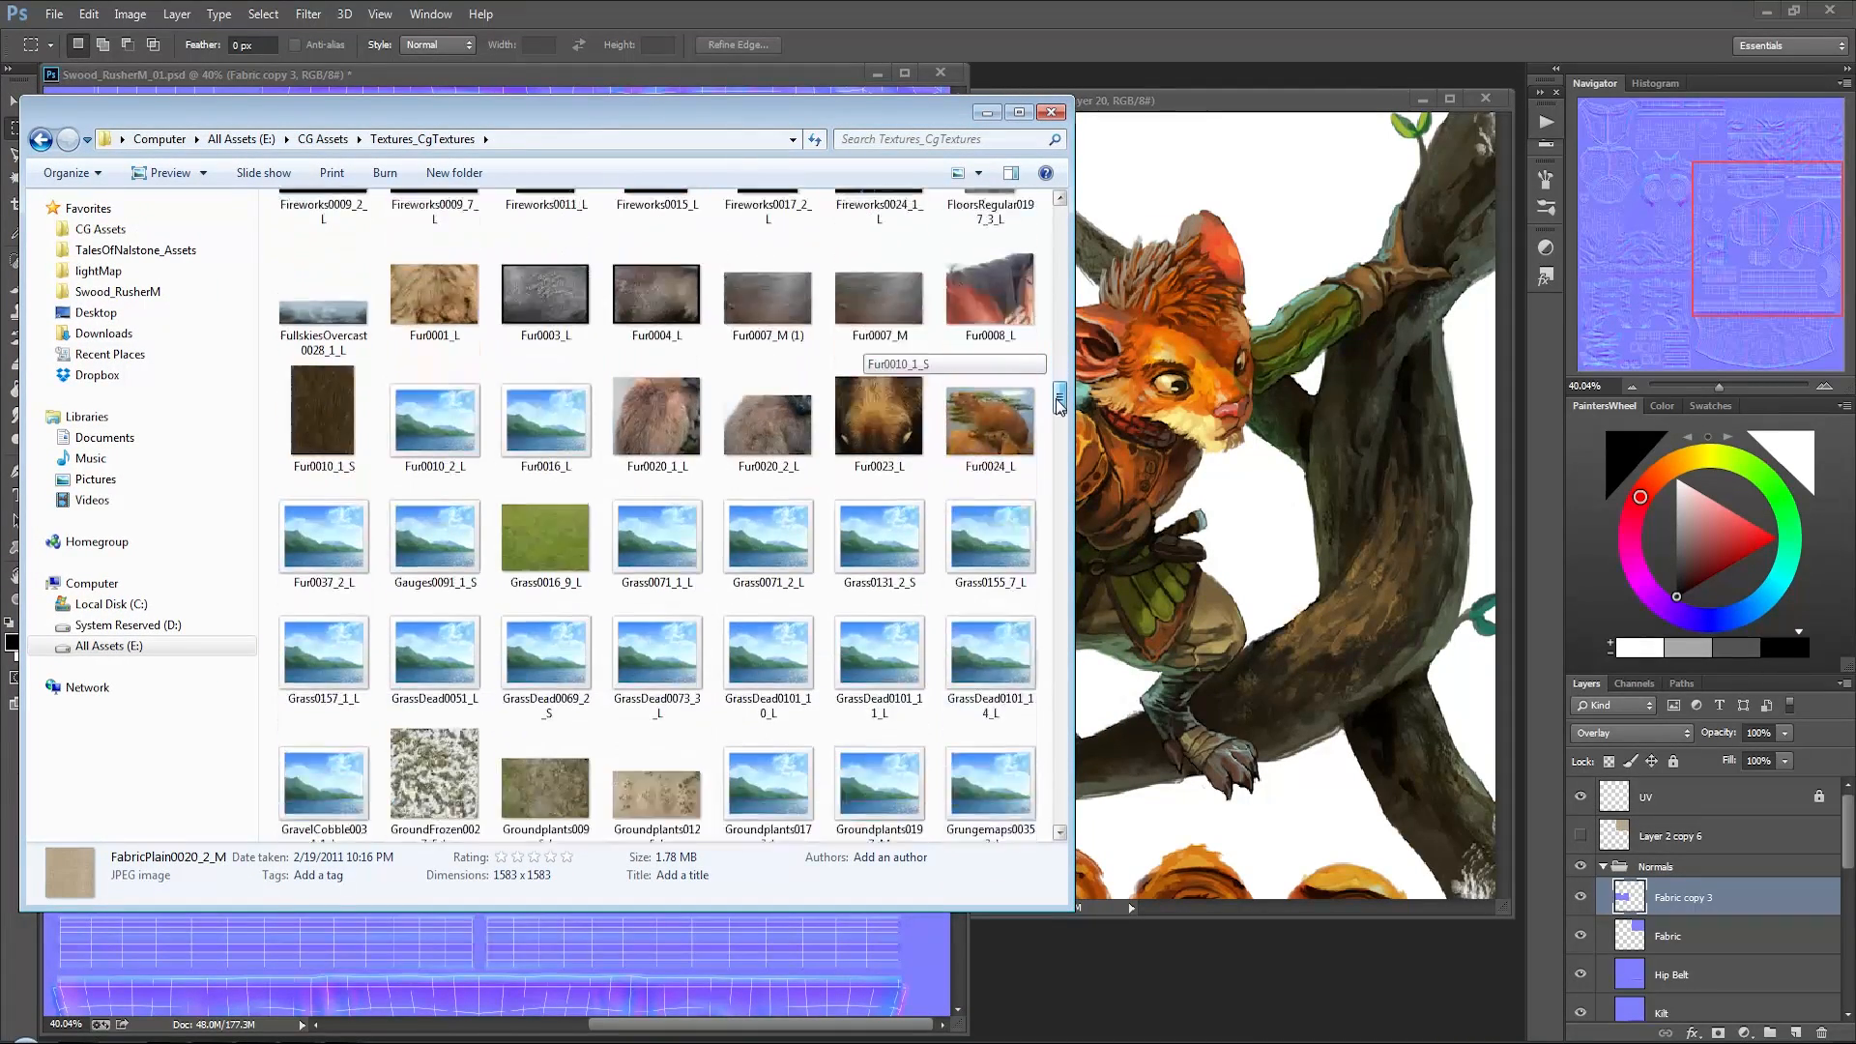
pyautogui.scroll(-3)
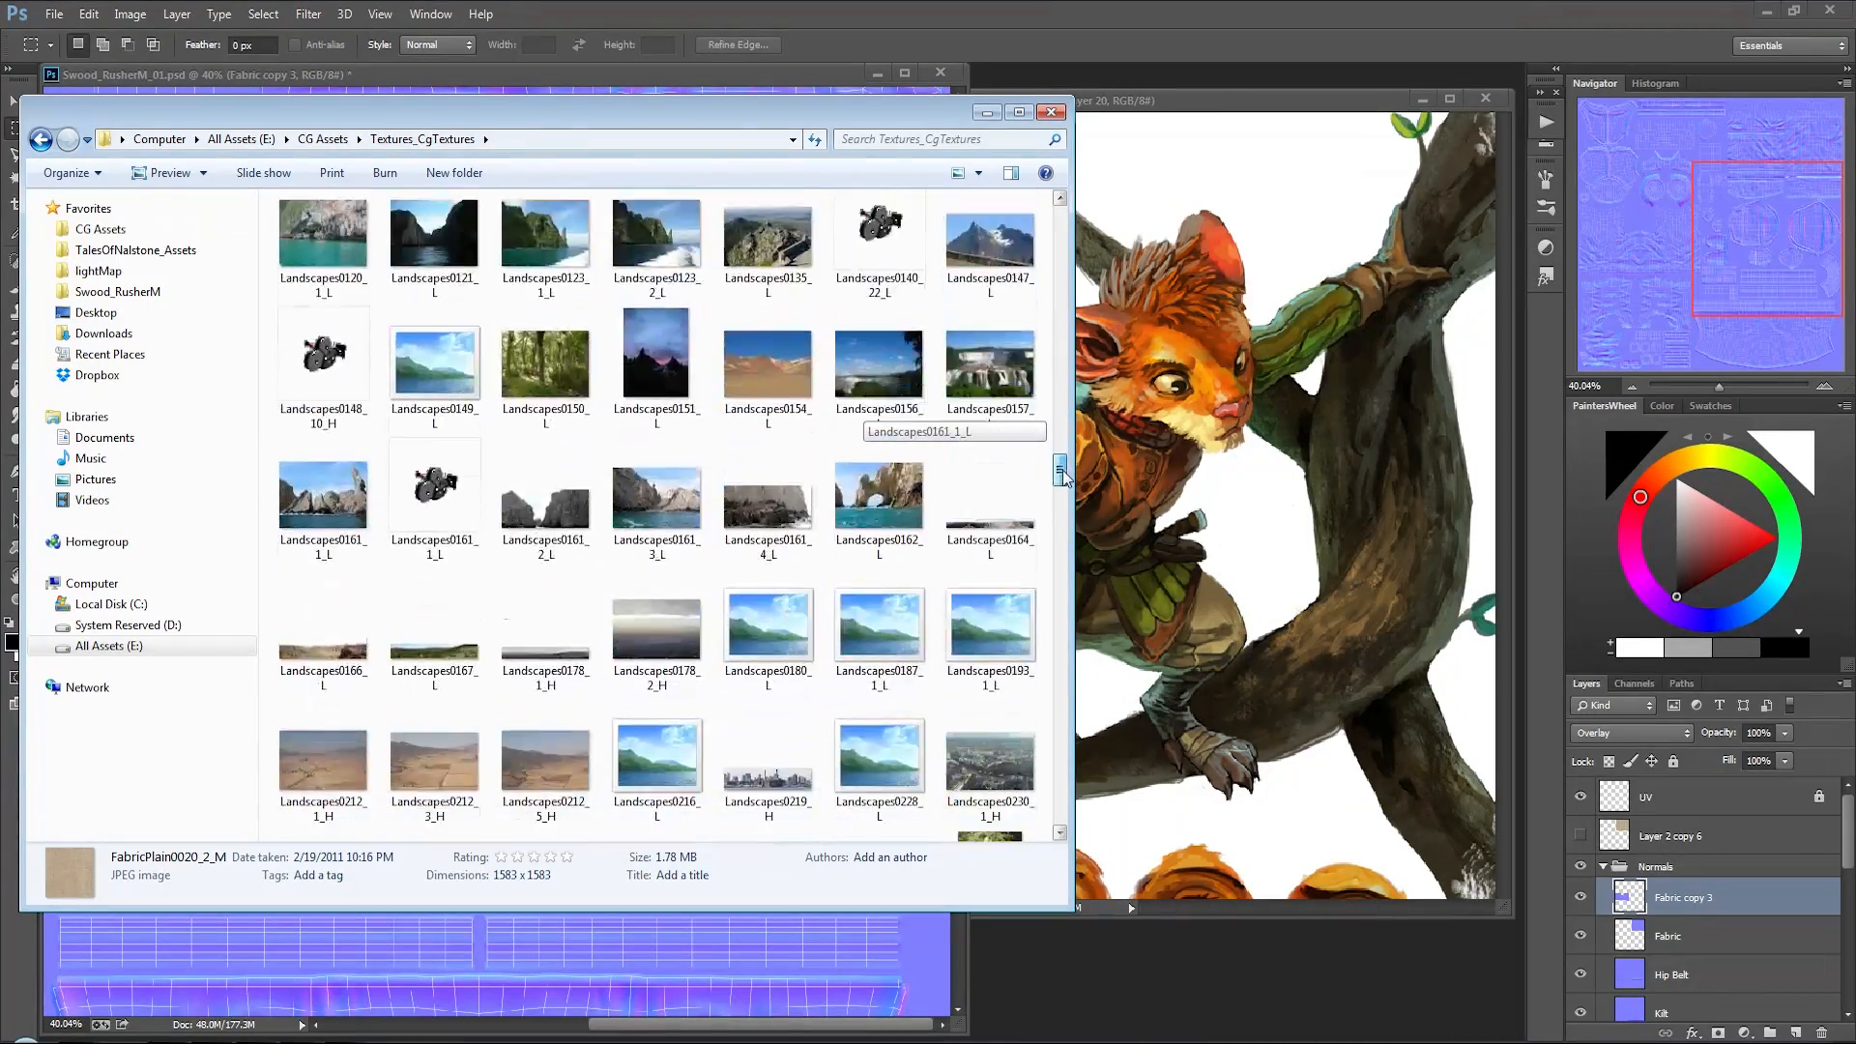
pyautogui.scroll(-3)
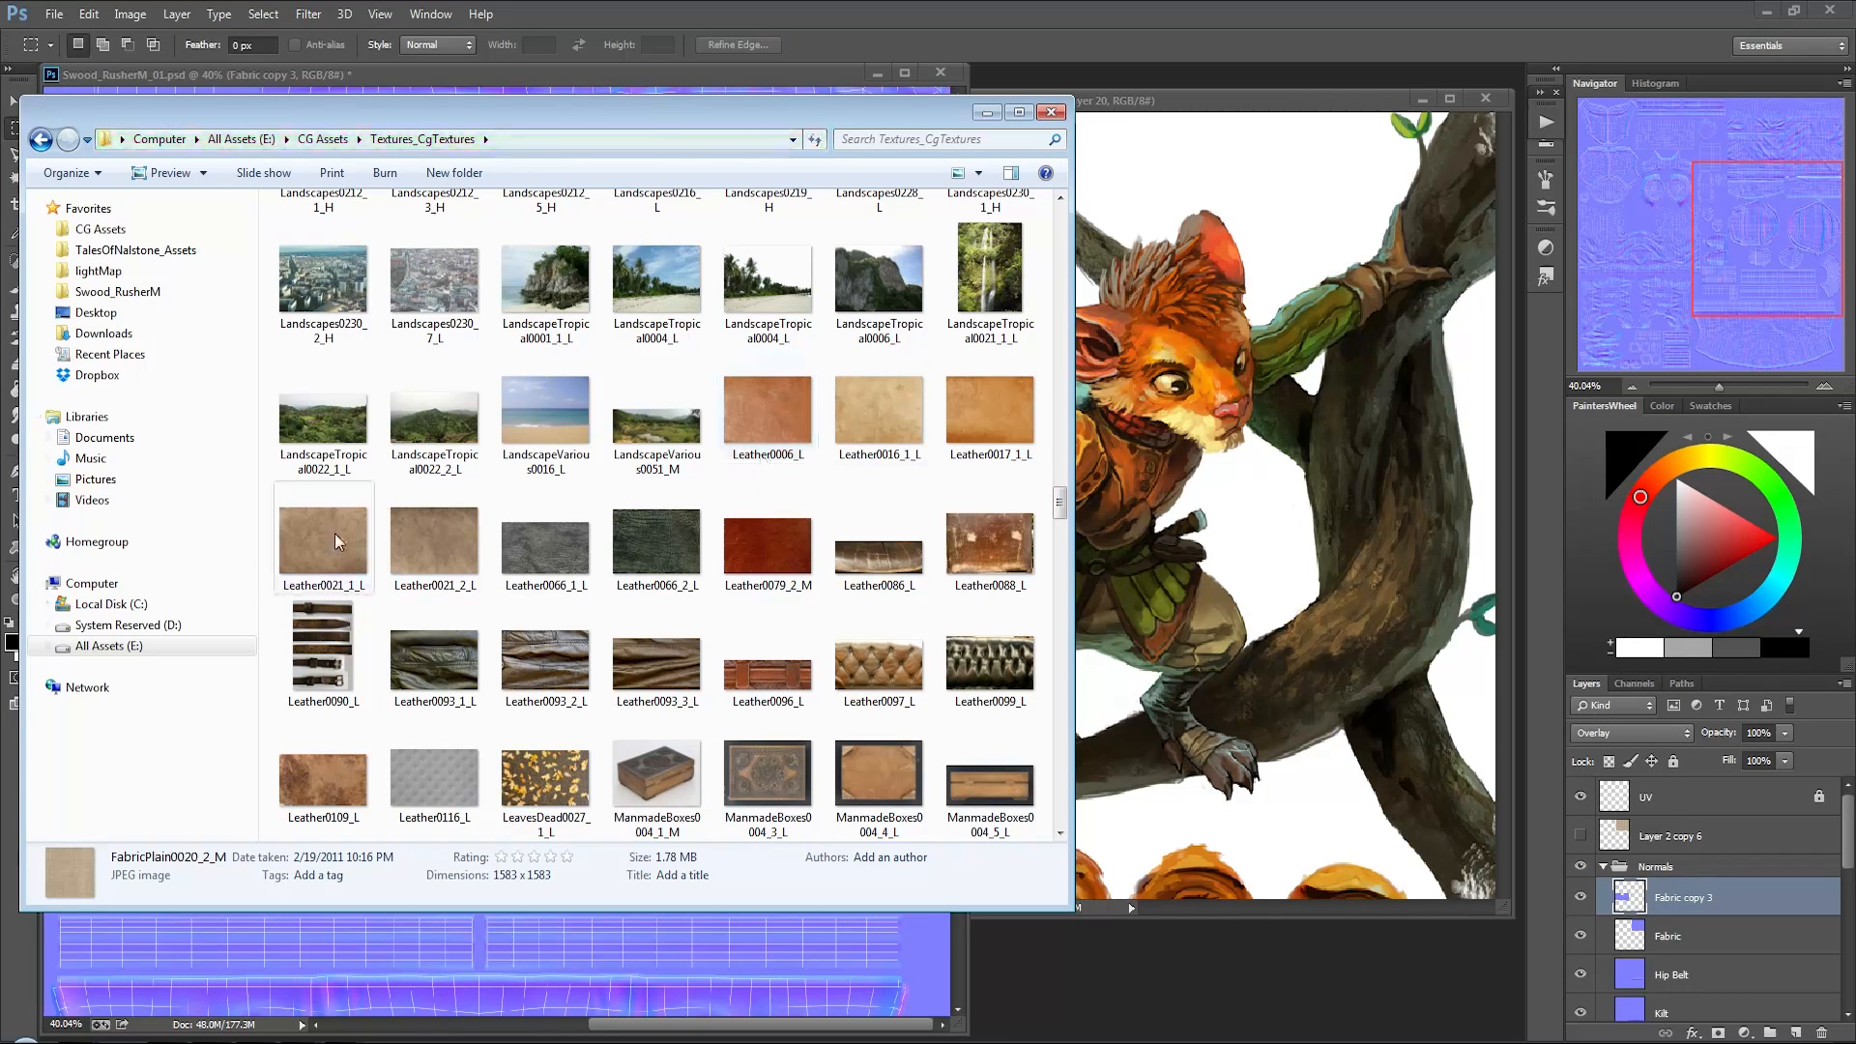
# Step: Open Leather0021_1_L in Photoshop after briefly picking Leather0109_L
pyautogui.click(322, 538)
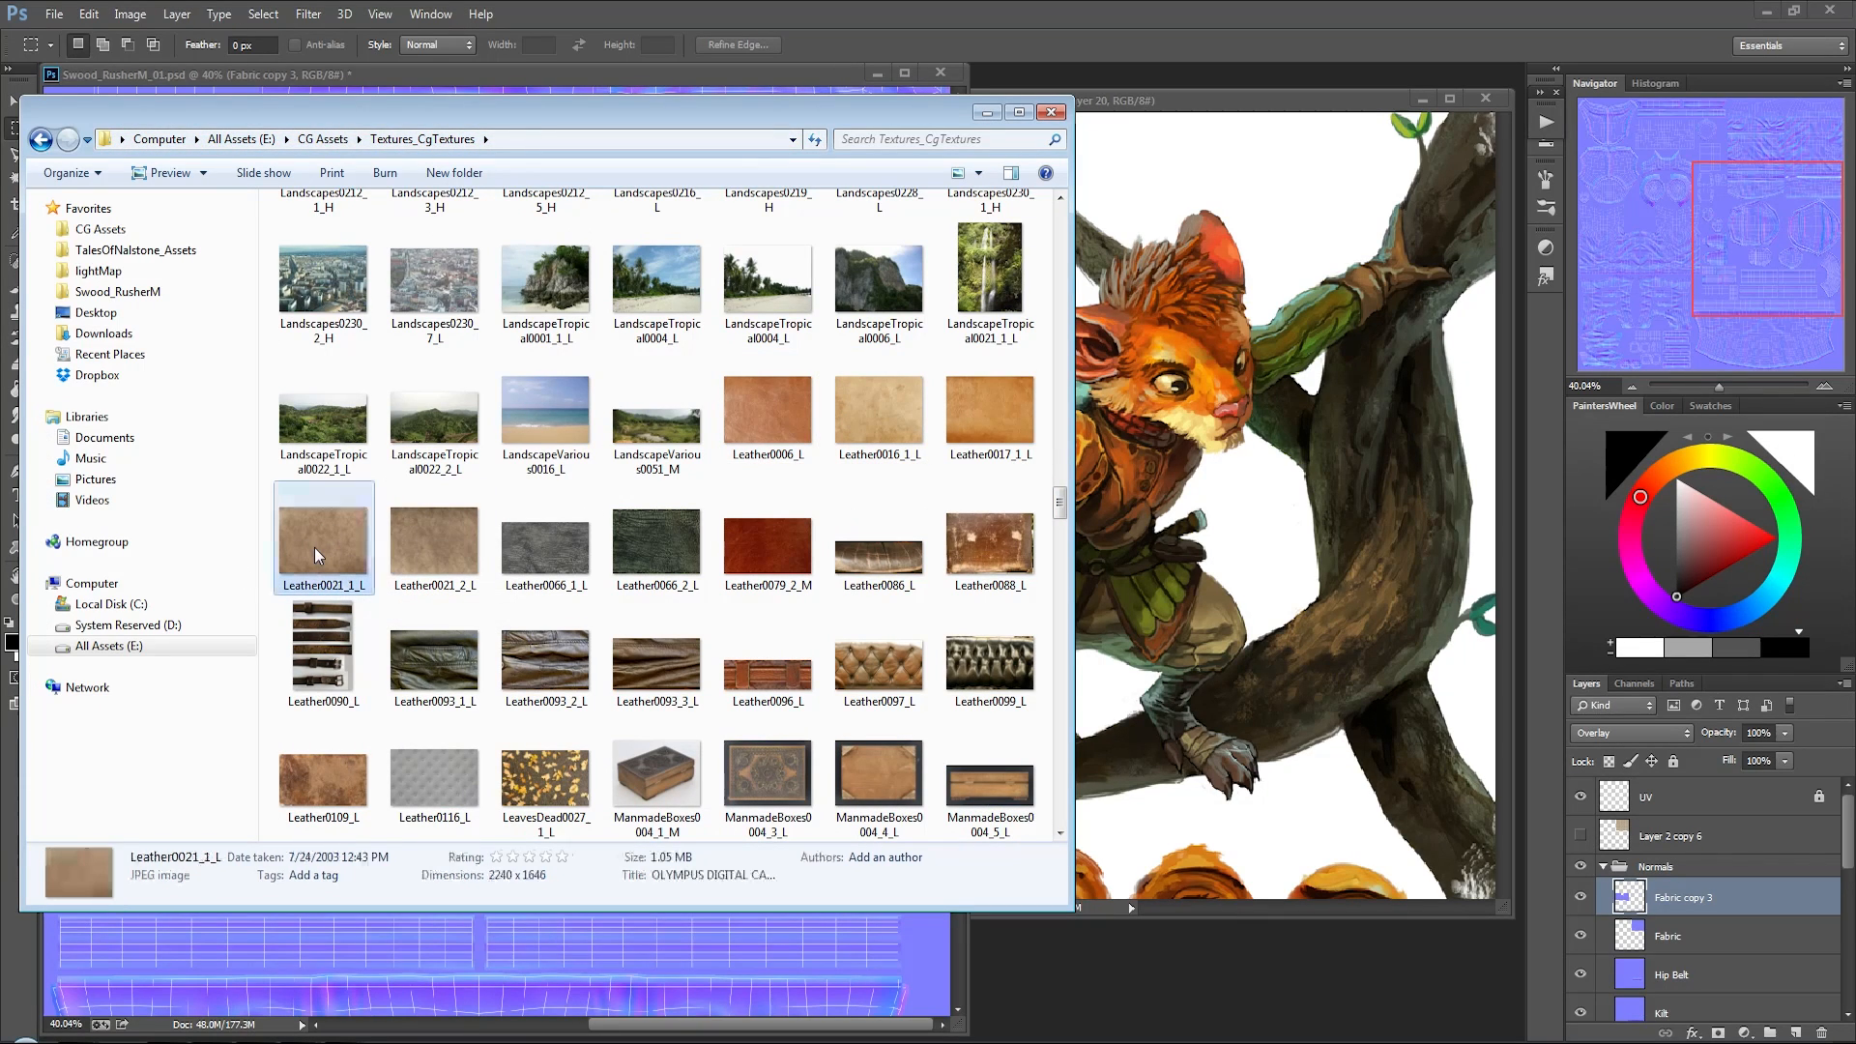
pyautogui.click(323, 775)
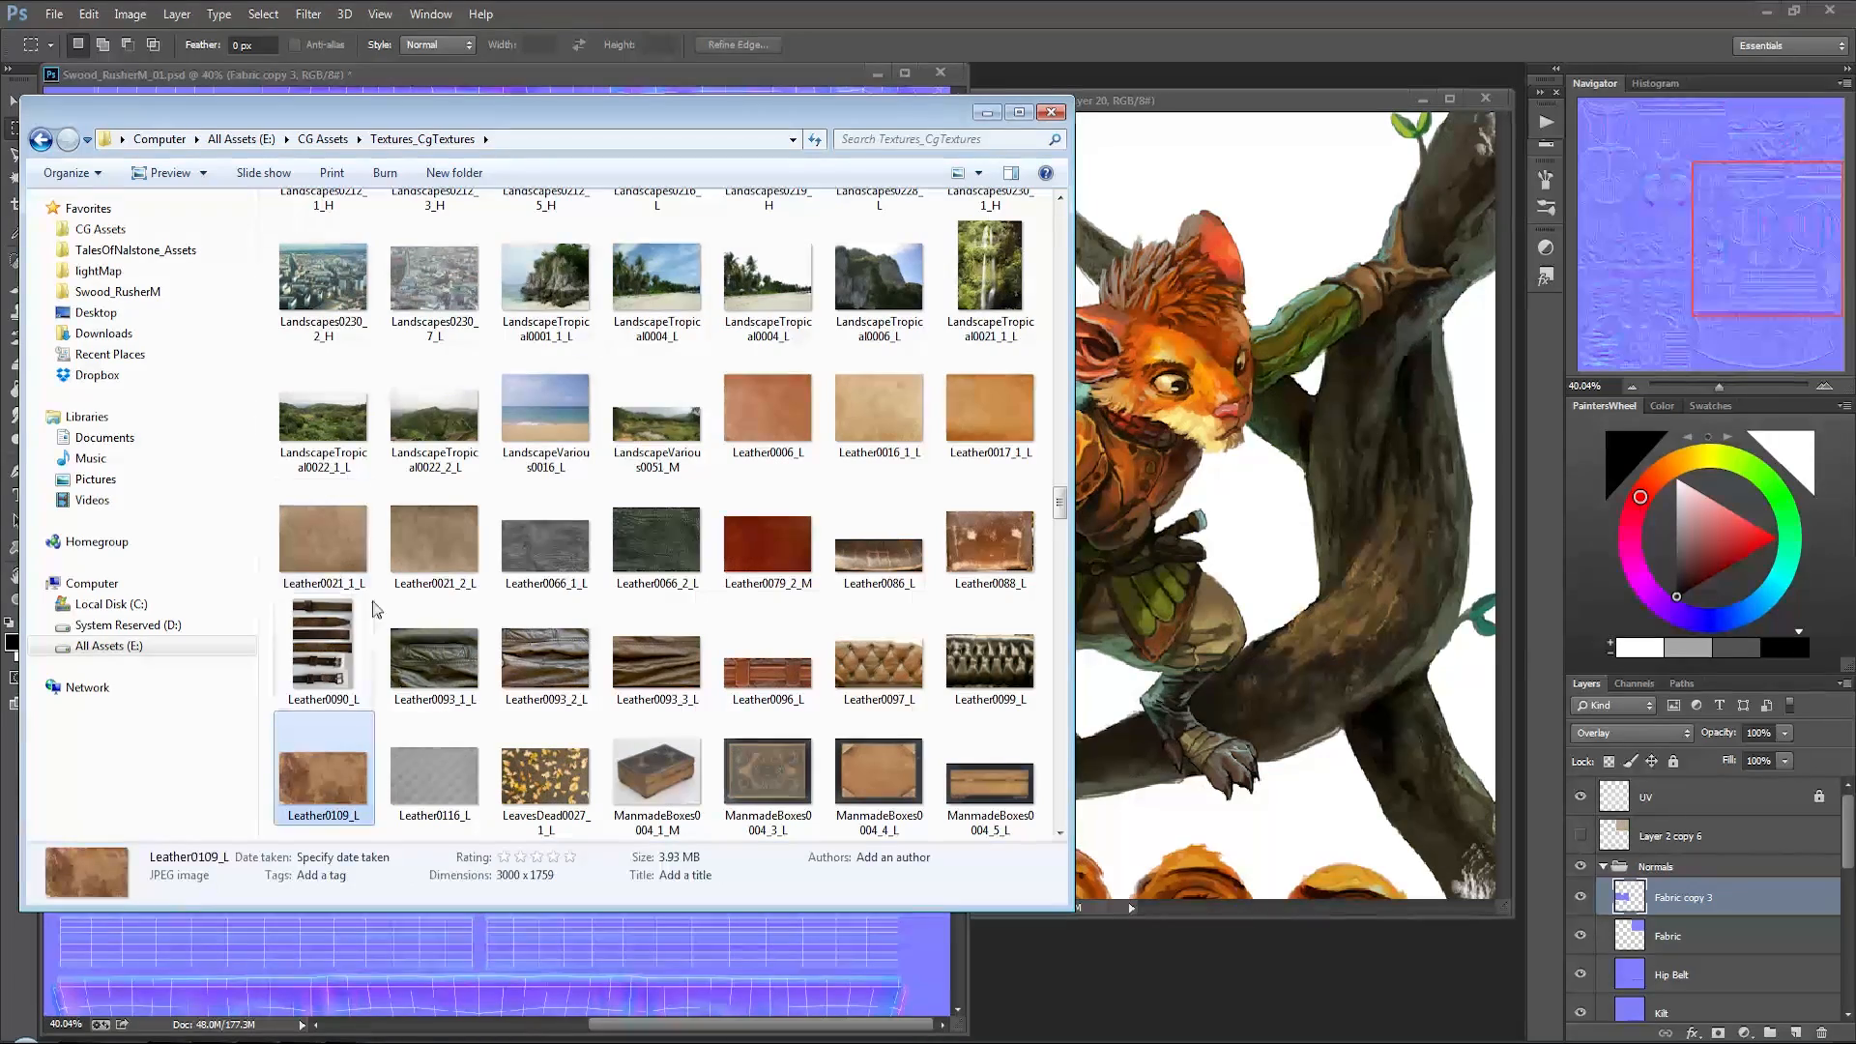
pyautogui.doubleClick(323, 766)
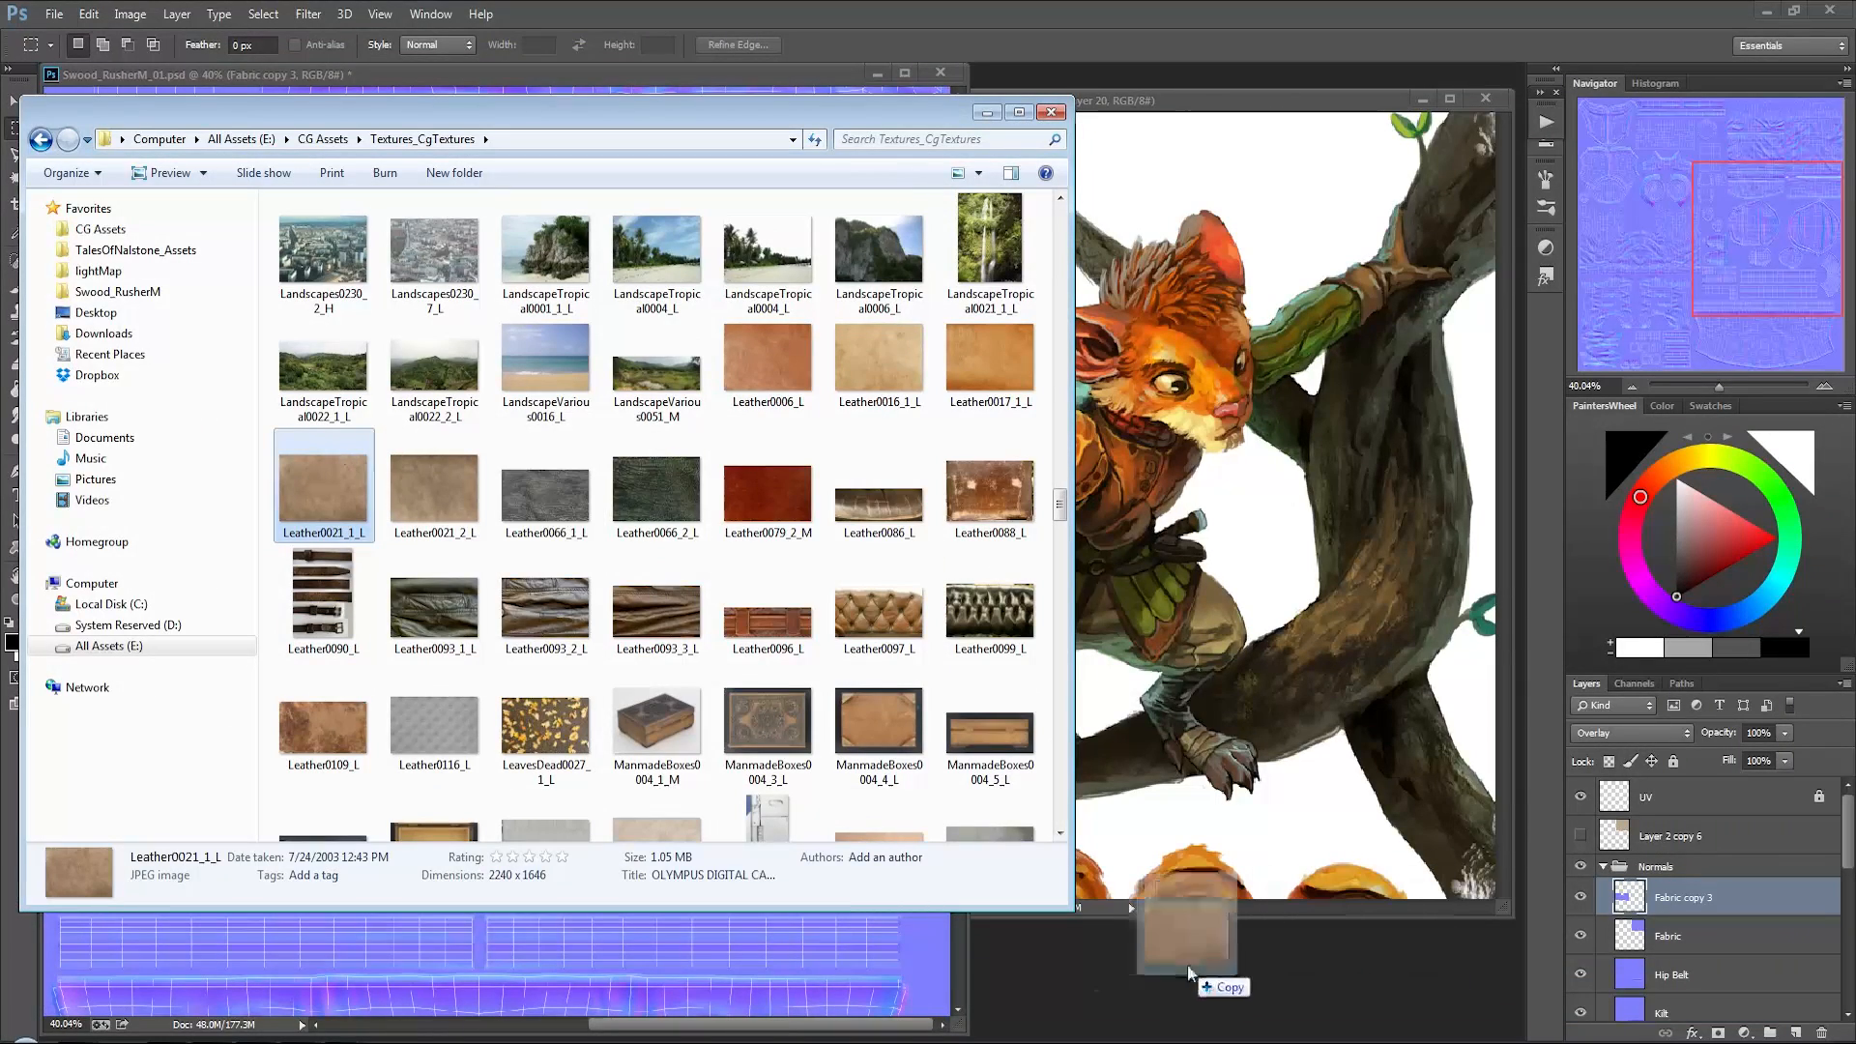
pyautogui.doubleClick(323, 479)
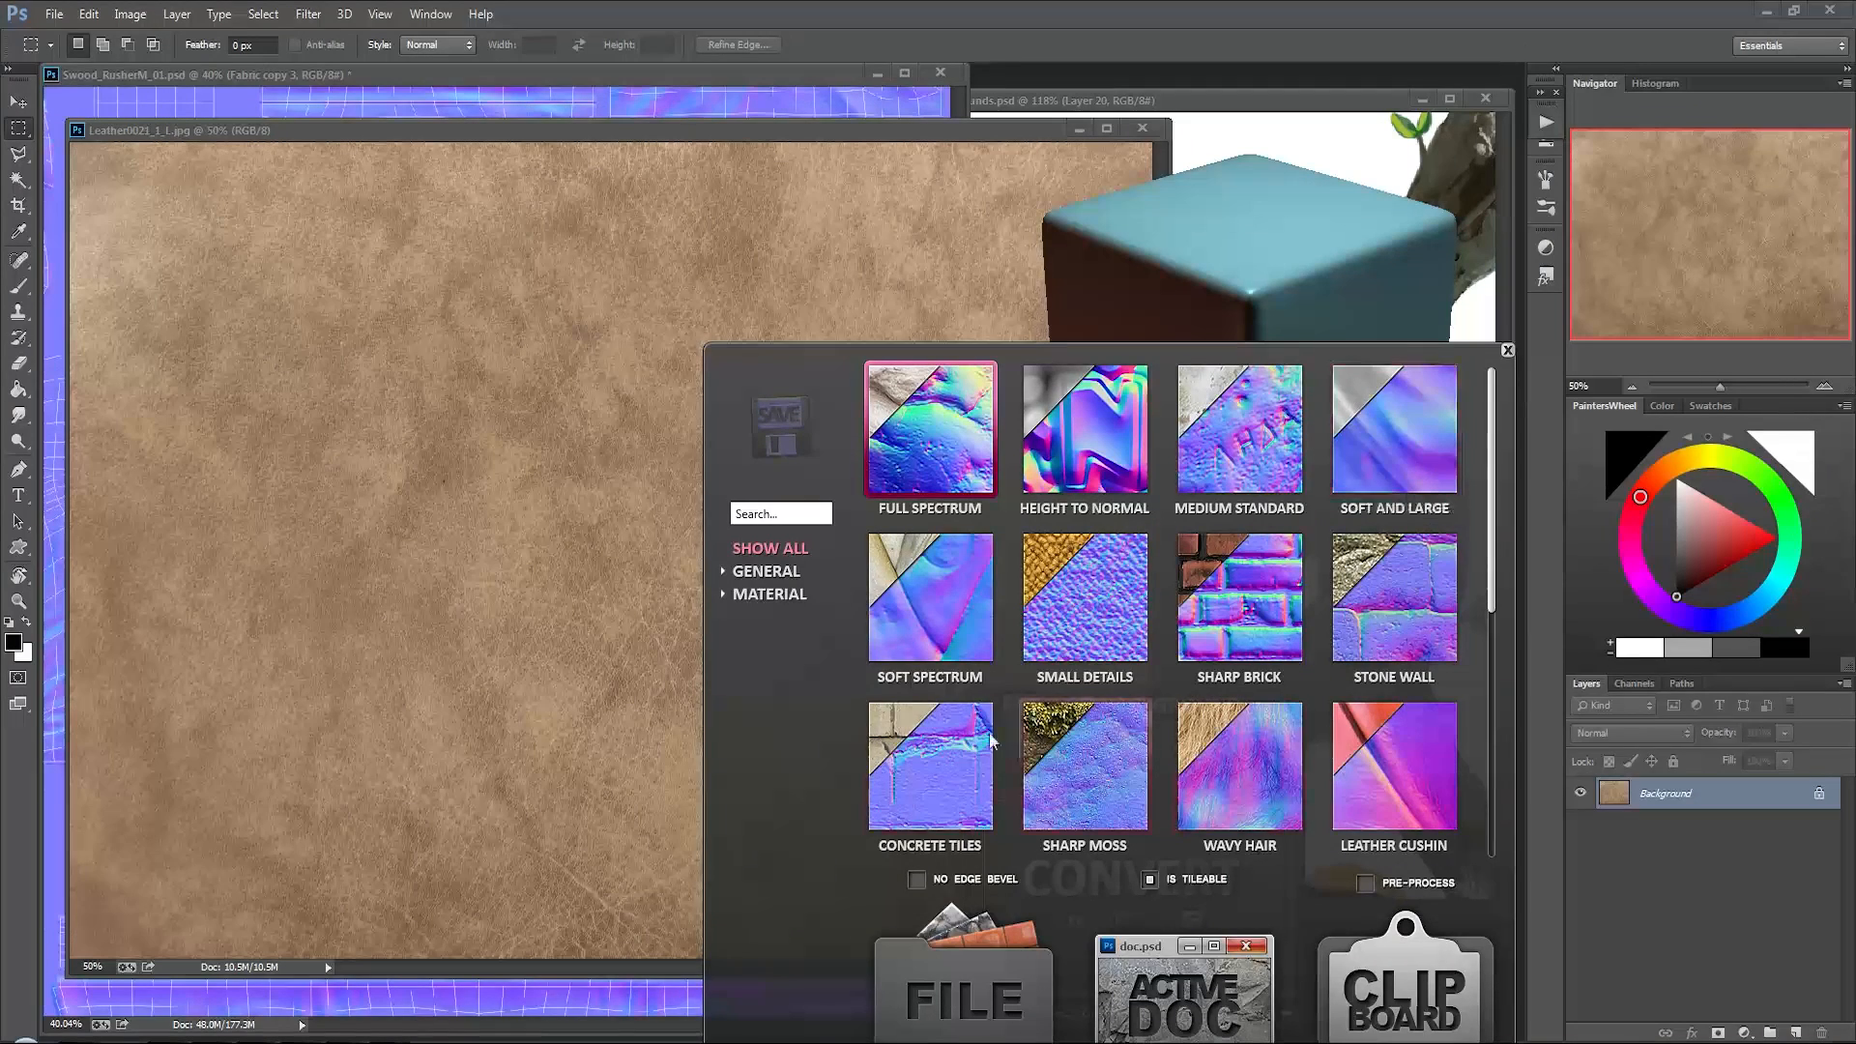
pyautogui.moveTo(1238, 580)
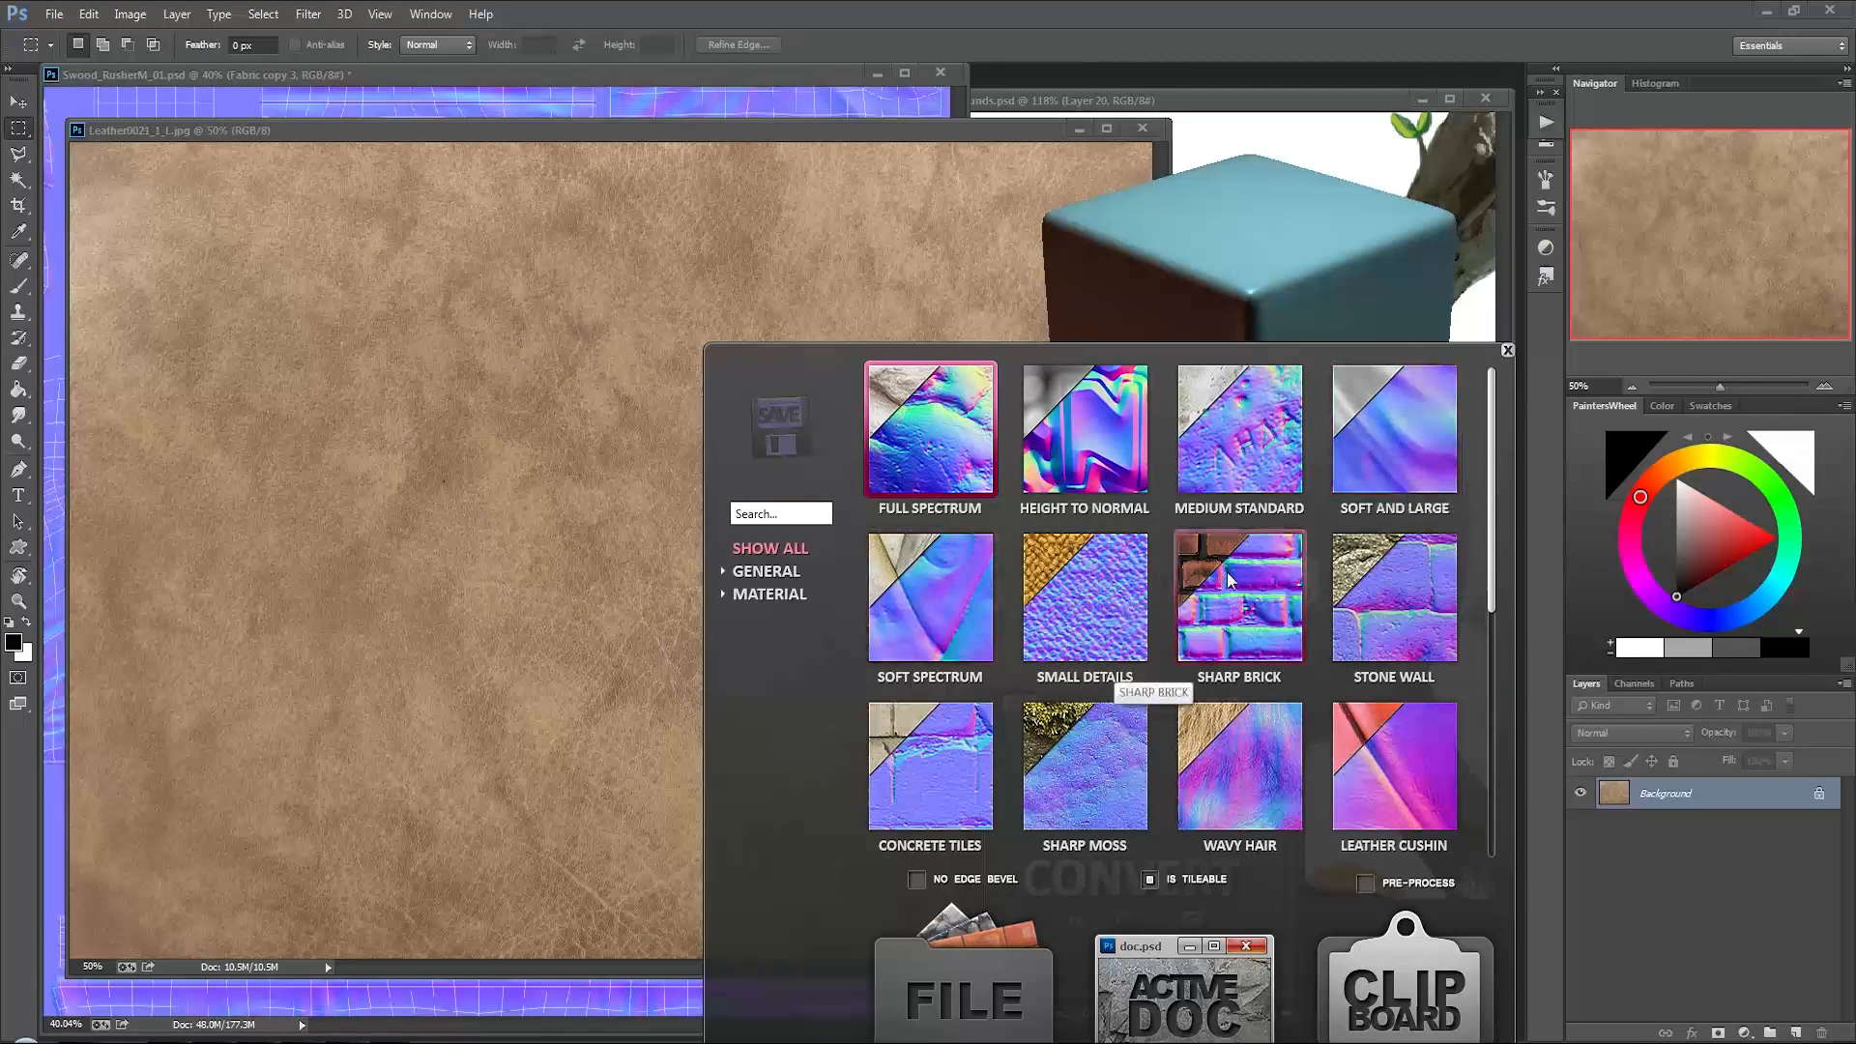
# Step: Scroll through nDo2's conversion presets for the leather texture
pyautogui.scroll(-3)
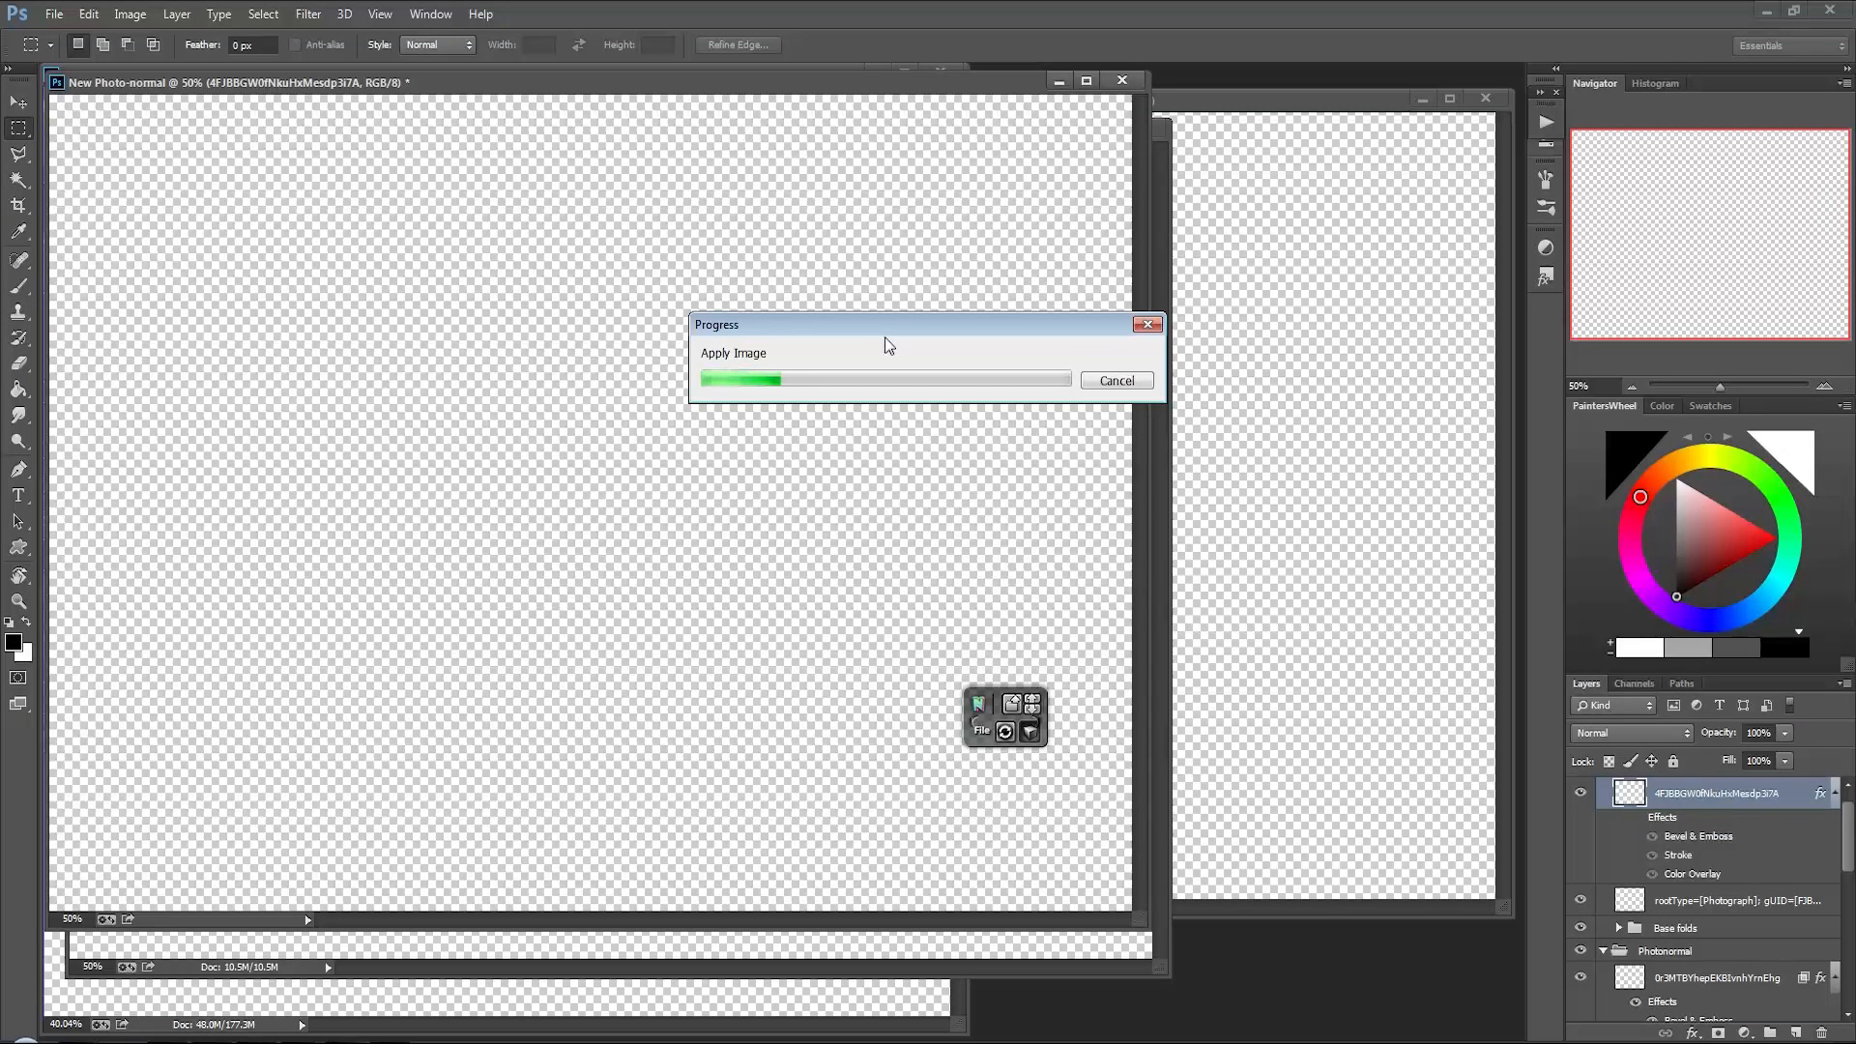
pyautogui.moveTo(862, 283)
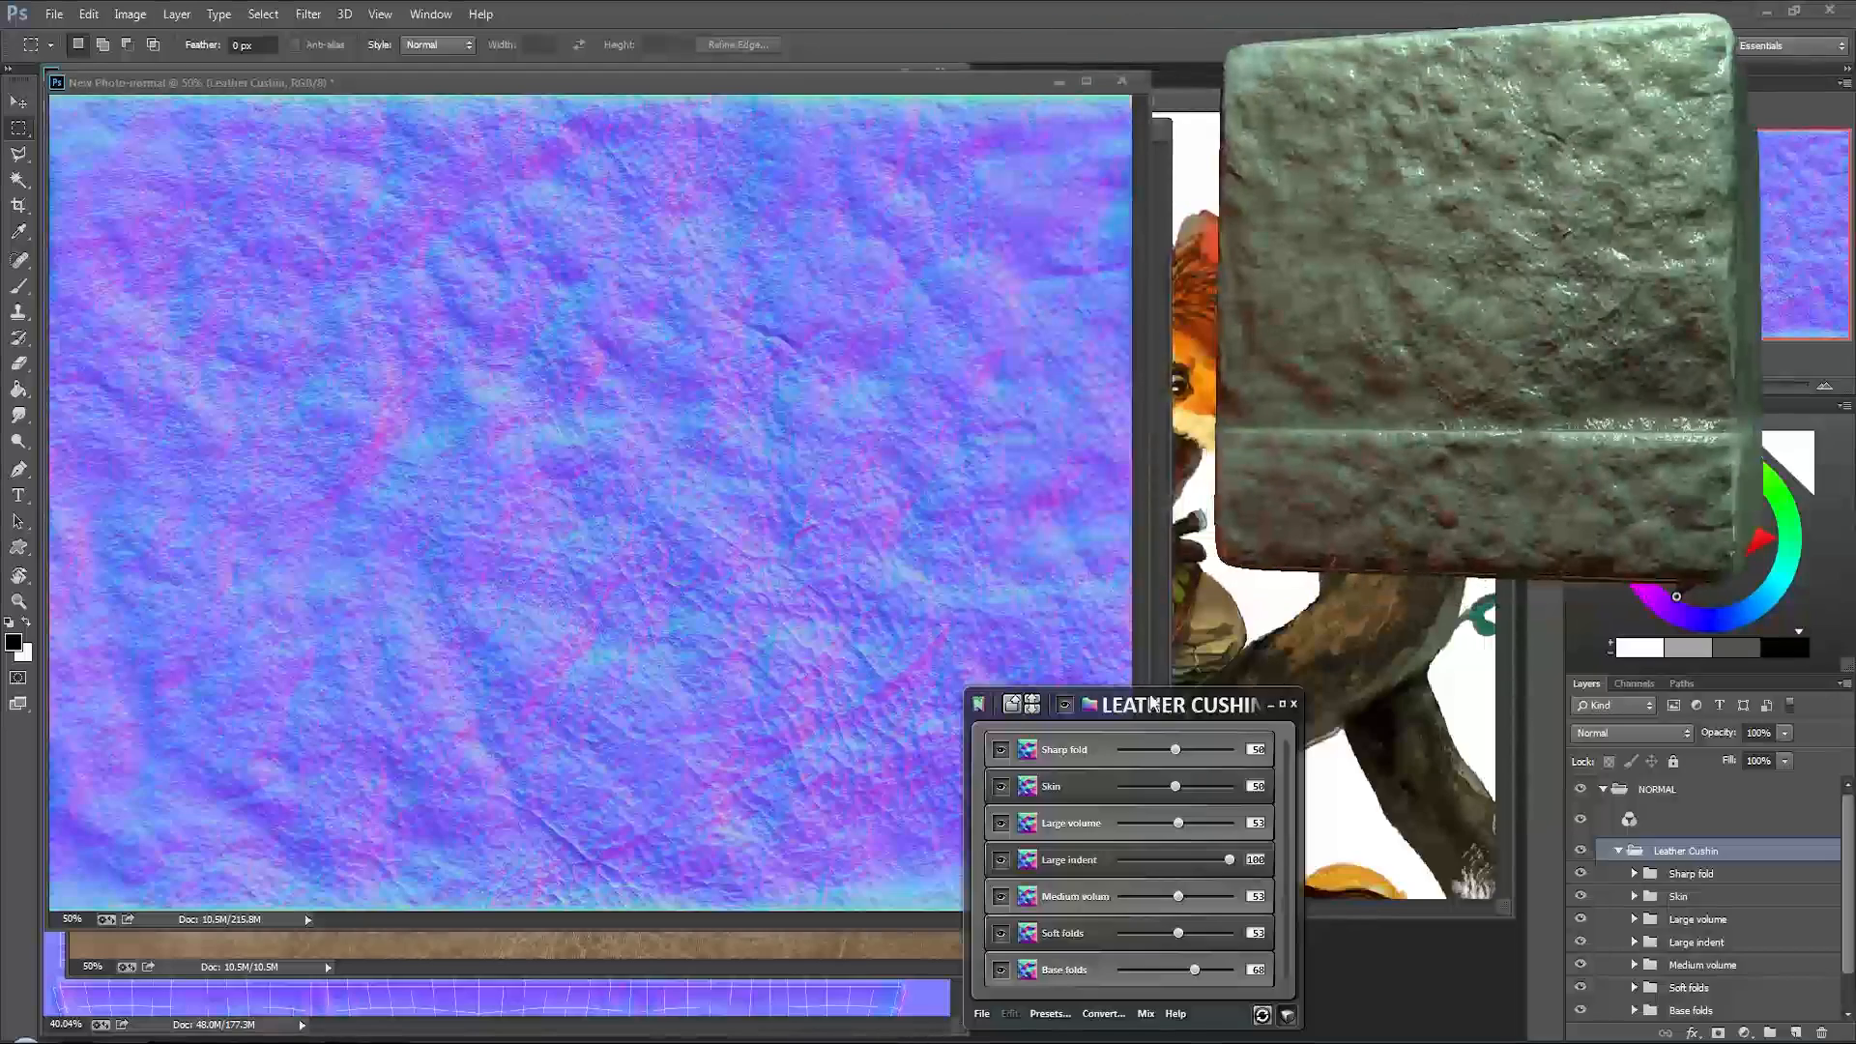
# Step: Lower Large volume, Skin, Large indent, Medium volume, Soft folds and Base folds sliders
pyautogui.moveTo(1172, 702); pyautogui.dragTo(876, 364)
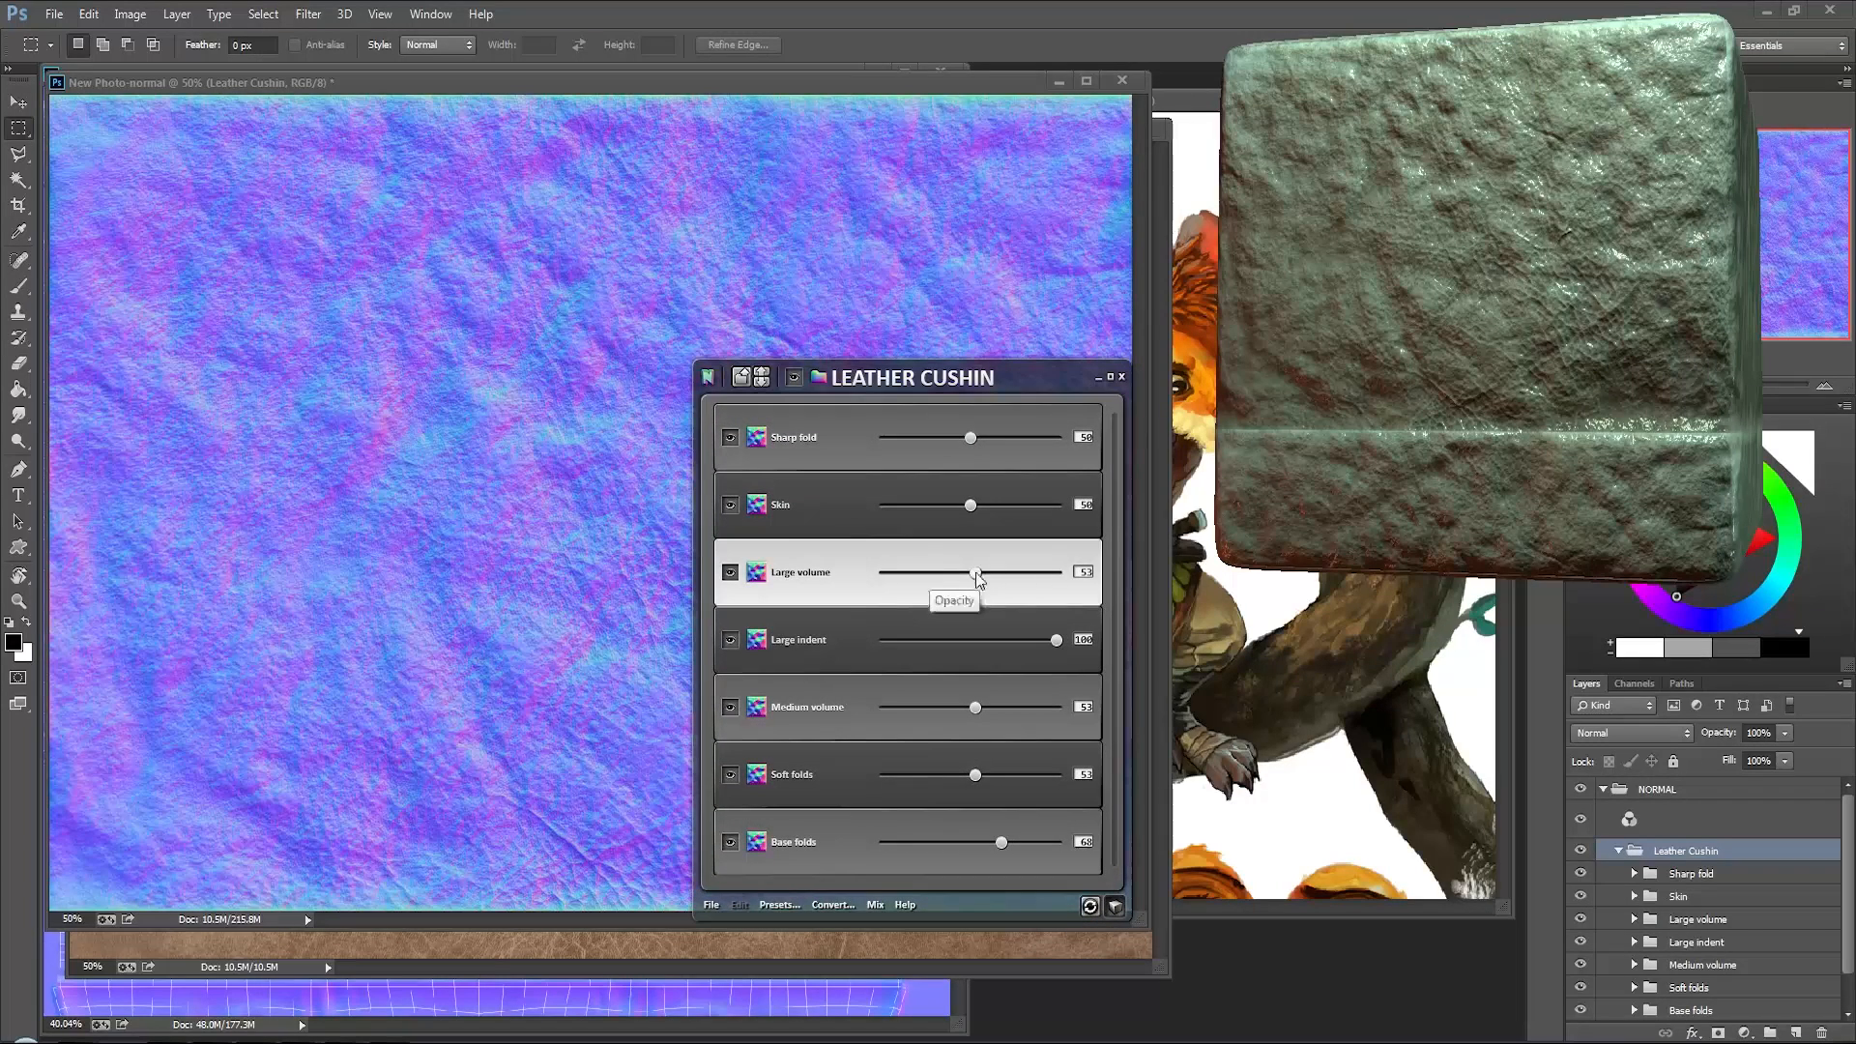
pyautogui.moveTo(976, 571); pyautogui.dragTo(891, 571)
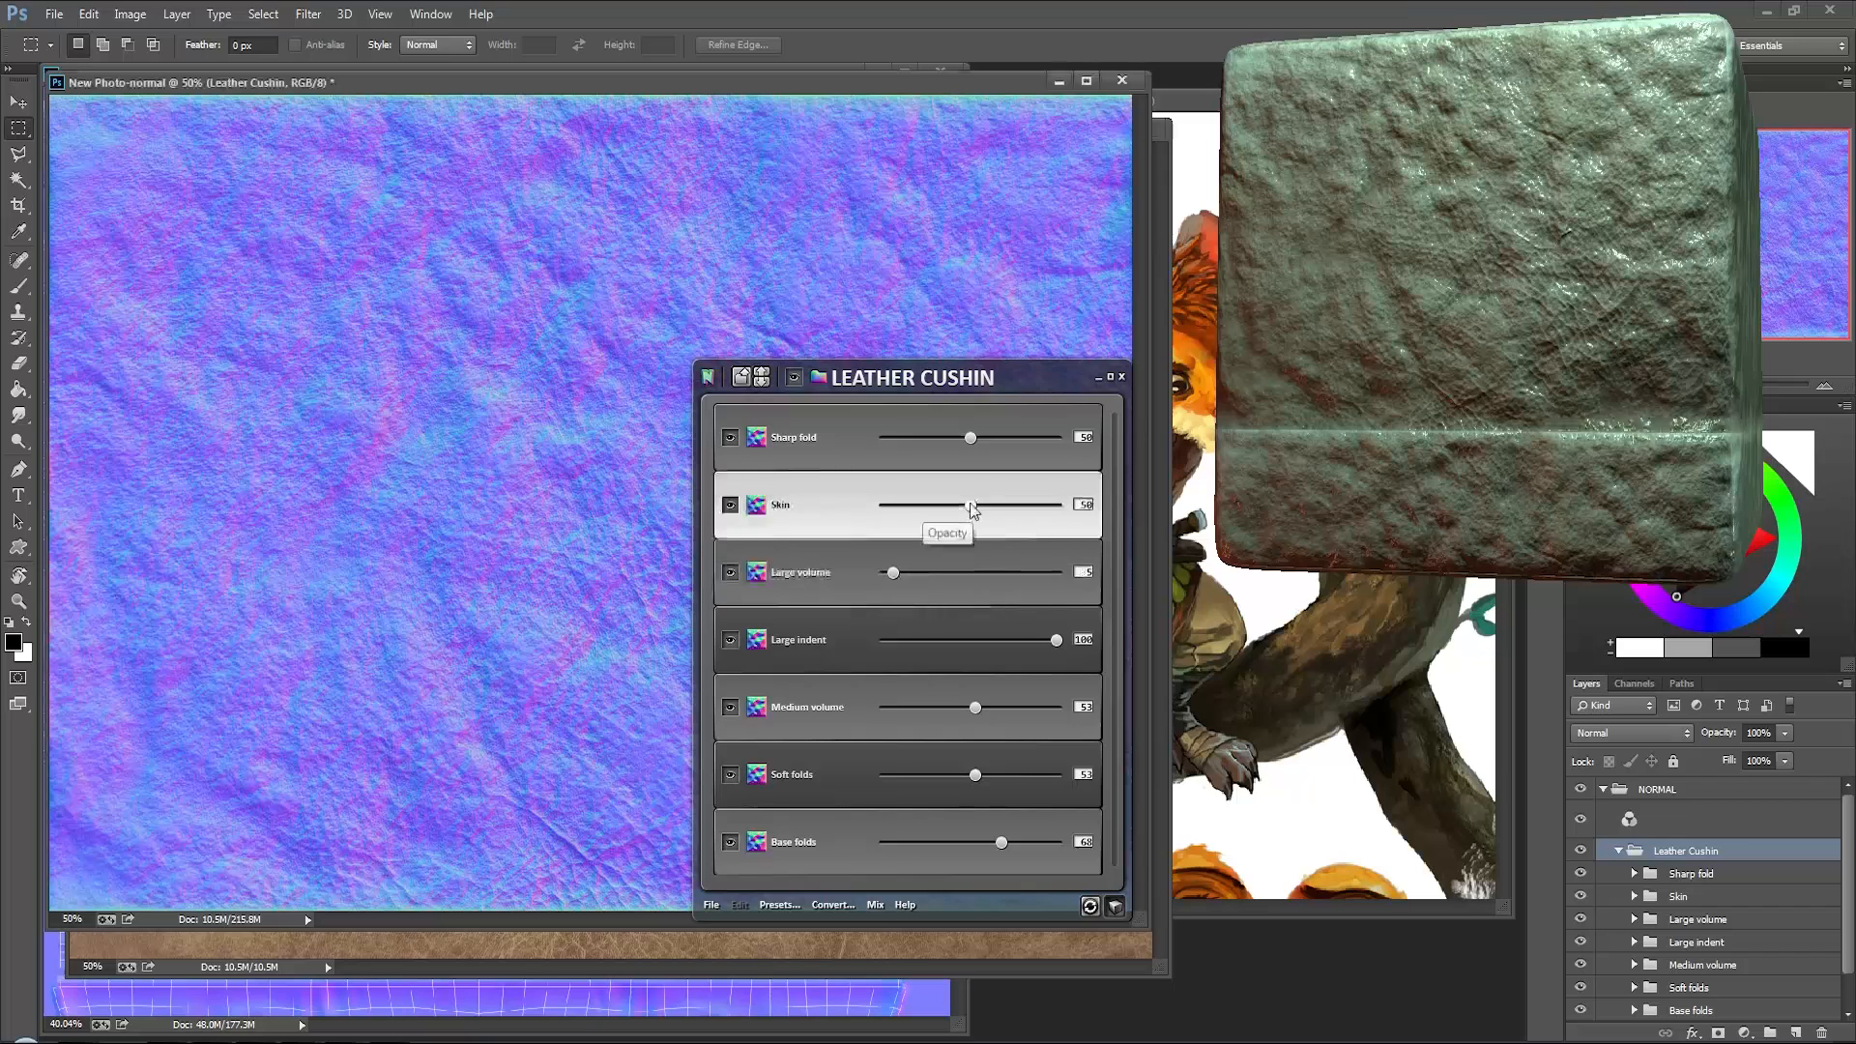
pyautogui.moveTo(968, 505); pyautogui.dragTo(926, 505)
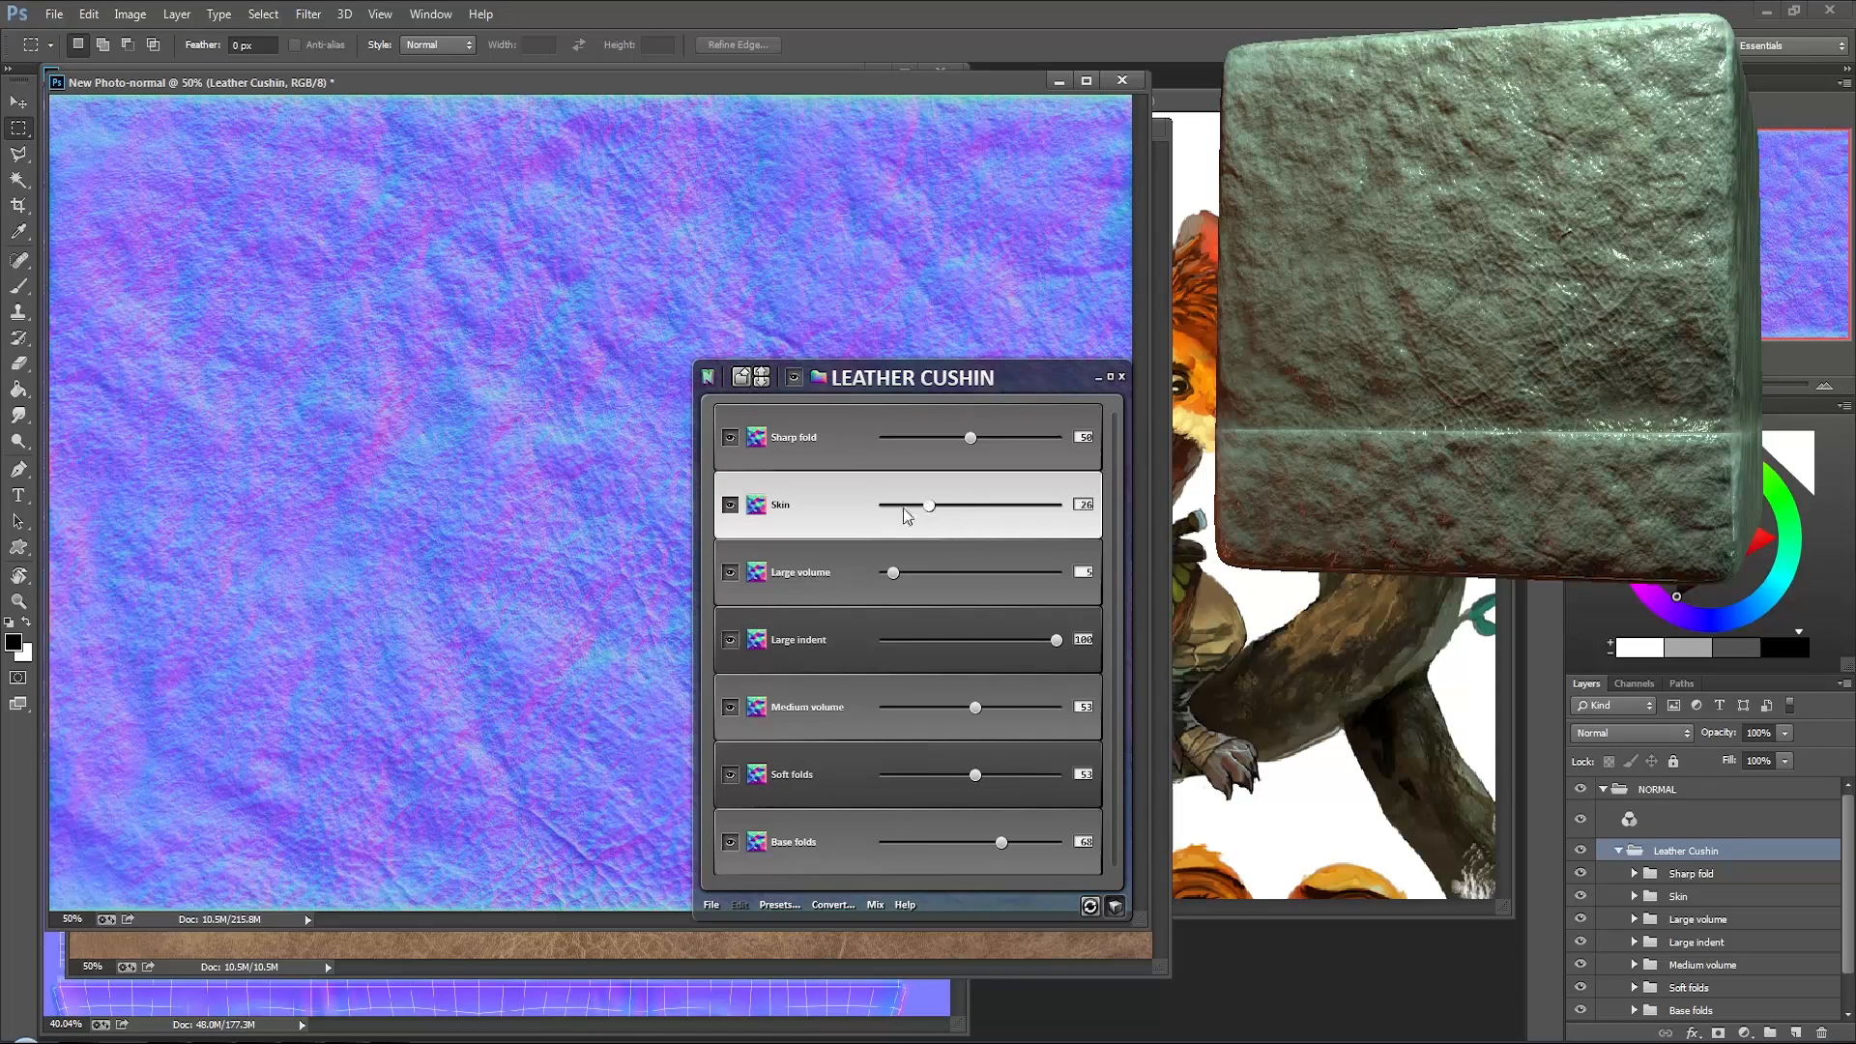
pyautogui.moveTo(1056, 639); pyautogui.dragTo(1052, 639)
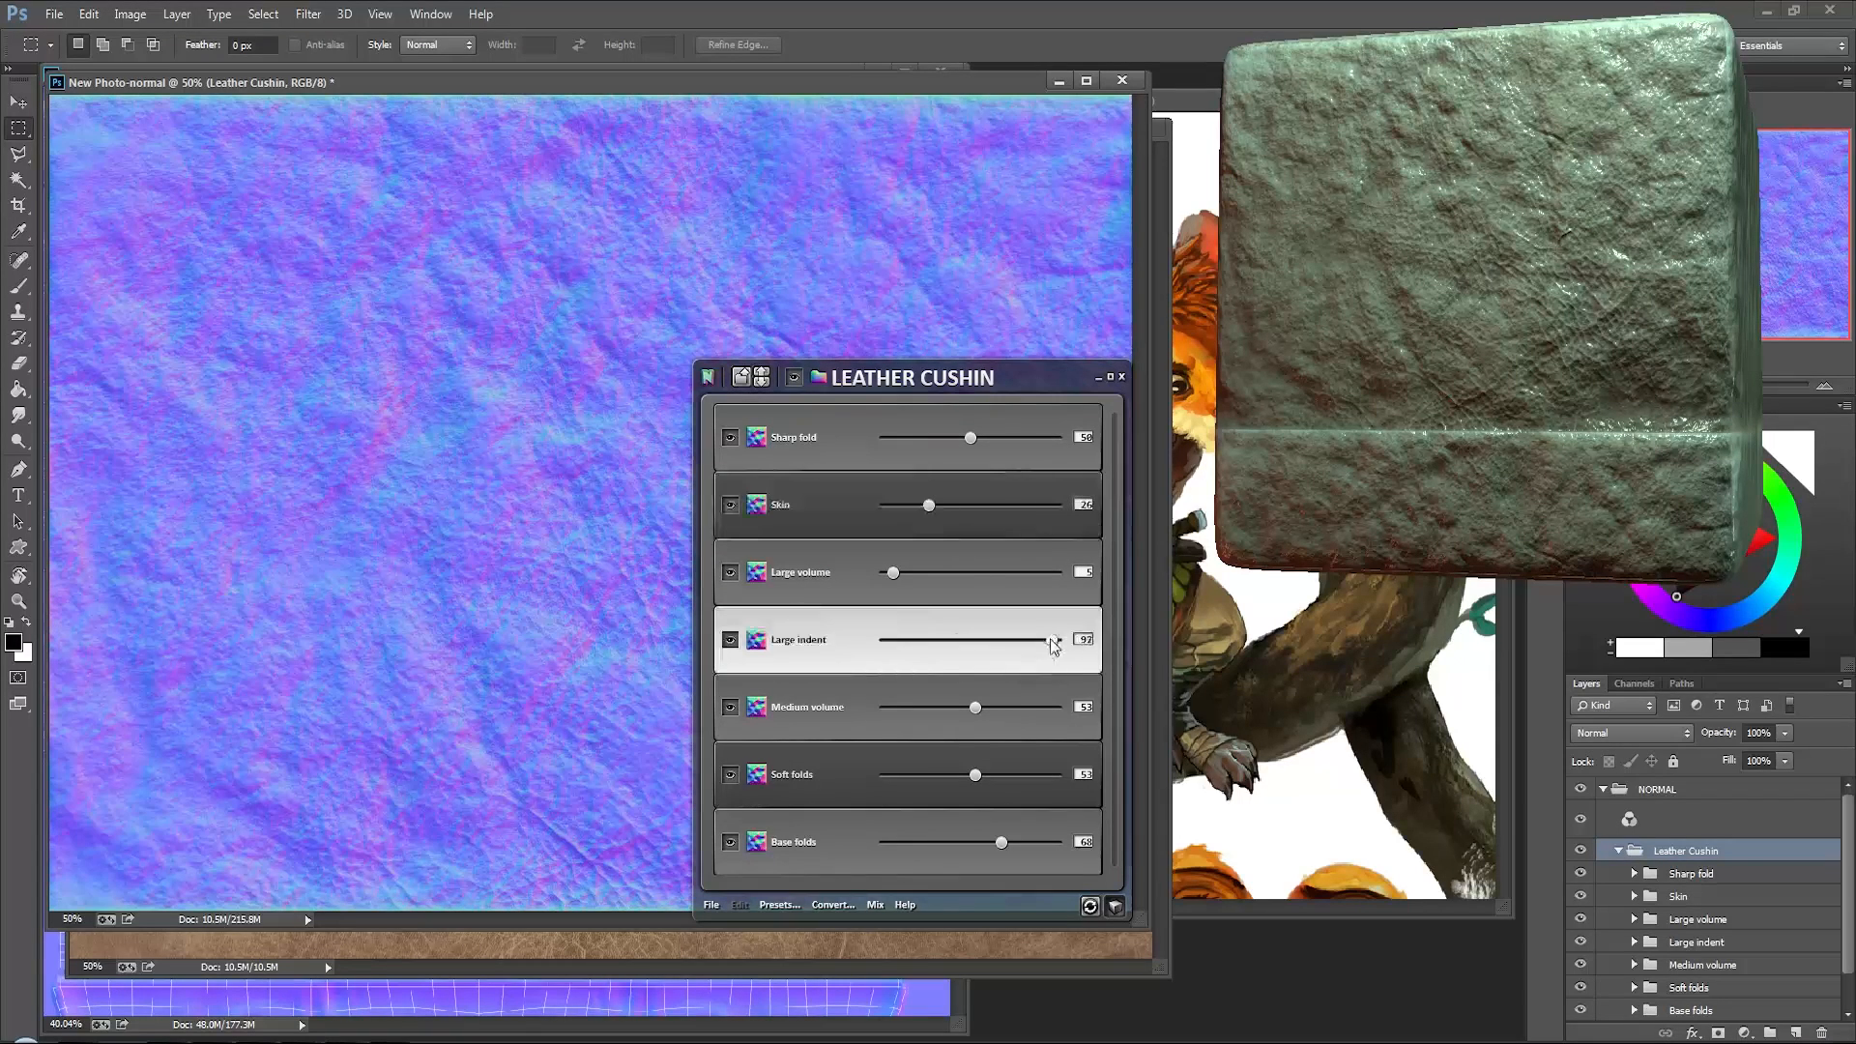
pyautogui.moveTo(1046, 640); pyautogui.dragTo(885, 640)
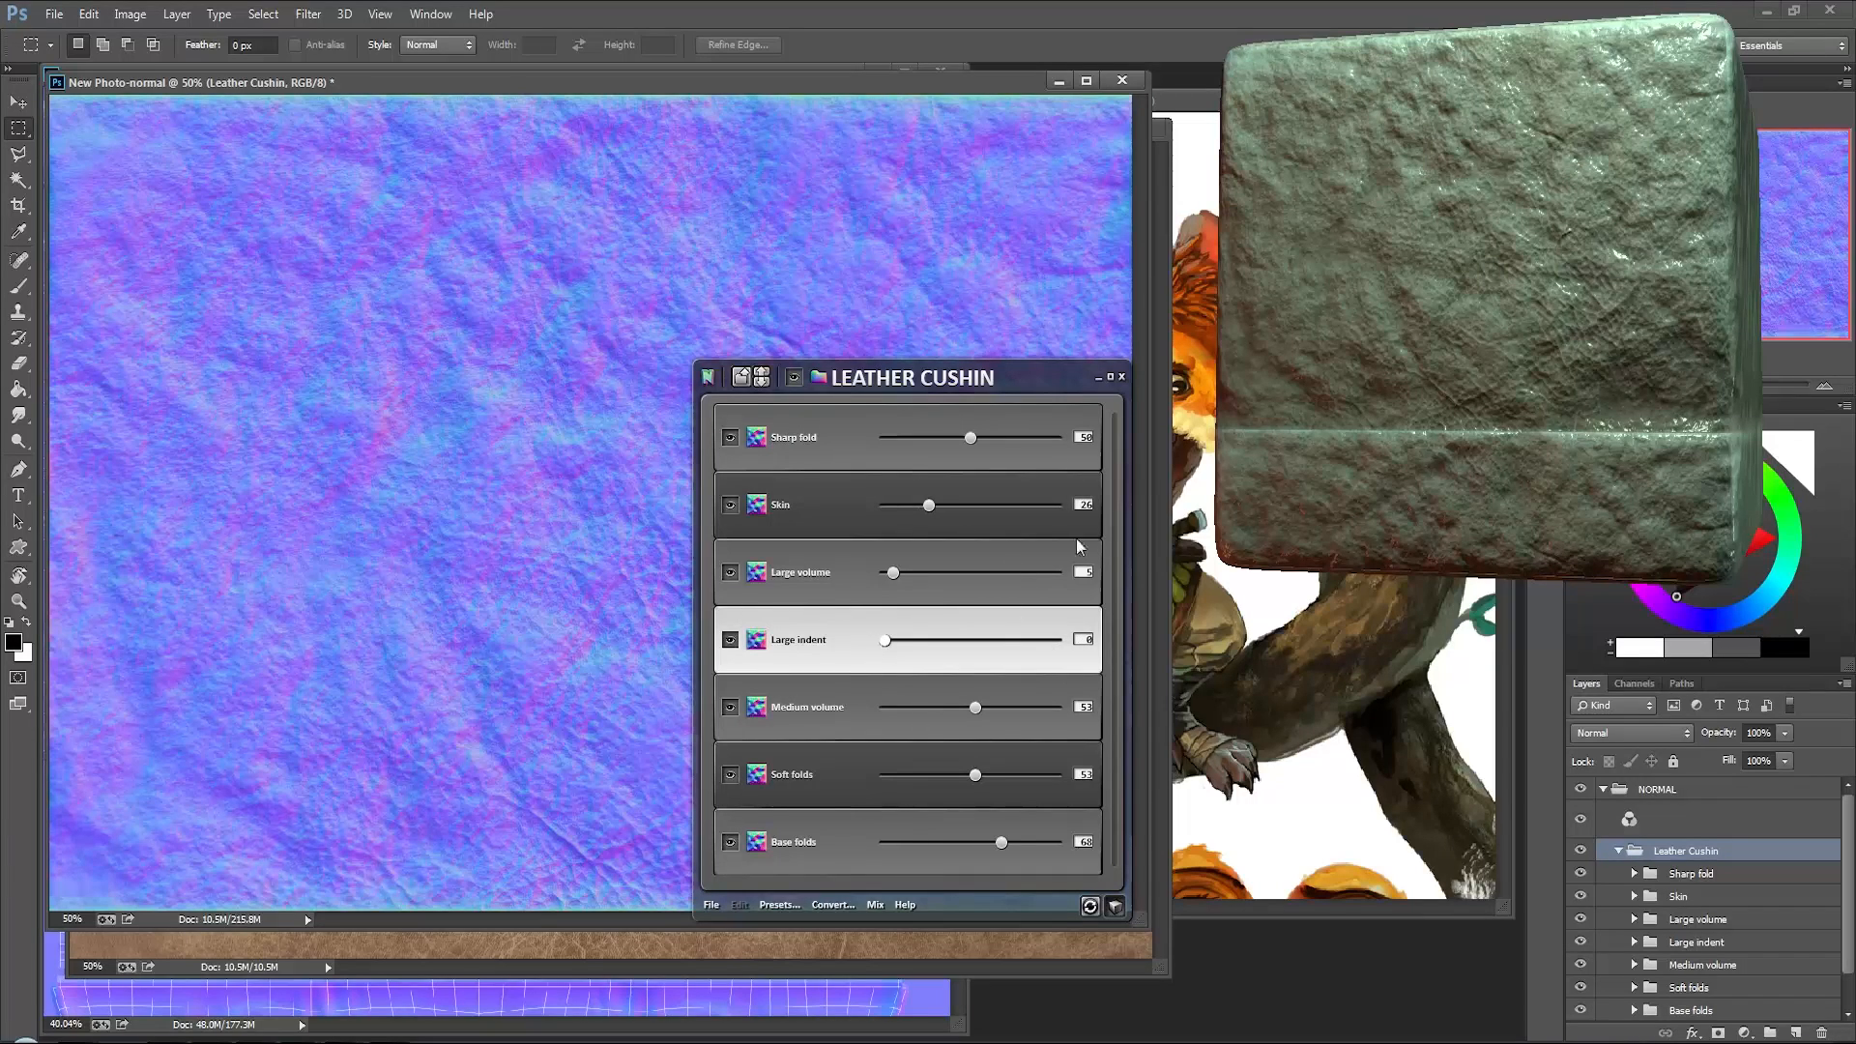
pyautogui.moveTo(906, 376); pyautogui.dragTo(926, 422)
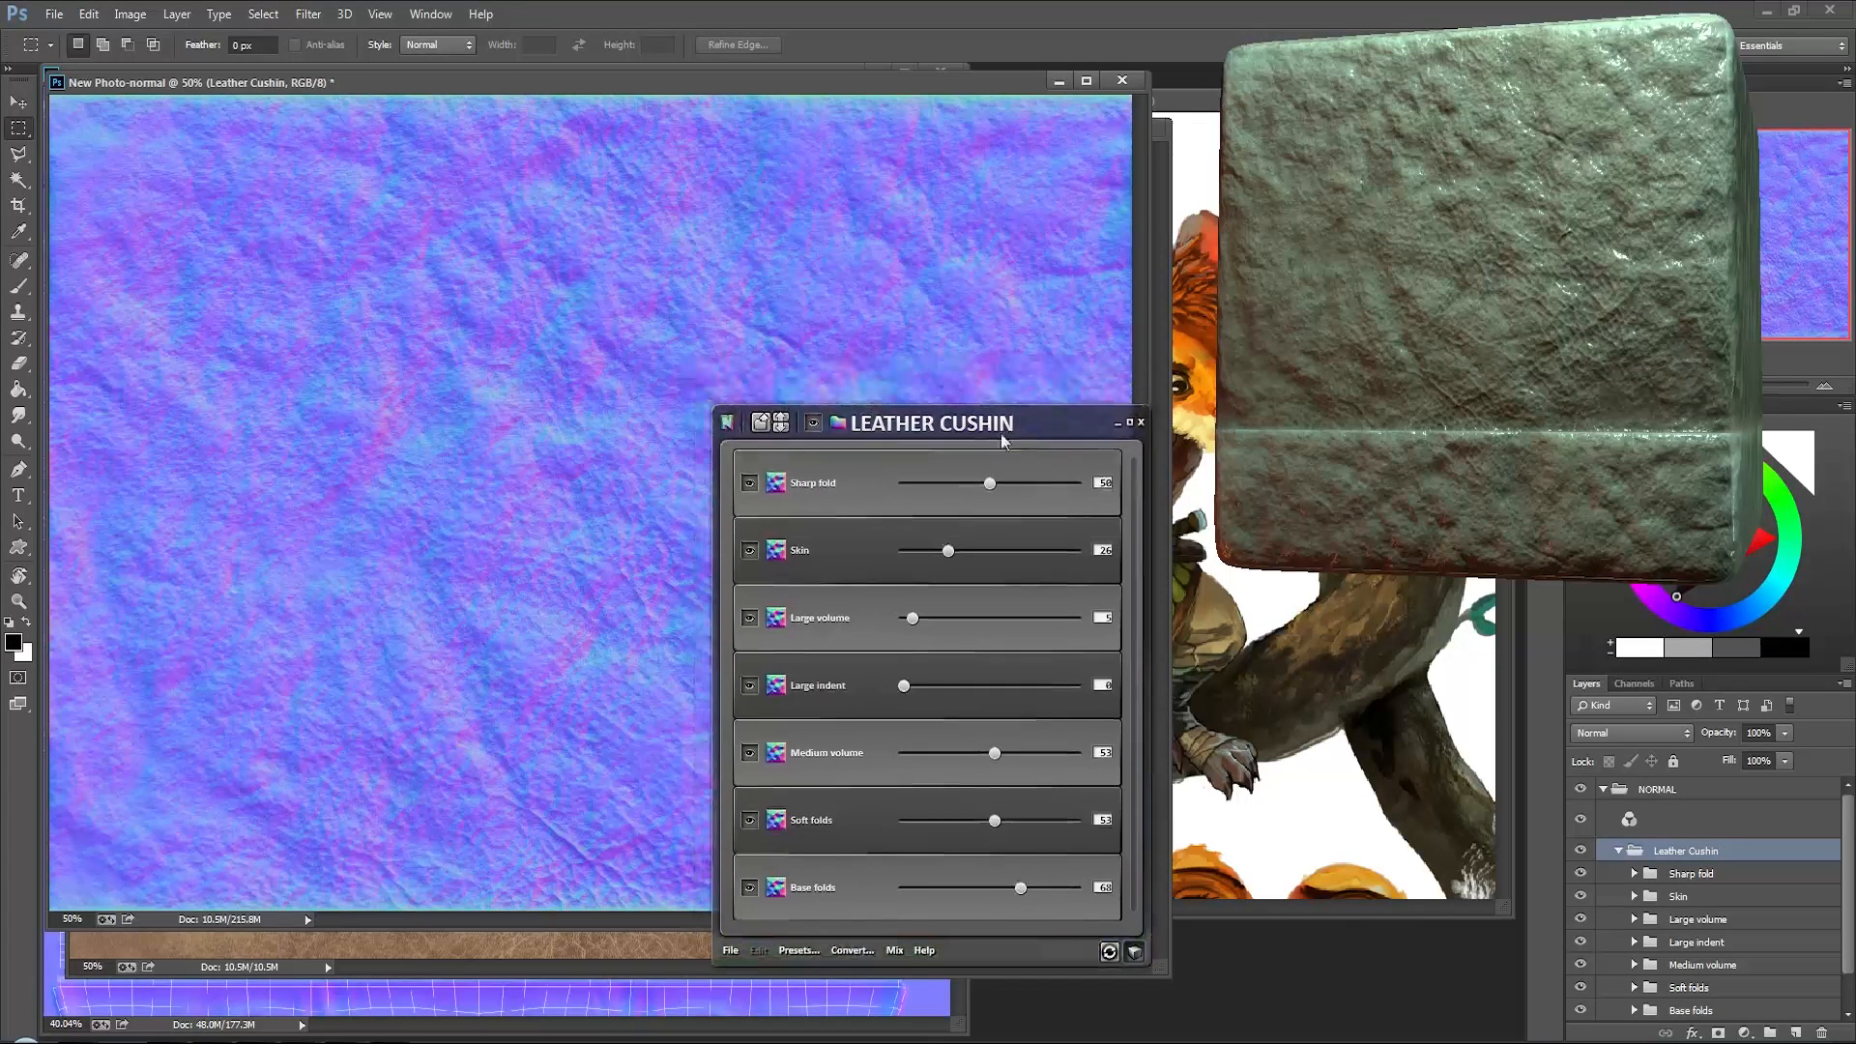
pyautogui.moveTo(992, 753); pyautogui.dragTo(932, 753)
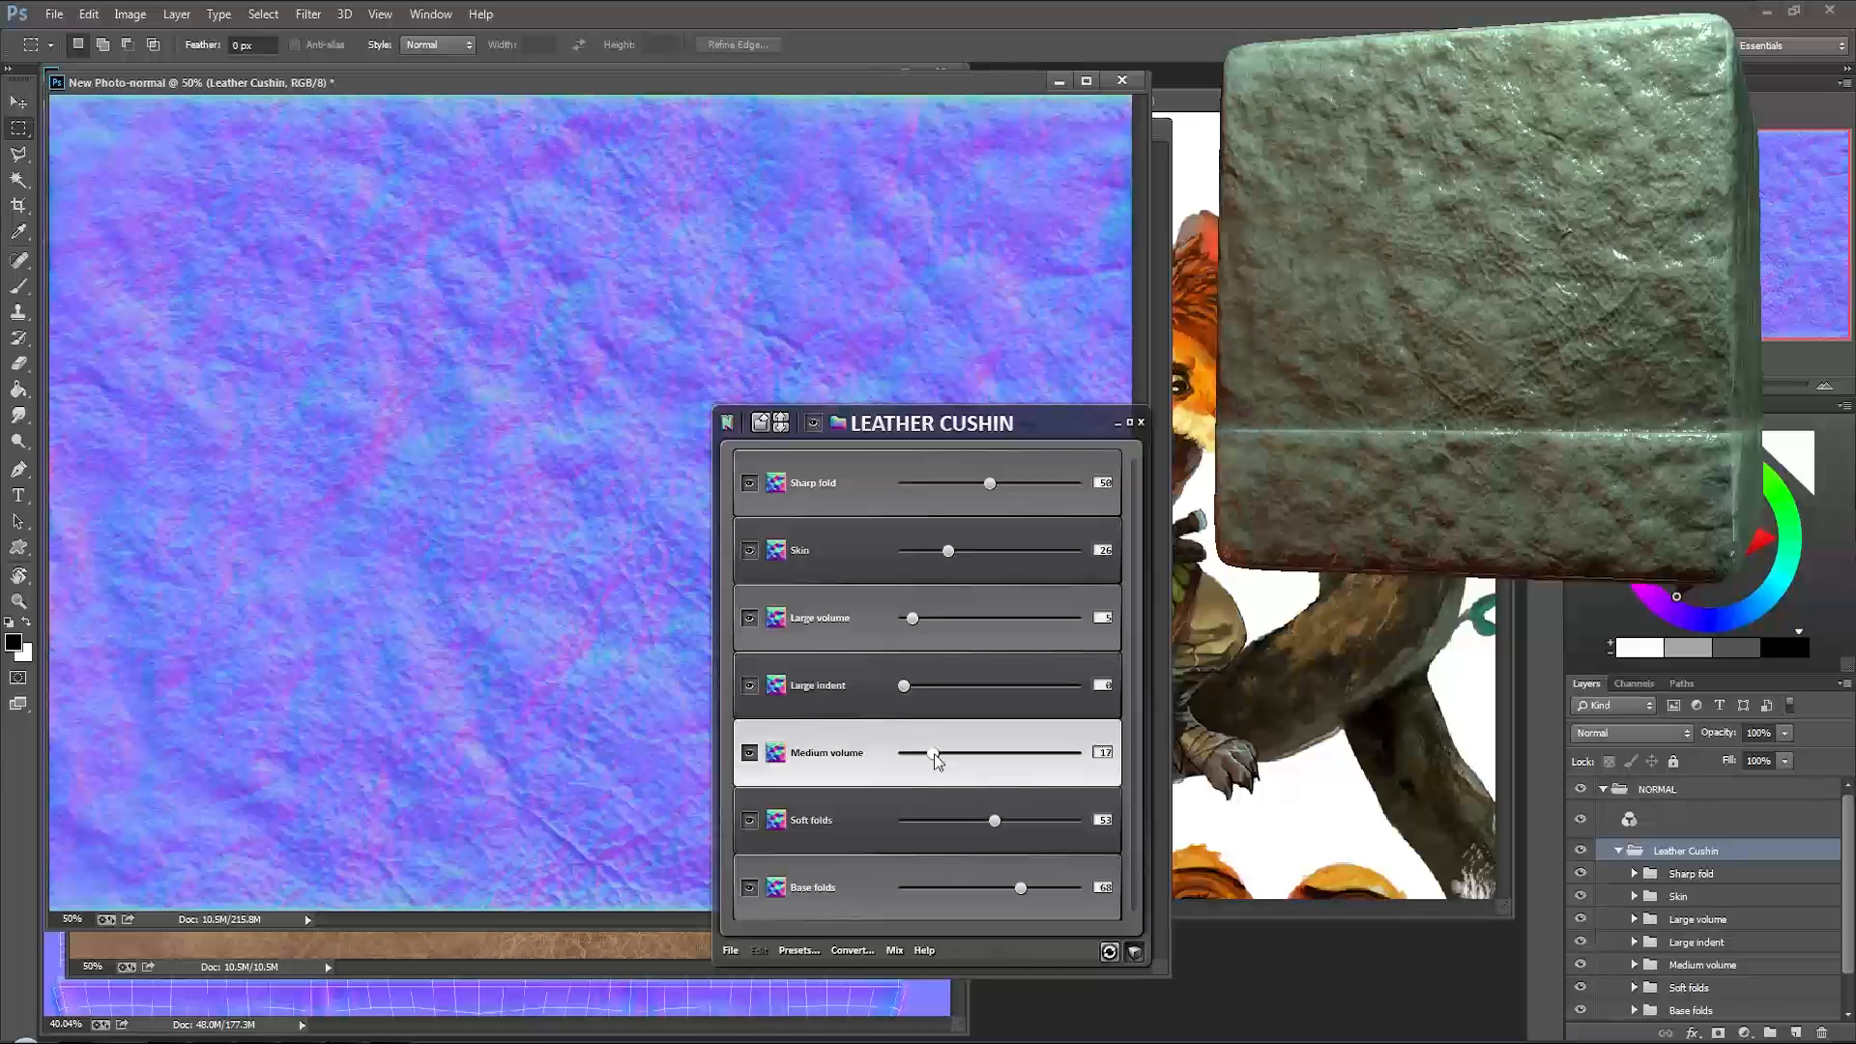
pyautogui.moveTo(993, 820); pyautogui.dragTo(928, 820)
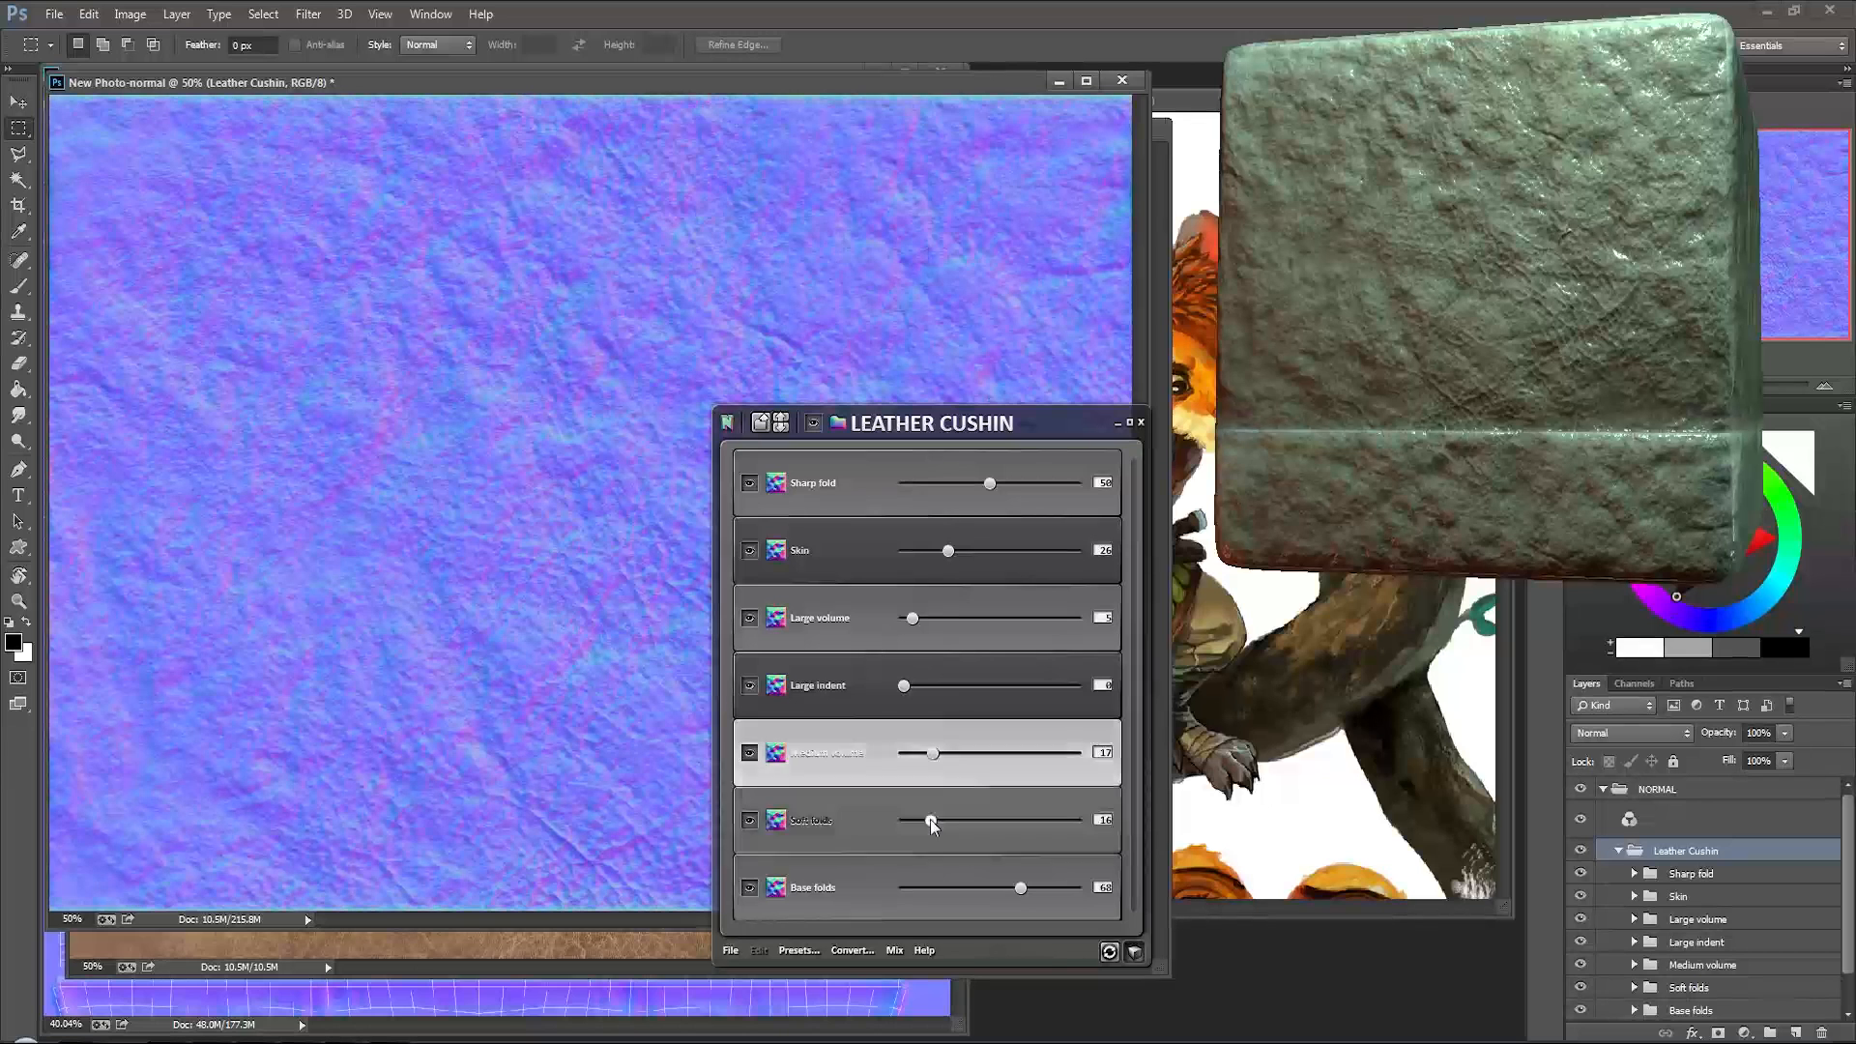
pyautogui.moveTo(929, 819); pyautogui.dragTo(924, 819)
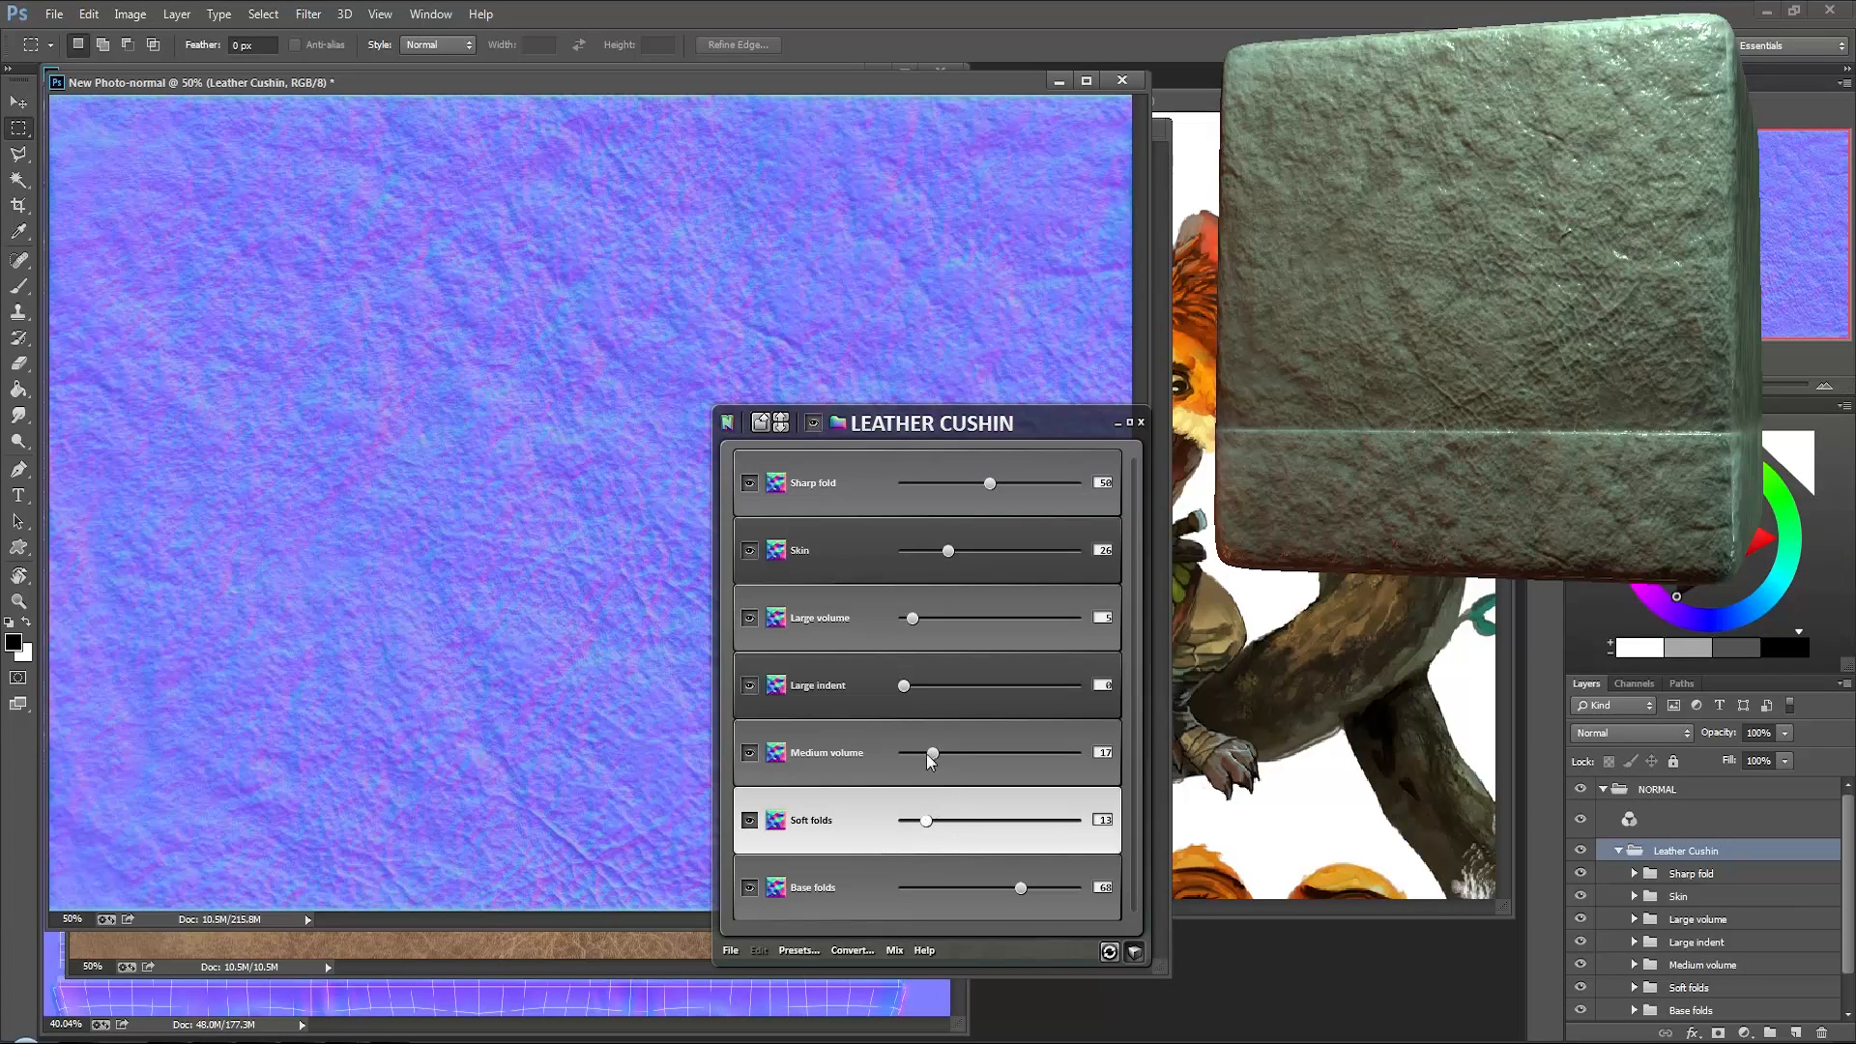
pyautogui.moveTo(929, 754); pyautogui.dragTo(903, 754)
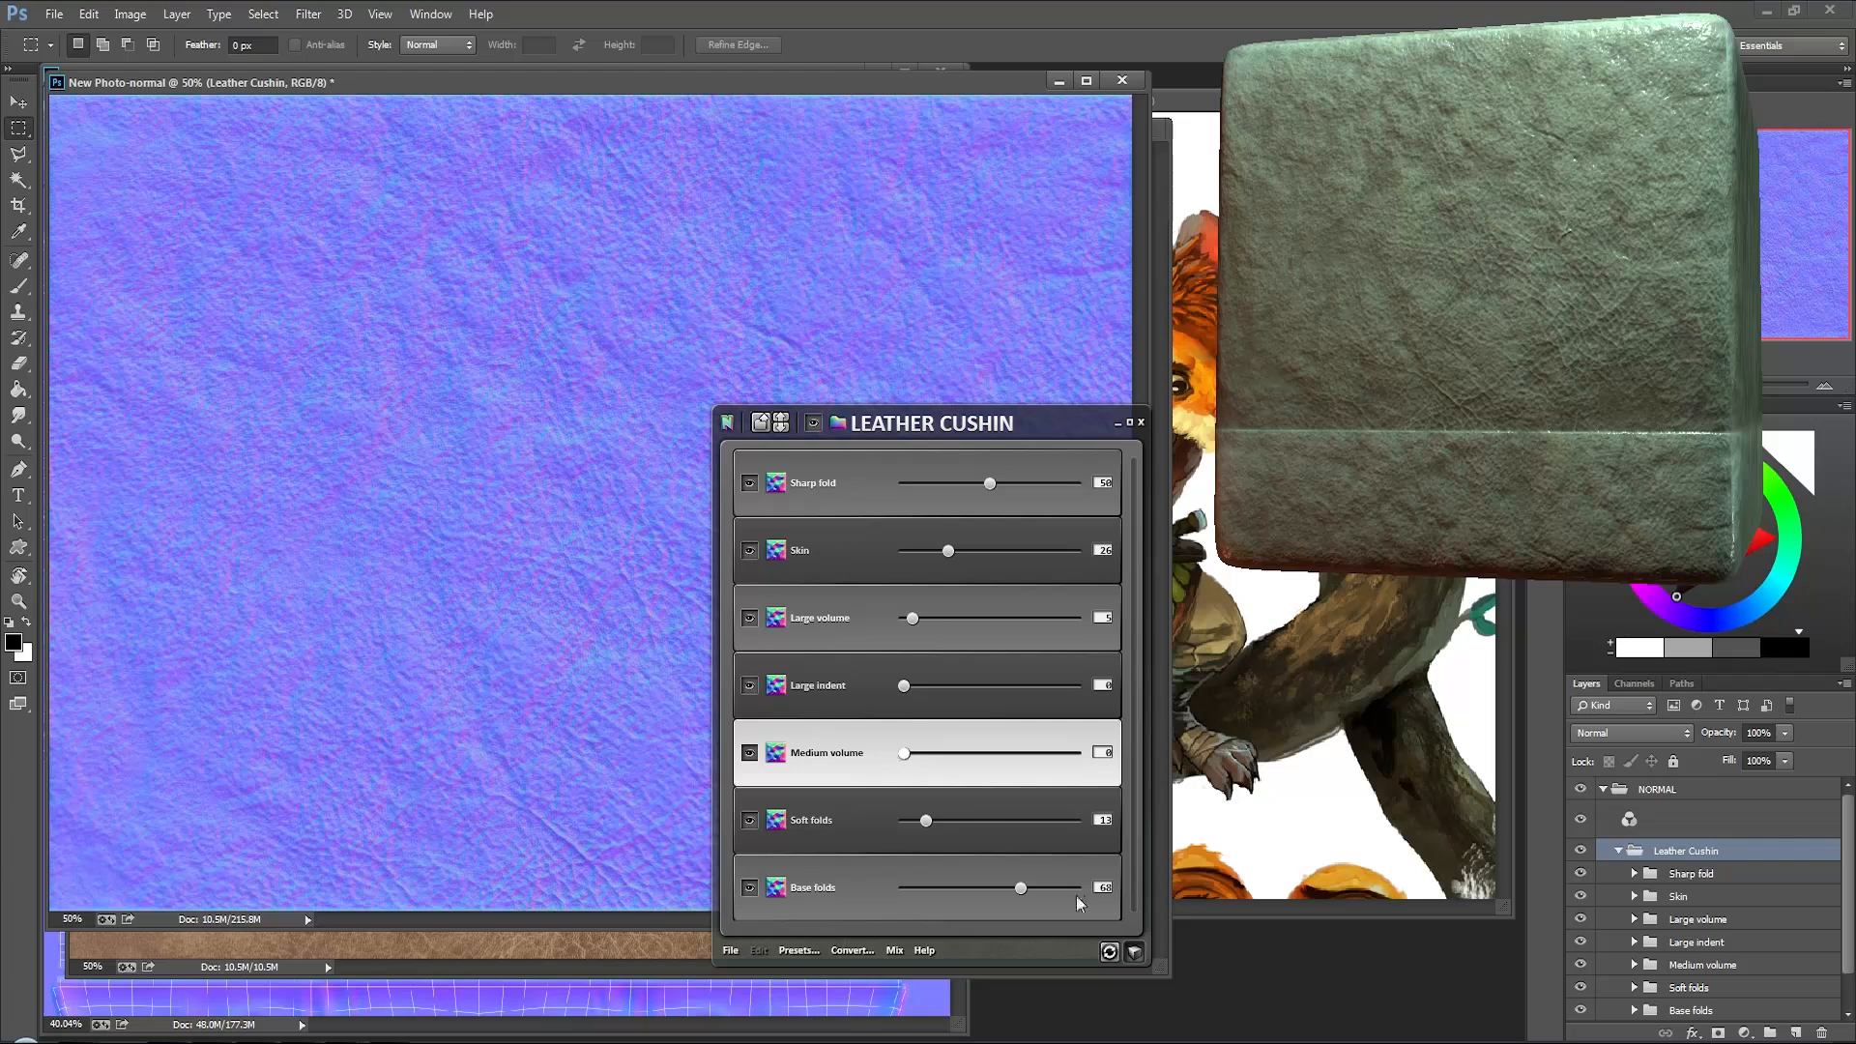
pyautogui.moveTo(1021, 886); pyautogui.dragTo(940, 886)
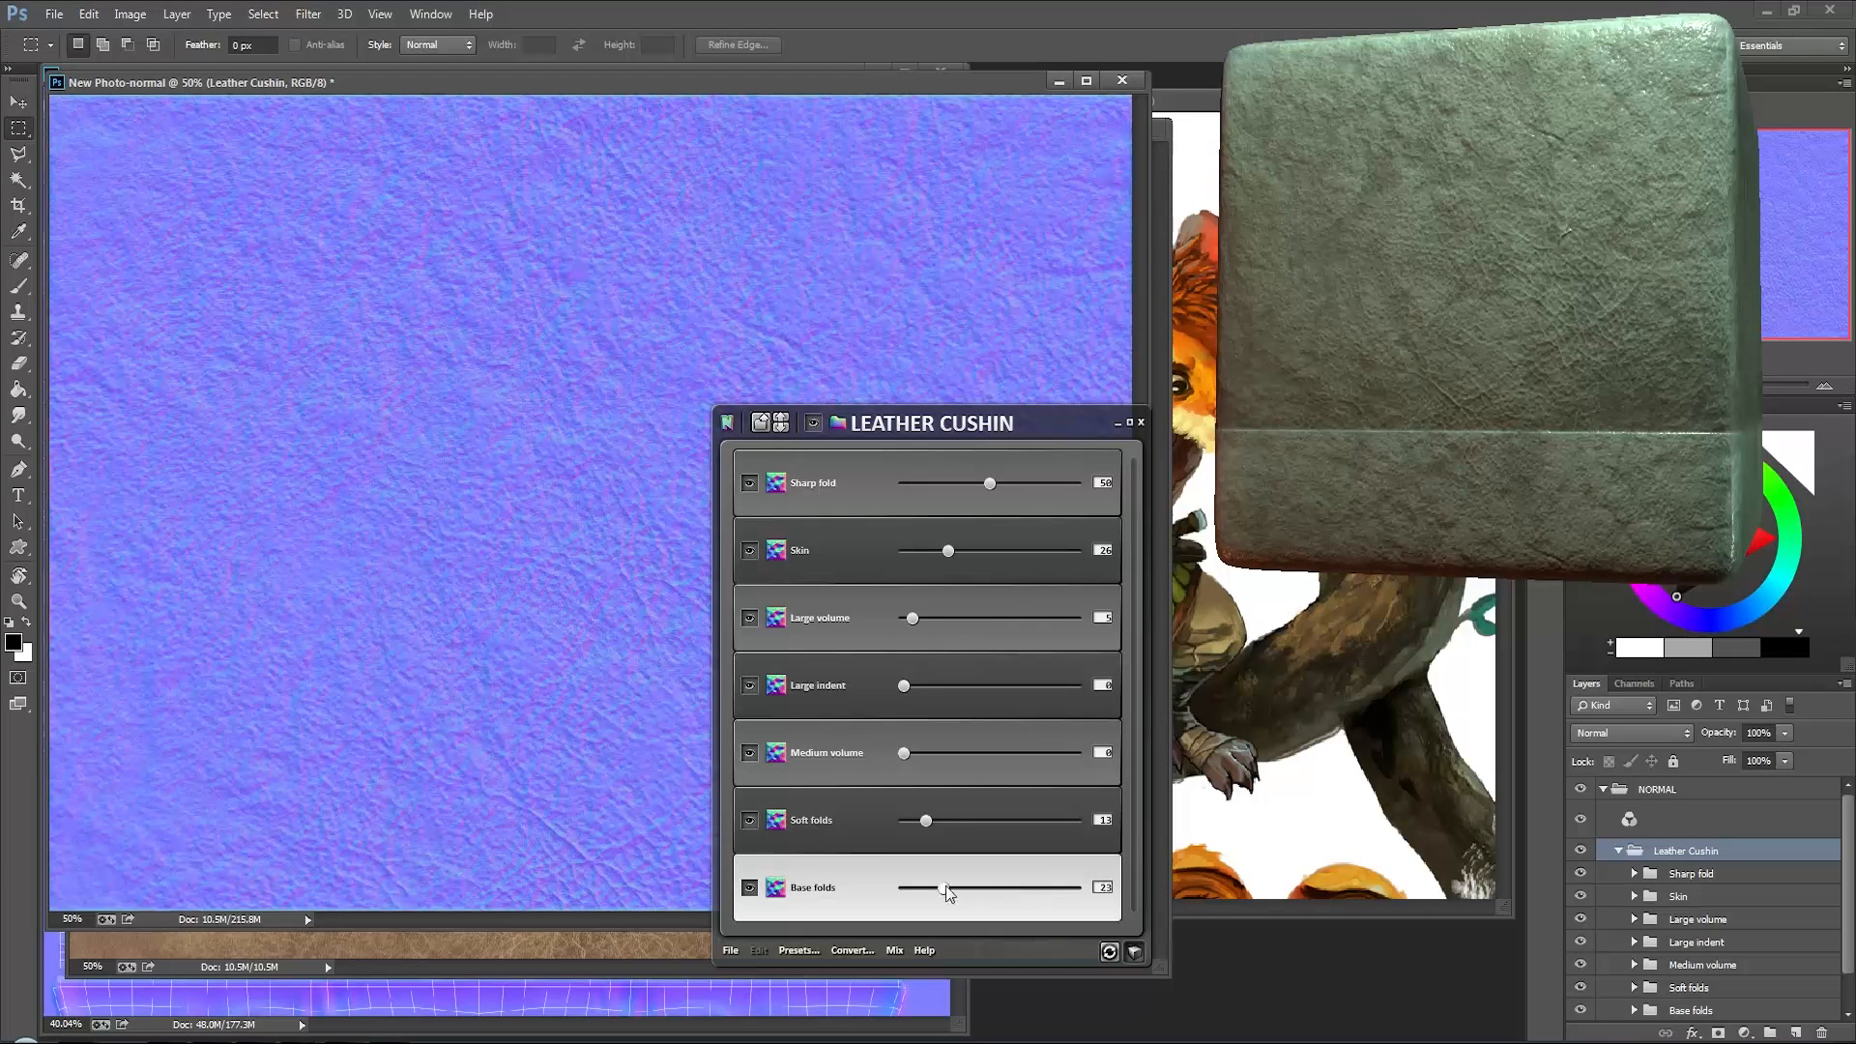
pyautogui.moveTo(947, 889); pyautogui.dragTo(938, 889)
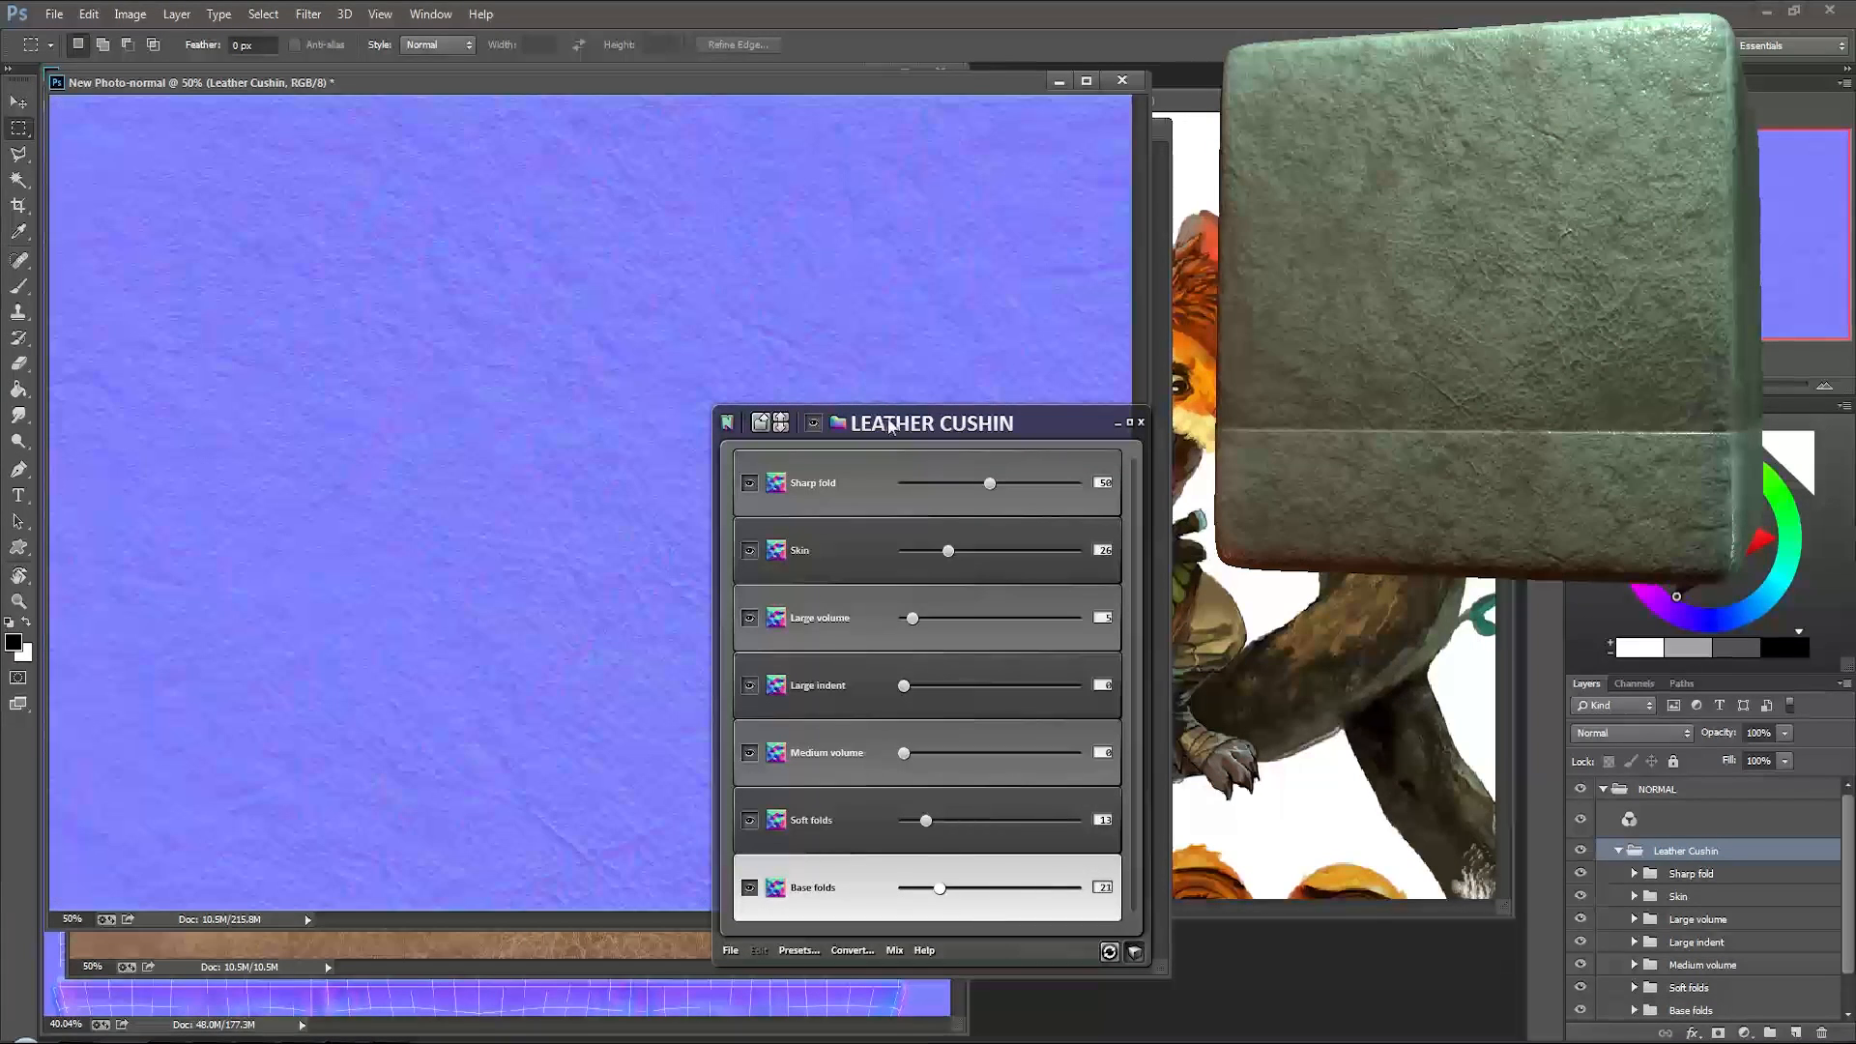
pyautogui.moveTo(929, 423); pyautogui.dragTo(982, 450)
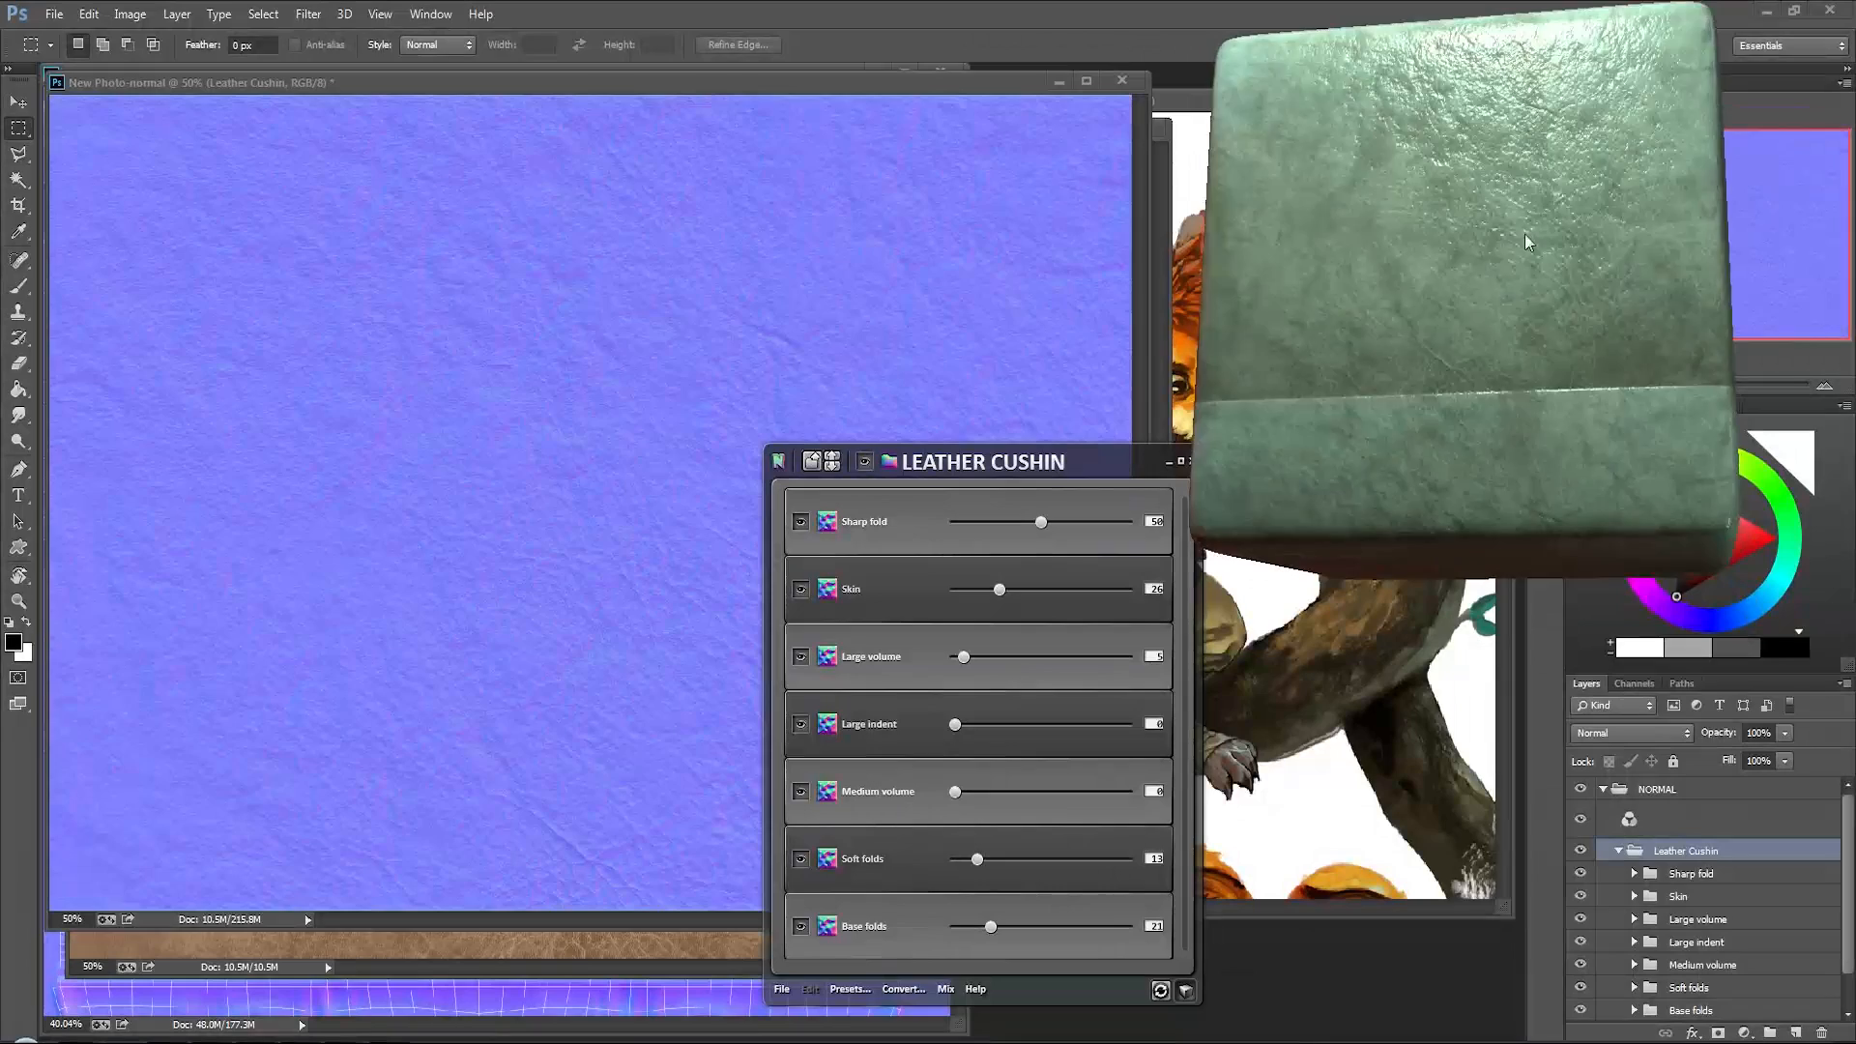
# Step: Reduce Skin further, fine-tune Base folds, and make Sharp fold detail much stronger
pyautogui.click(1042, 523)
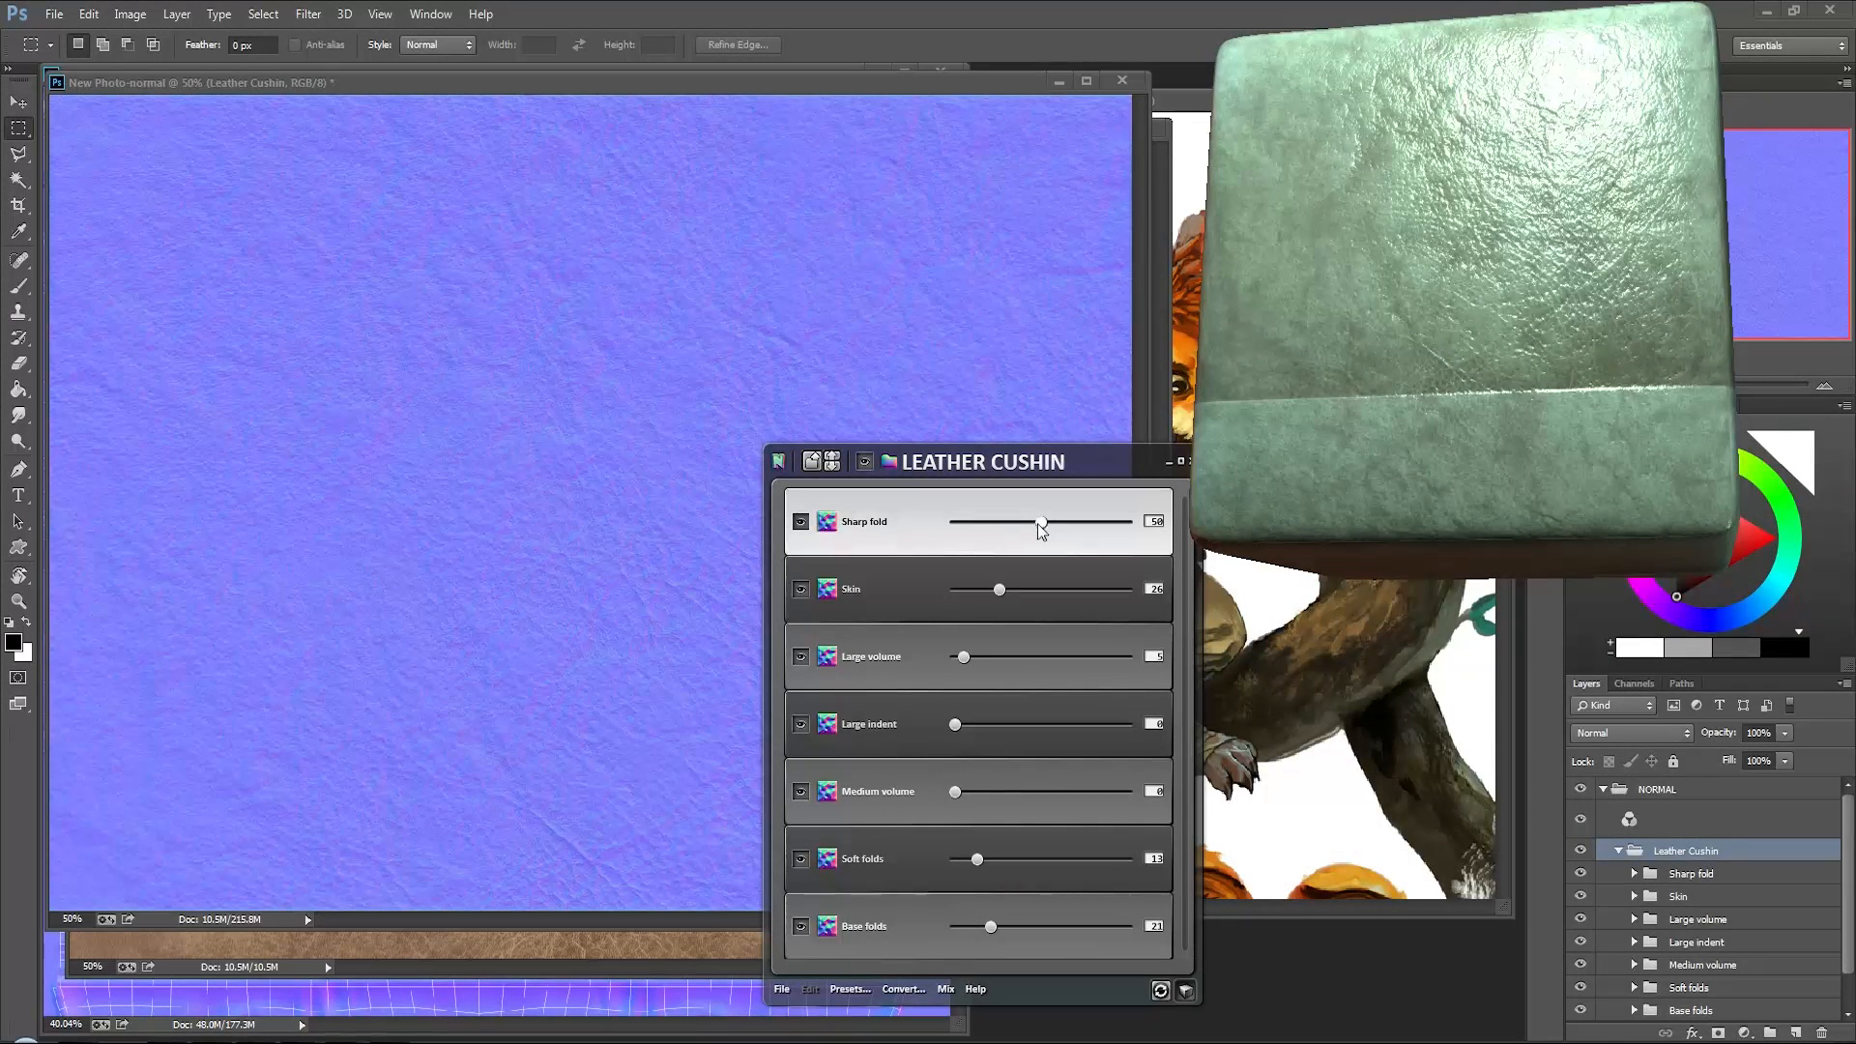
pyautogui.moveTo(1039, 522); pyautogui.dragTo(980, 522)
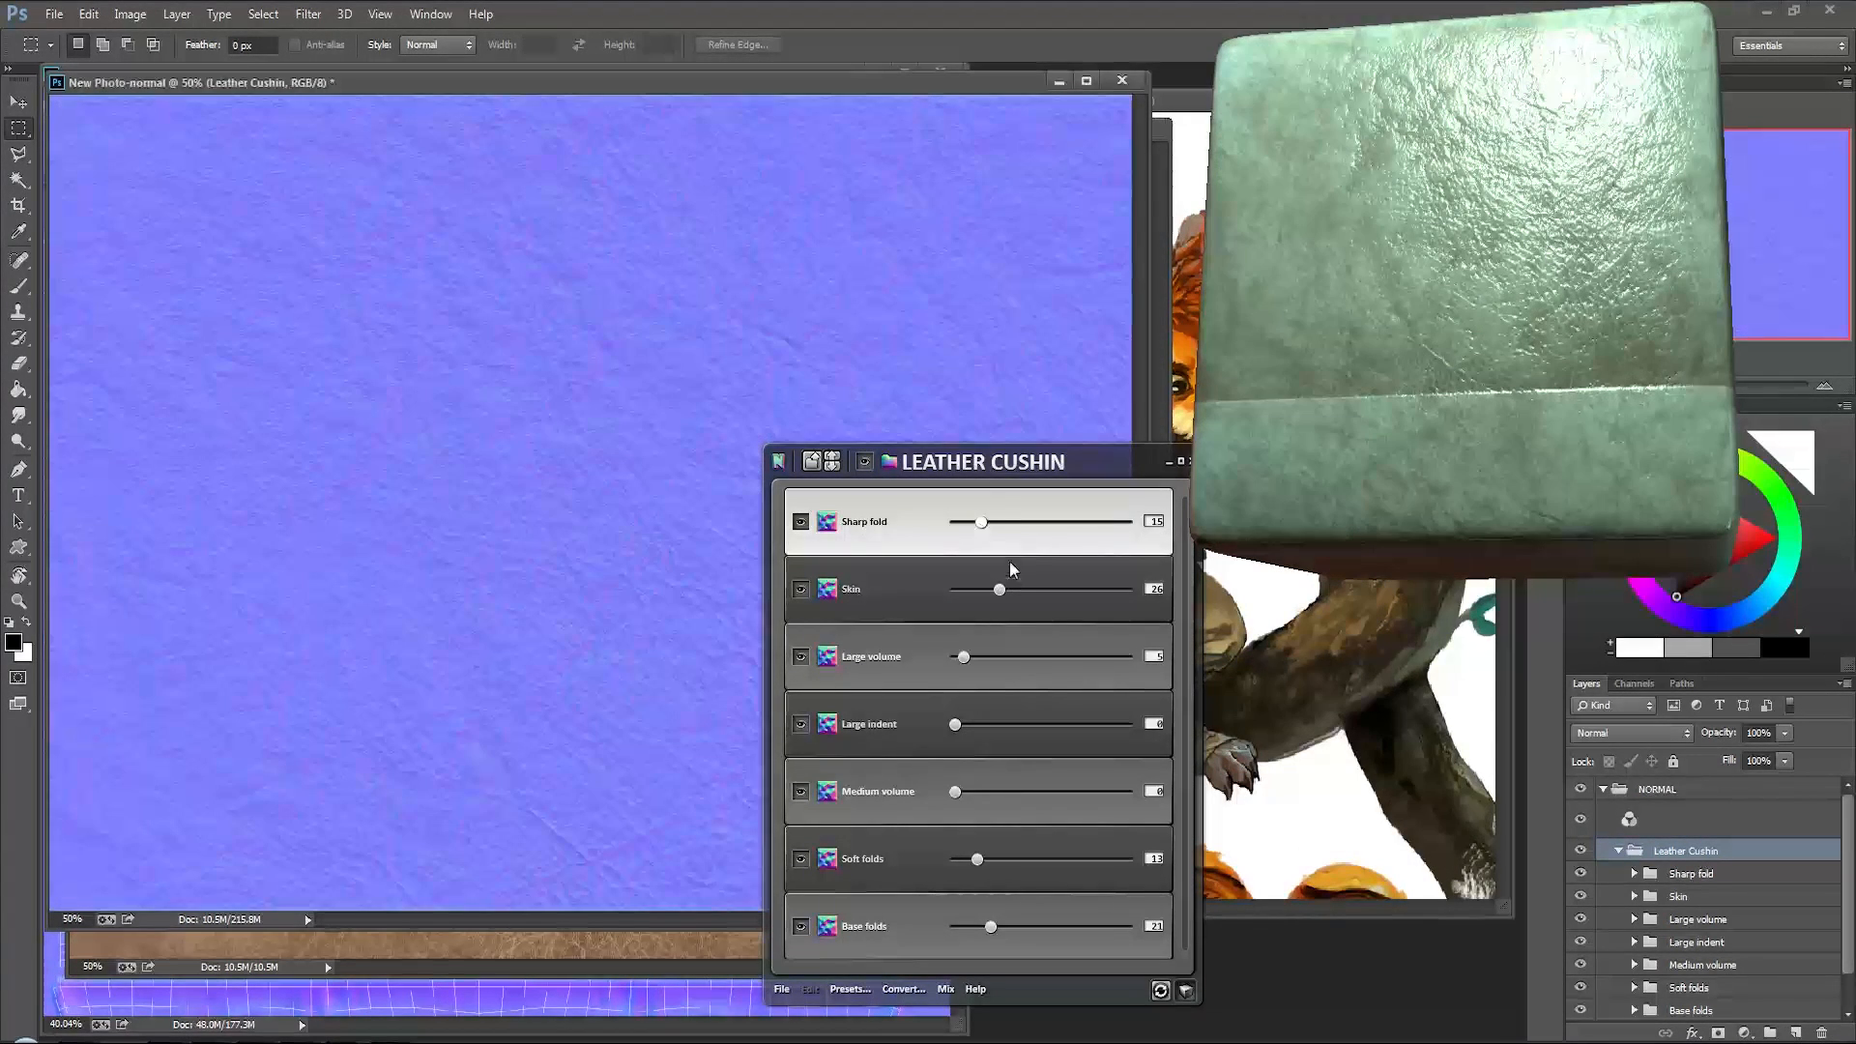
pyautogui.moveTo(1029, 589); pyautogui.dragTo(970, 589)
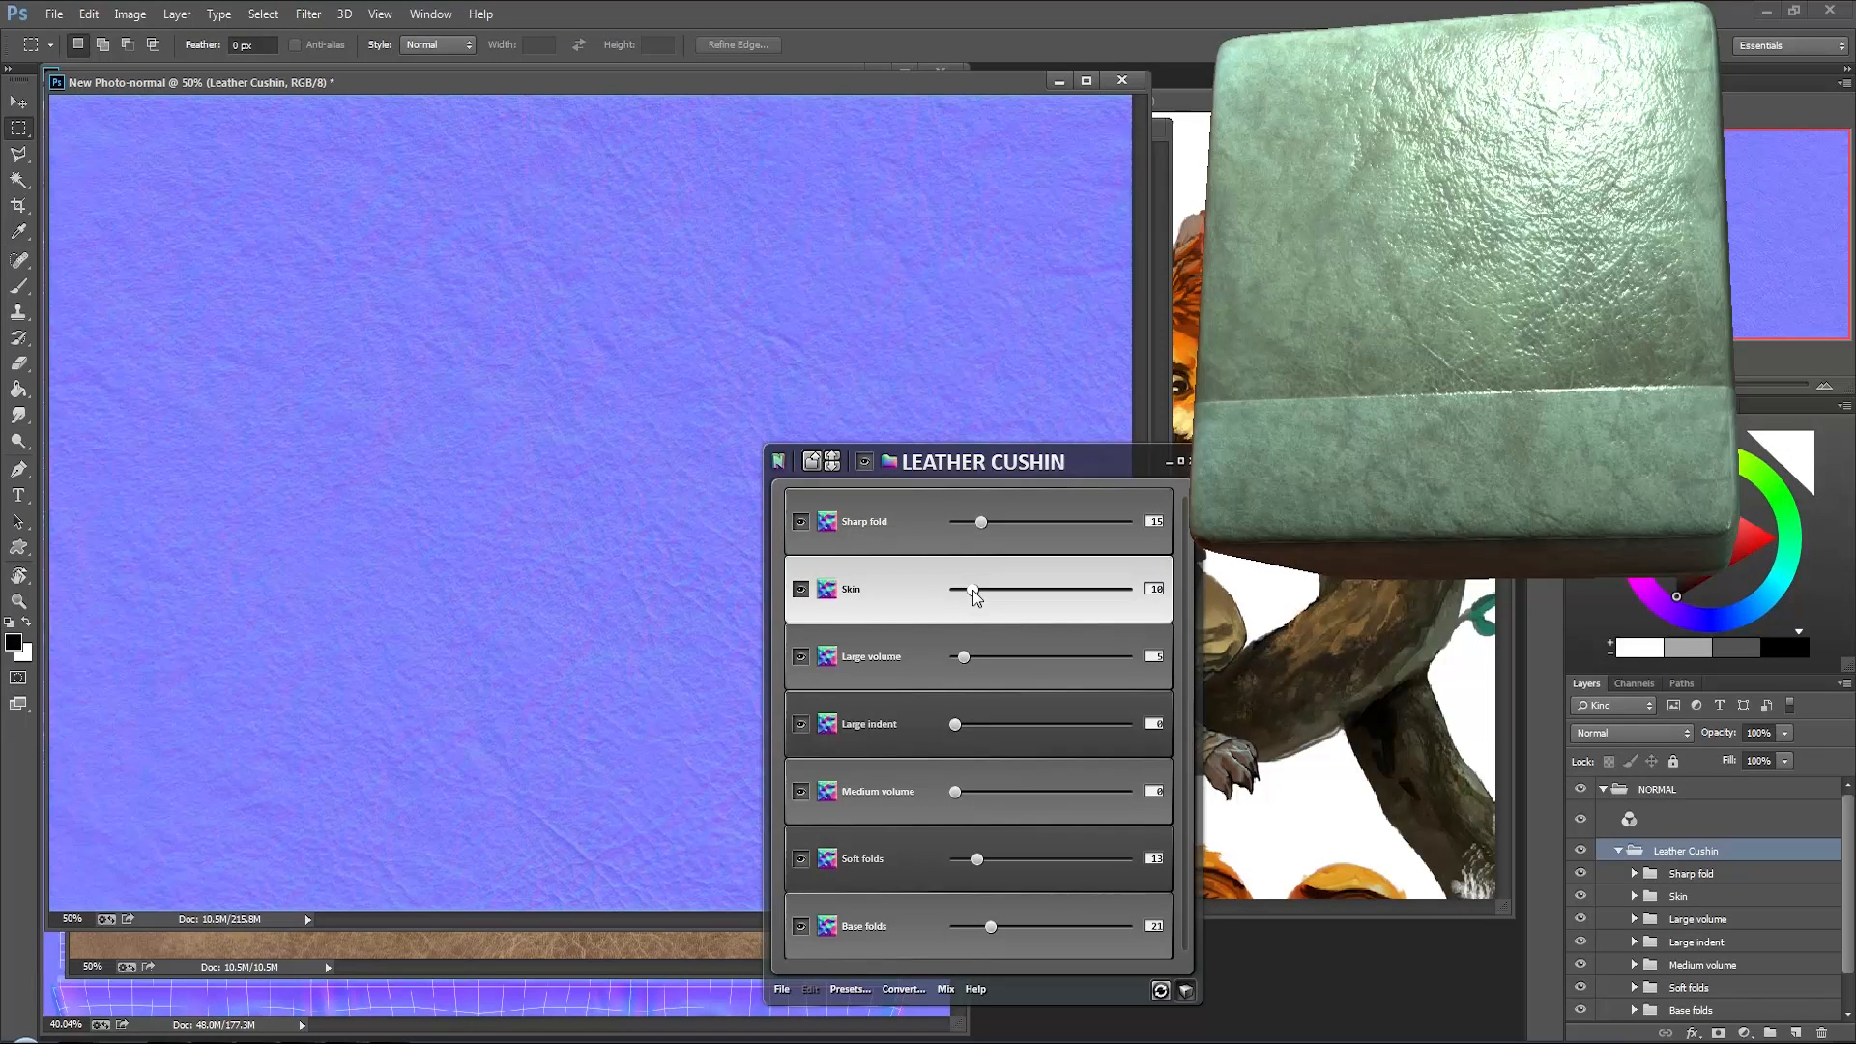
pyautogui.moveTo(992, 927); pyautogui.dragTo(981, 926)
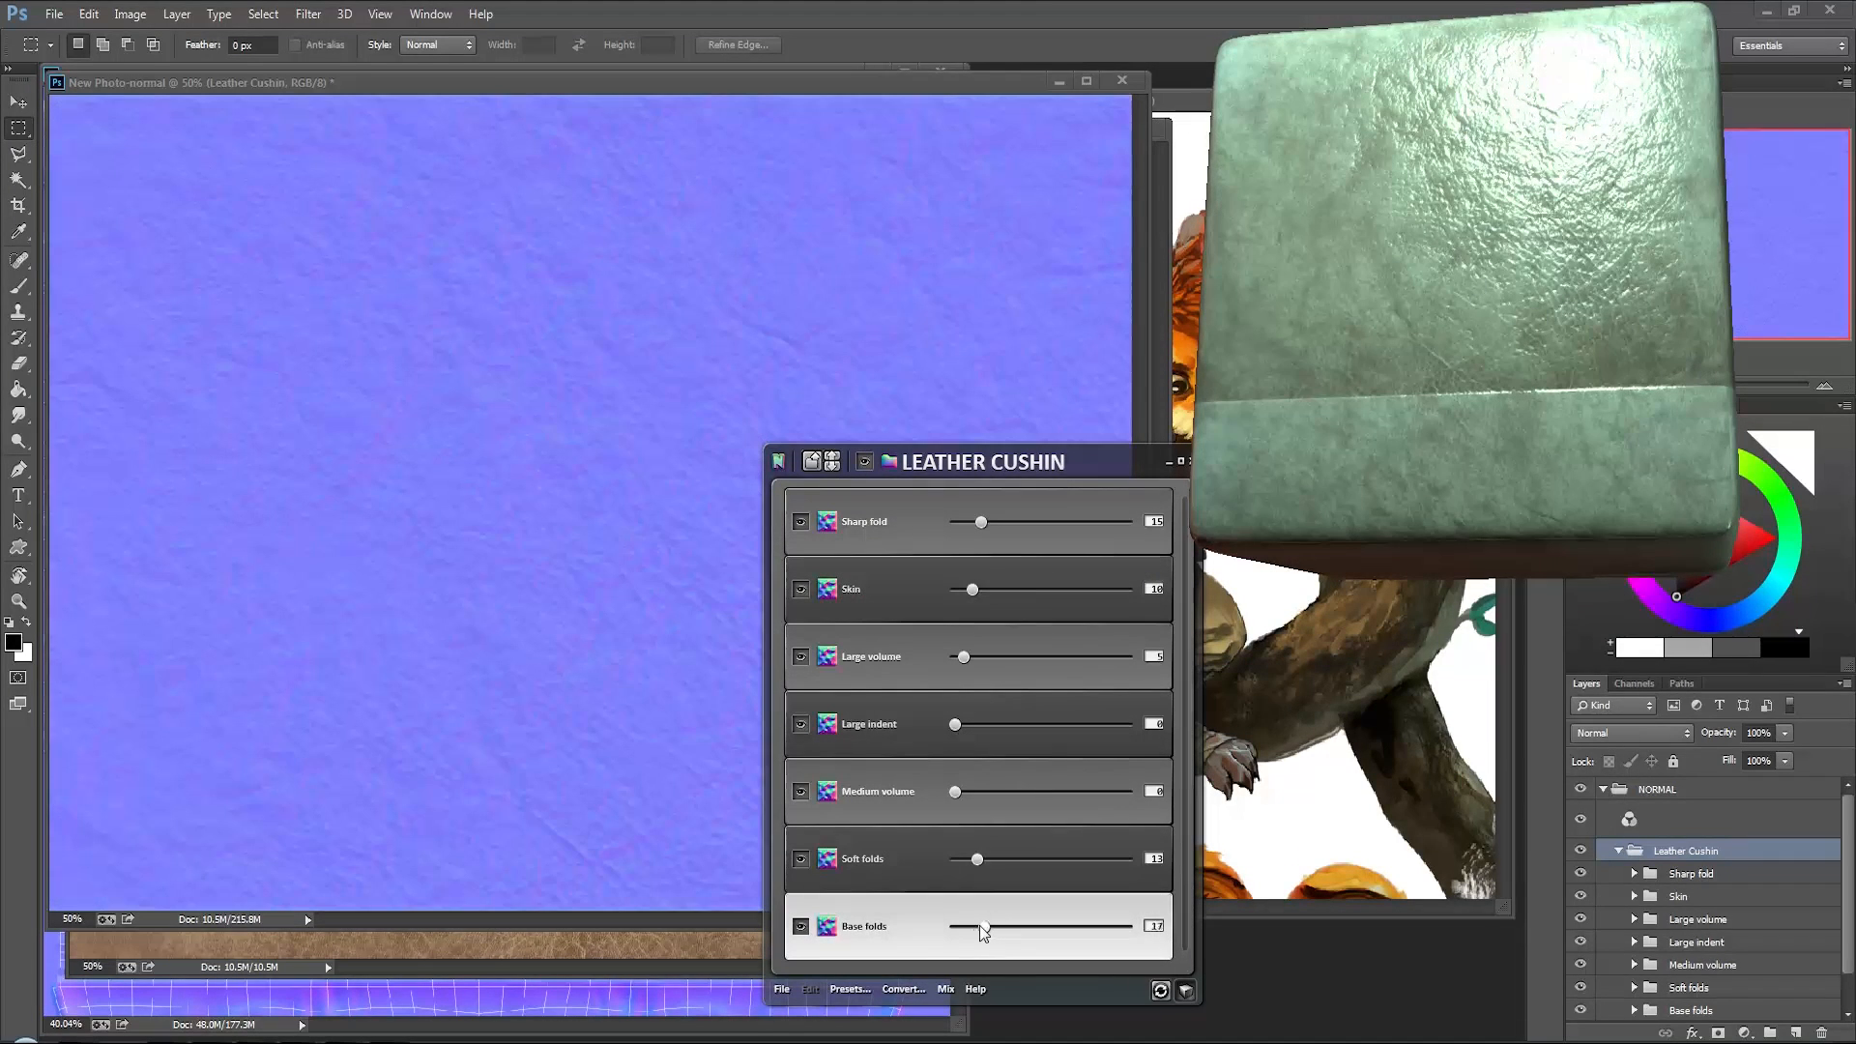
pyautogui.moveTo(982, 926); pyautogui.dragTo(965, 926)
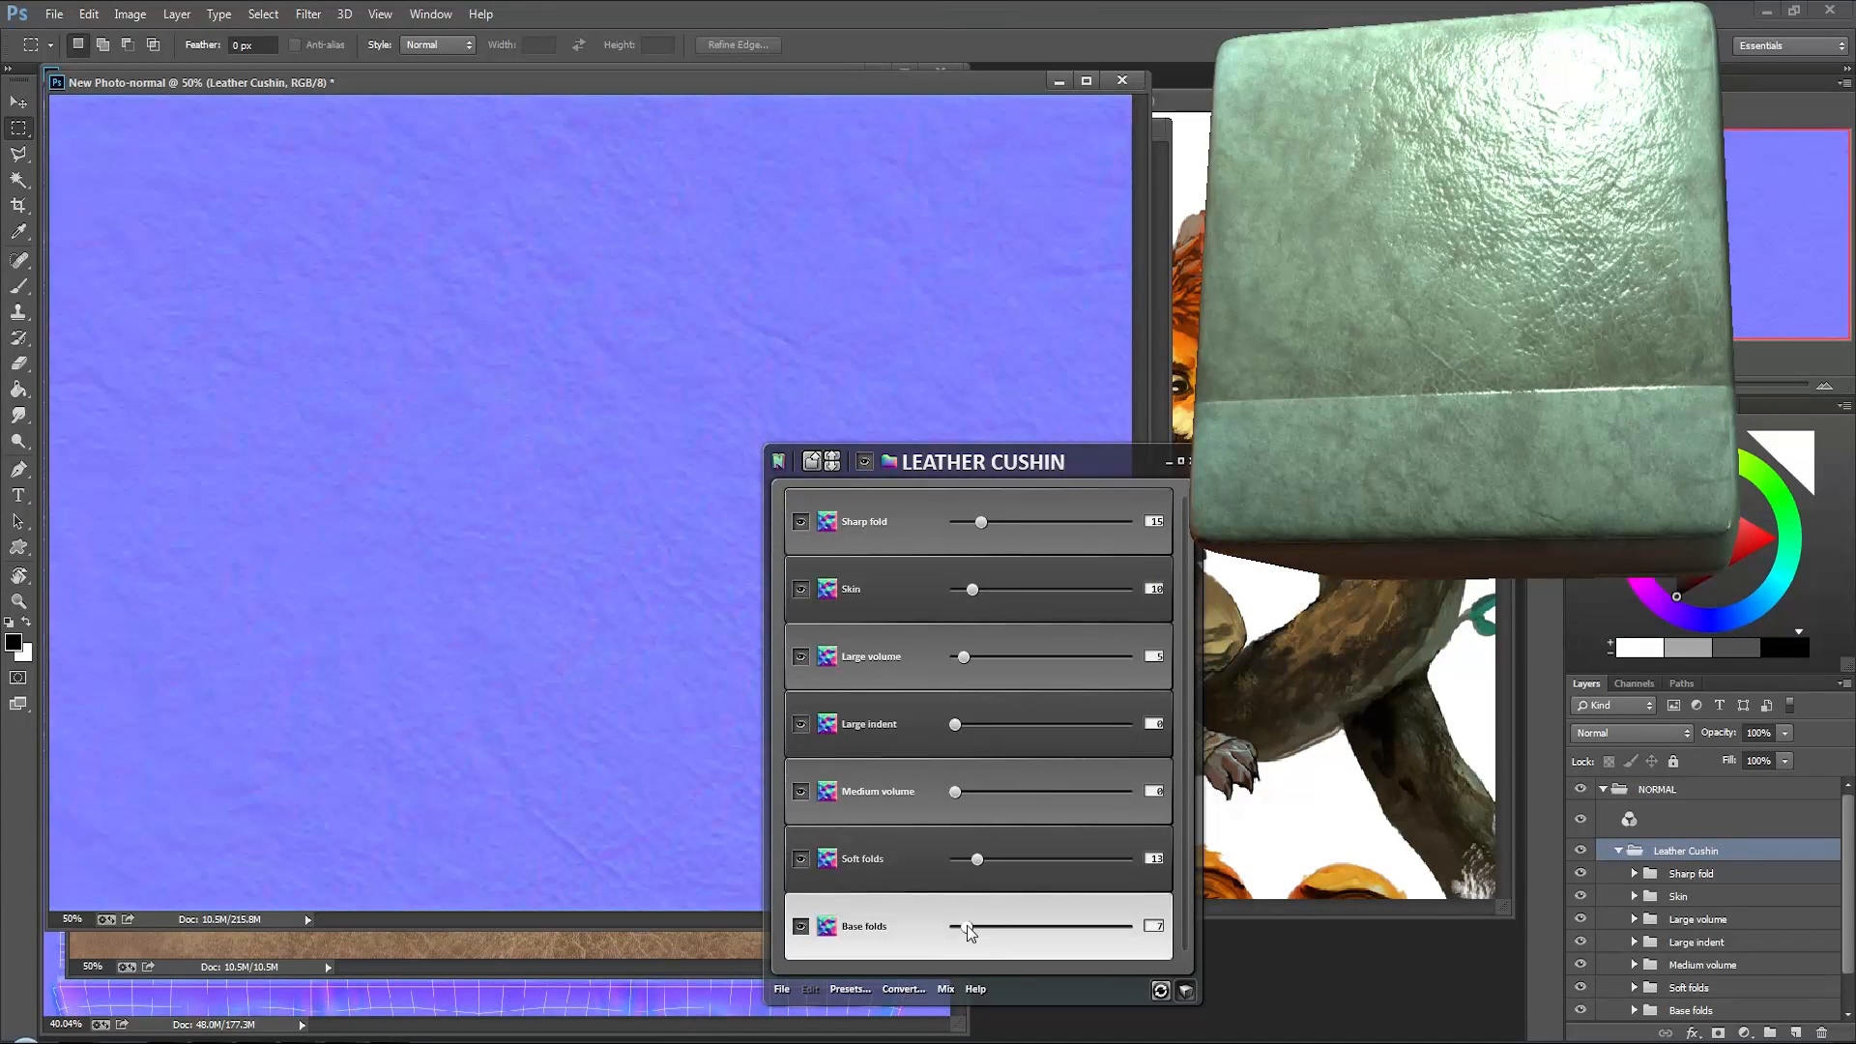
pyautogui.moveTo(966, 926); pyautogui.dragTo(973, 926)
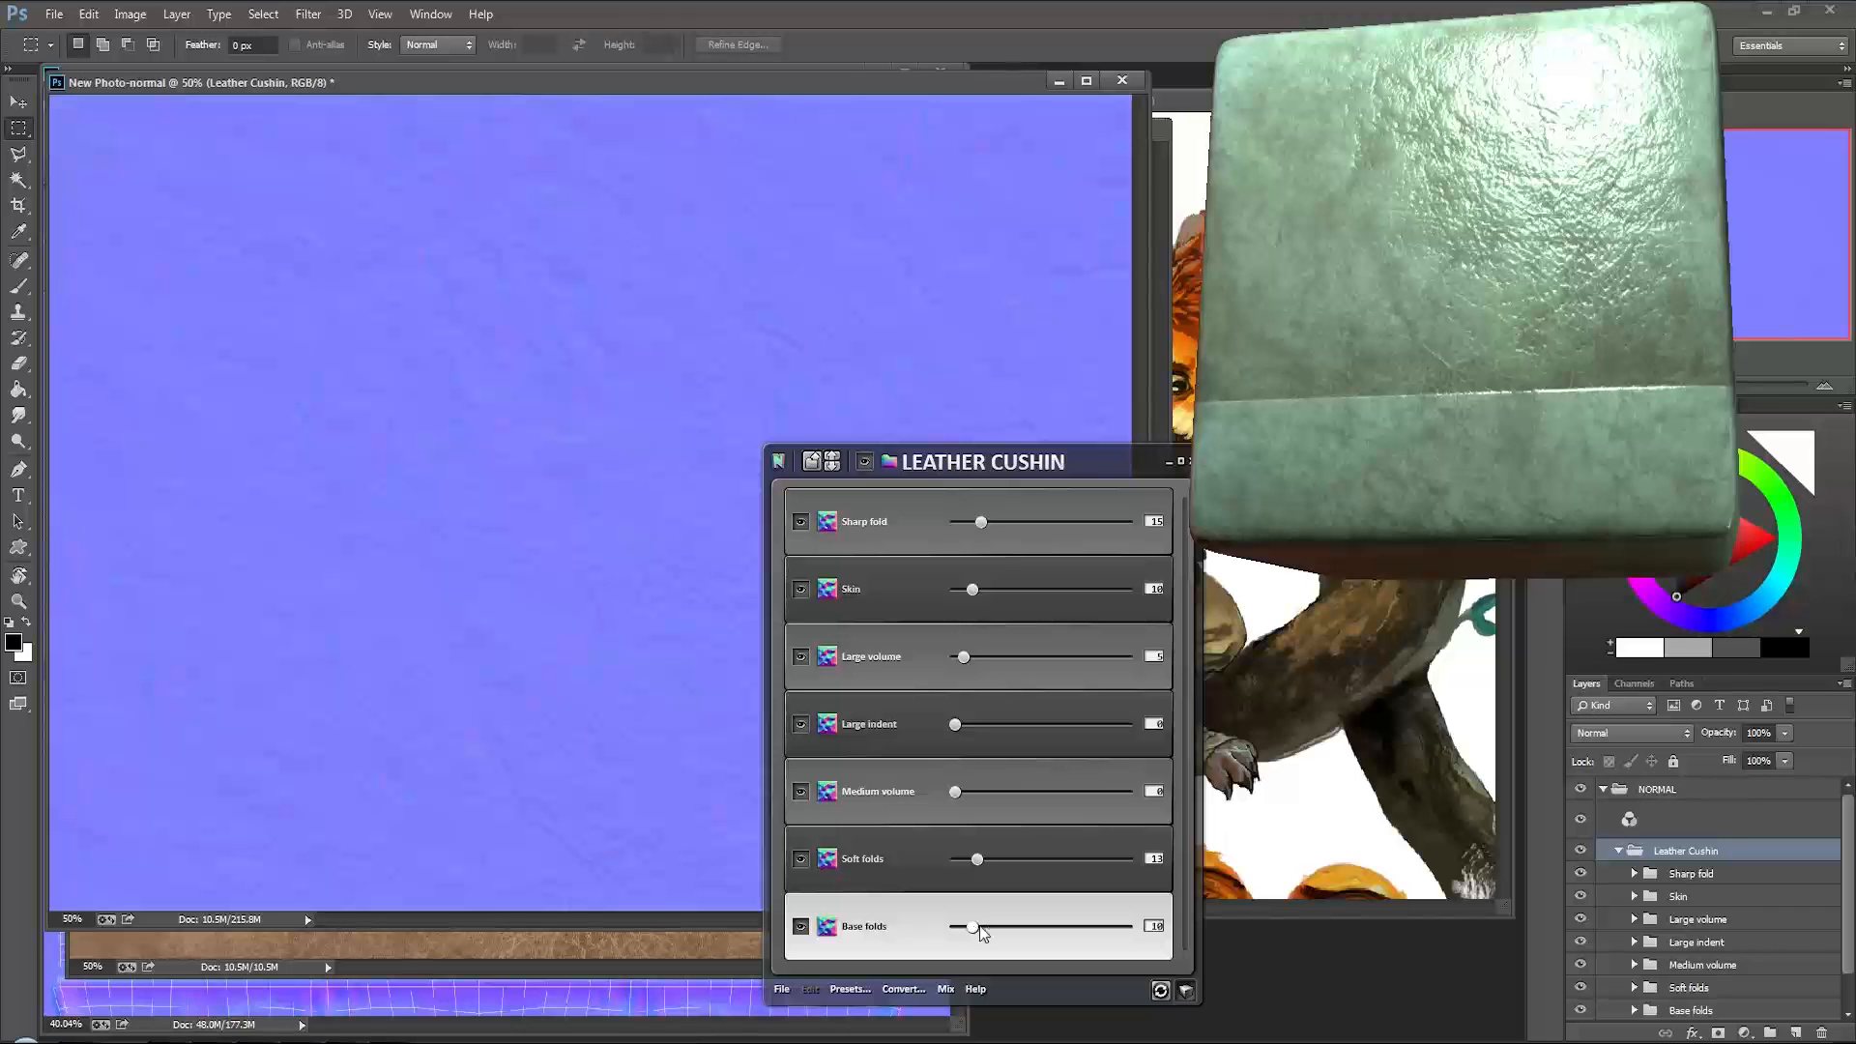
pyautogui.moveTo(973, 927); pyautogui.dragTo(966, 927)
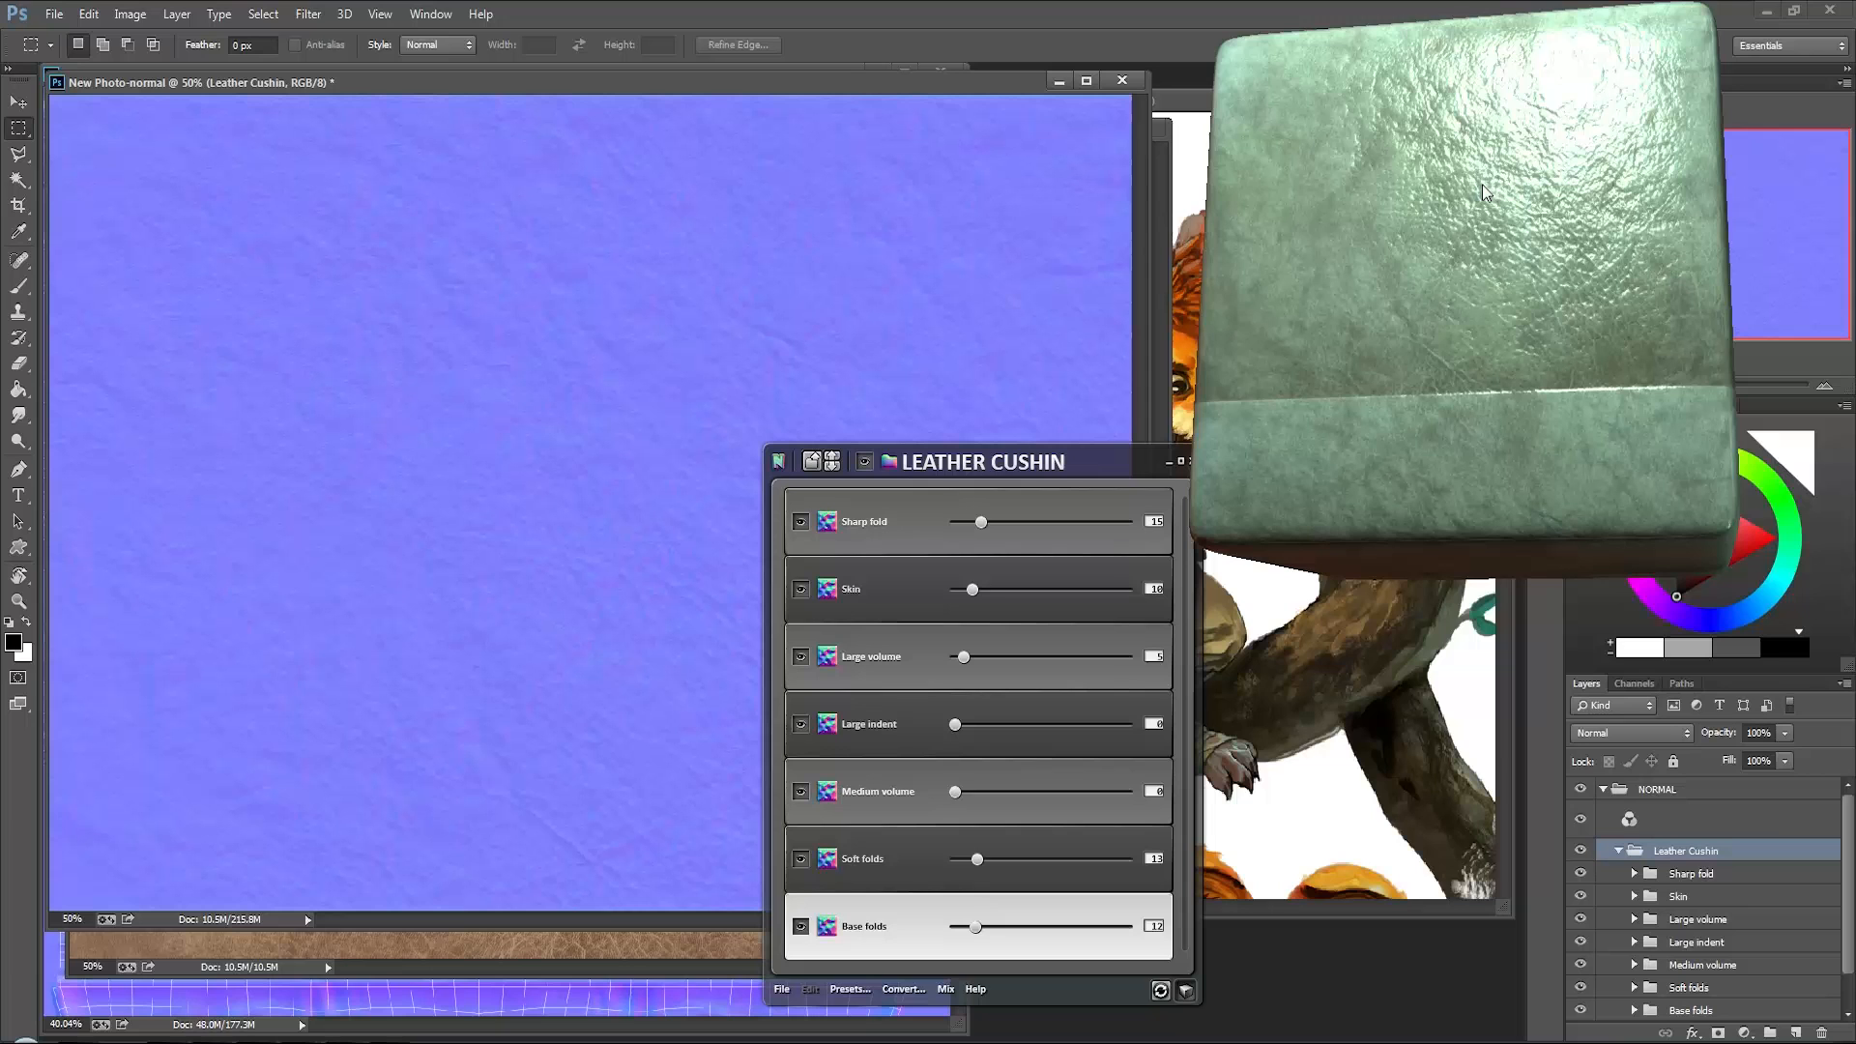
pyautogui.moveTo(970, 927); pyautogui.dragTo(997, 927)
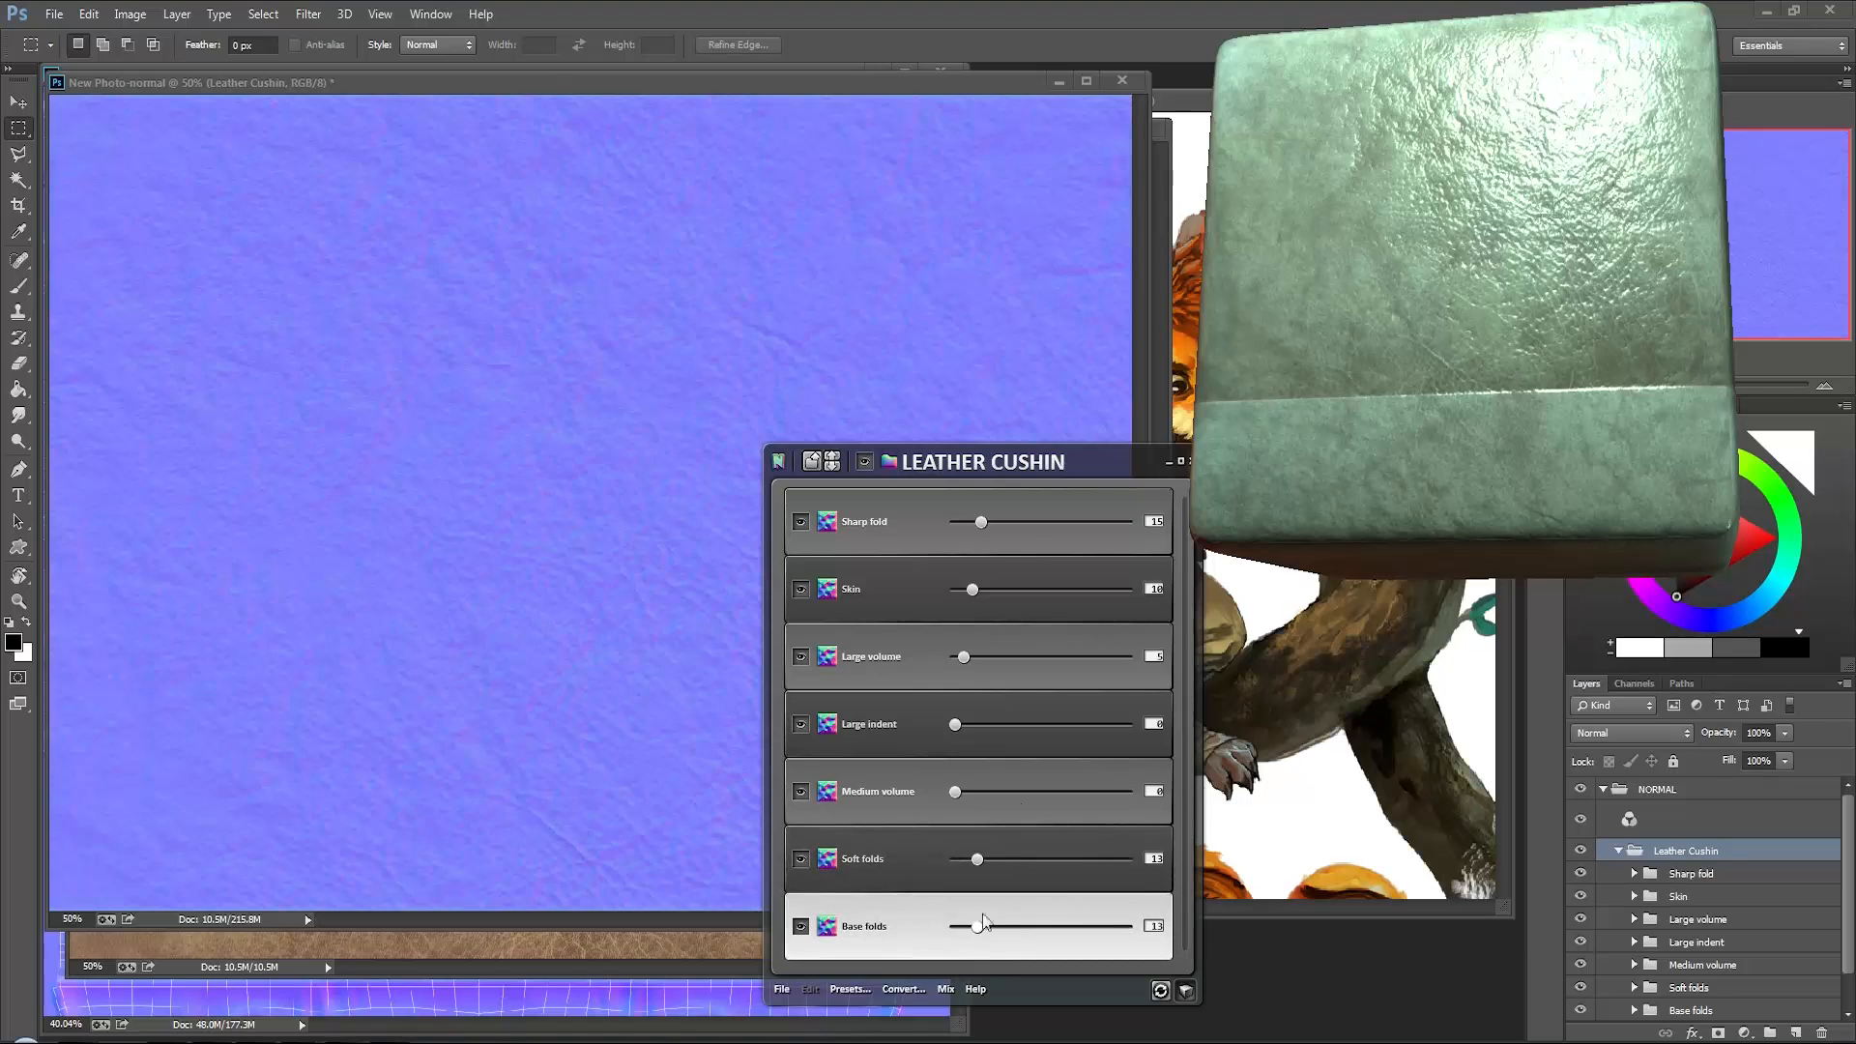
pyautogui.moveTo(977, 522); pyautogui.dragTo(1006, 522)
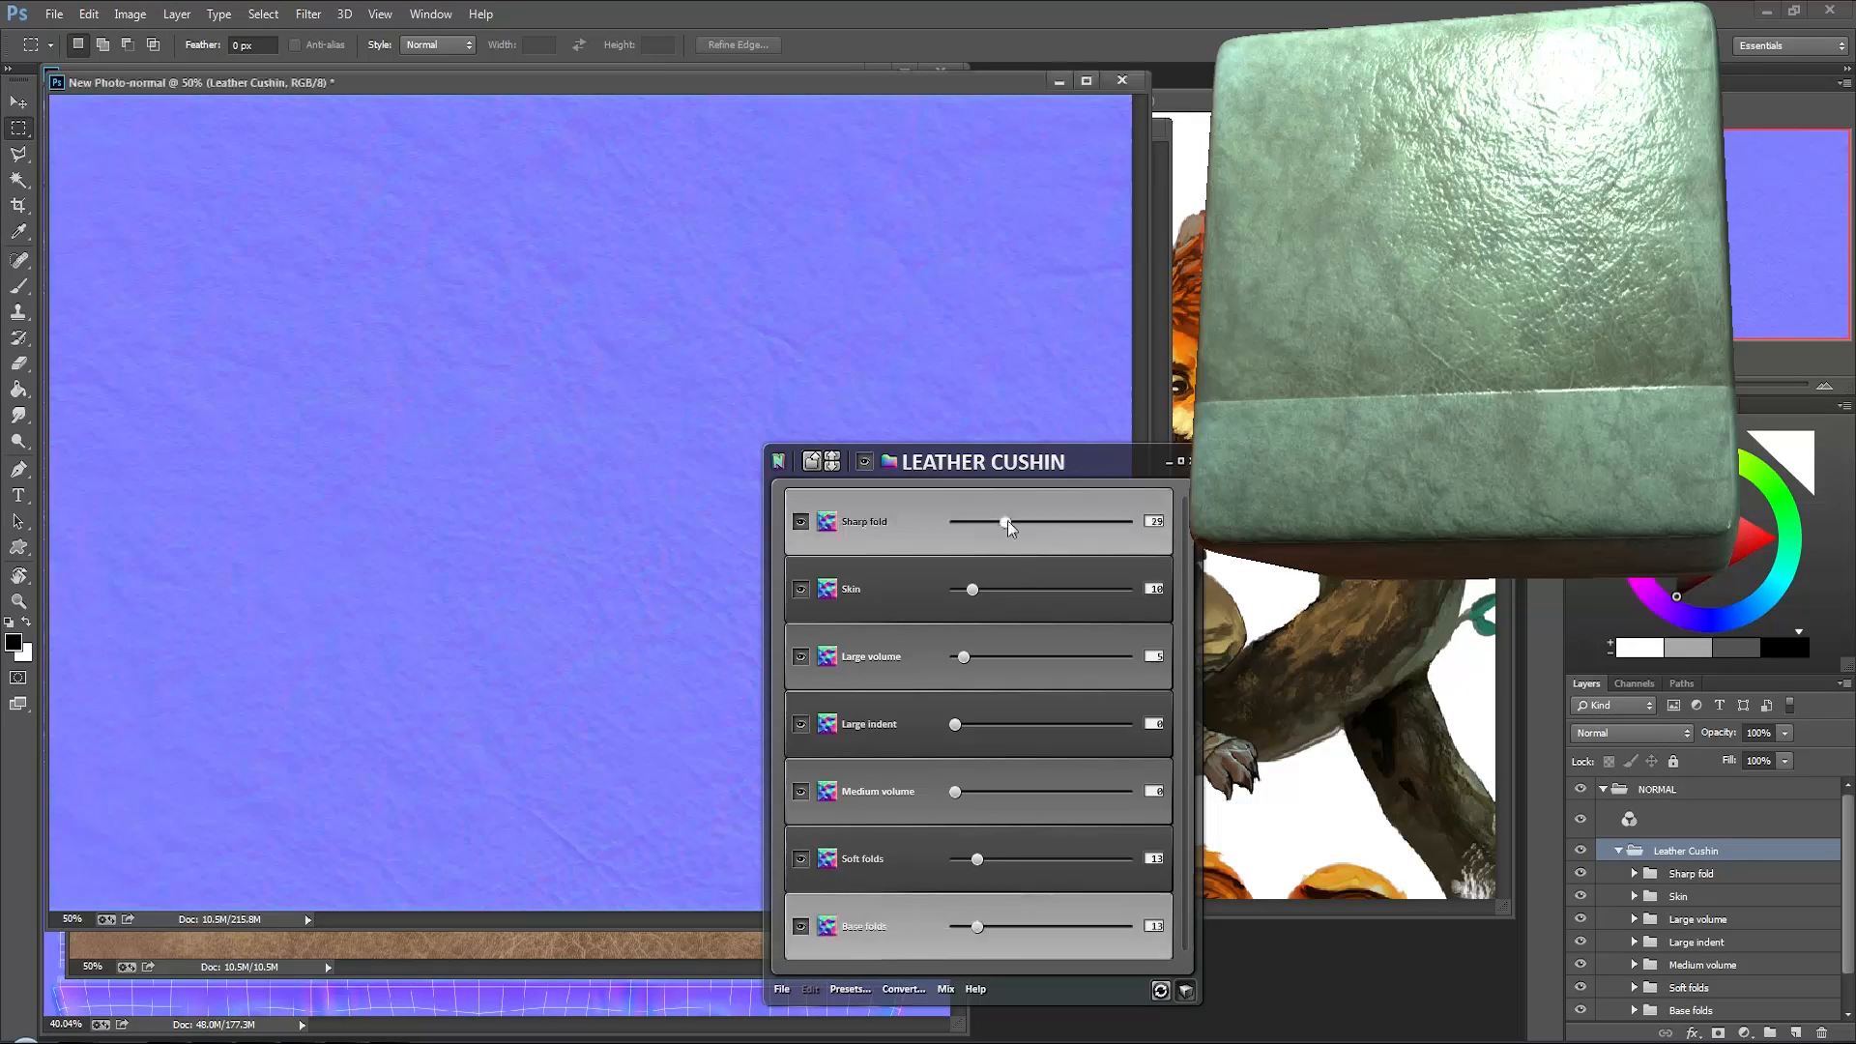
pyautogui.moveTo(1006, 522); pyautogui.dragTo(1070, 522)
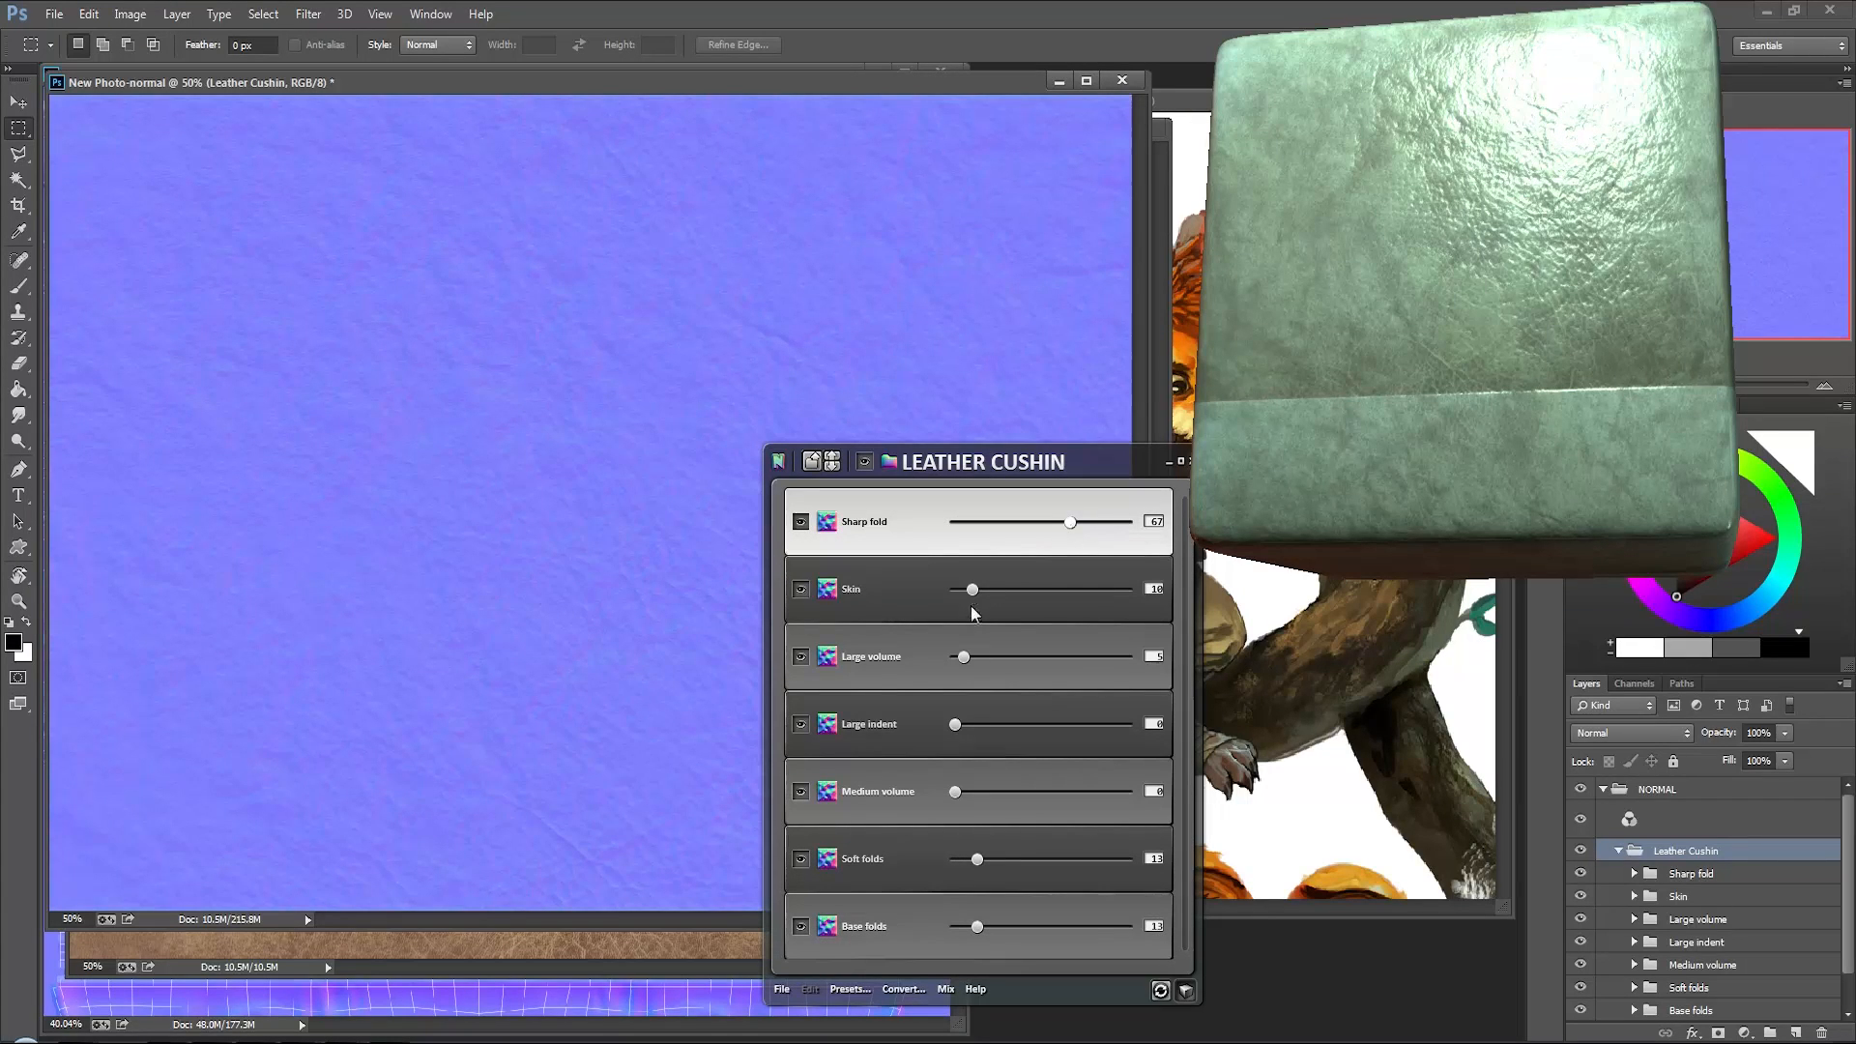
pyautogui.moveTo(973, 588); pyautogui.dragTo(1006, 589)
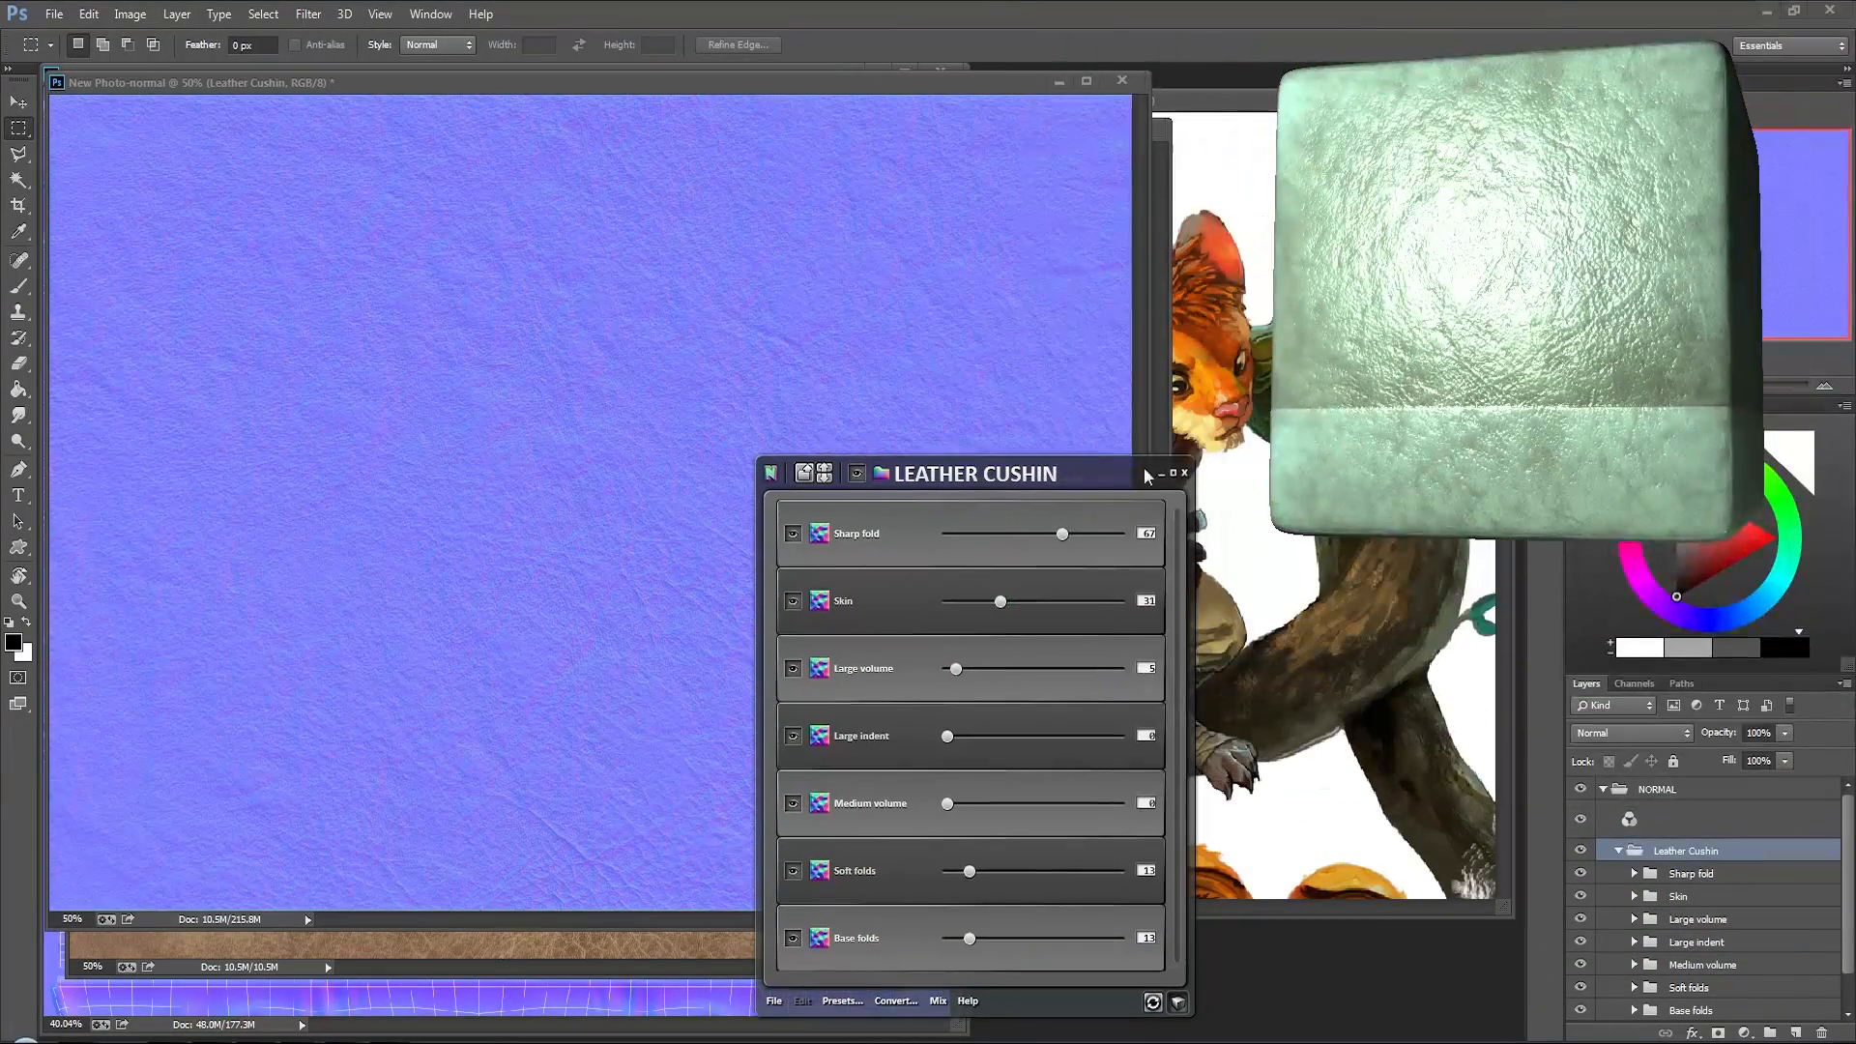
# Step: Flatten the leather normal, close Leather0021_1_L.jpg without saving, and move it into the character sheet
pyautogui.click(1181, 473)
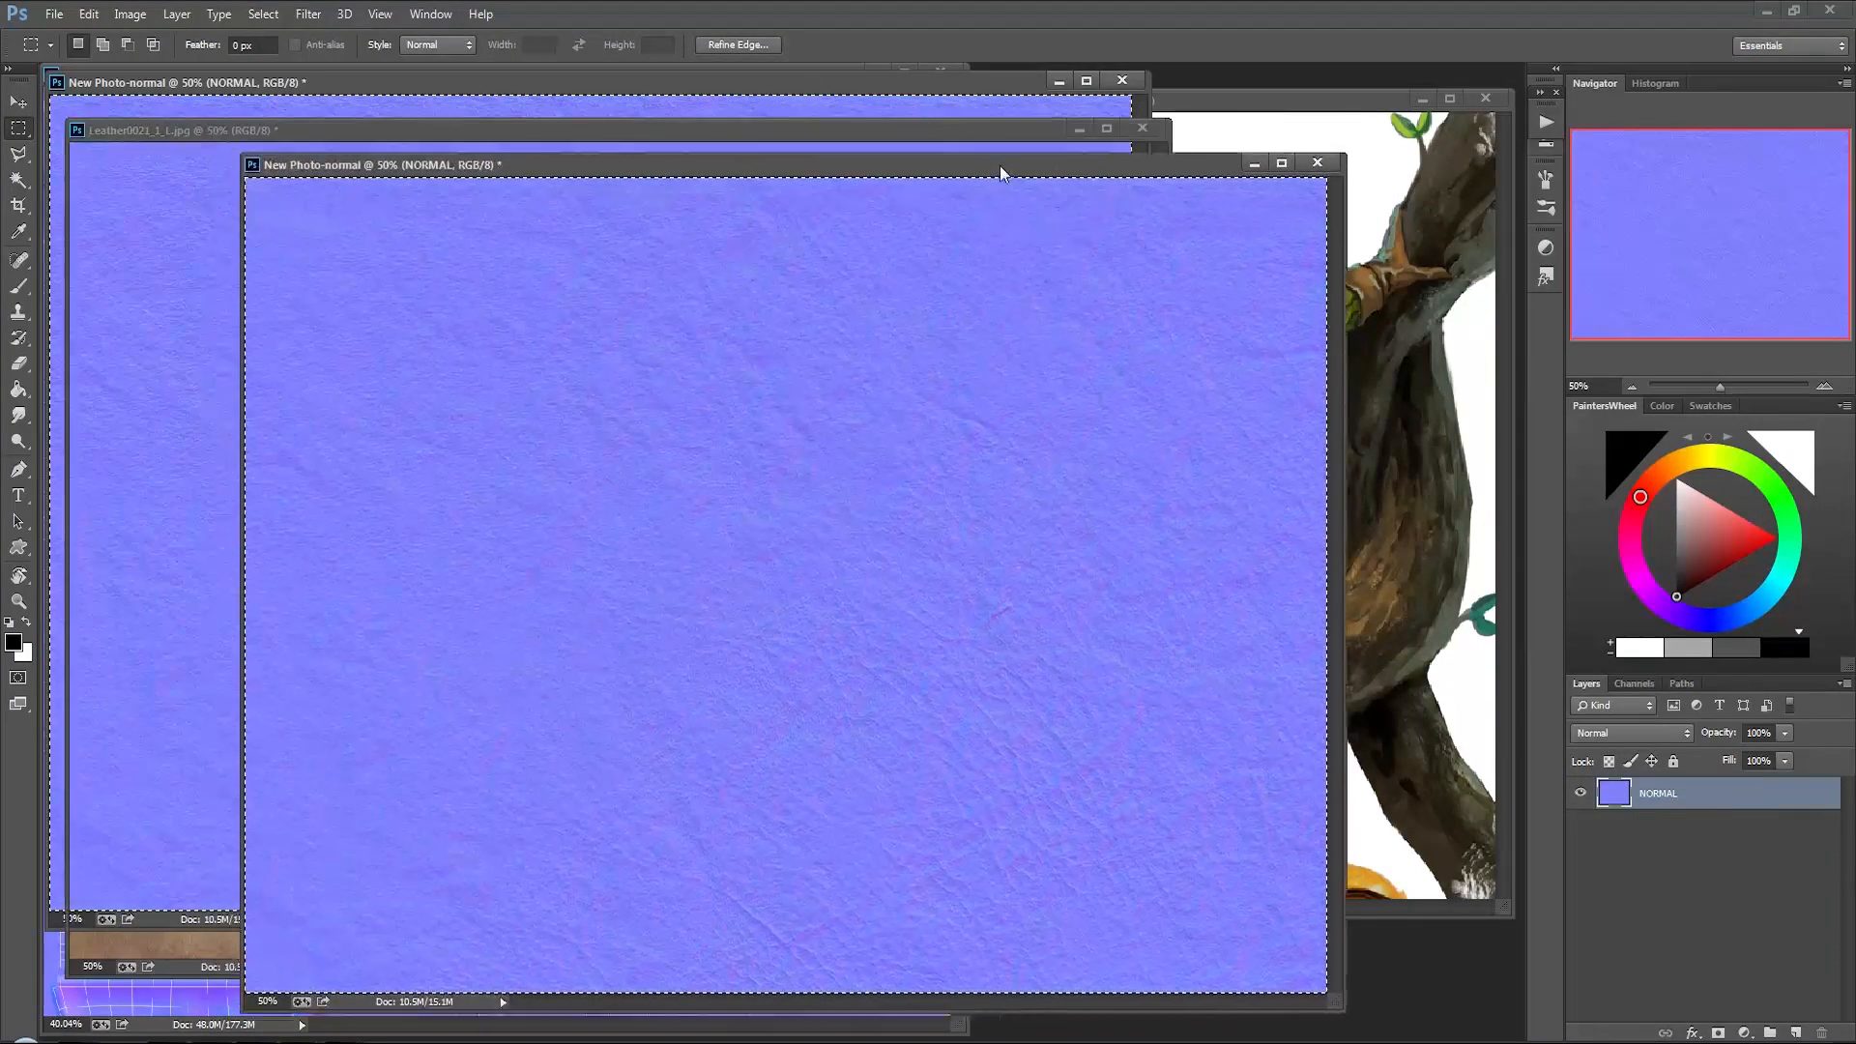
pyautogui.click(1317, 163)
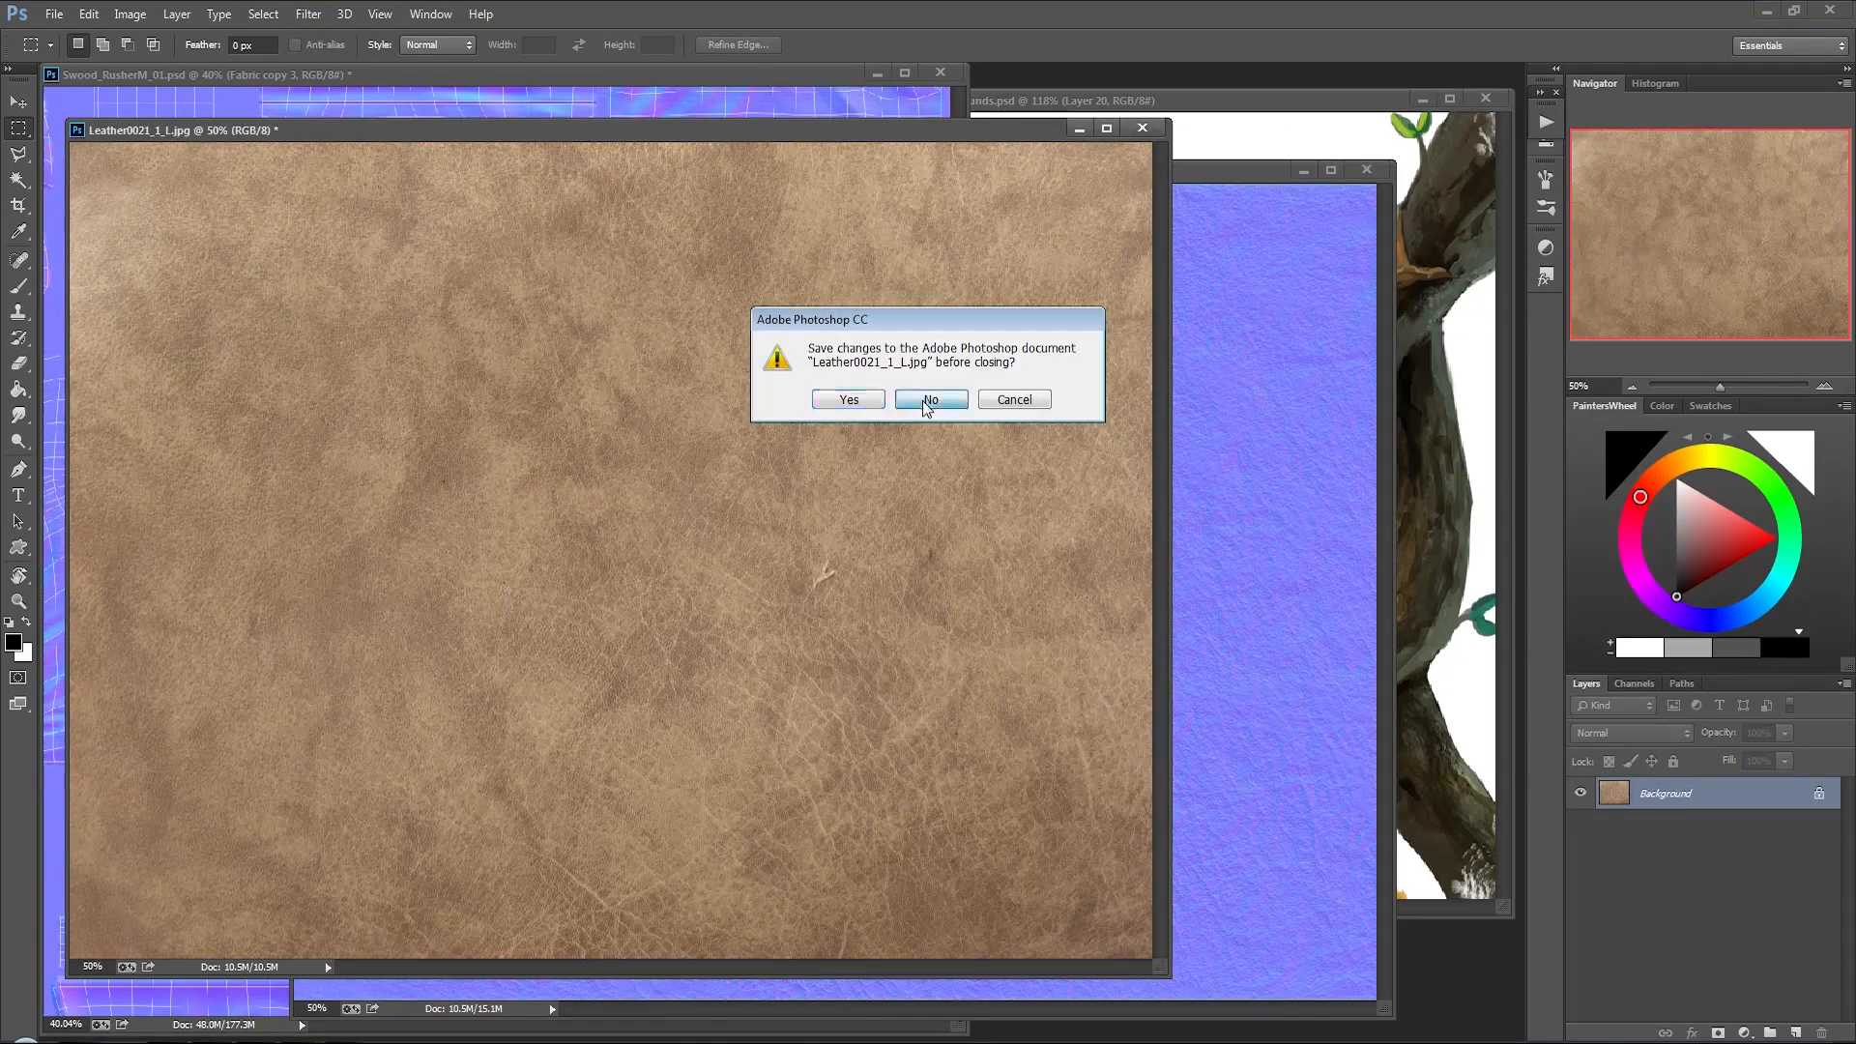
pyautogui.click(930, 399)
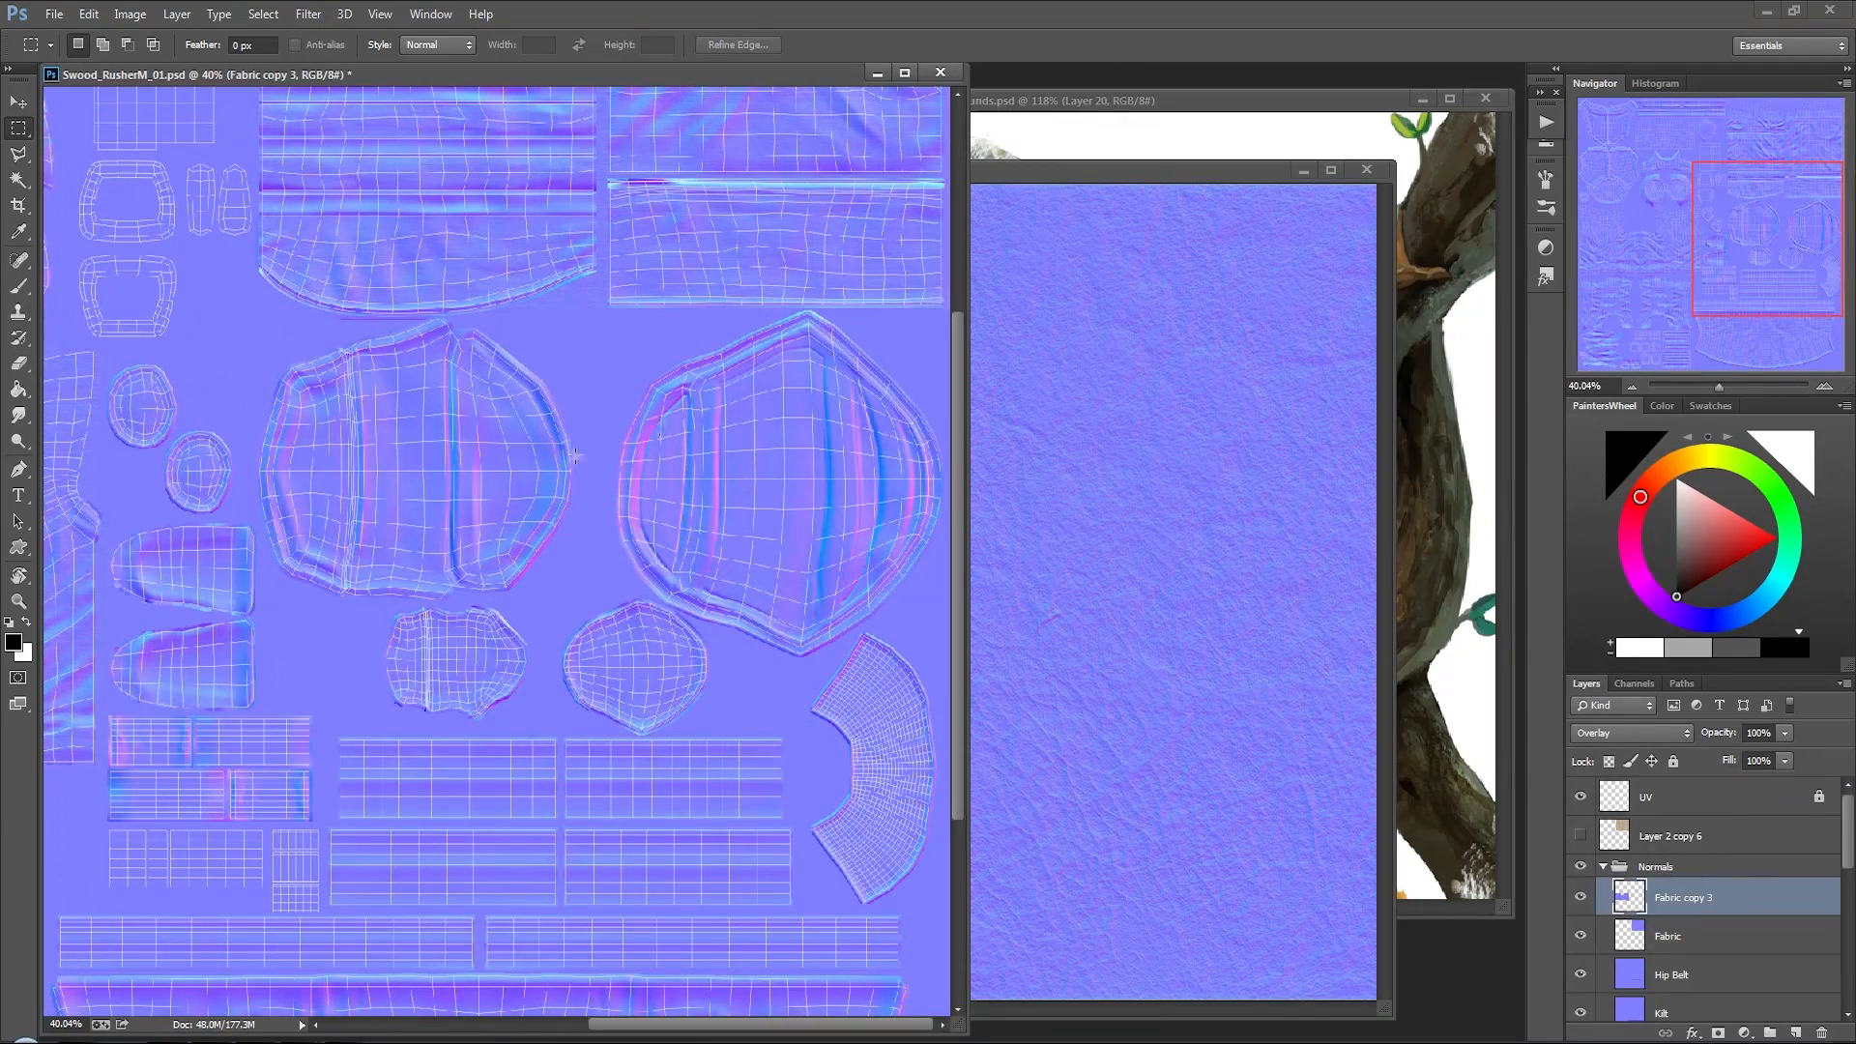
pyautogui.click(1681, 896)
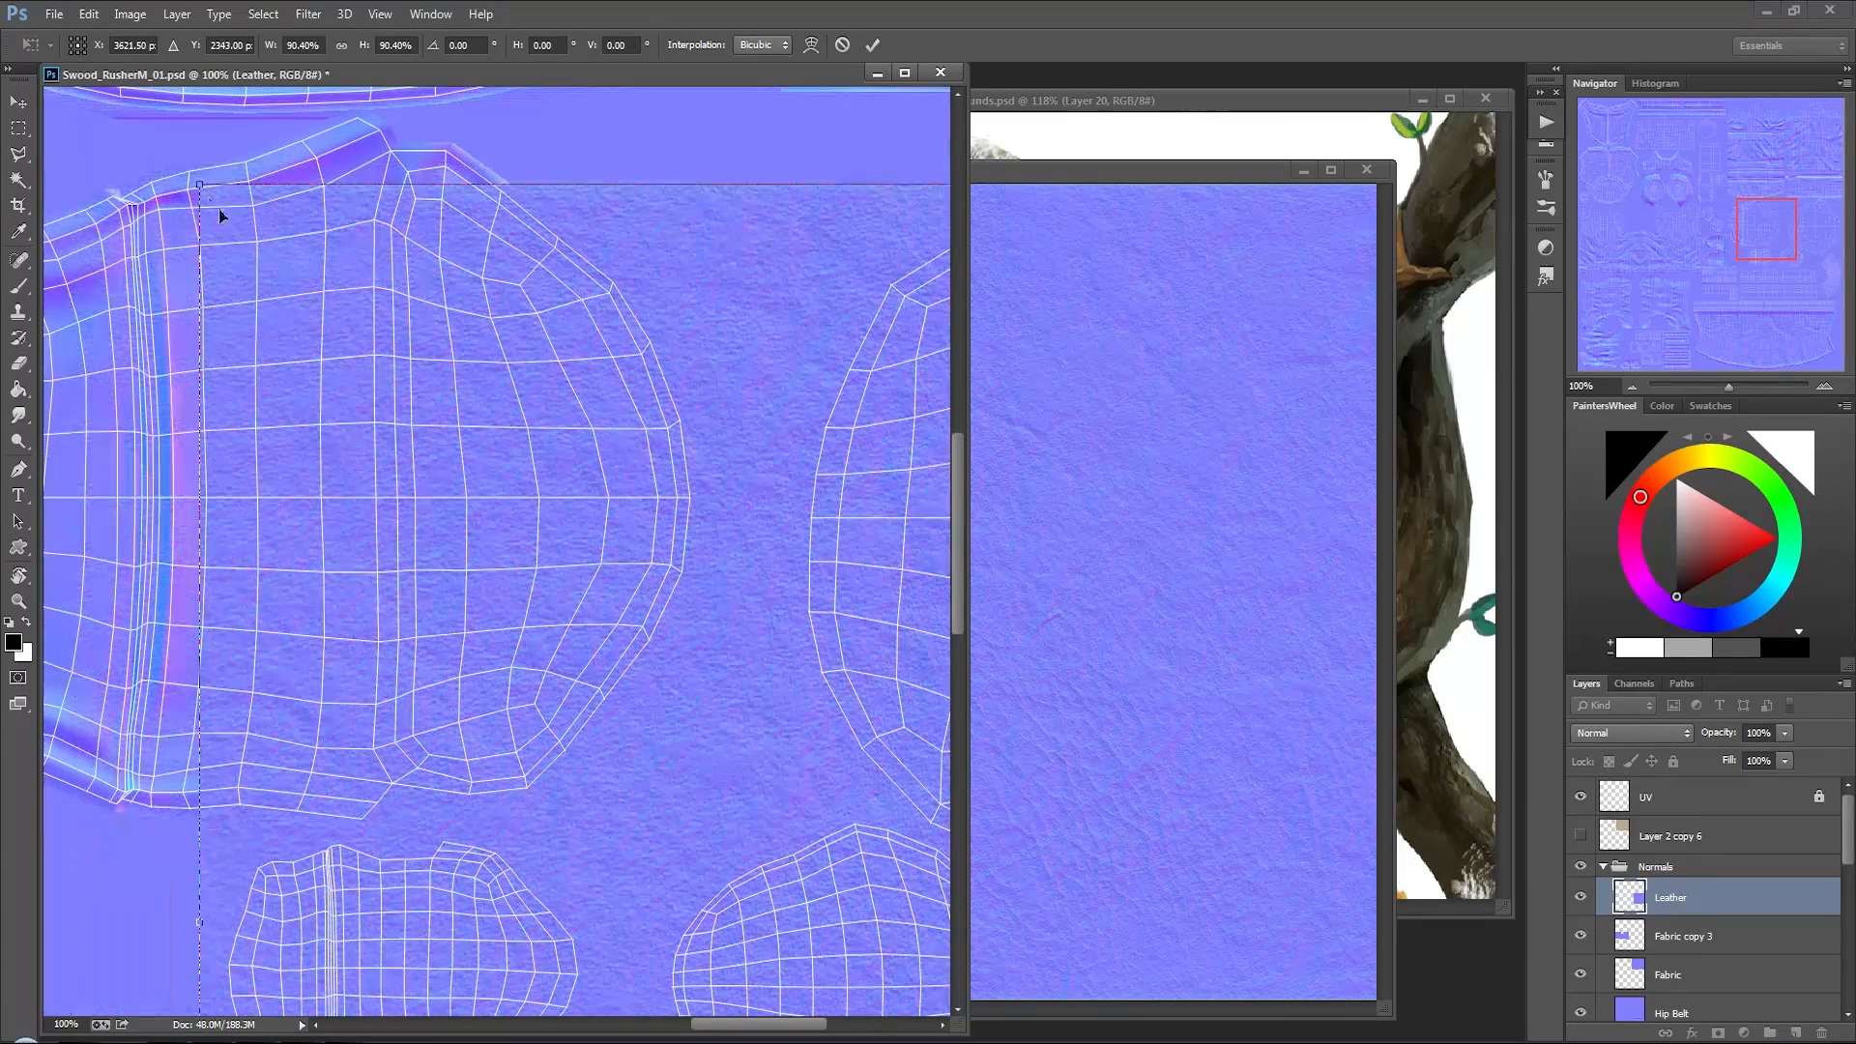
# Step: Scale the Leather layer up to cover the UV pieces
pyautogui.moveTo(207, 184); pyautogui.dragTo(580, 474)
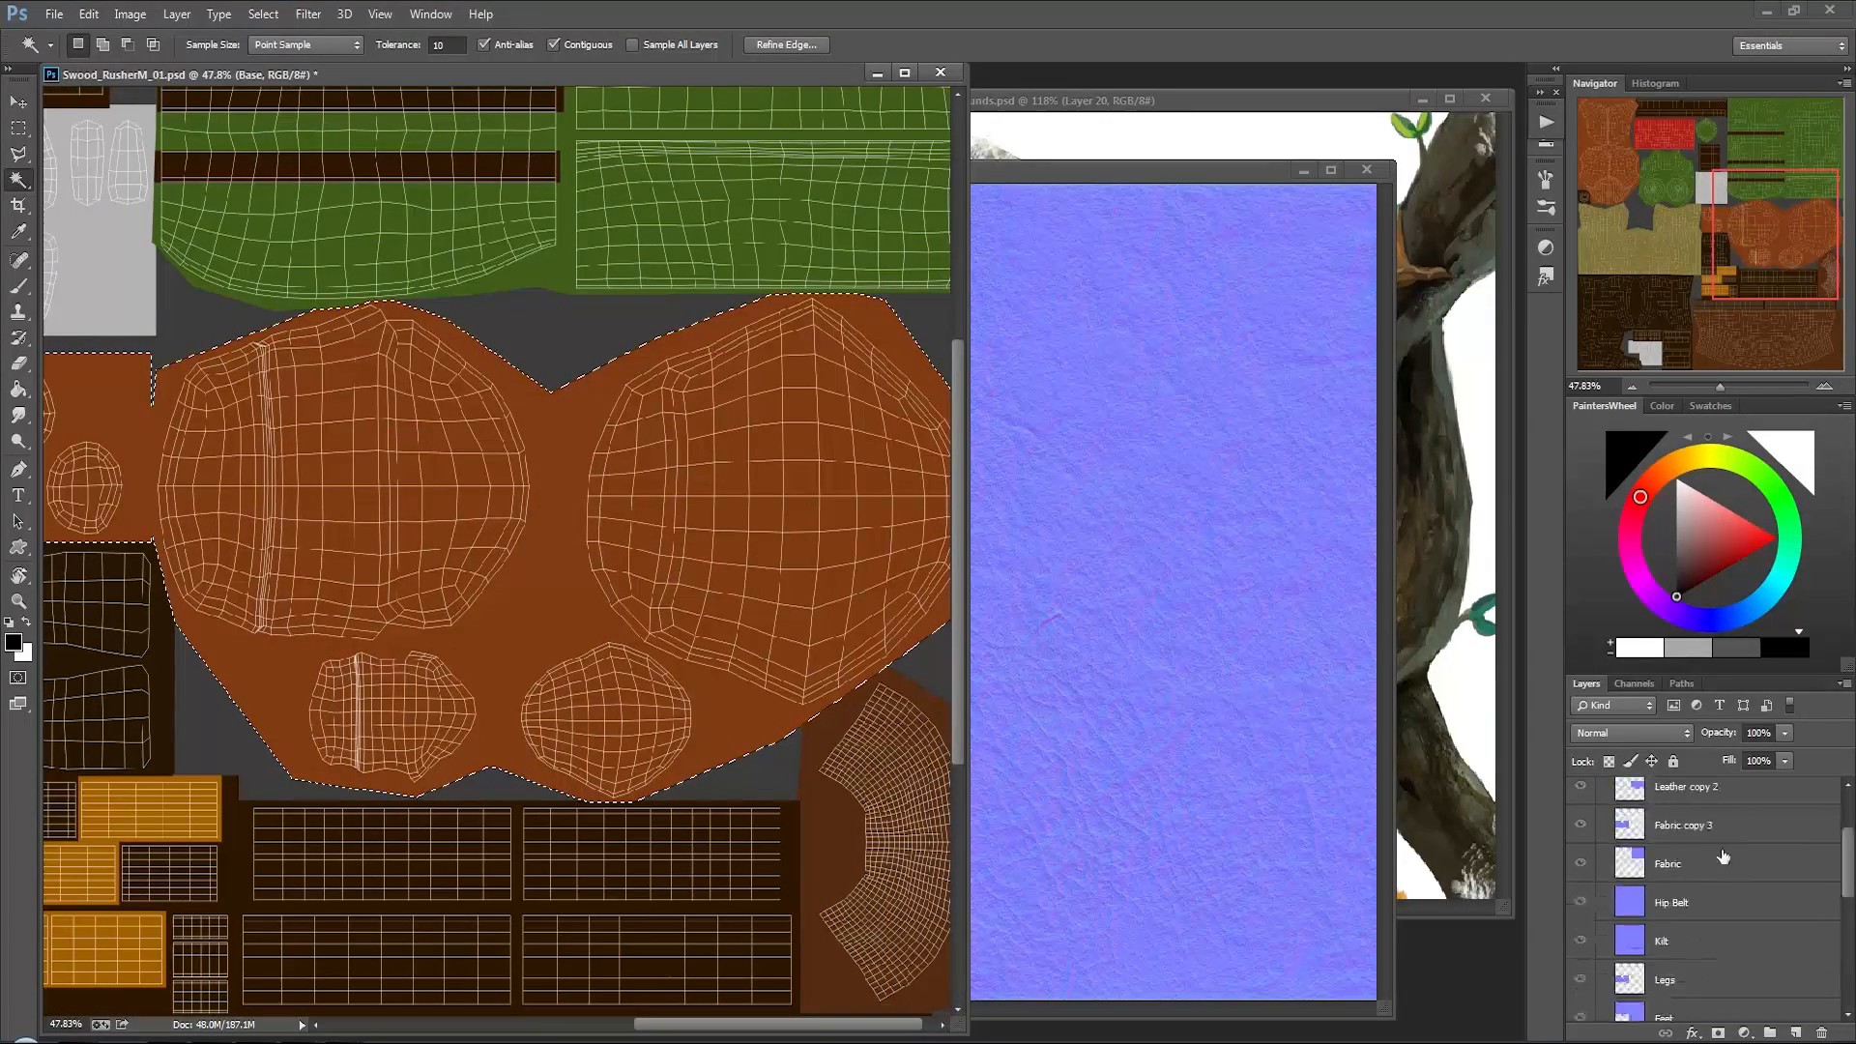
# Step: Reselect the Leather copy 2 detail layer in the Layers panel
pyautogui.click(1683, 864)
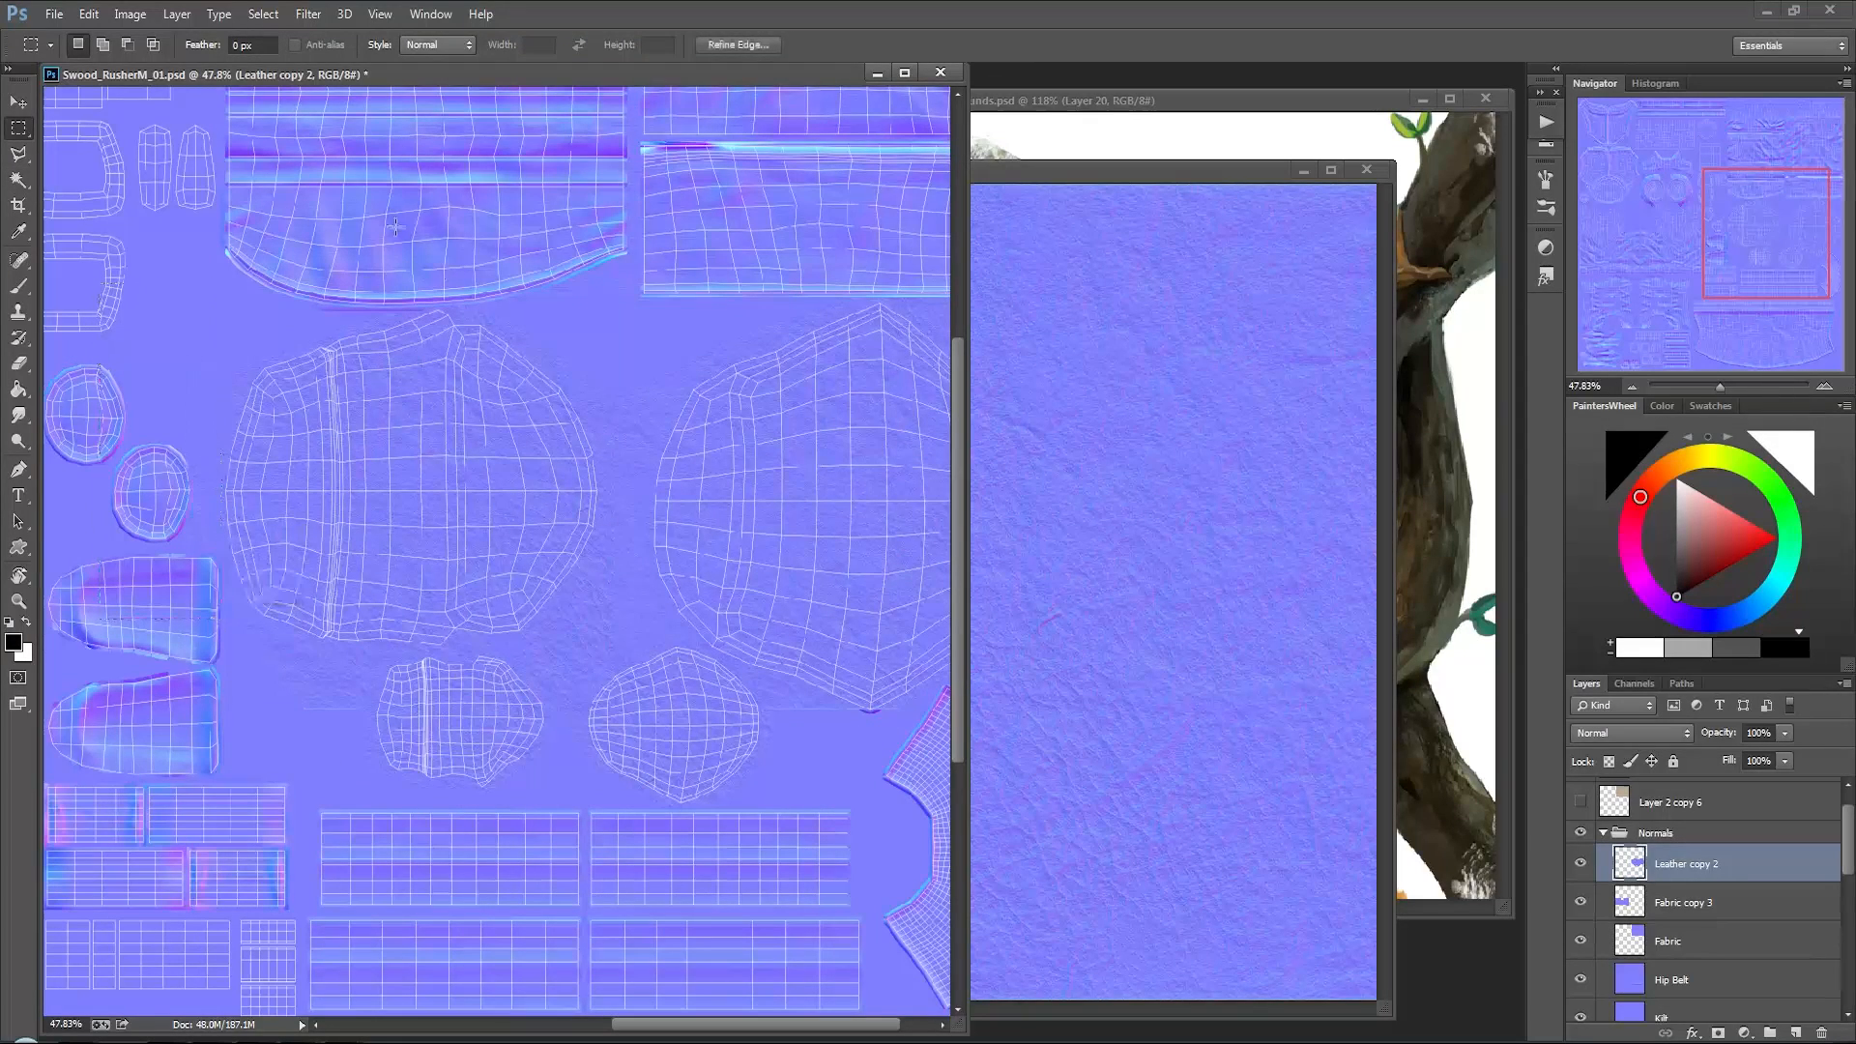
pyautogui.scroll(-3)
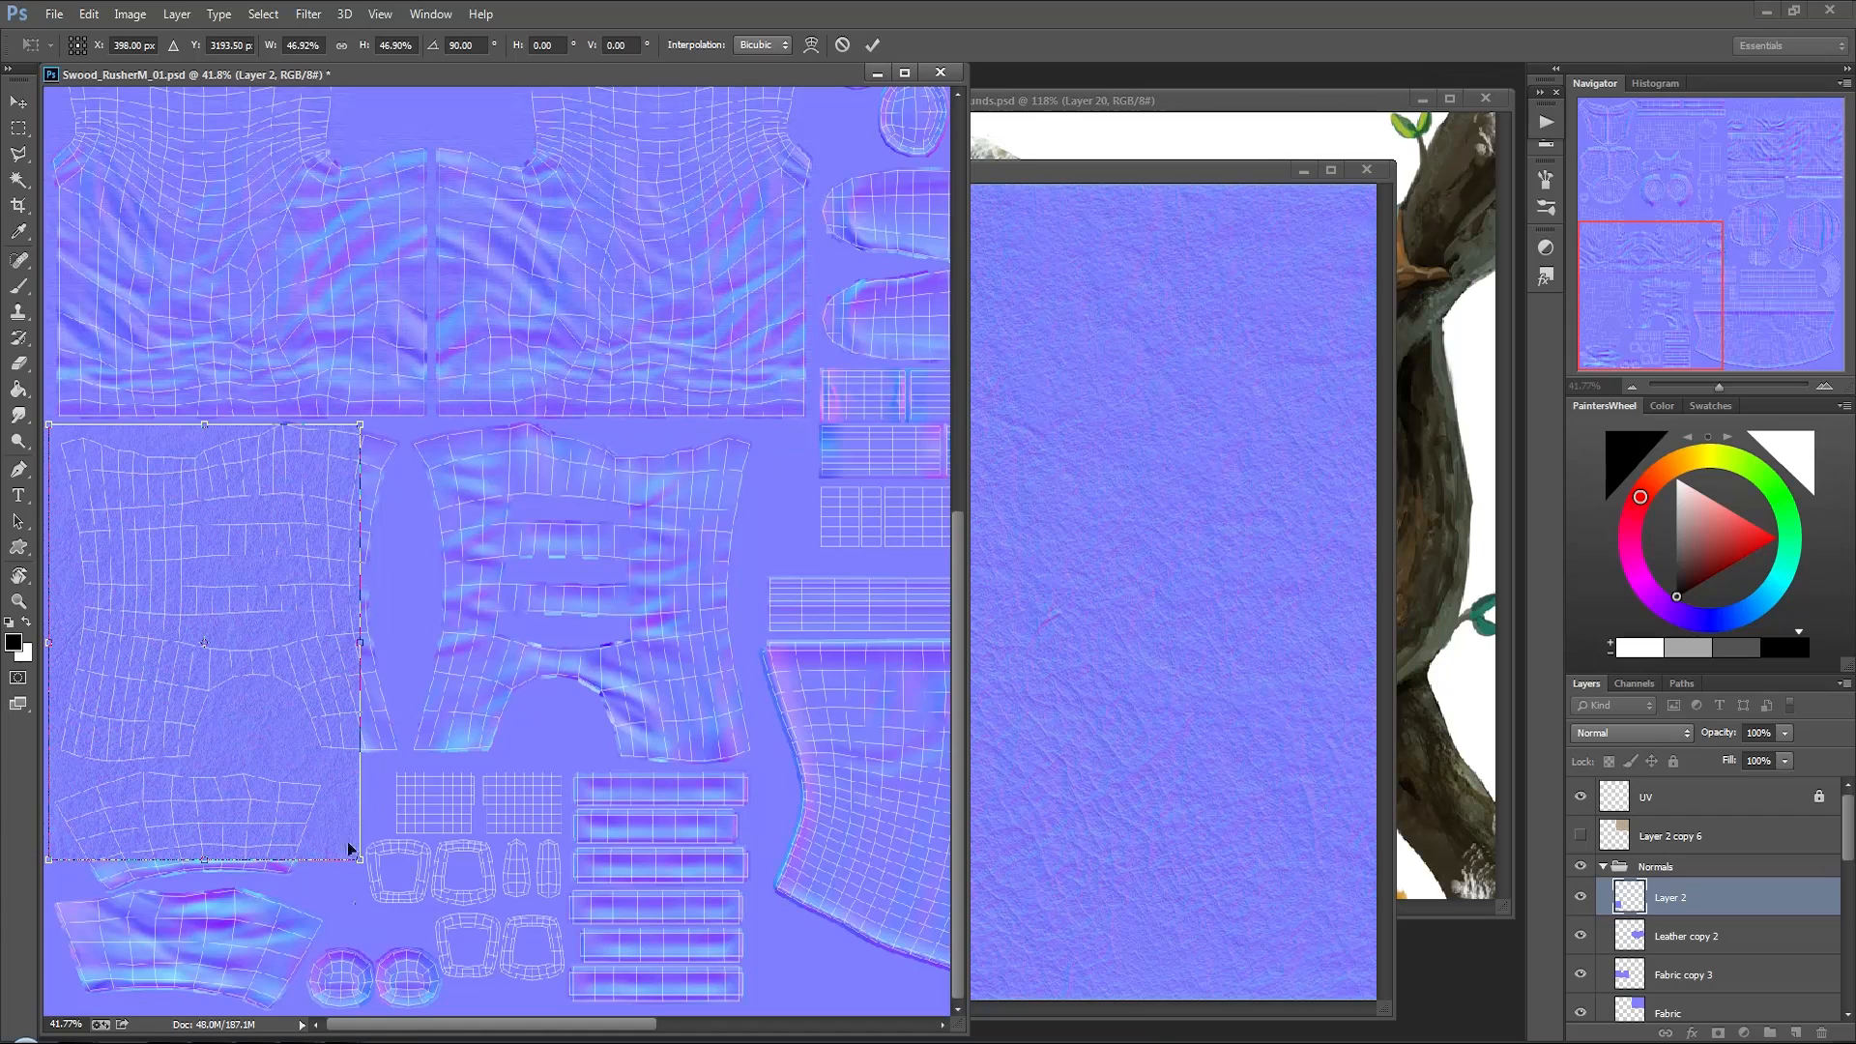
# Step: Stretch the Layer 2 leather detail over the lower-left UV pieces
pyautogui.moveTo(358, 854); pyautogui.dragTo(402, 811)
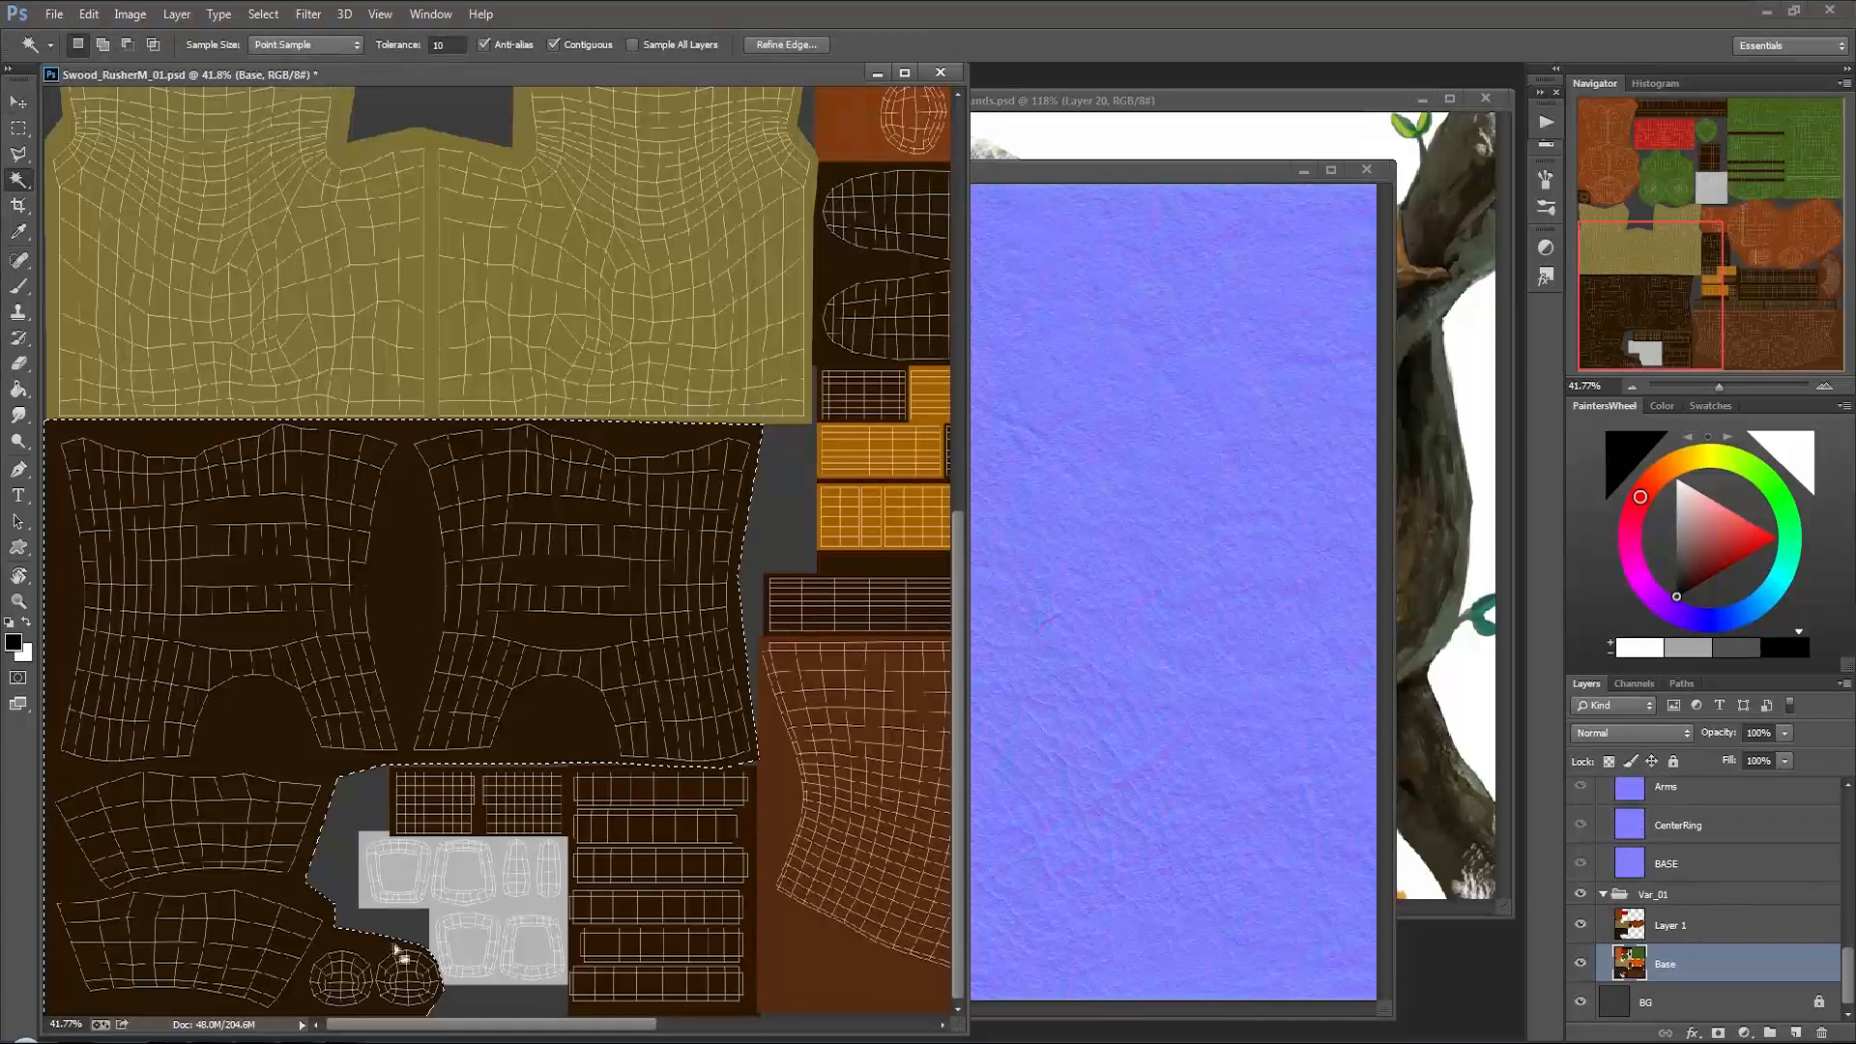
# Step: Clear detail outside the dark brown pieces on each Layer 2 copy and erase leftovers
pyautogui.scroll(-3)
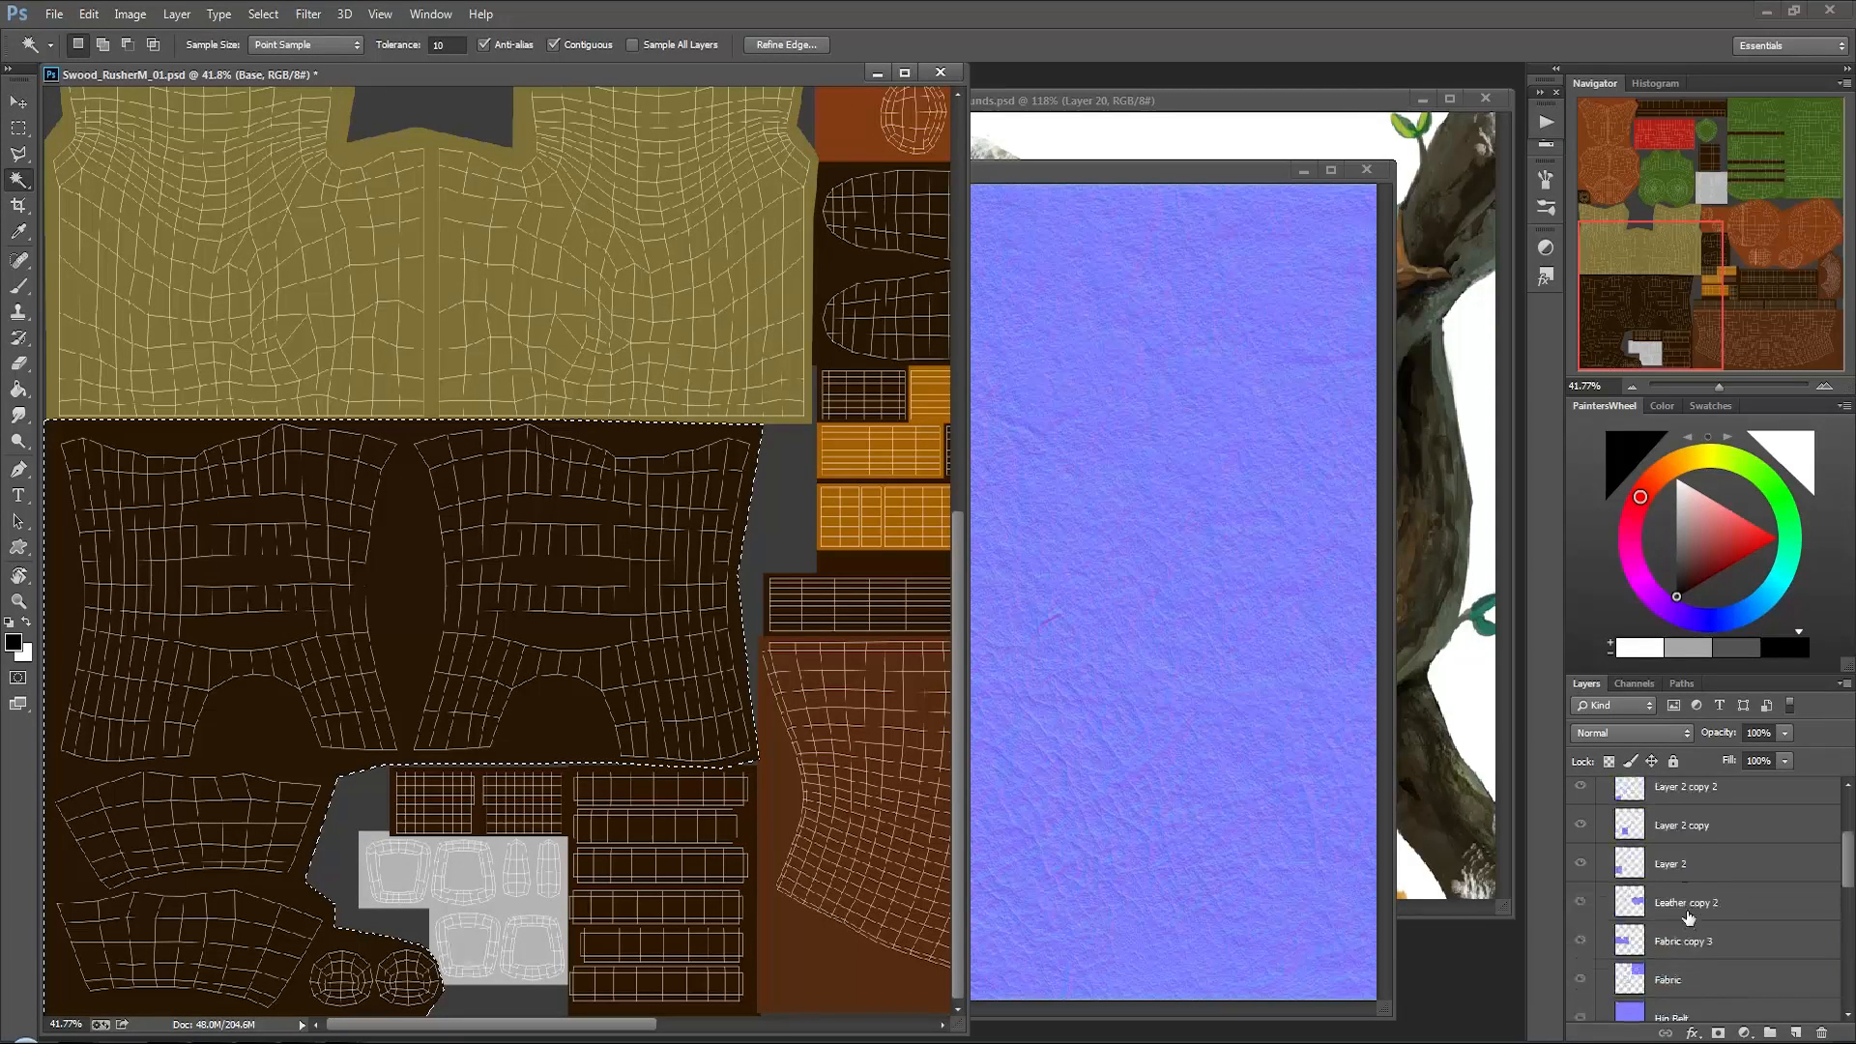
pyautogui.click(1681, 824)
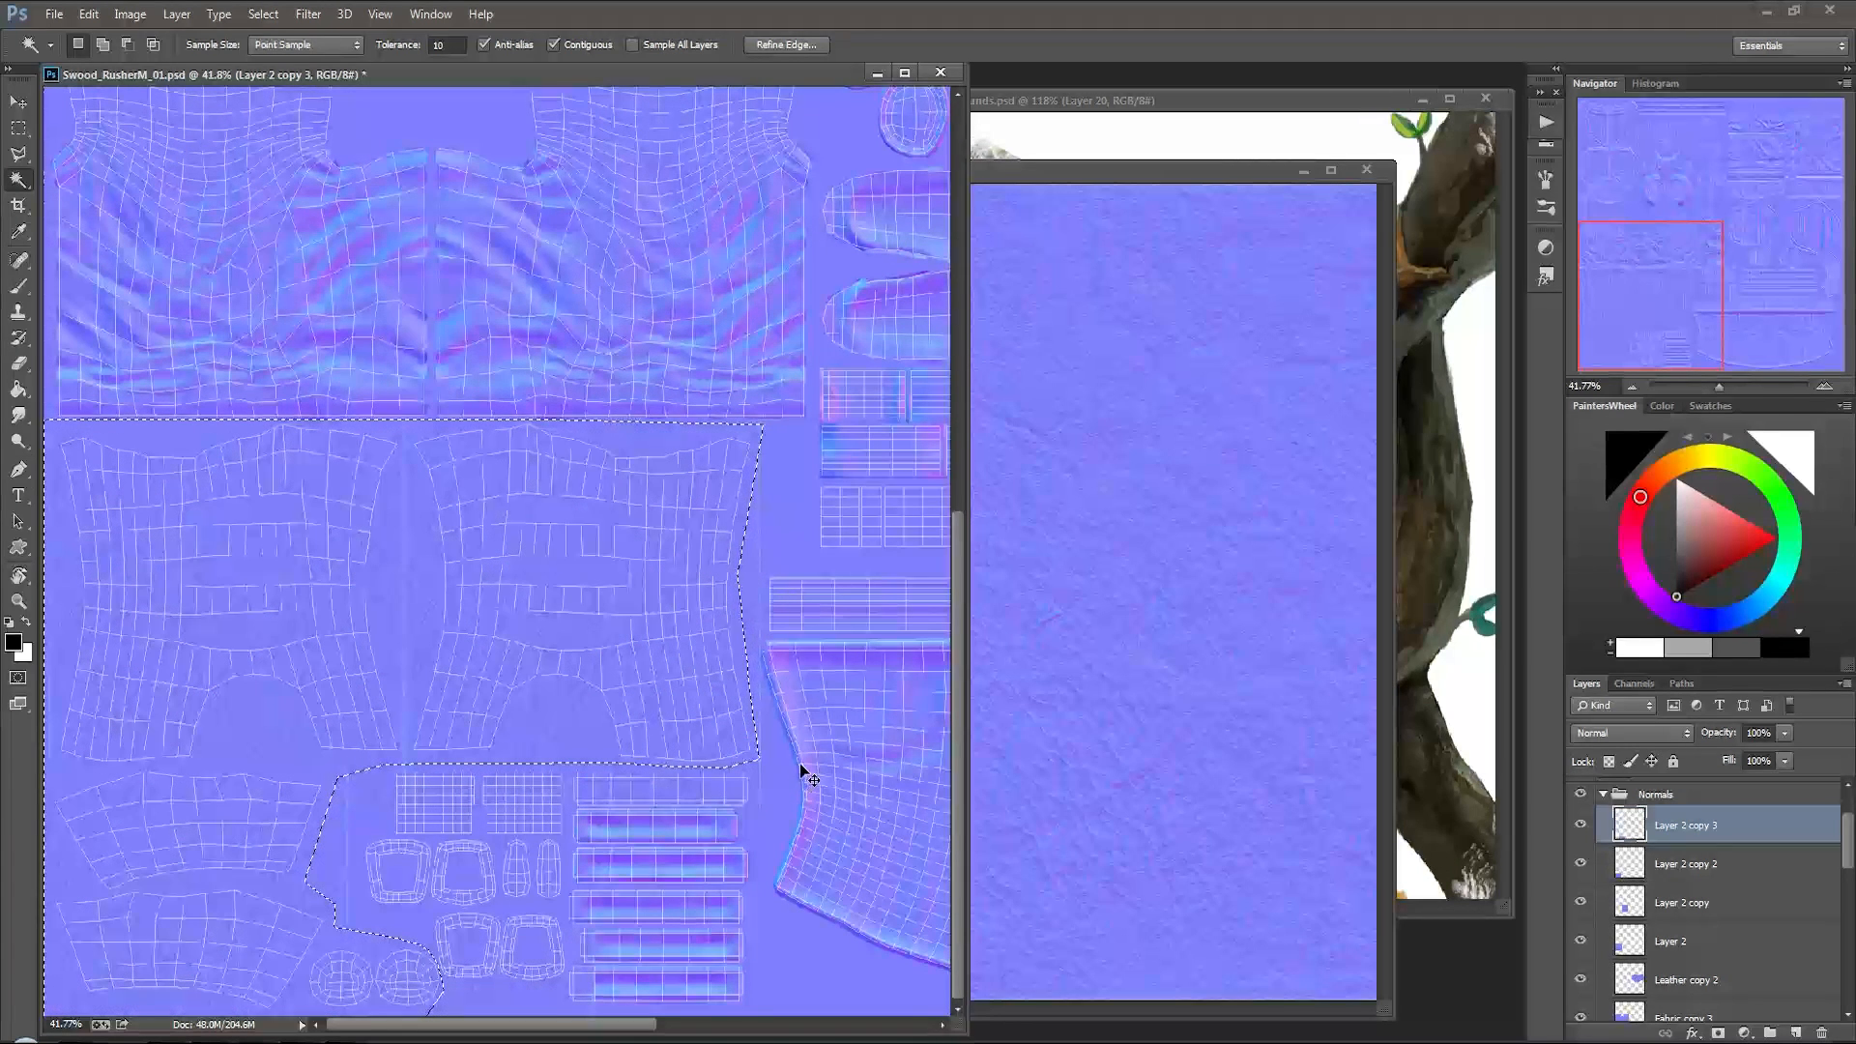
pyautogui.click(1683, 863)
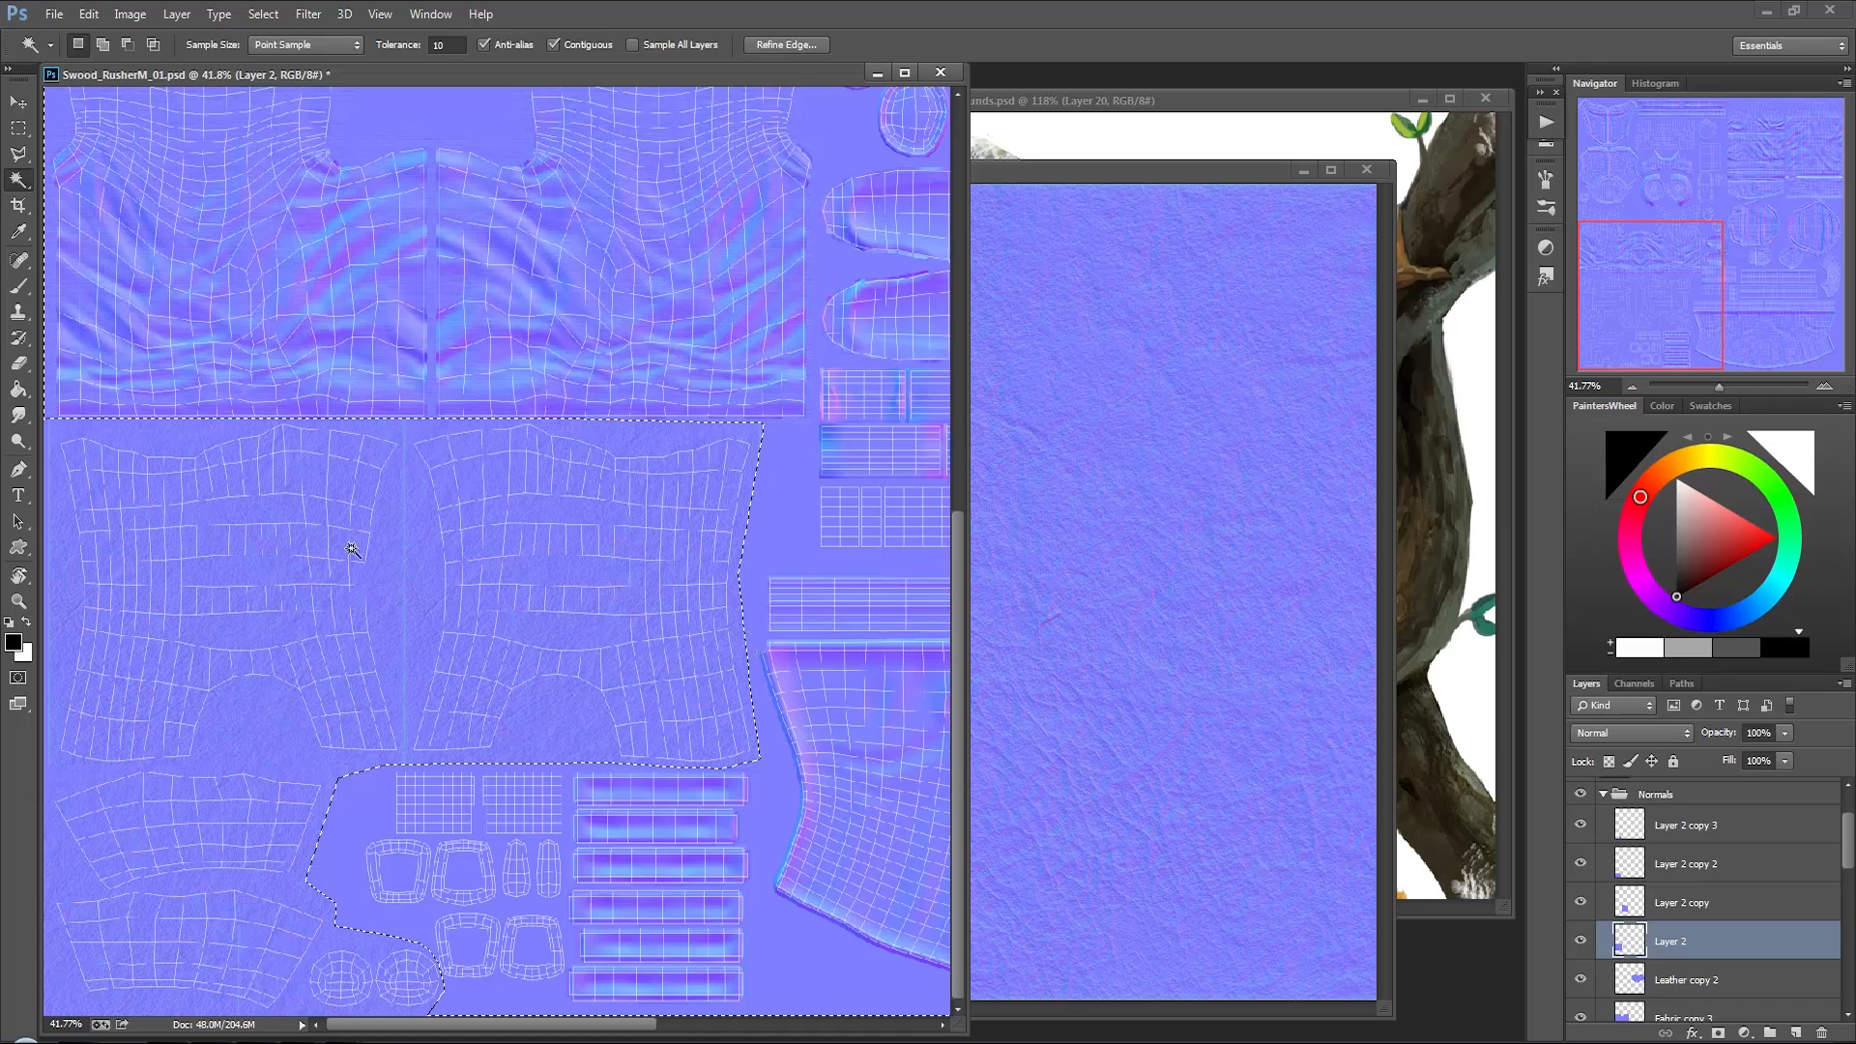
pyautogui.moveTo(1501, 808)
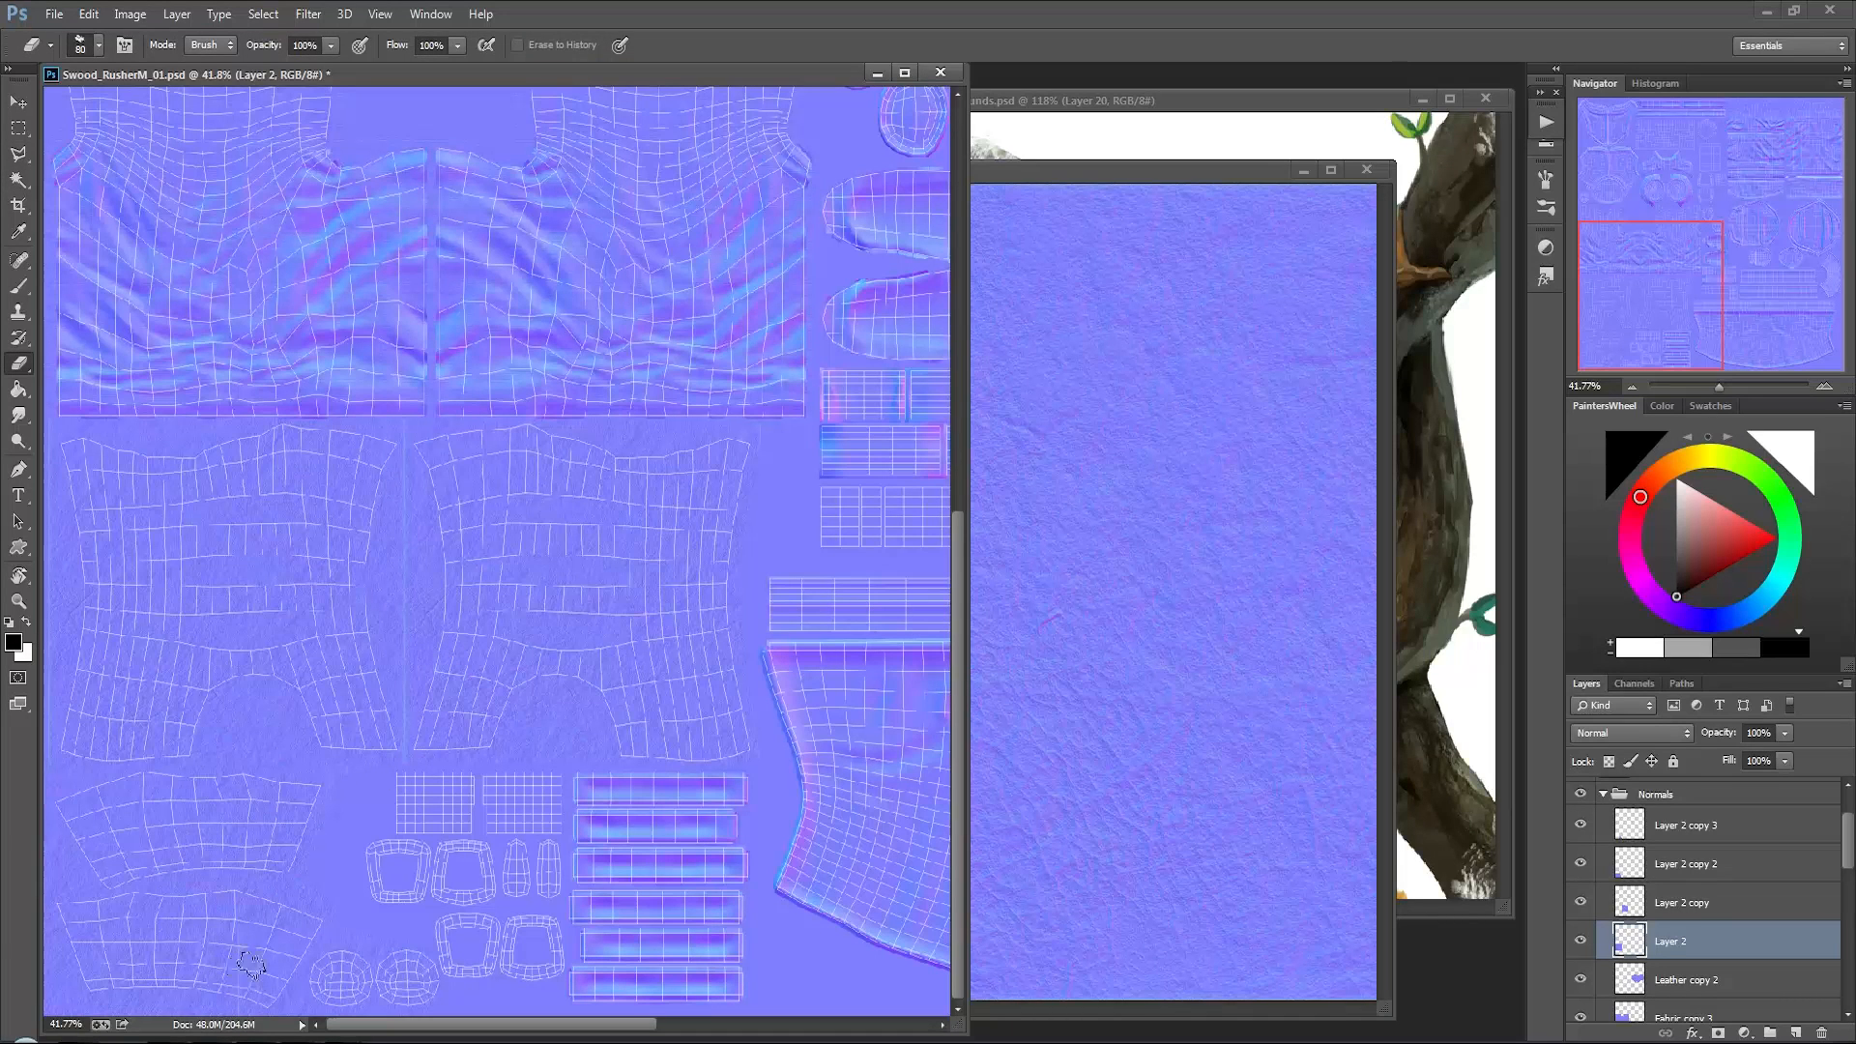
pyautogui.click(1681, 901)
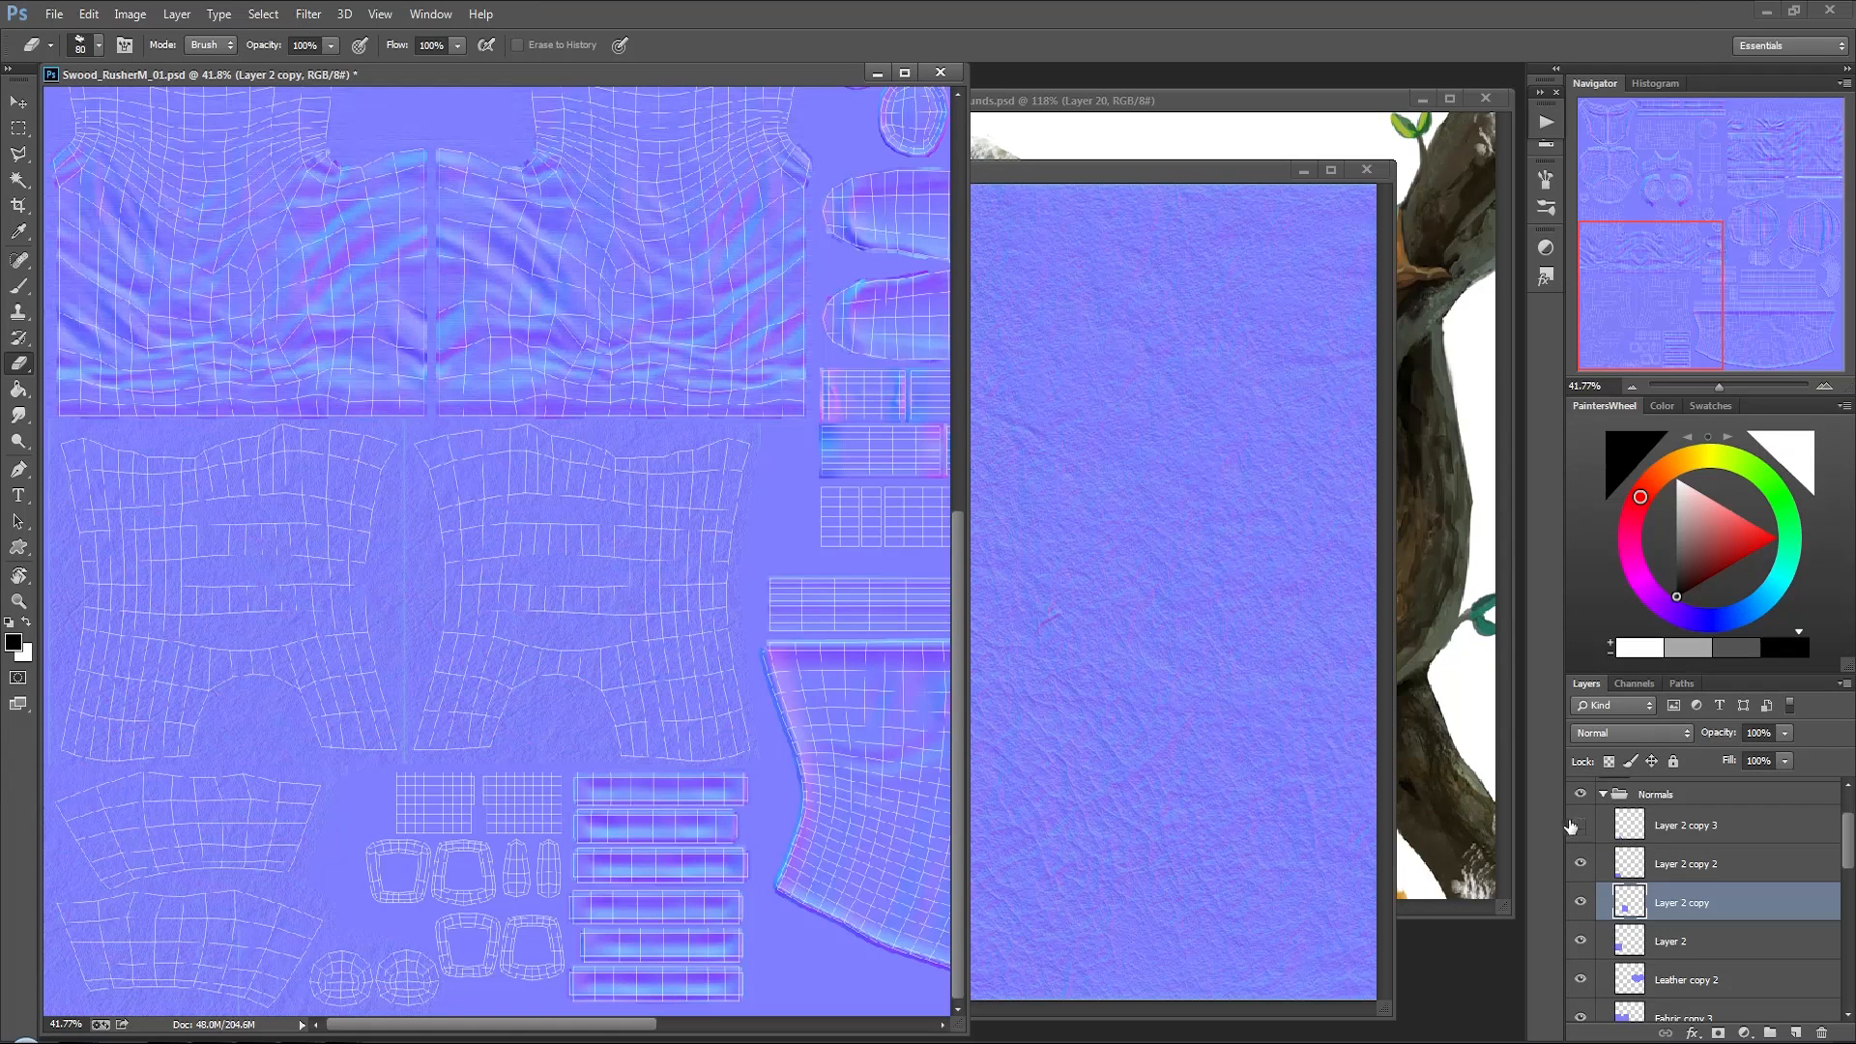
# Step: Merge the detail copies into one layer named LeatherBoots
pyautogui.click(1682, 824)
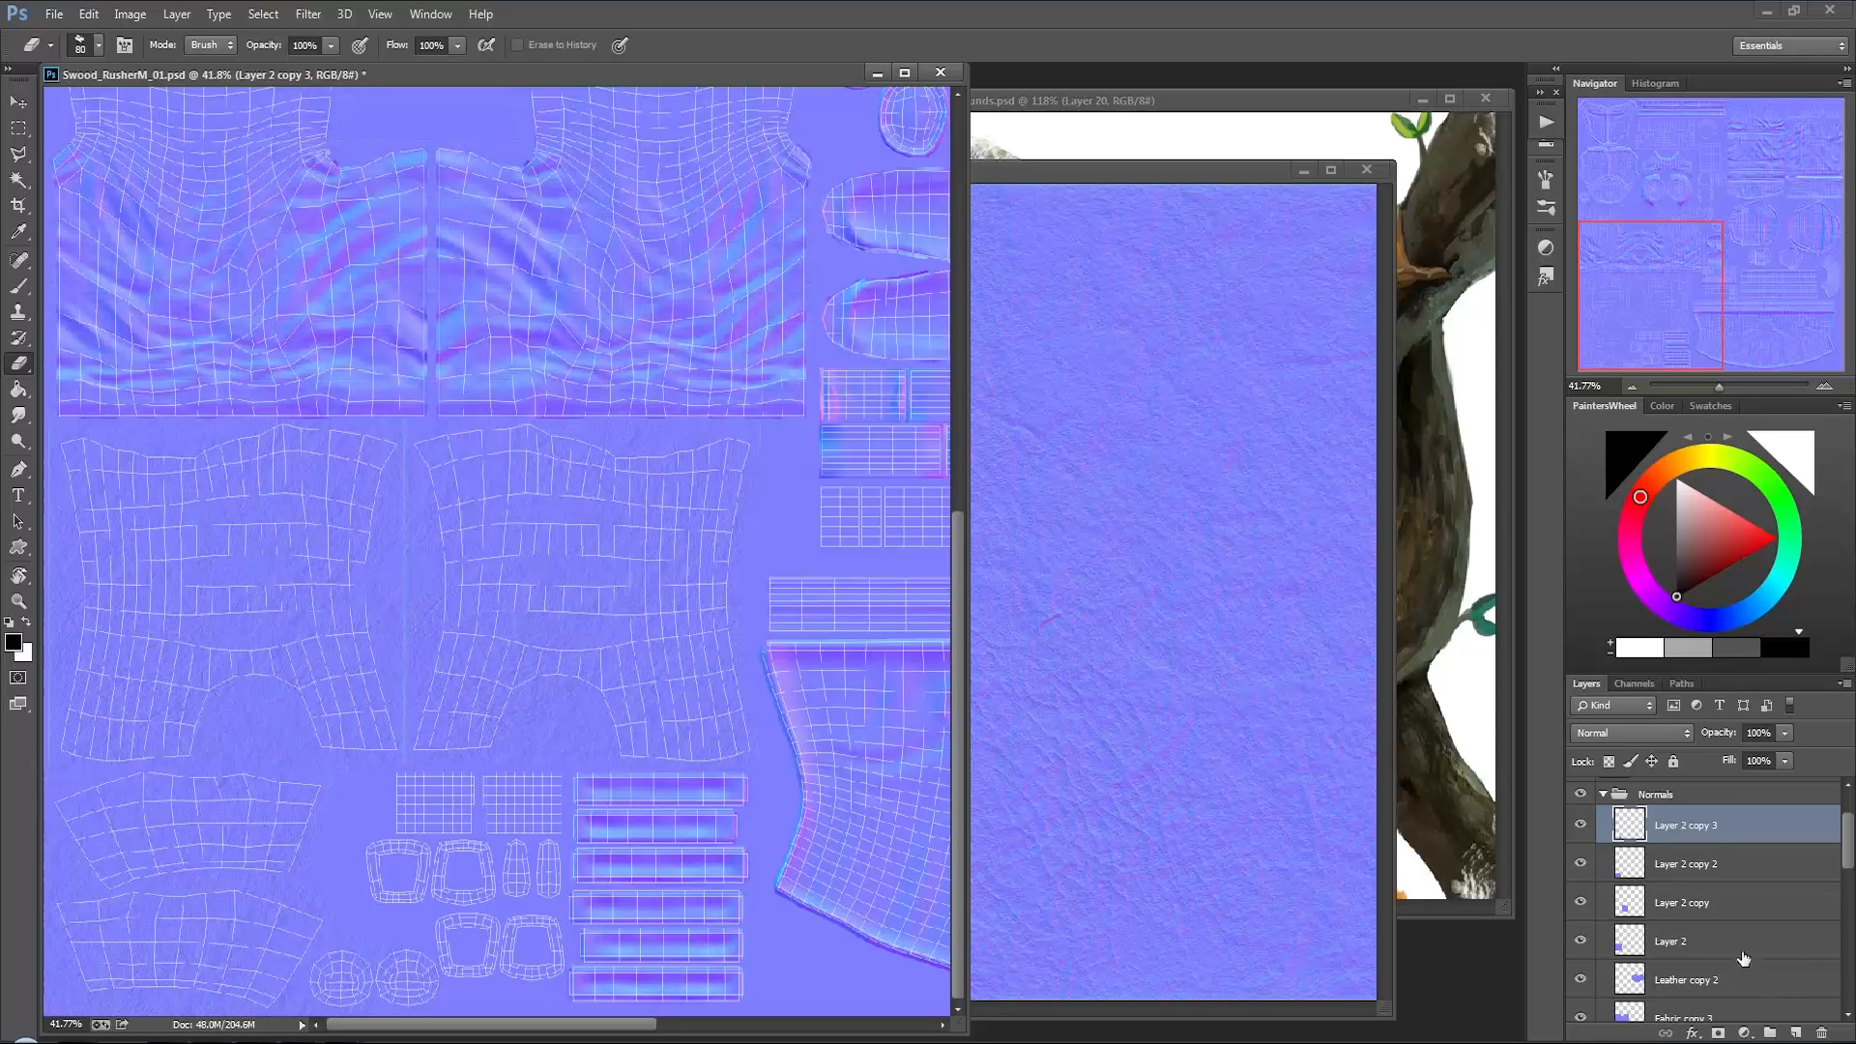
pyautogui.doubleClick(1683, 824)
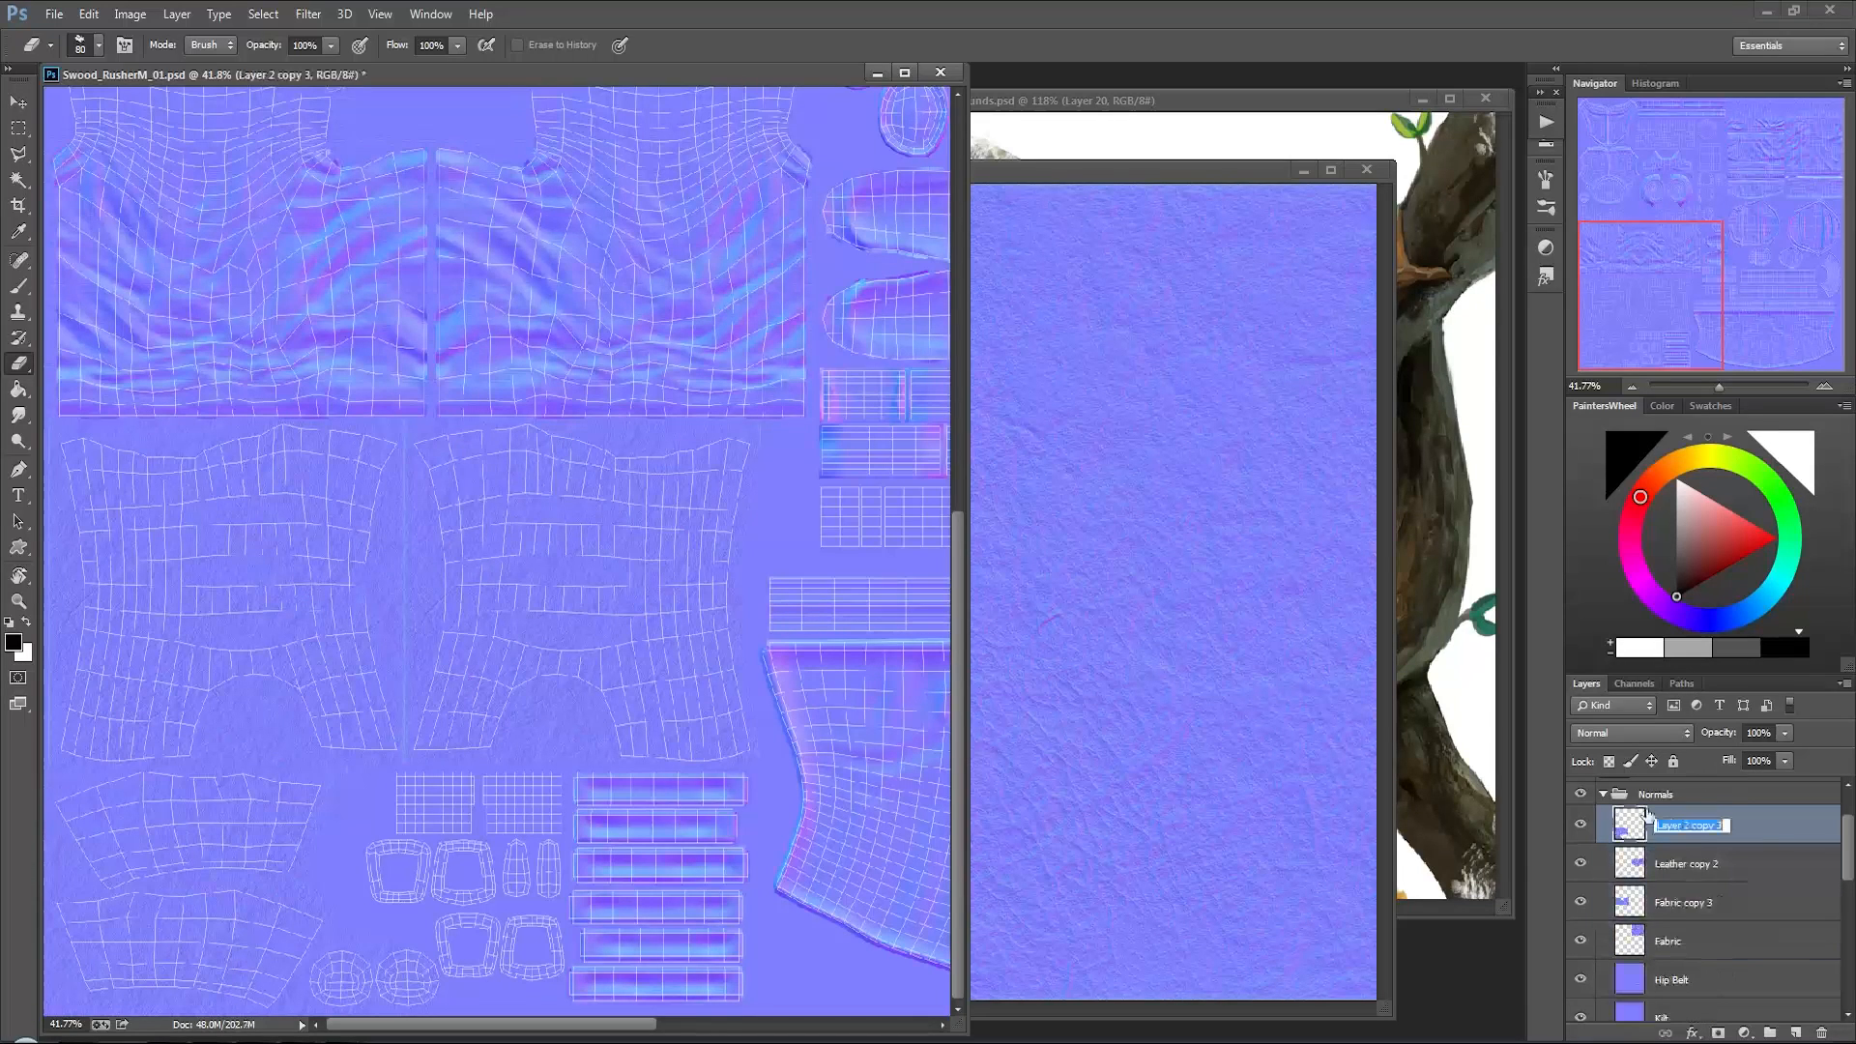
pyautogui.write('LeatherBoots')
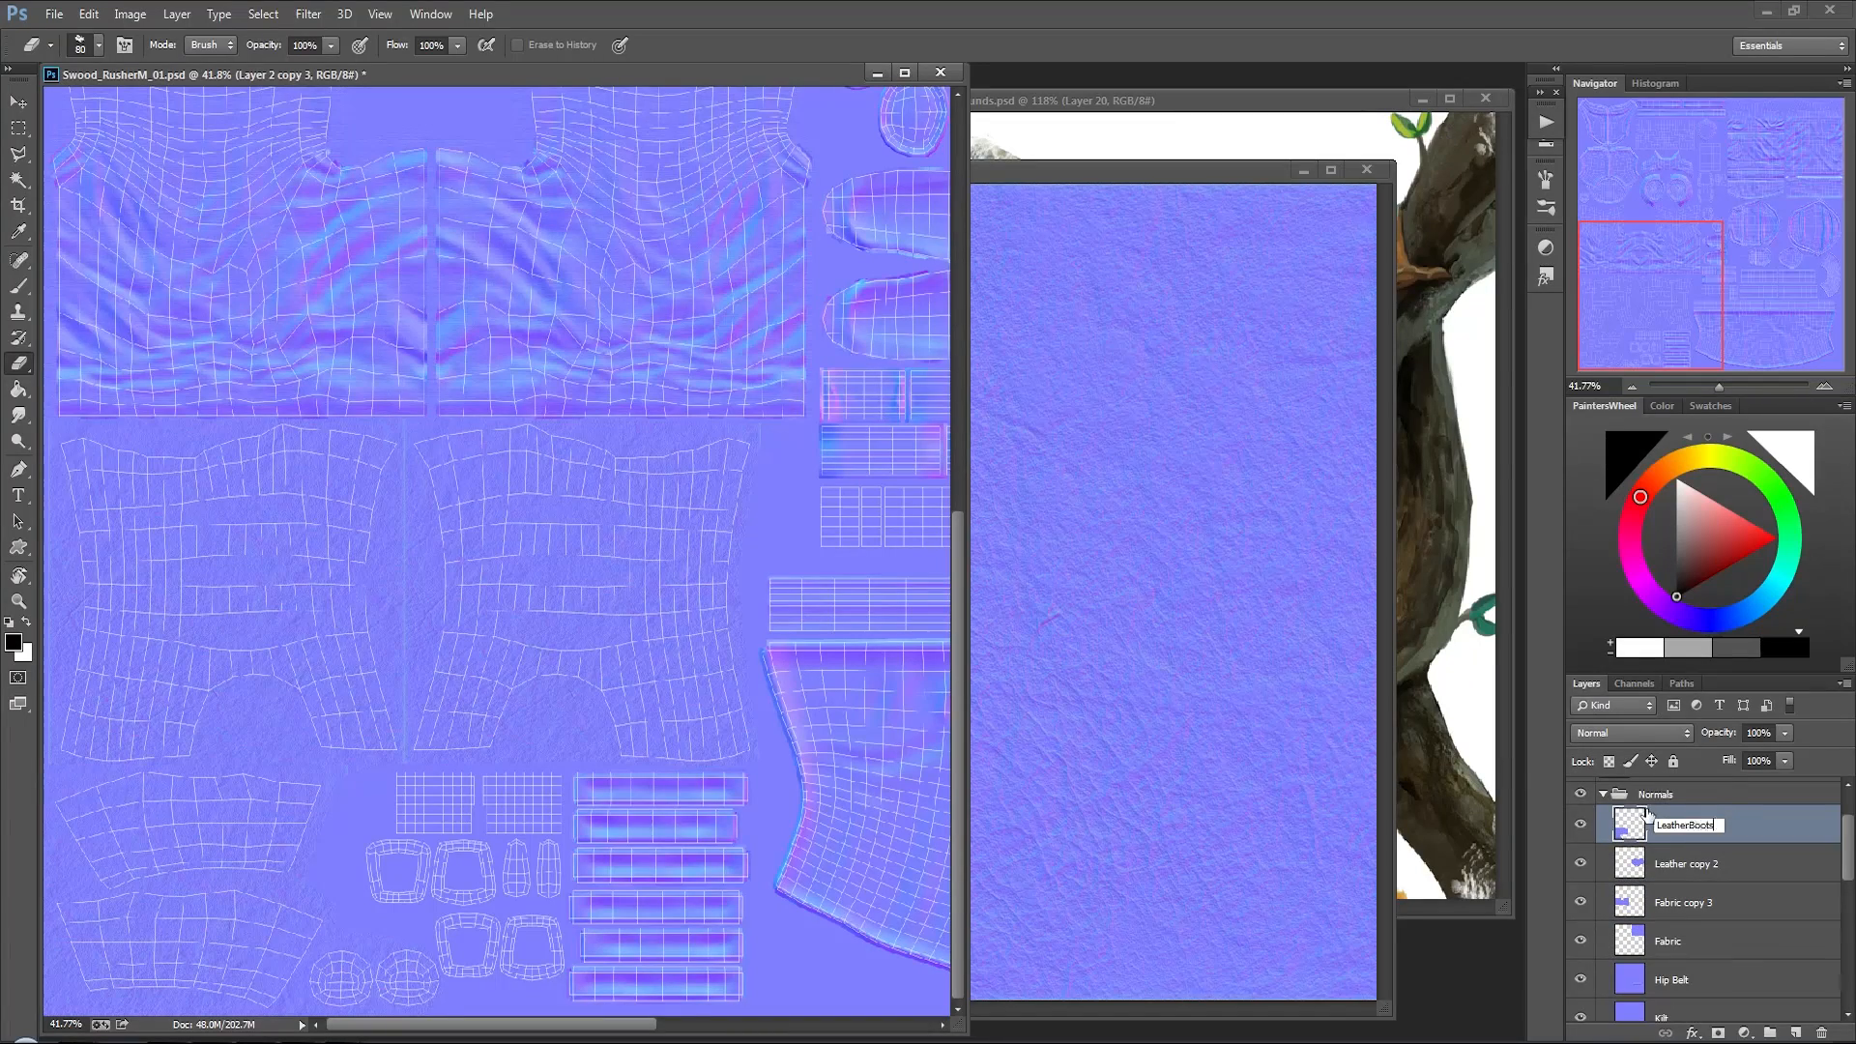
# Step: Set LeatherBoots to Overlay blend mode at about 36% opacity
pyautogui.click(1627, 732)
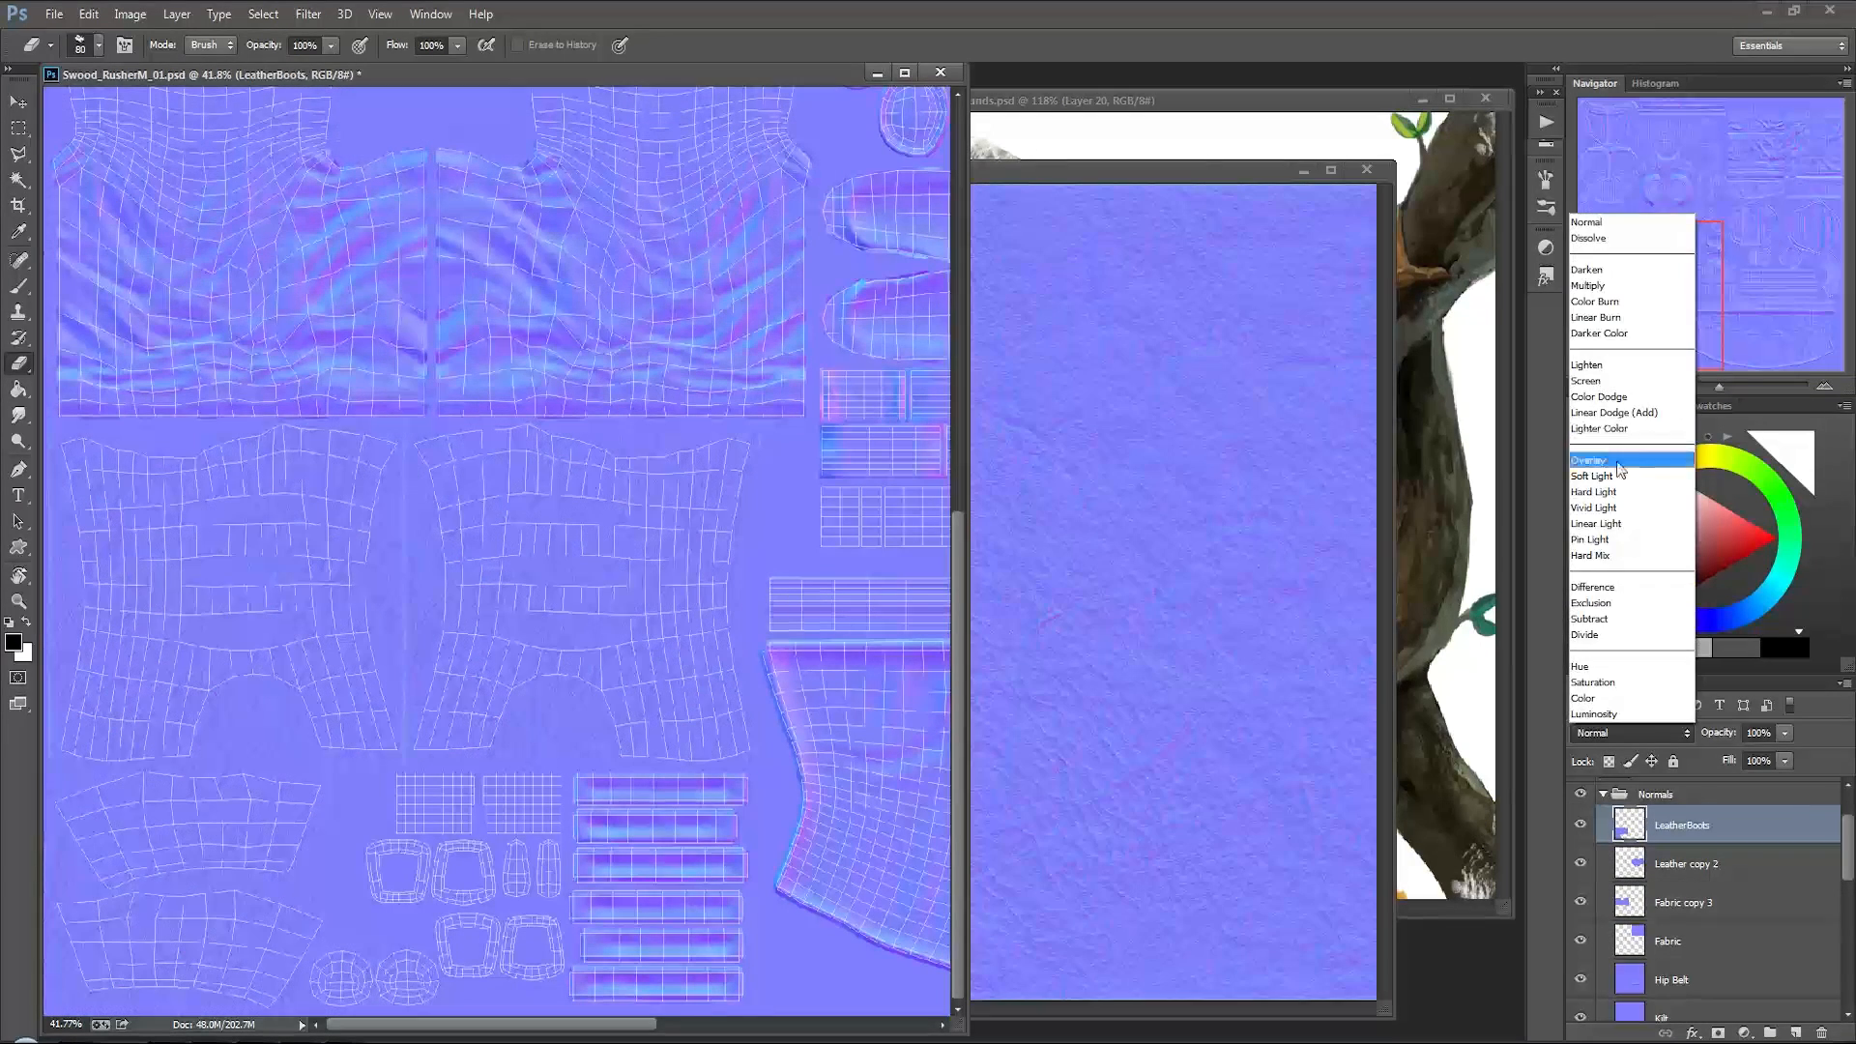
pyautogui.click(1591, 459)
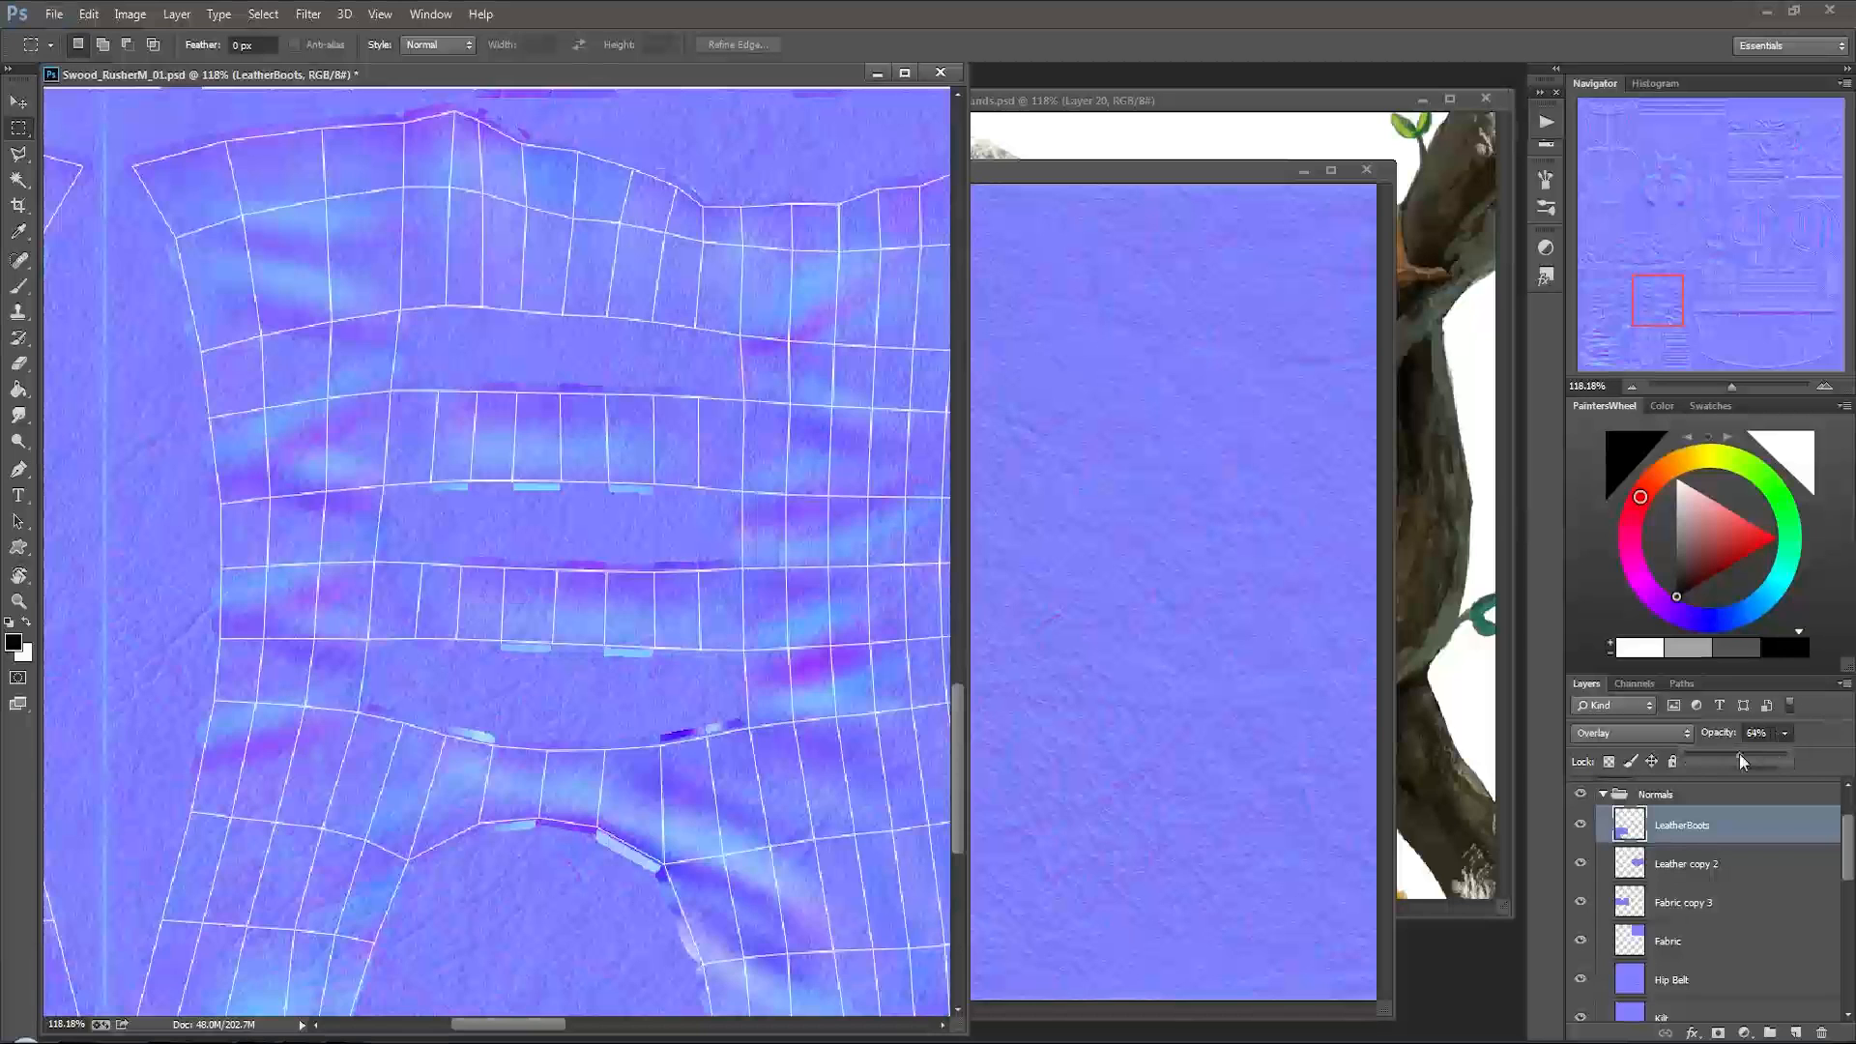
pyautogui.moveTo(1763, 760); pyautogui.dragTo(1746, 761)
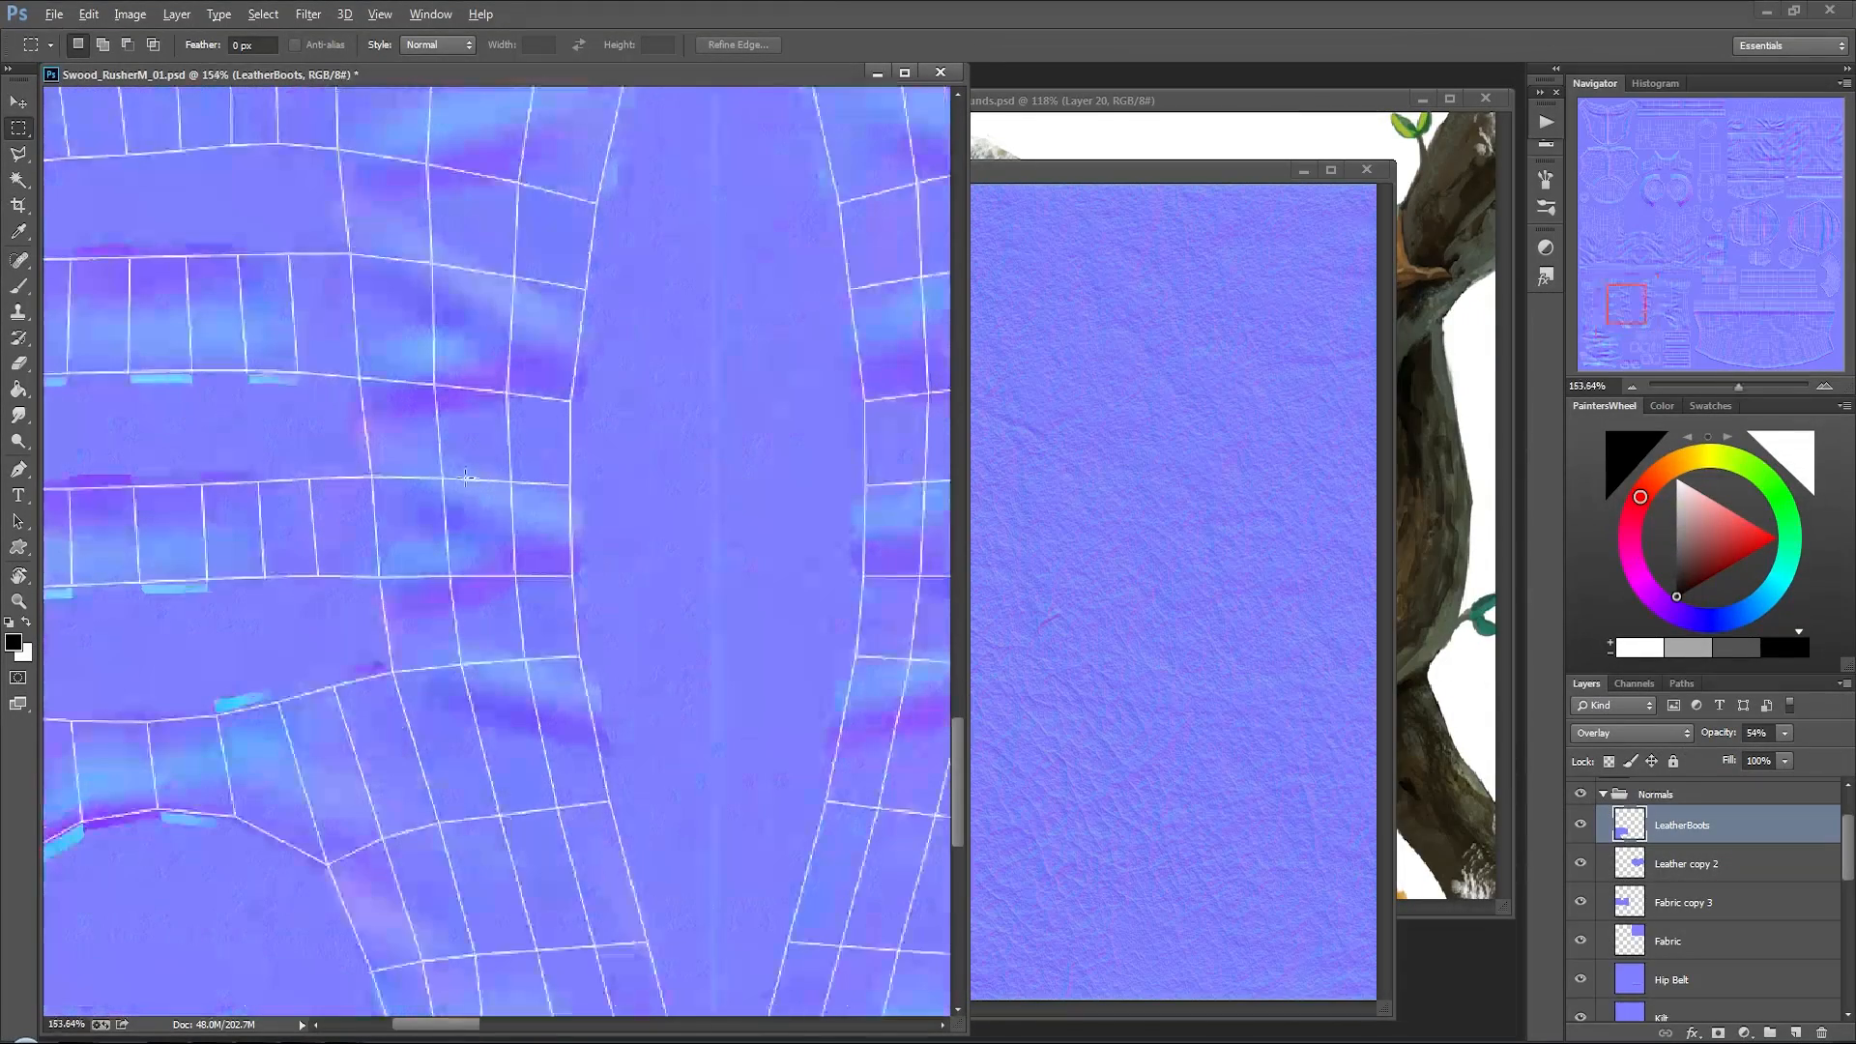
pyautogui.moveTo(1810, 749); pyautogui.dragTo(1763, 749)
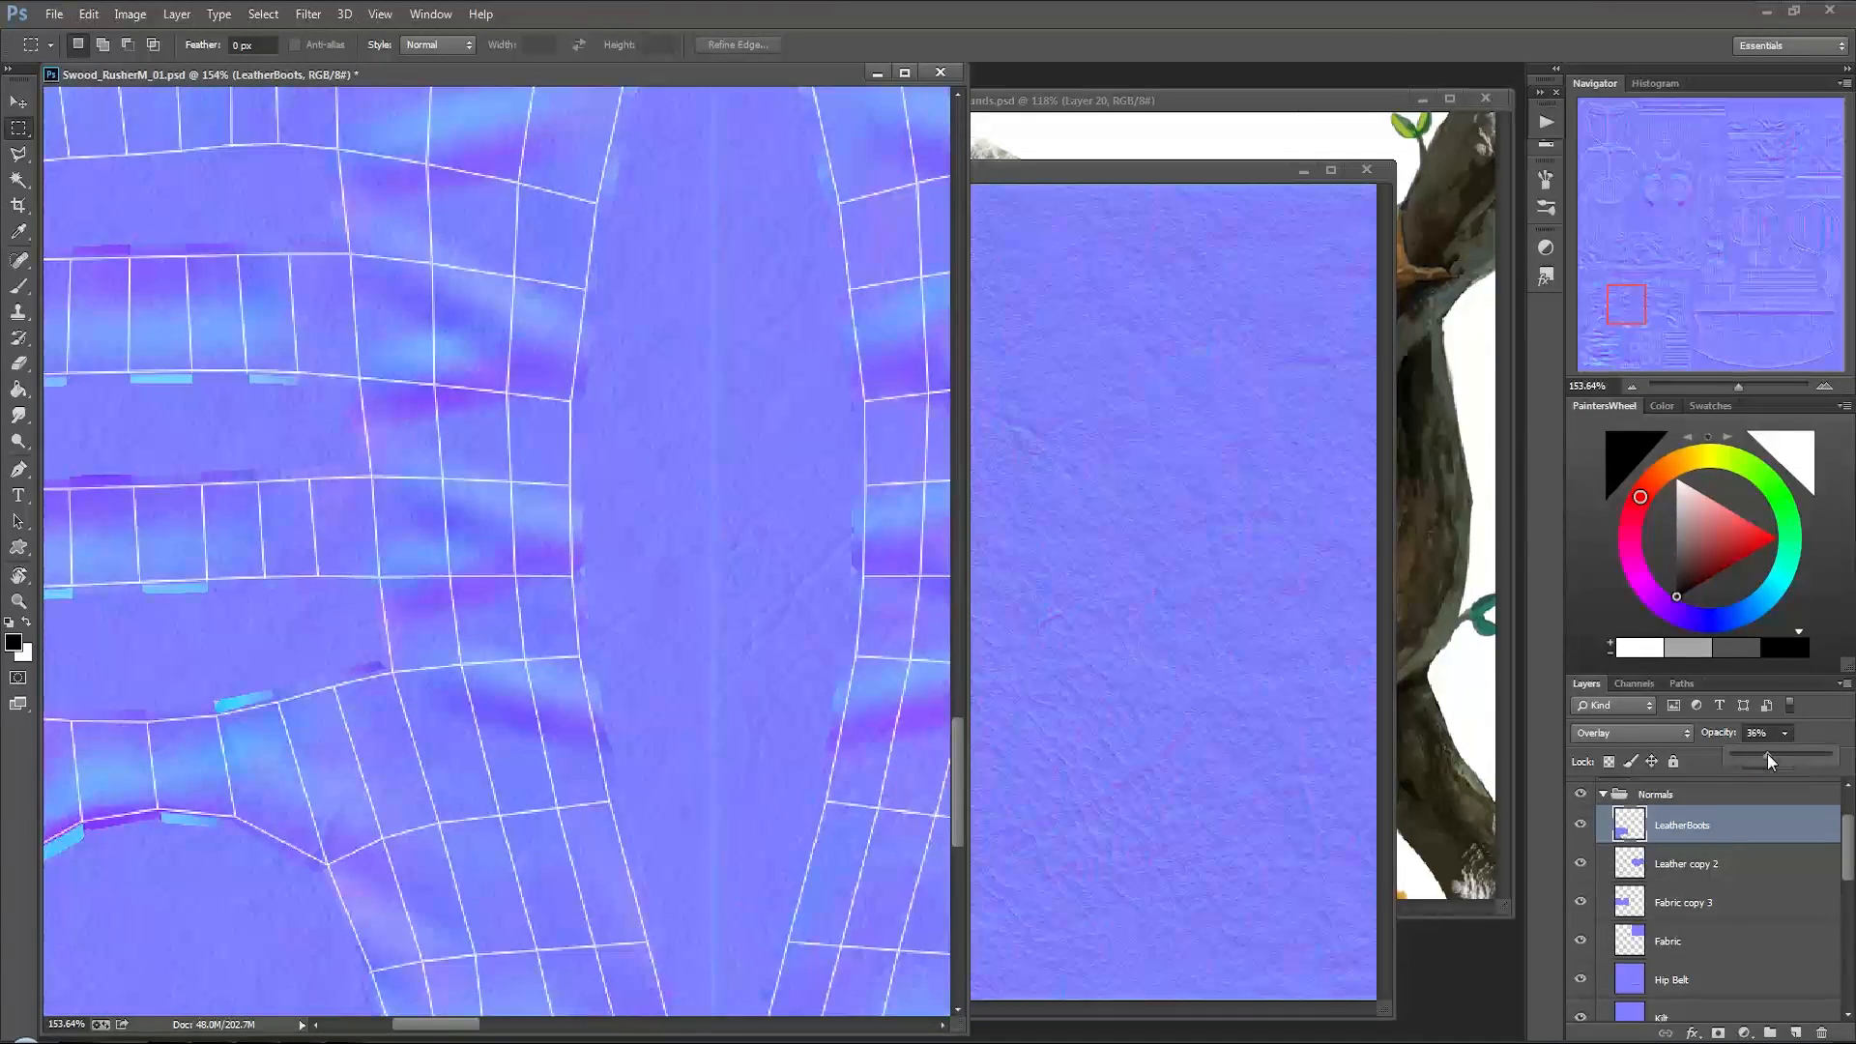
pyautogui.moveTo(1772, 754); pyautogui.dragTo(1757, 755)
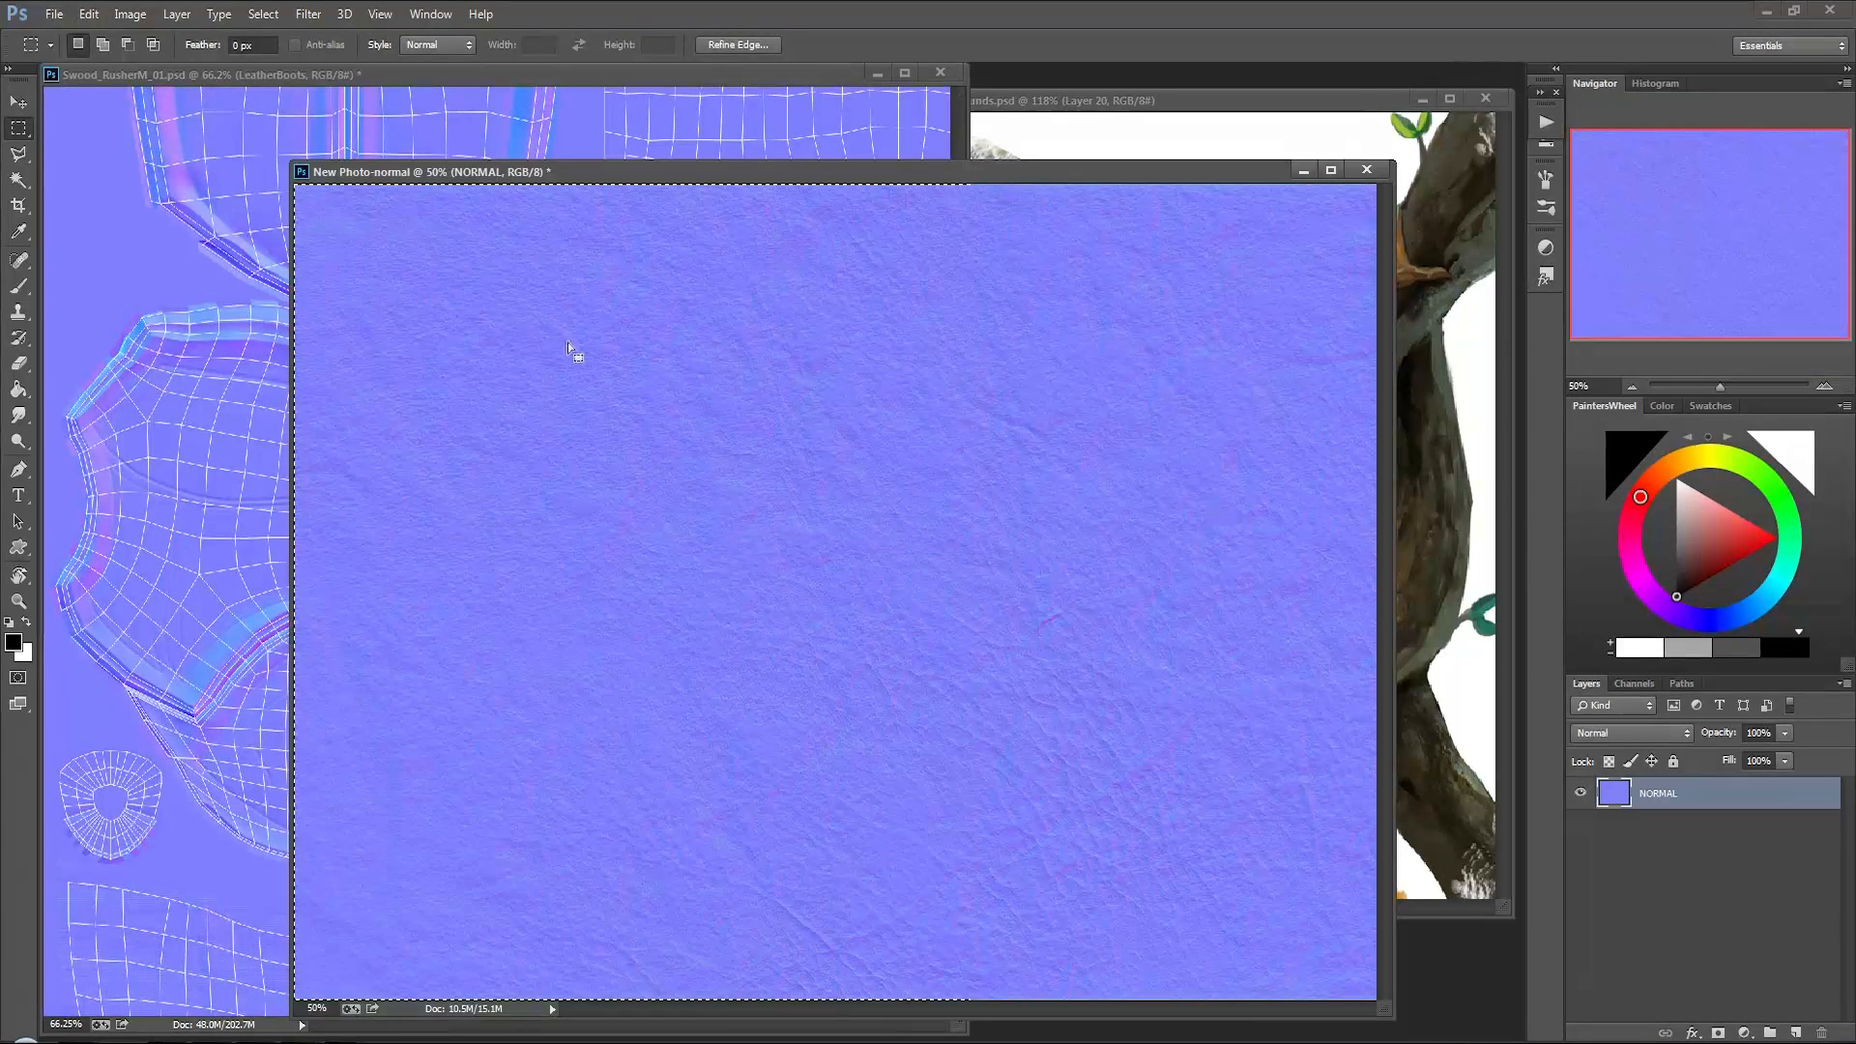
# Step: Drag the leather NORMAL layer from New Photo-normal into Swood_RusherM_01.psd
pyautogui.moveTo(402, 267); pyautogui.dragTo(911, 823)
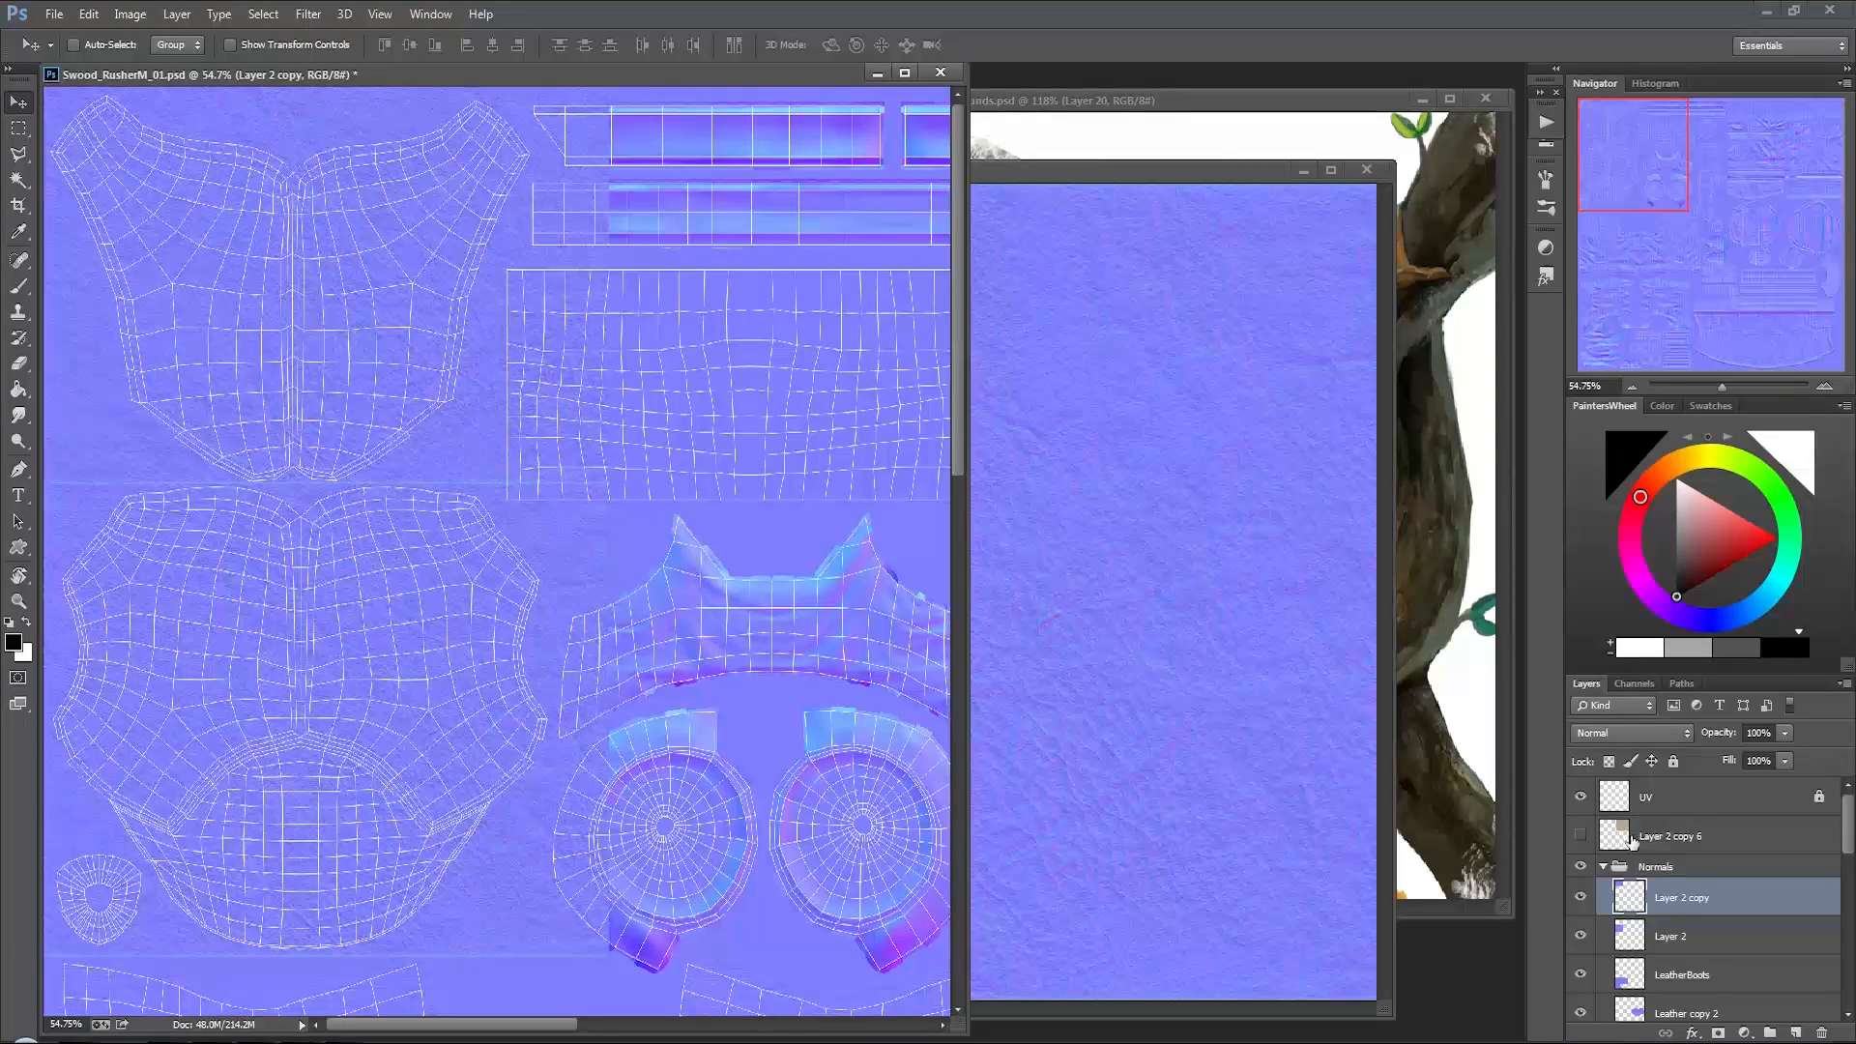
# Step: Name the chest detail layer Leather Chest Armor
pyautogui.click(1681, 937)
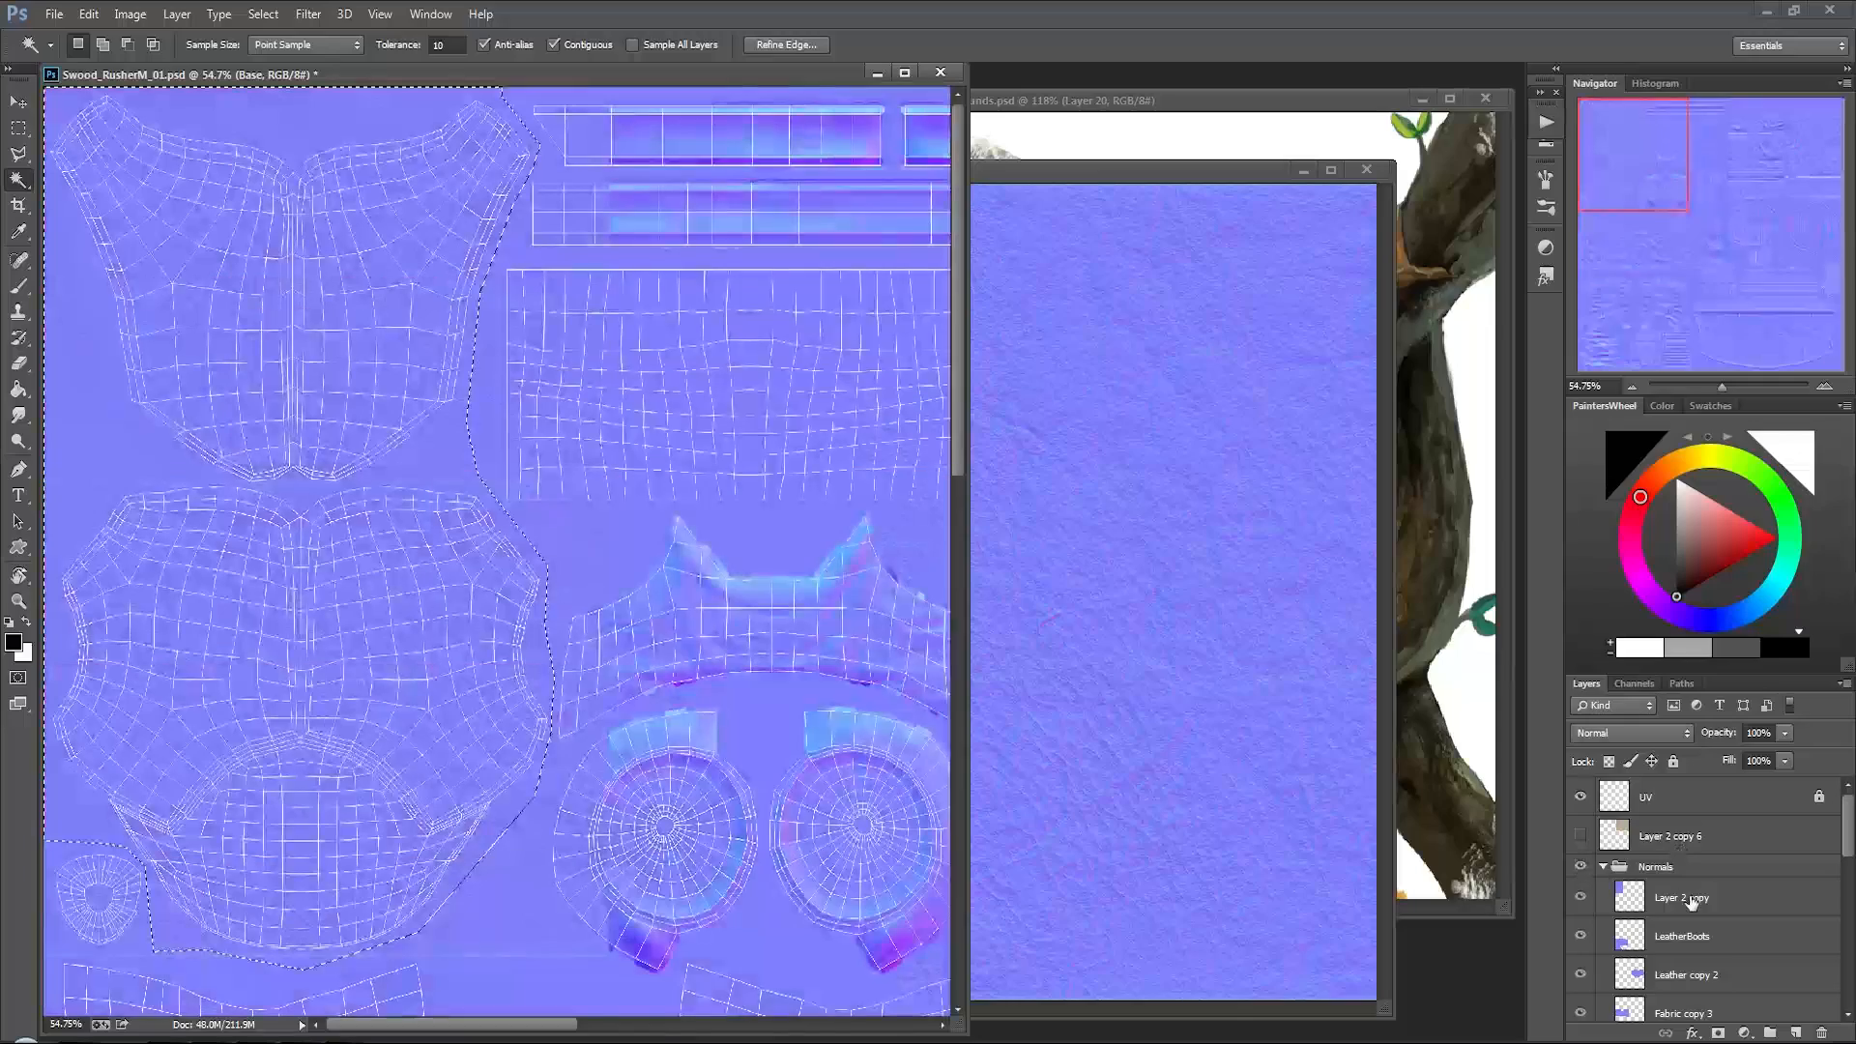
pyautogui.click(1680, 897)
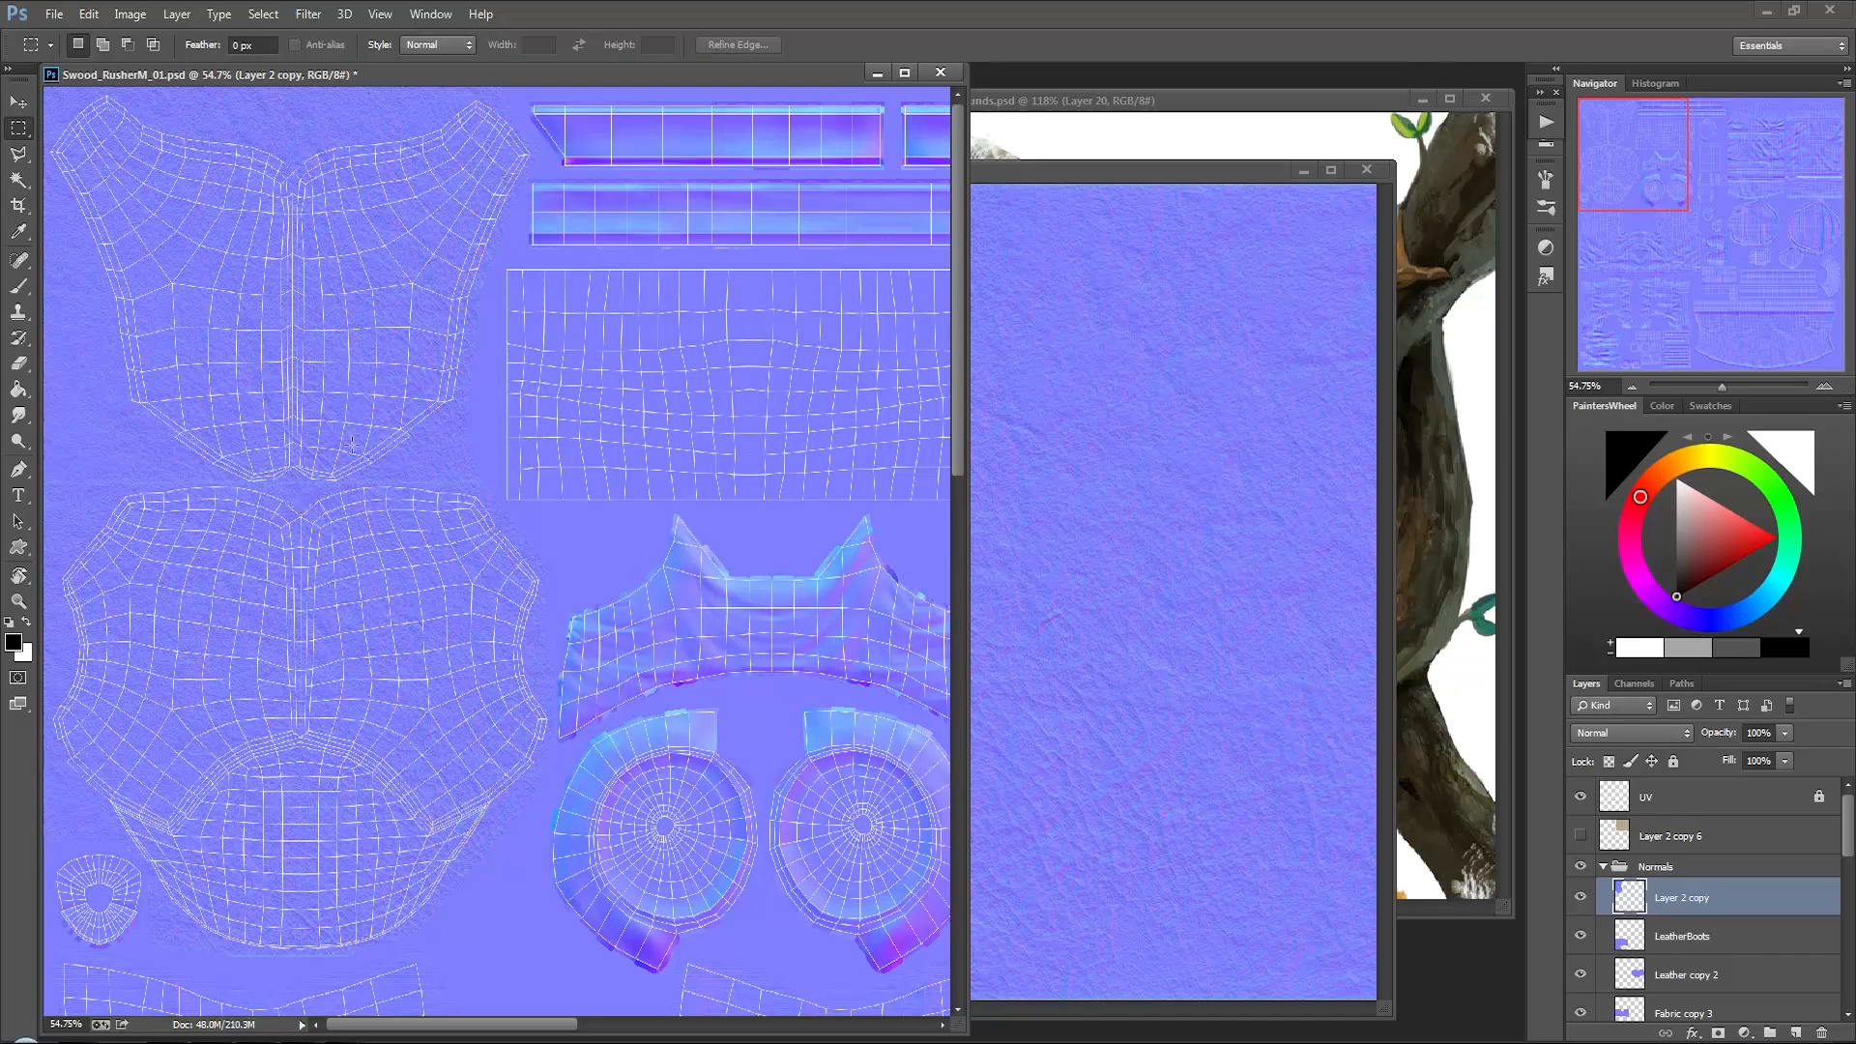
pyautogui.click(1629, 732)
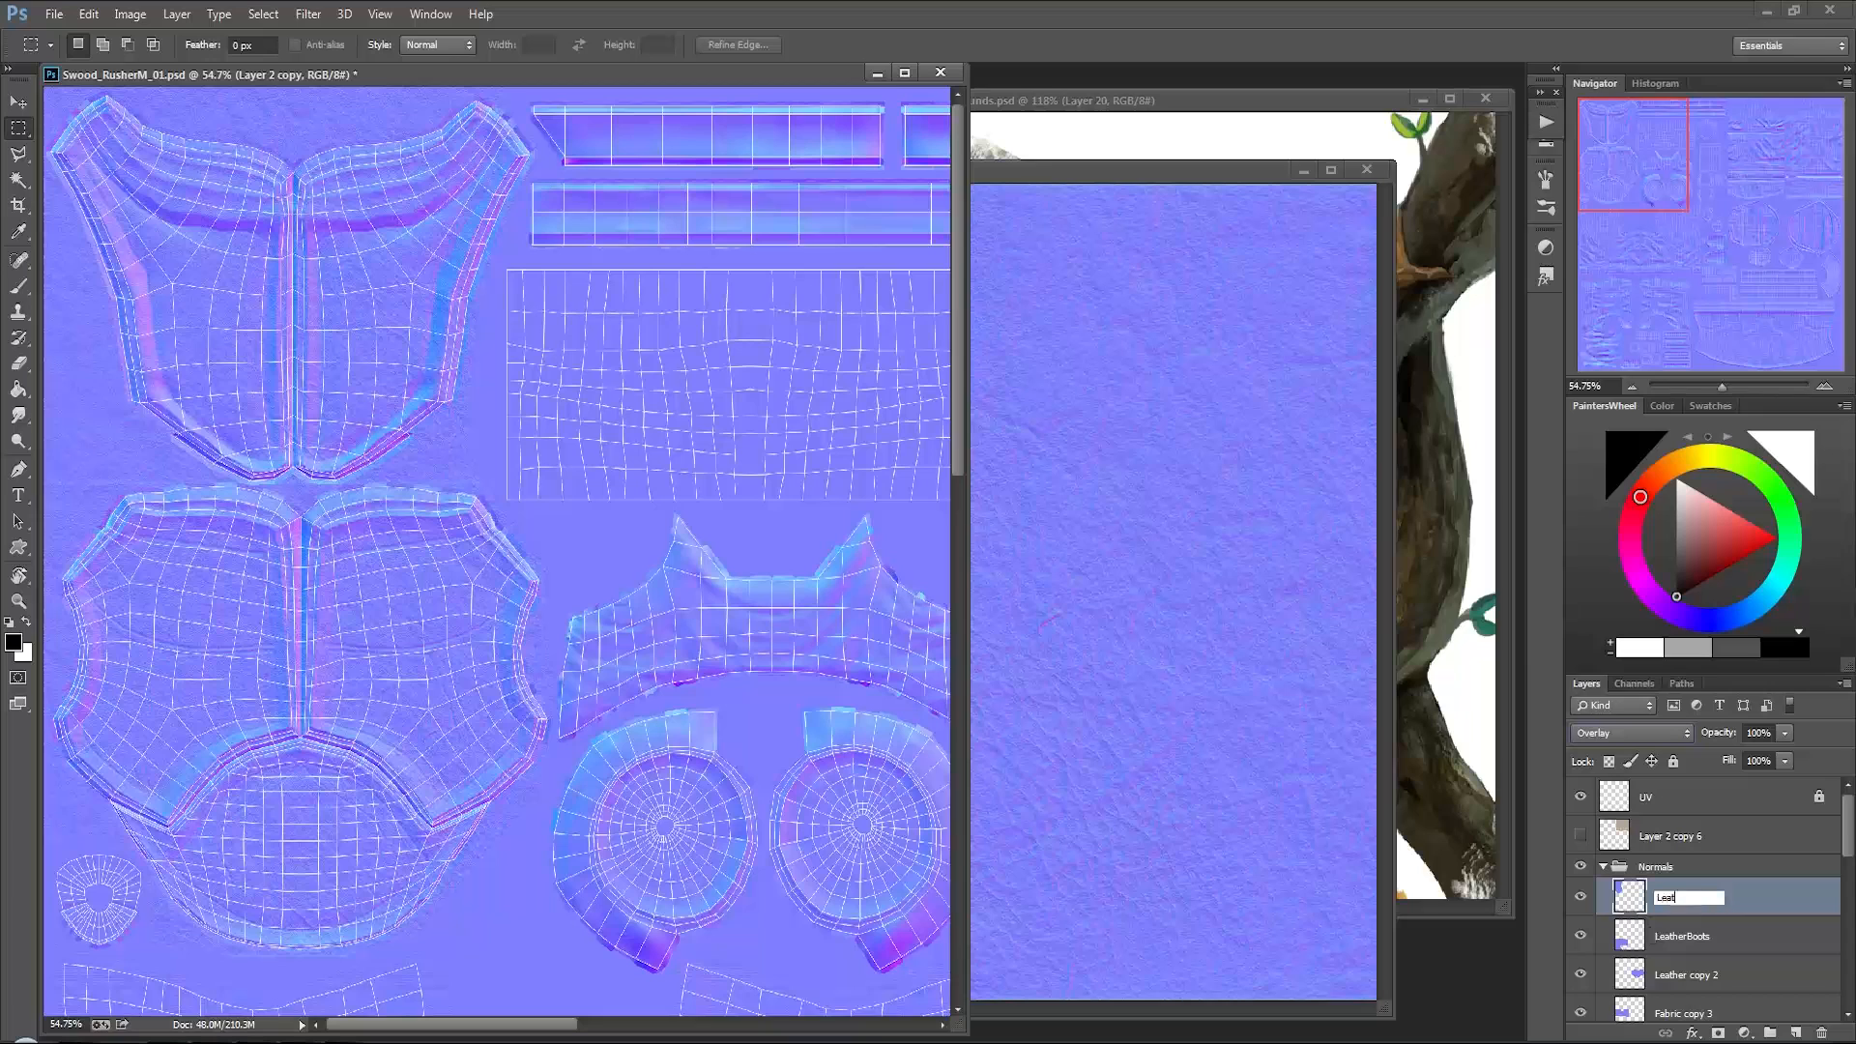
pyautogui.write('Leather Chest Armor')
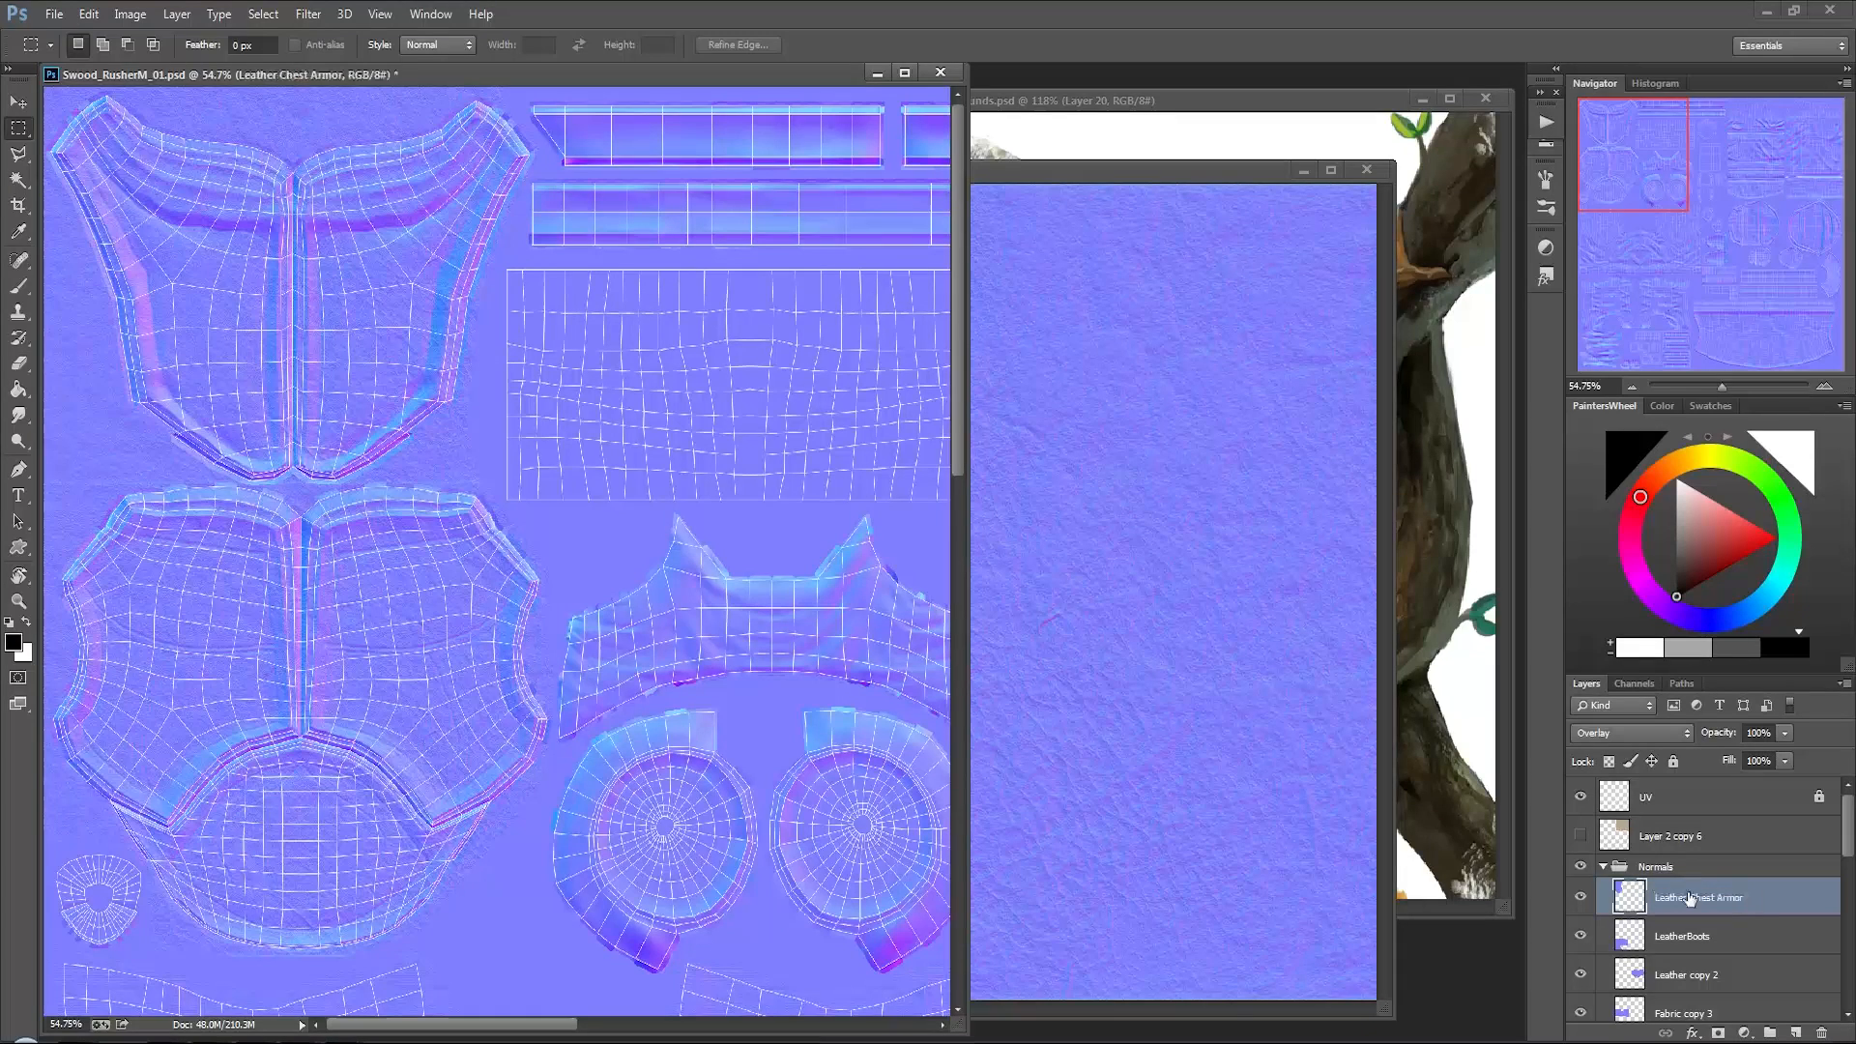
# Step: Lower Leather Chest Armor opacity to 41%, comparing against LeatherBoots
pyautogui.click(1680, 937)
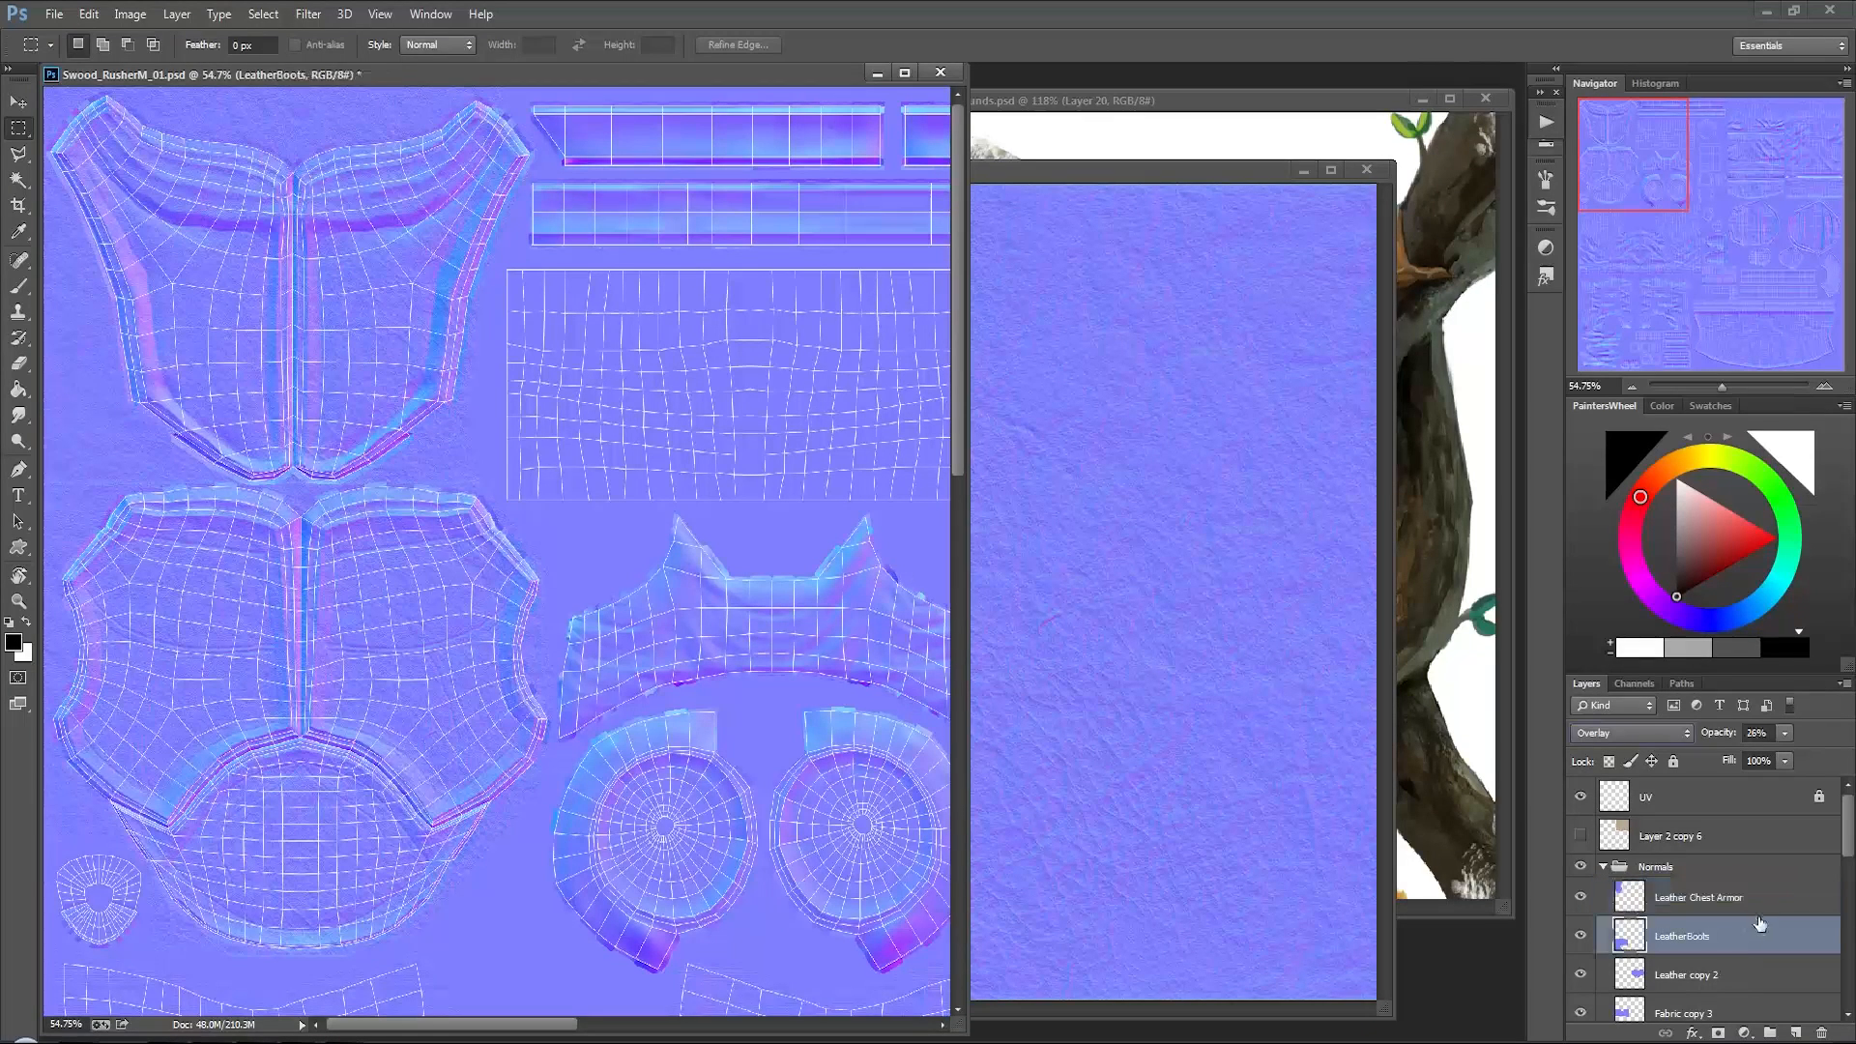
pyautogui.click(1695, 896)
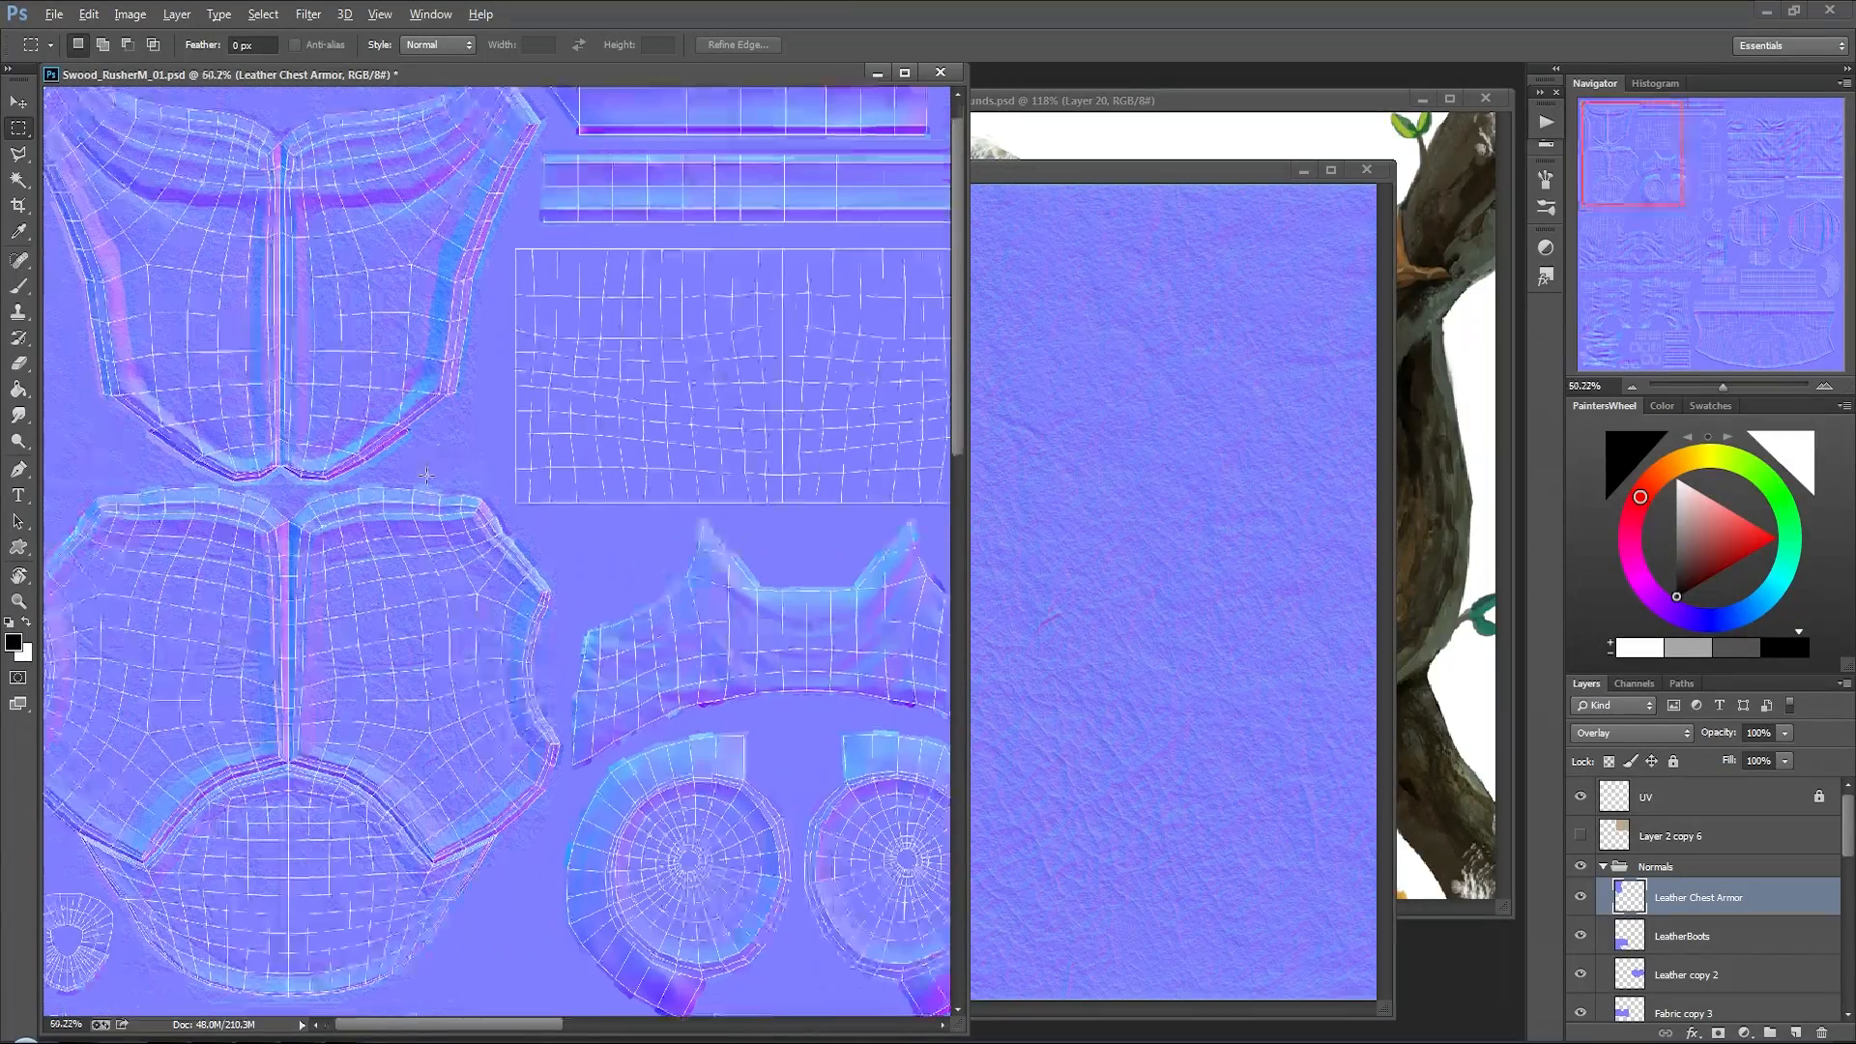
pyautogui.scroll(-3)
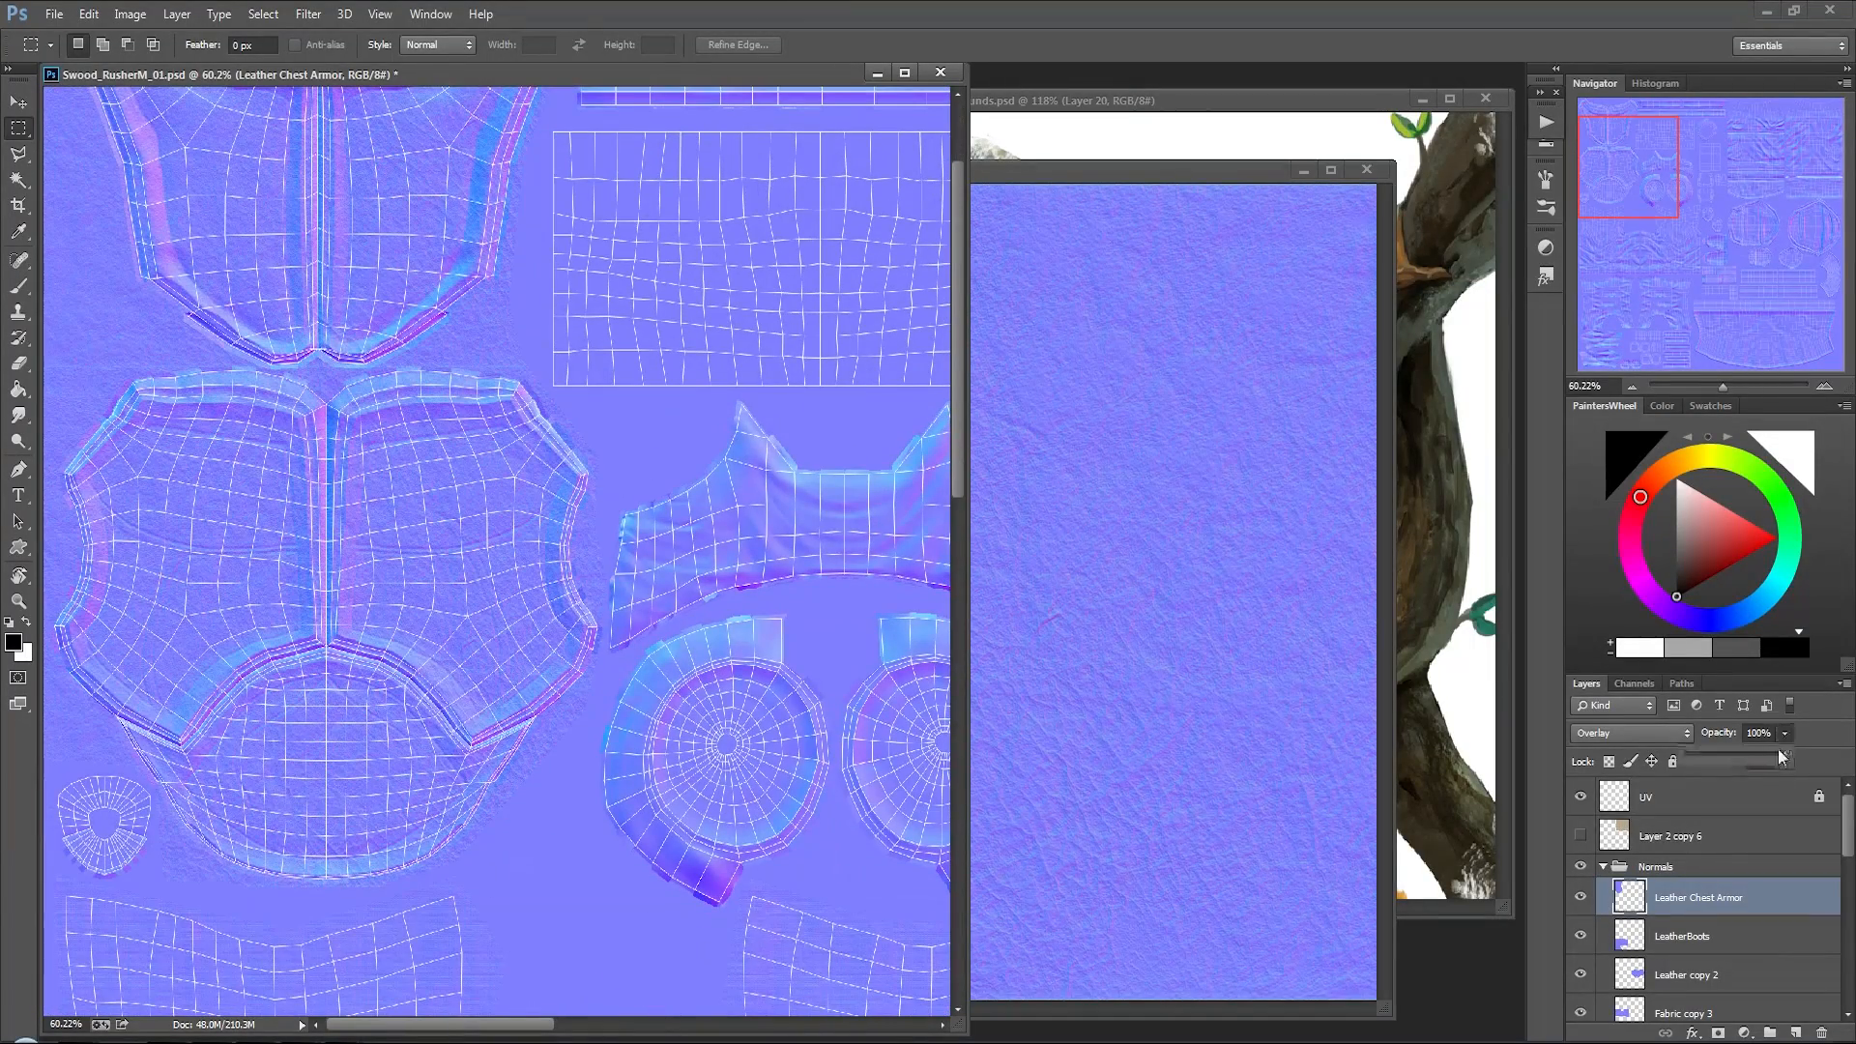
pyautogui.moveTo(1796, 749); pyautogui.dragTo(1728, 749)
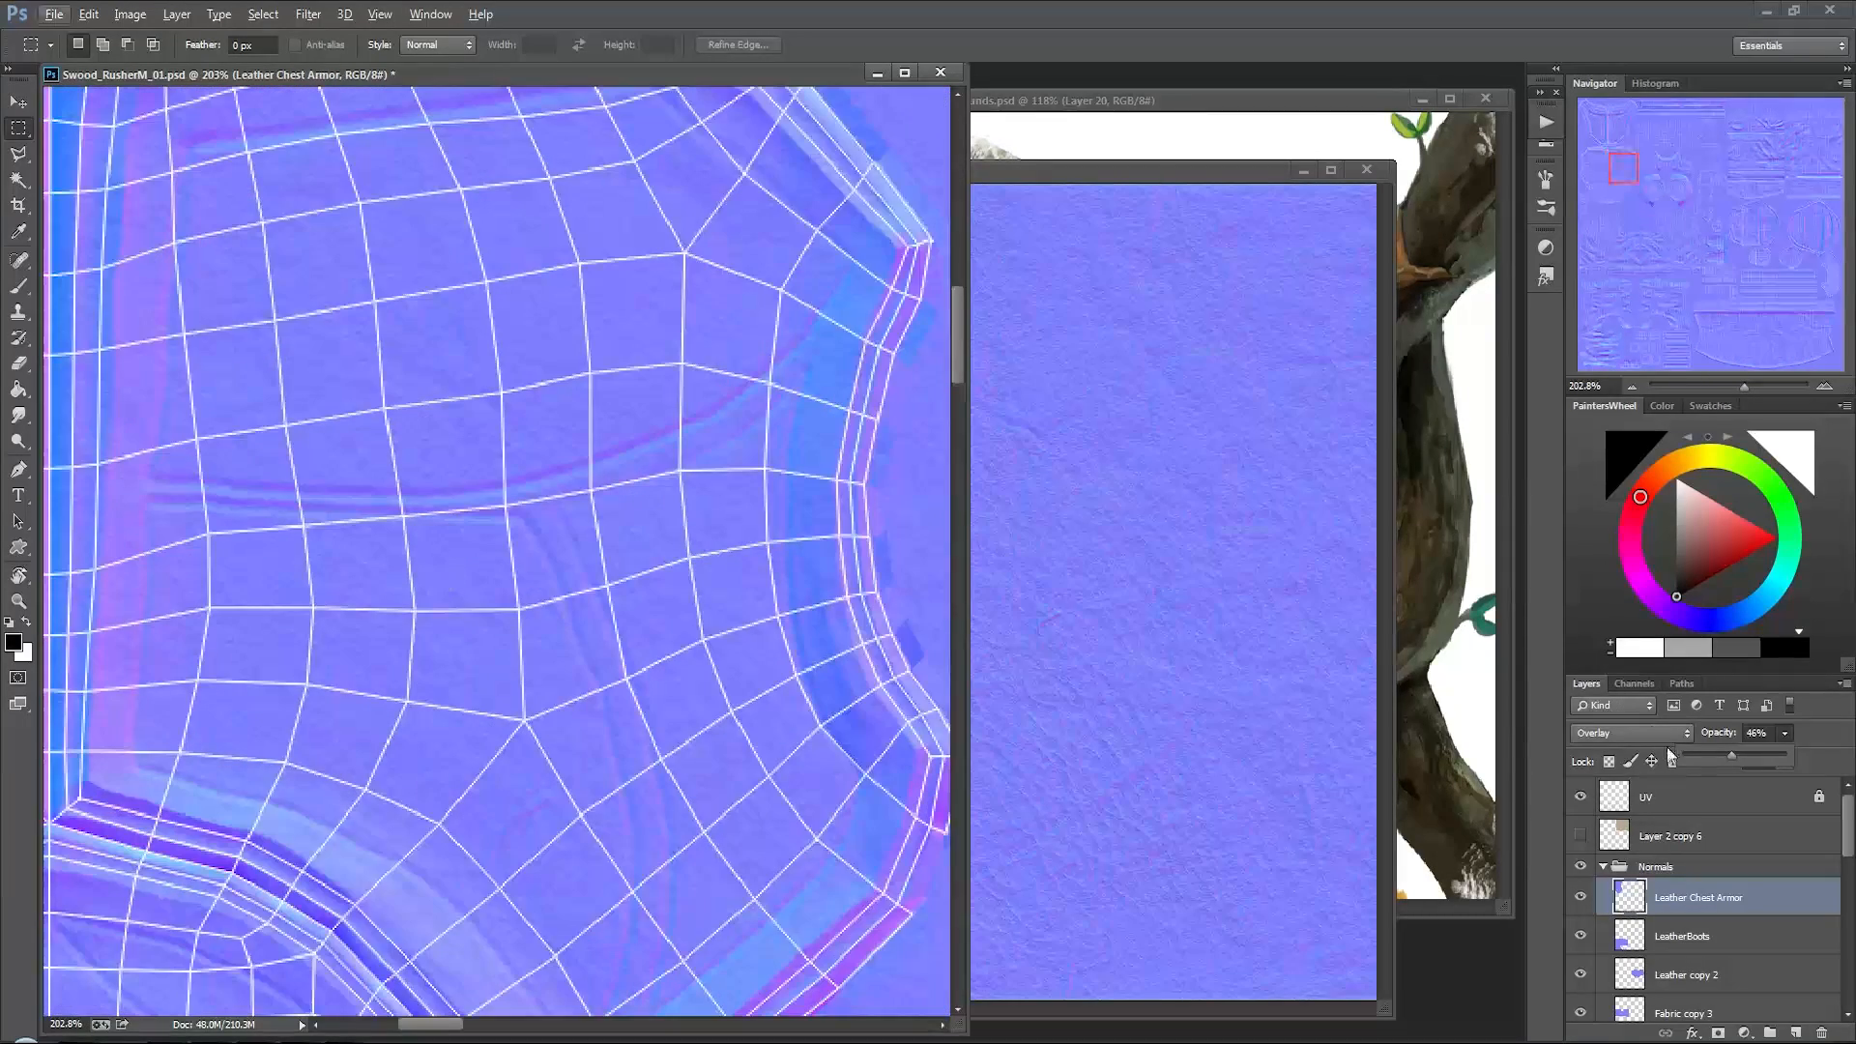
pyautogui.moveTo(1746, 761); pyautogui.dragTo(1734, 761)
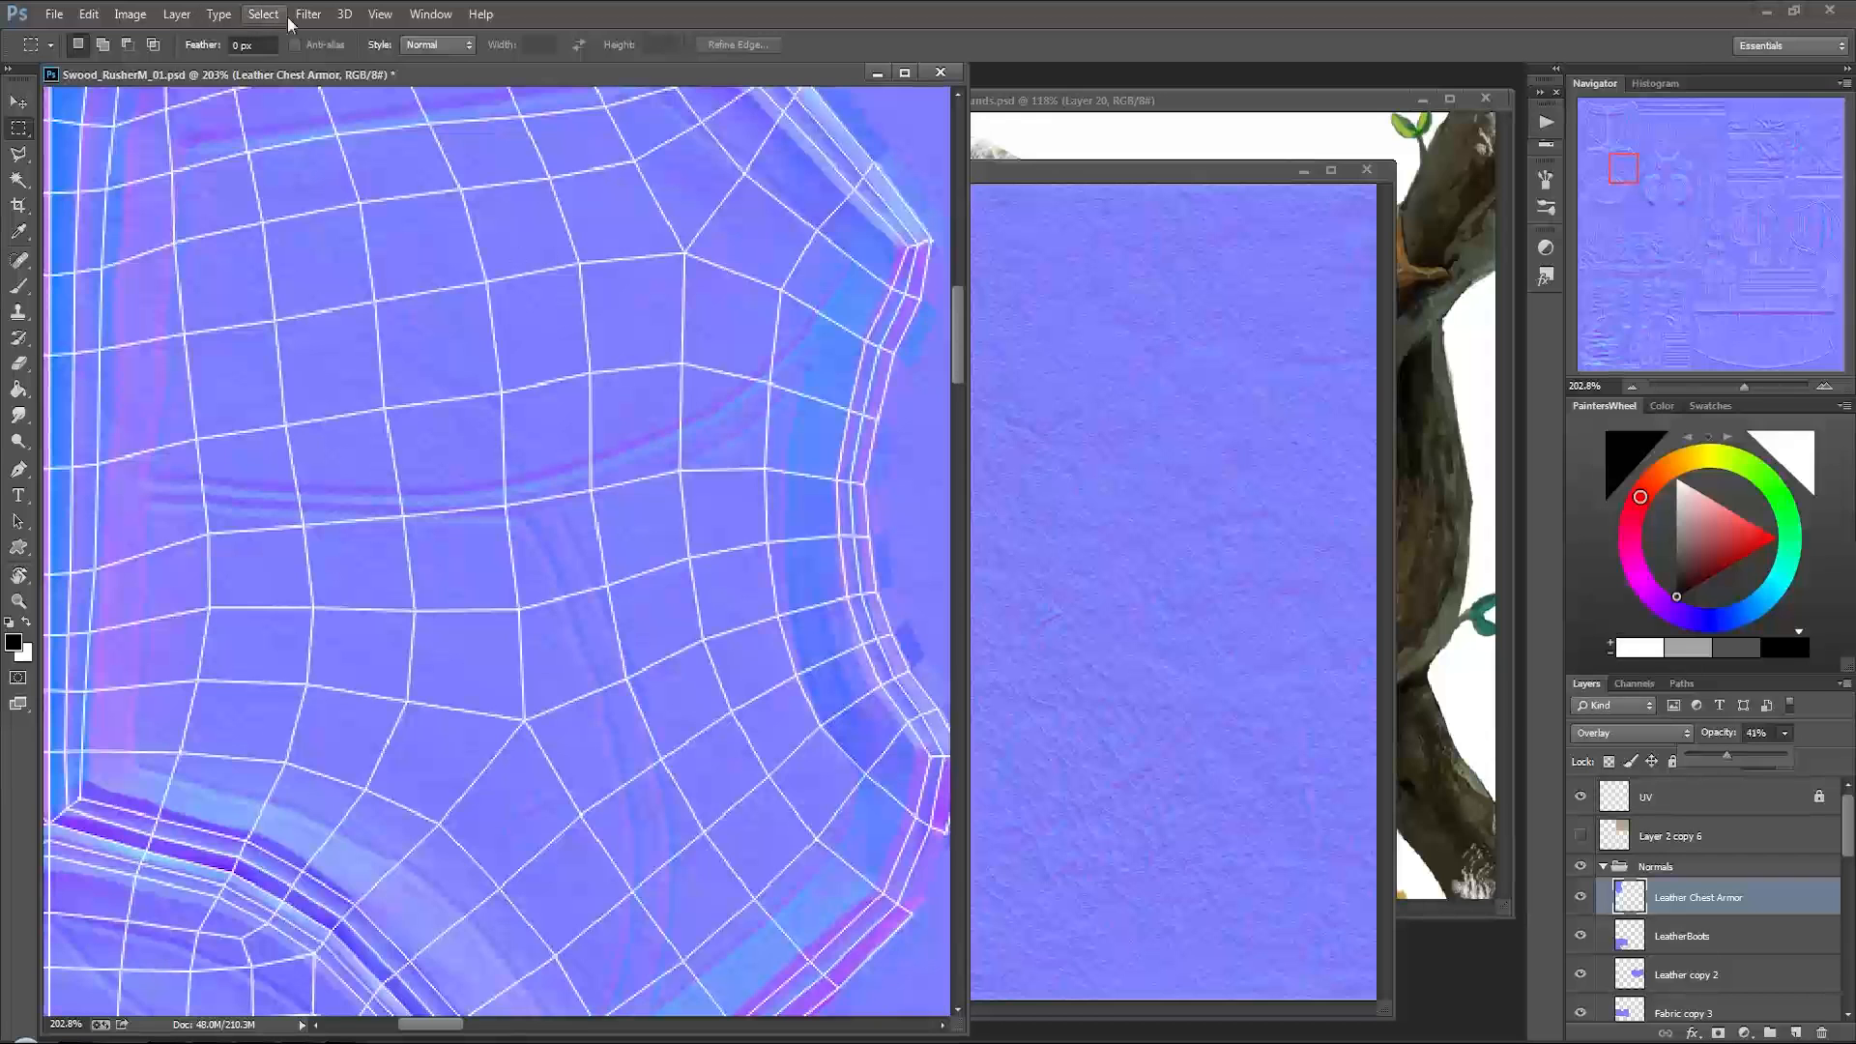
# Step: Apply a Gaussian Blur with a tiny radius to the Leather Chest Armor layer
pyautogui.click(307, 12)
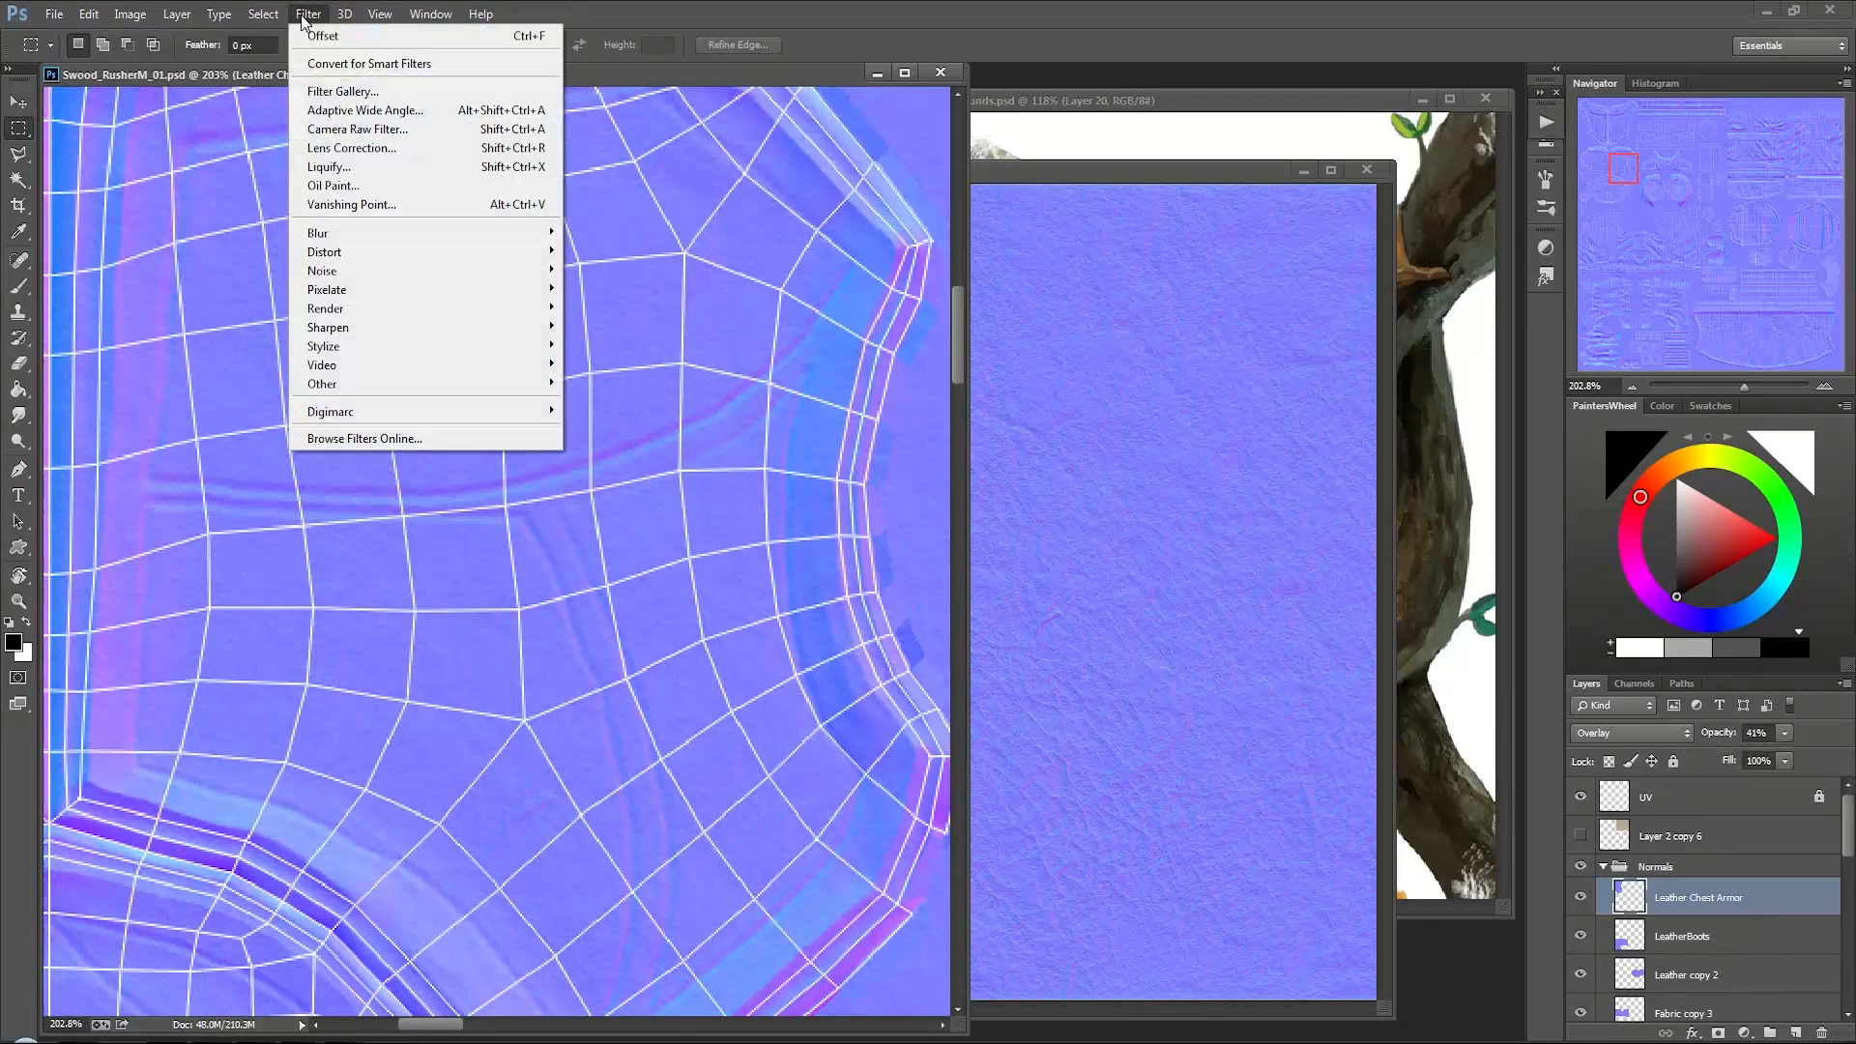
pyautogui.moveTo(317, 232)
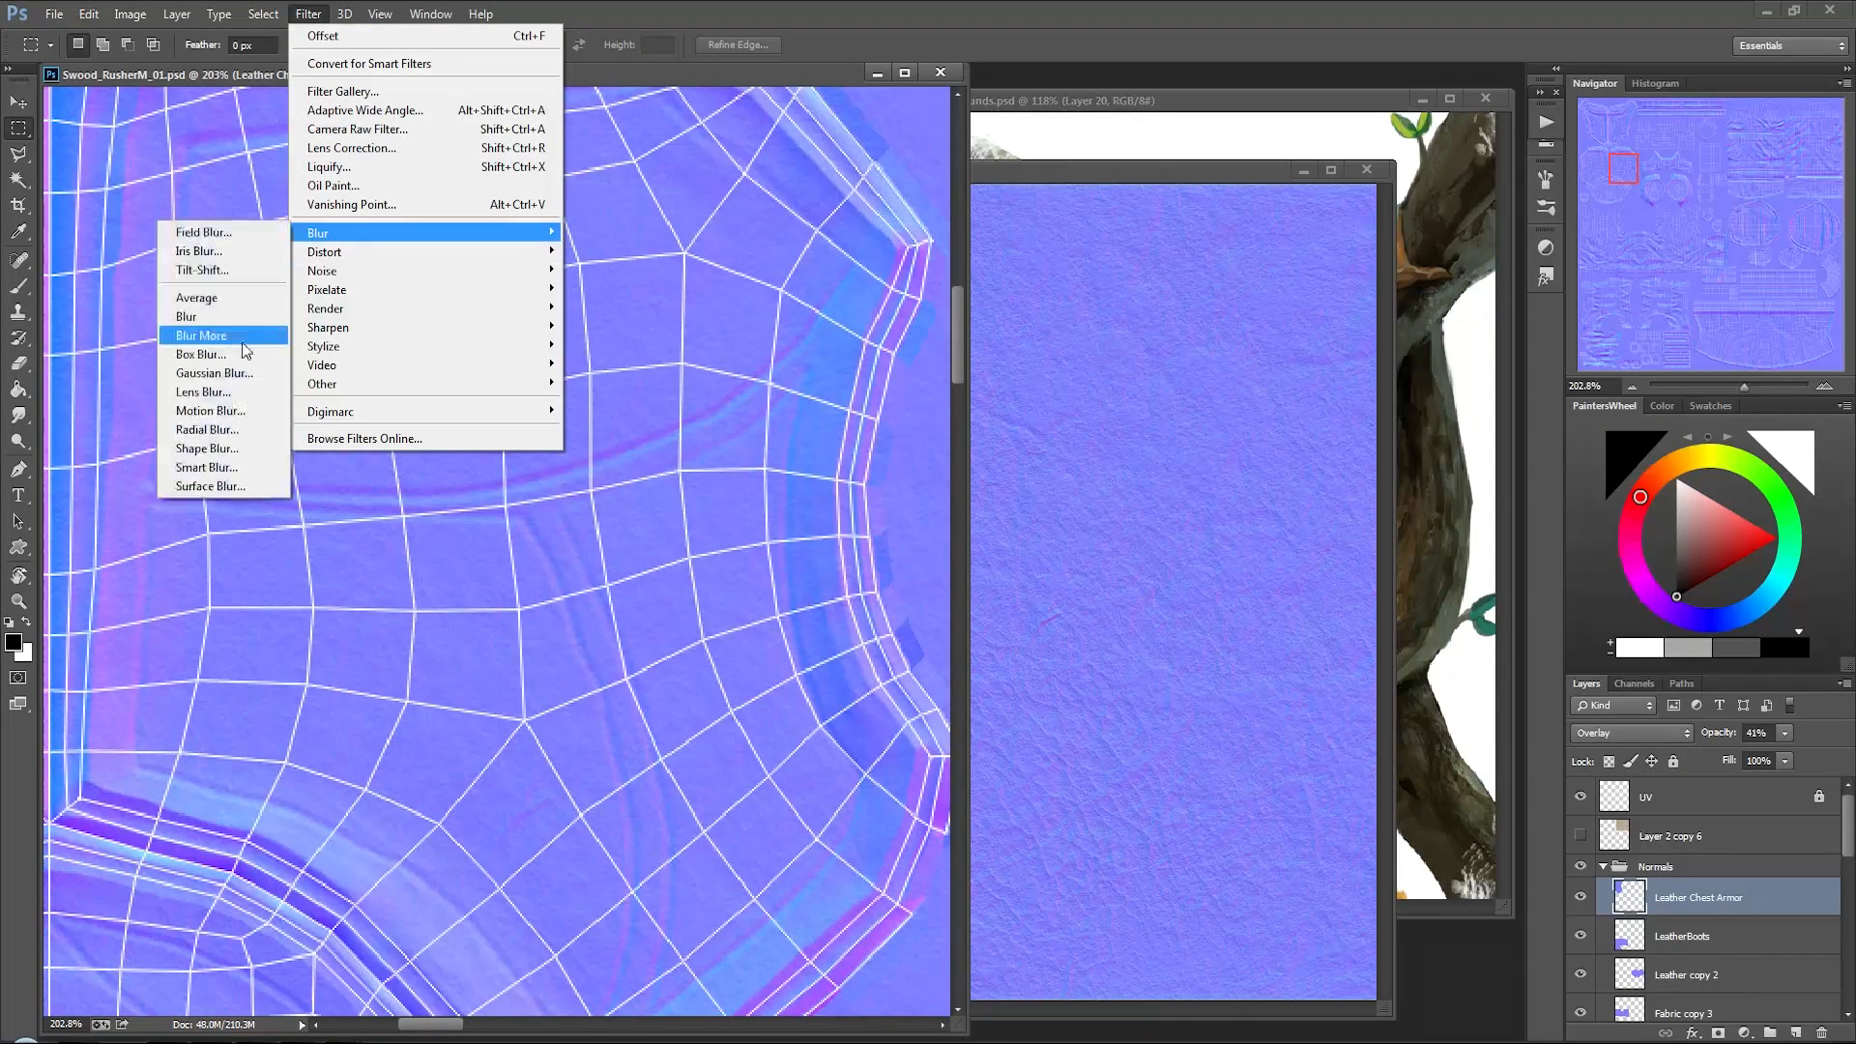
pyautogui.click(215, 373)
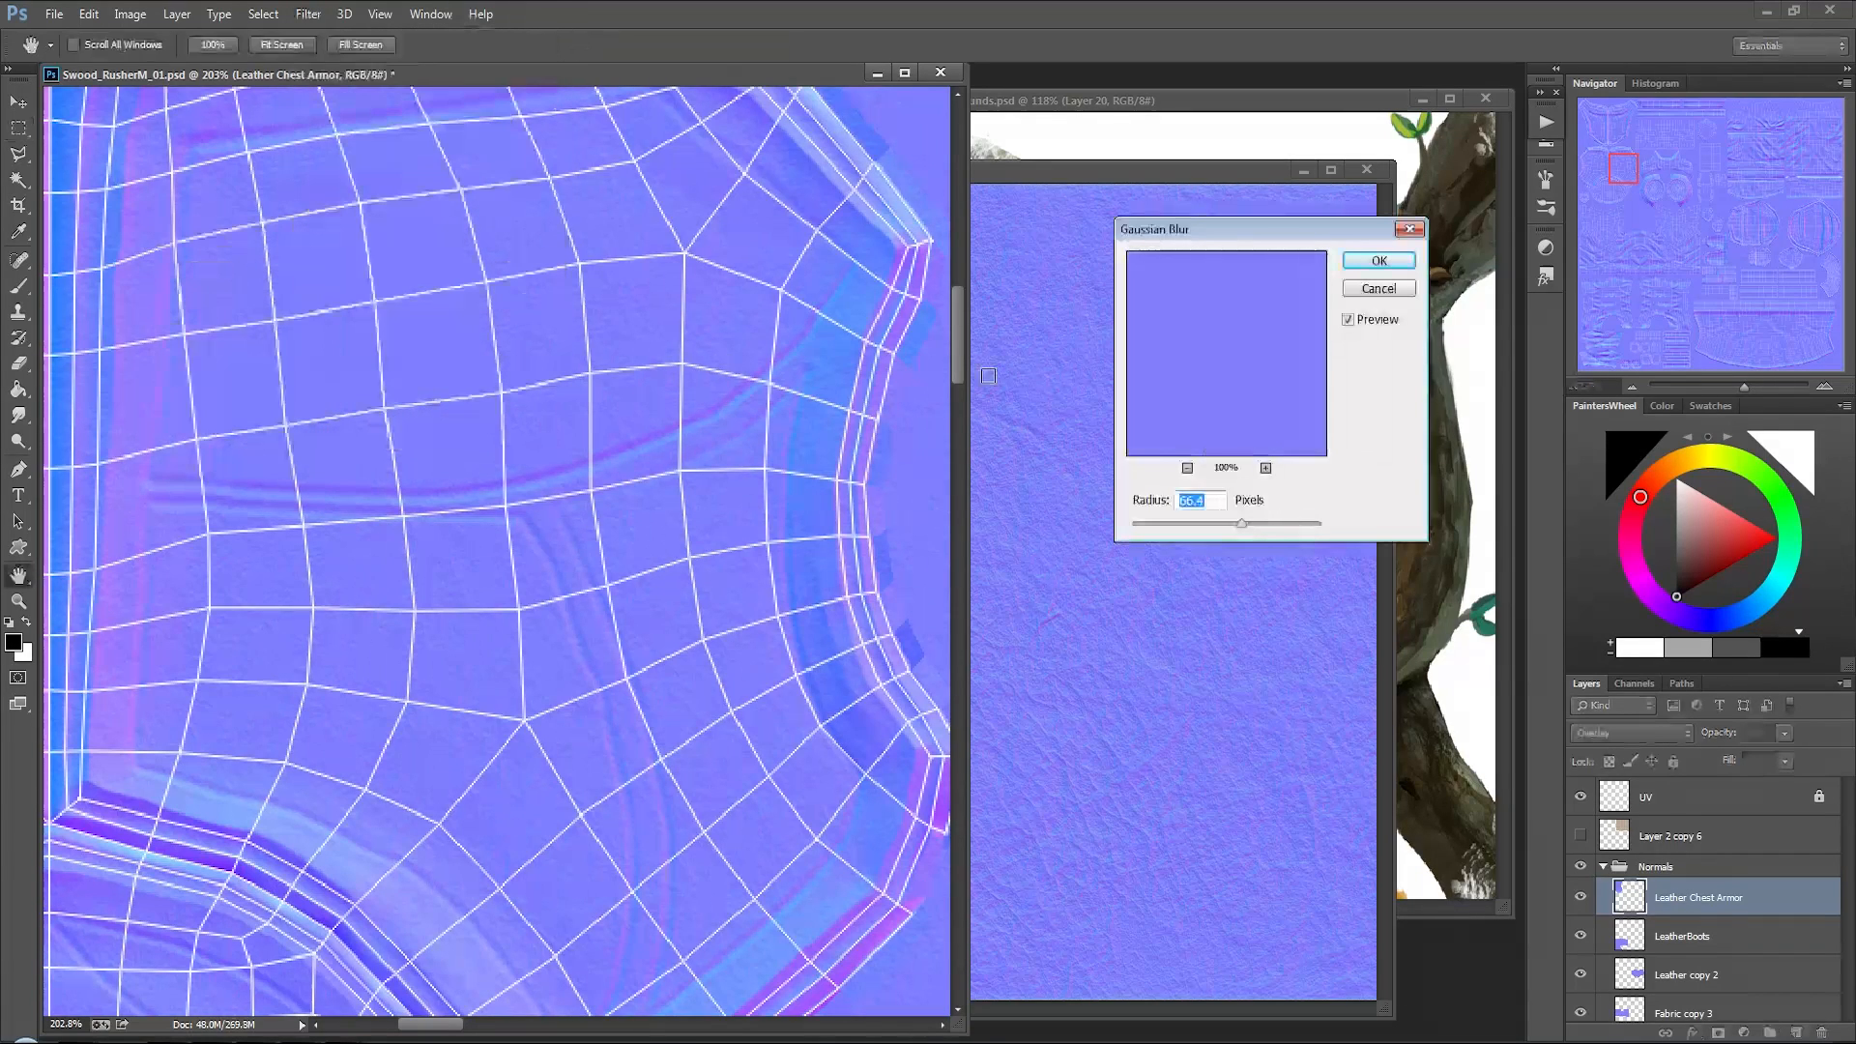
pyautogui.moveTo(1240, 523); pyautogui.dragTo(1124, 523)
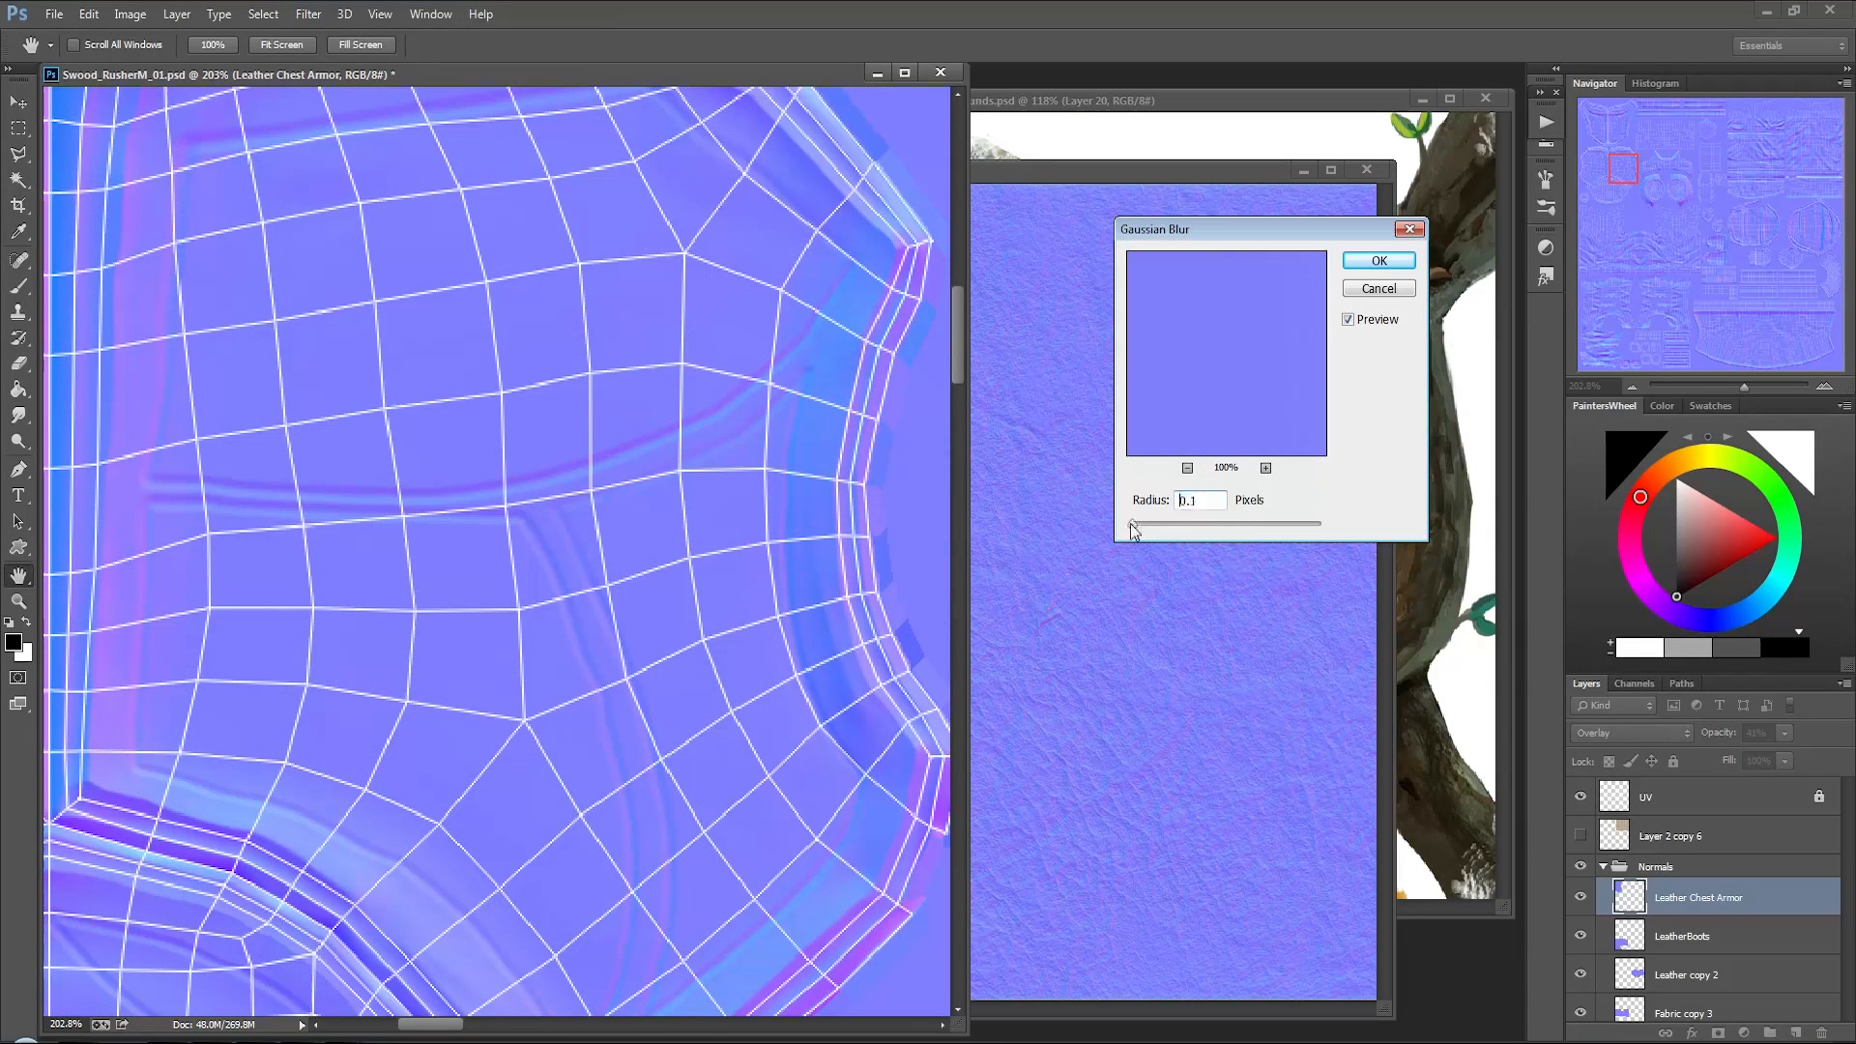
pyautogui.moveTo(1130, 524); pyautogui.dragTo(1143, 524)
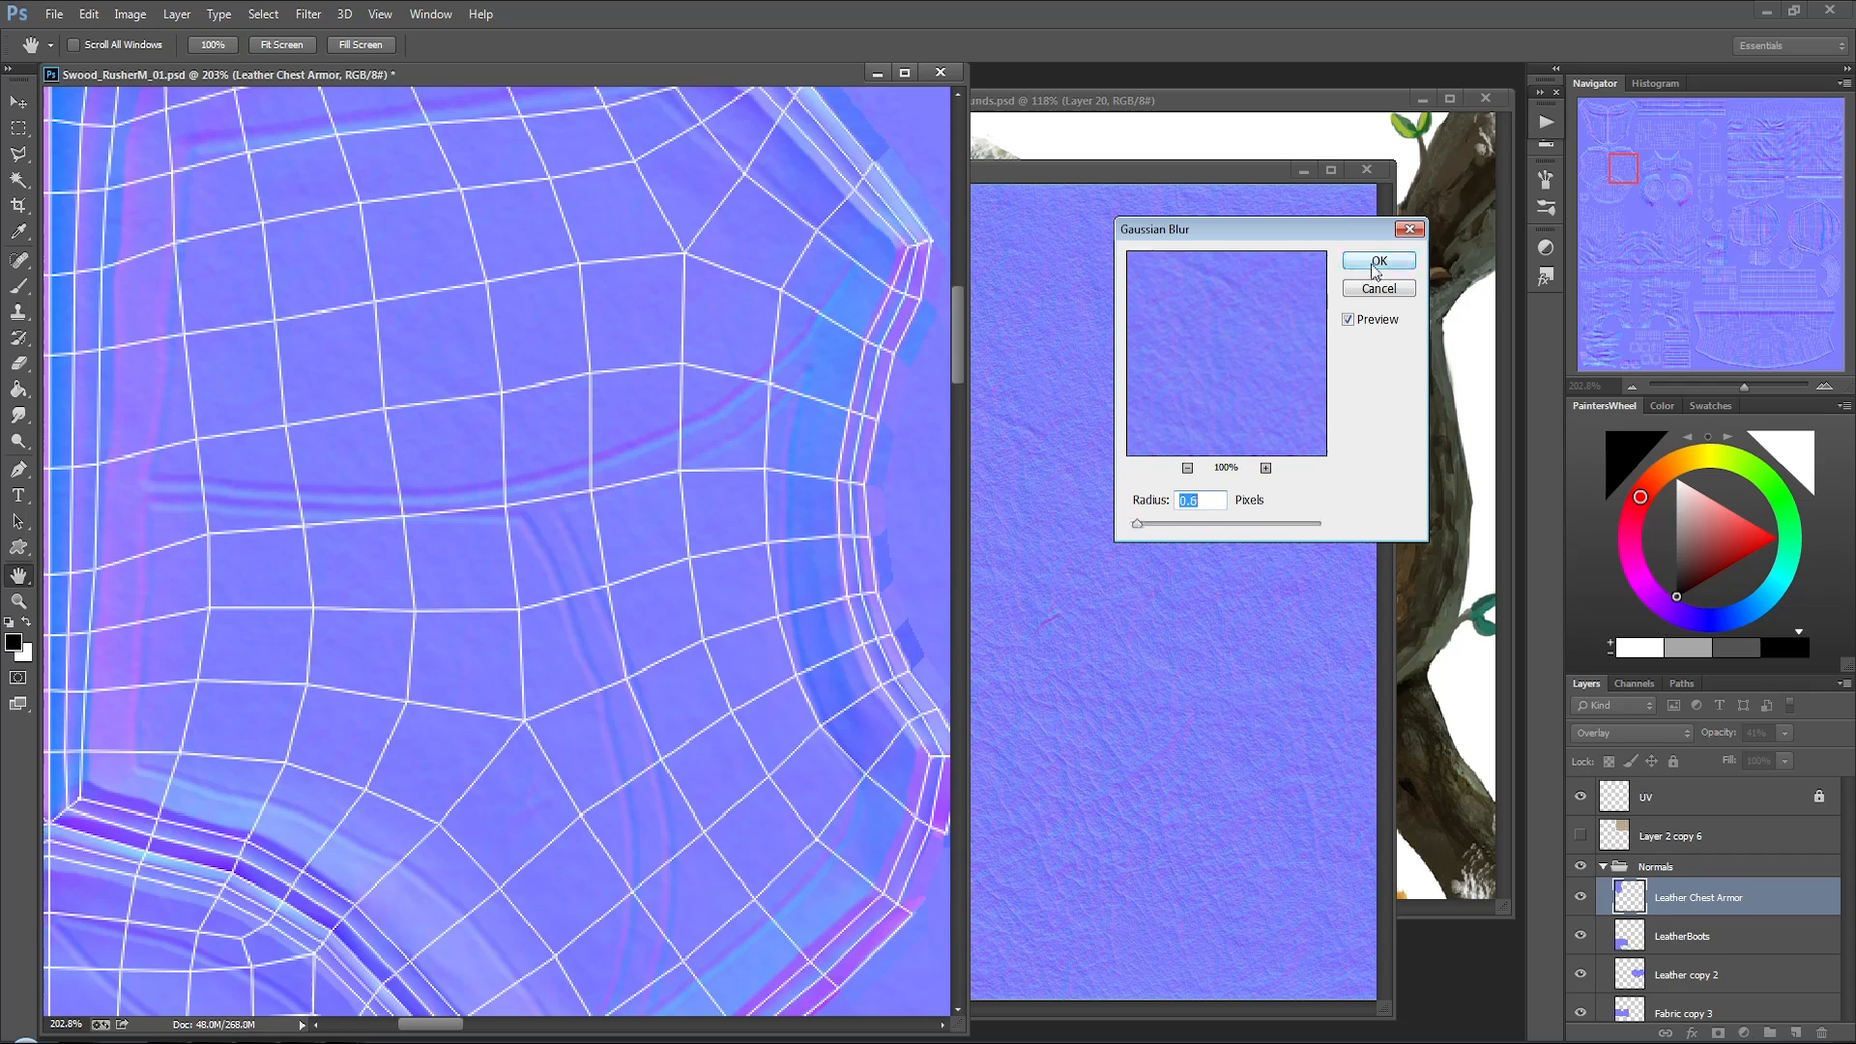
pyautogui.click(1376, 260)
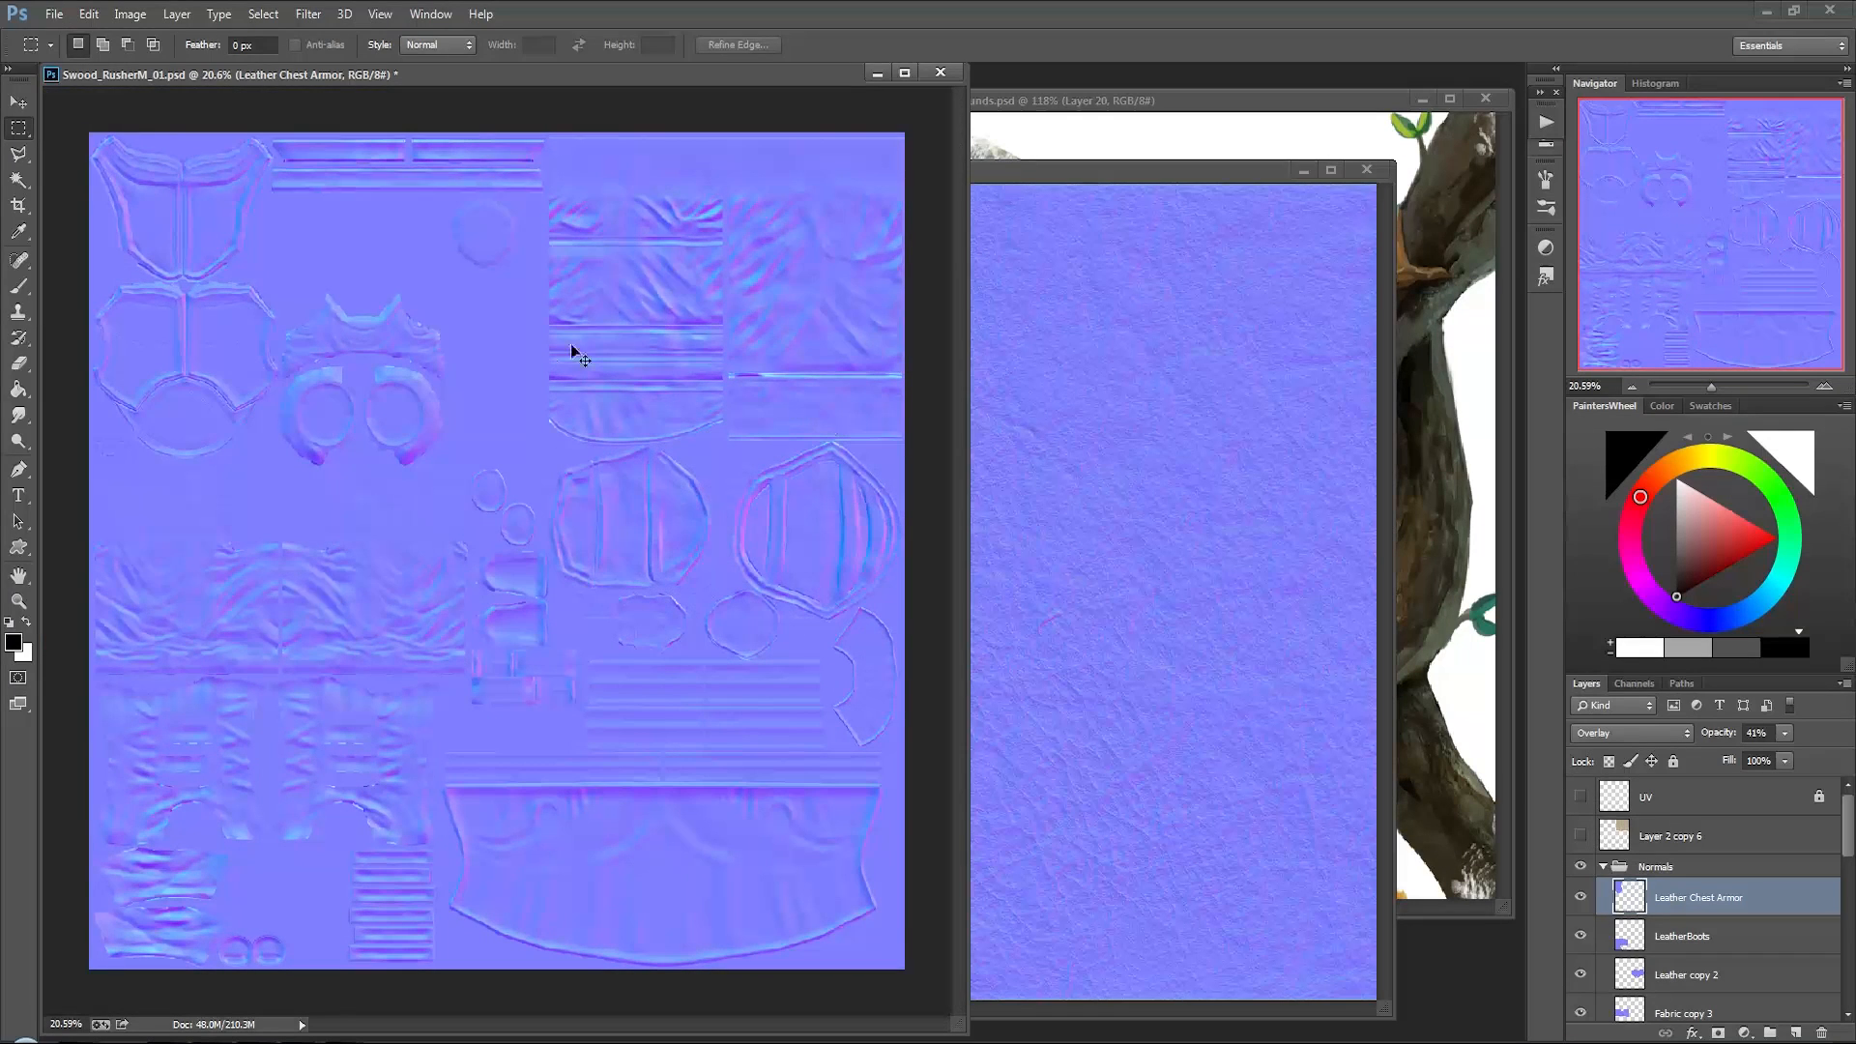
# Step: Save the normal map as Targa over Swood_RusherM_N_01.tga, confirming the replacement
pyautogui.click(517, 458)
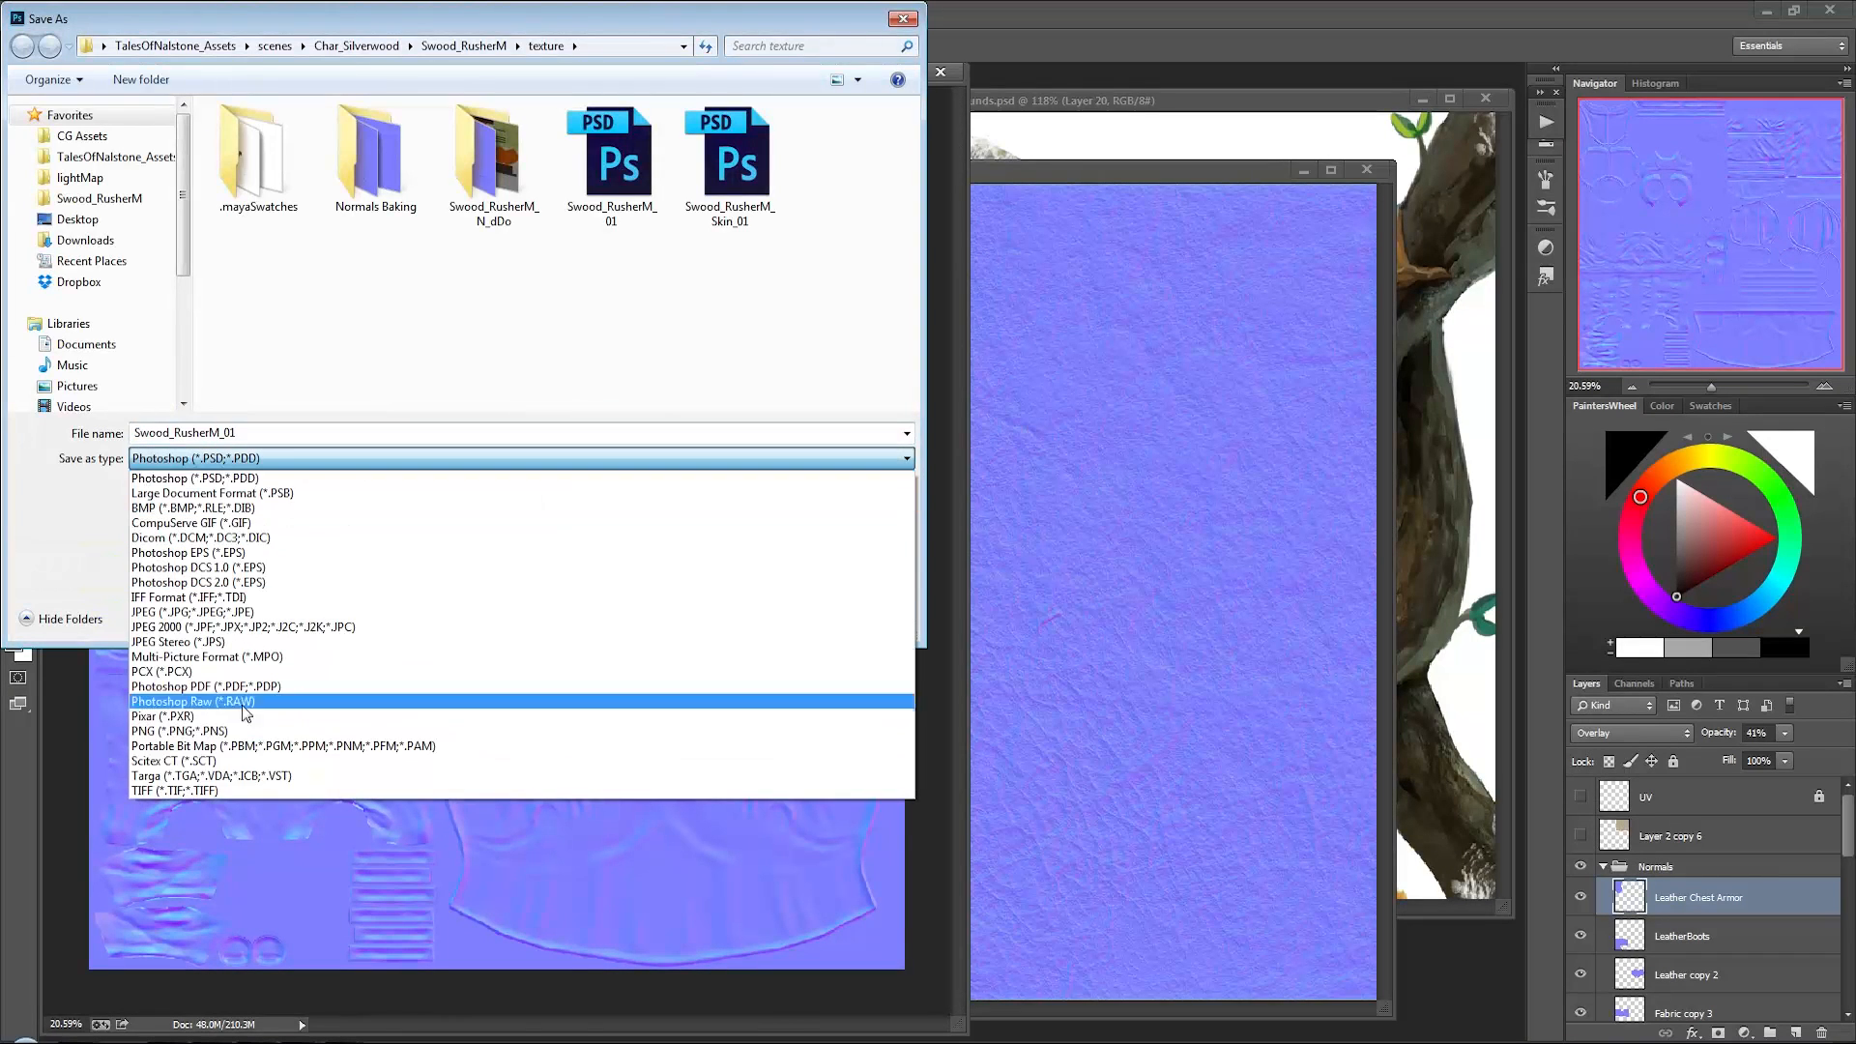
pyautogui.click(211, 775)
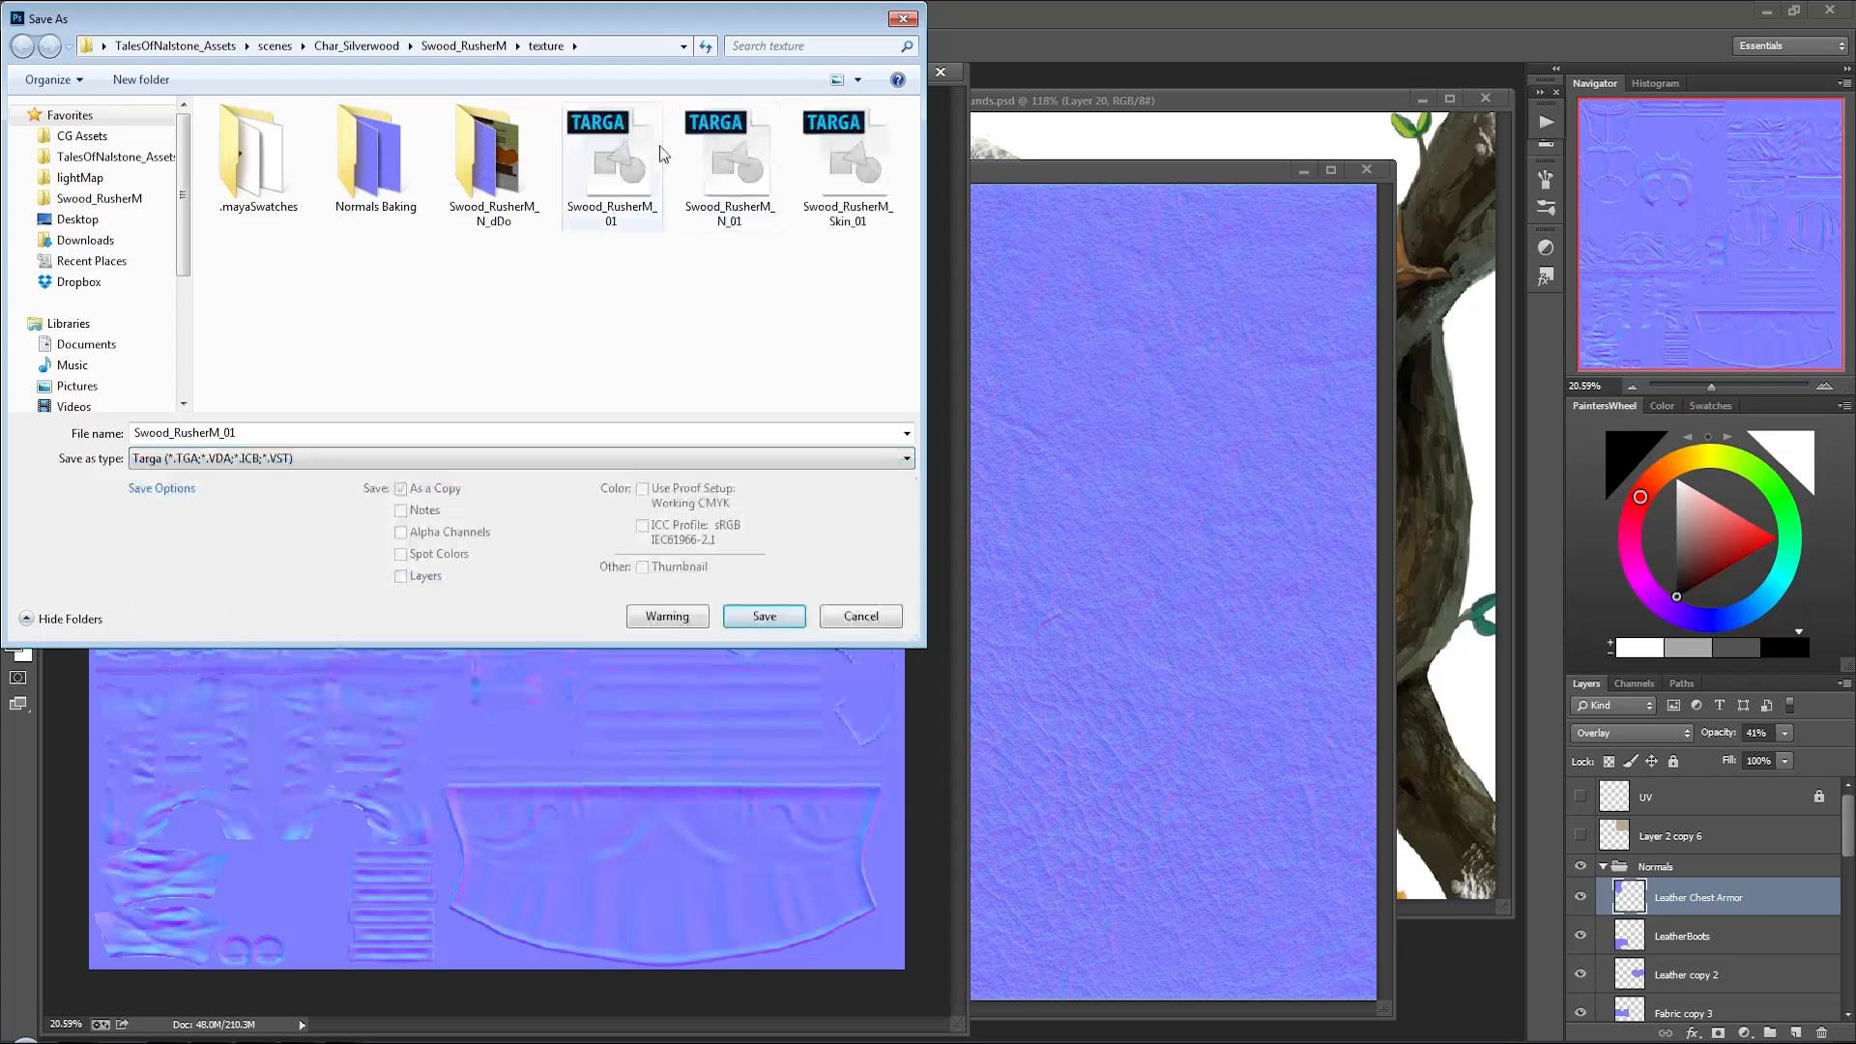
pyautogui.click(763, 616)
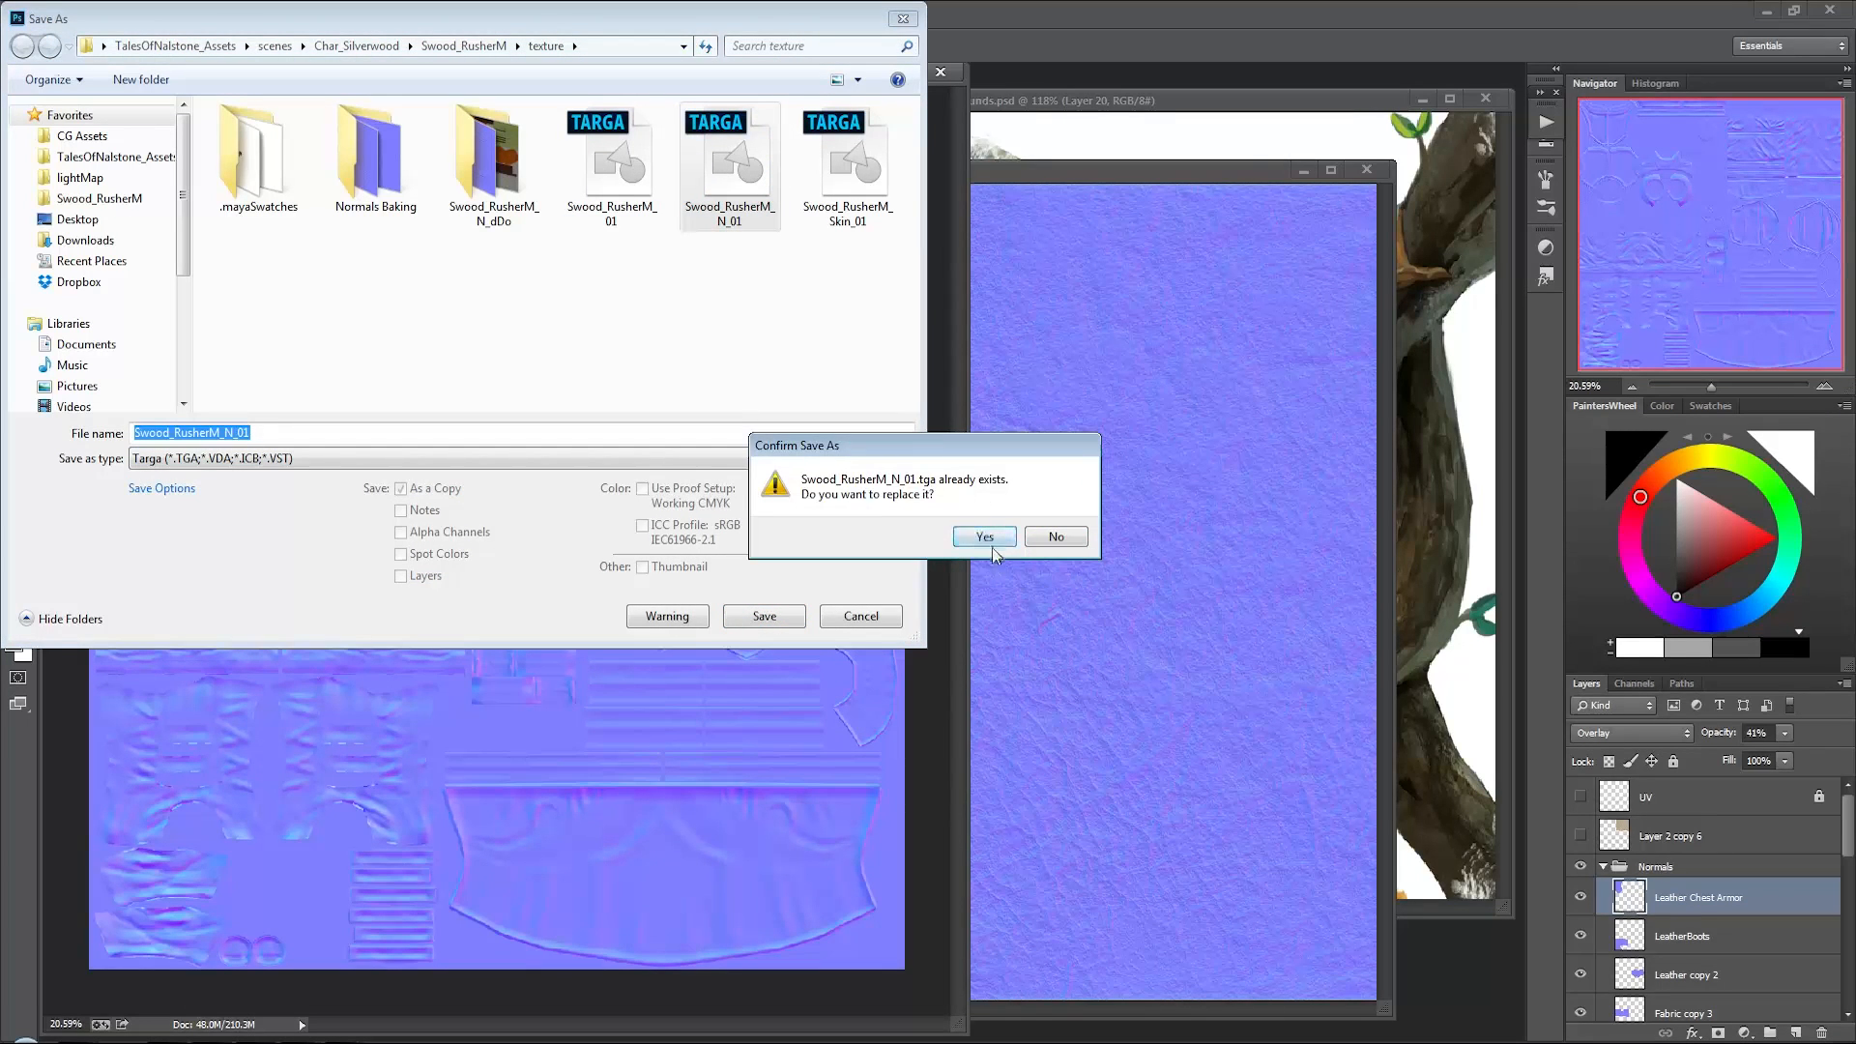
pyautogui.click(984, 537)
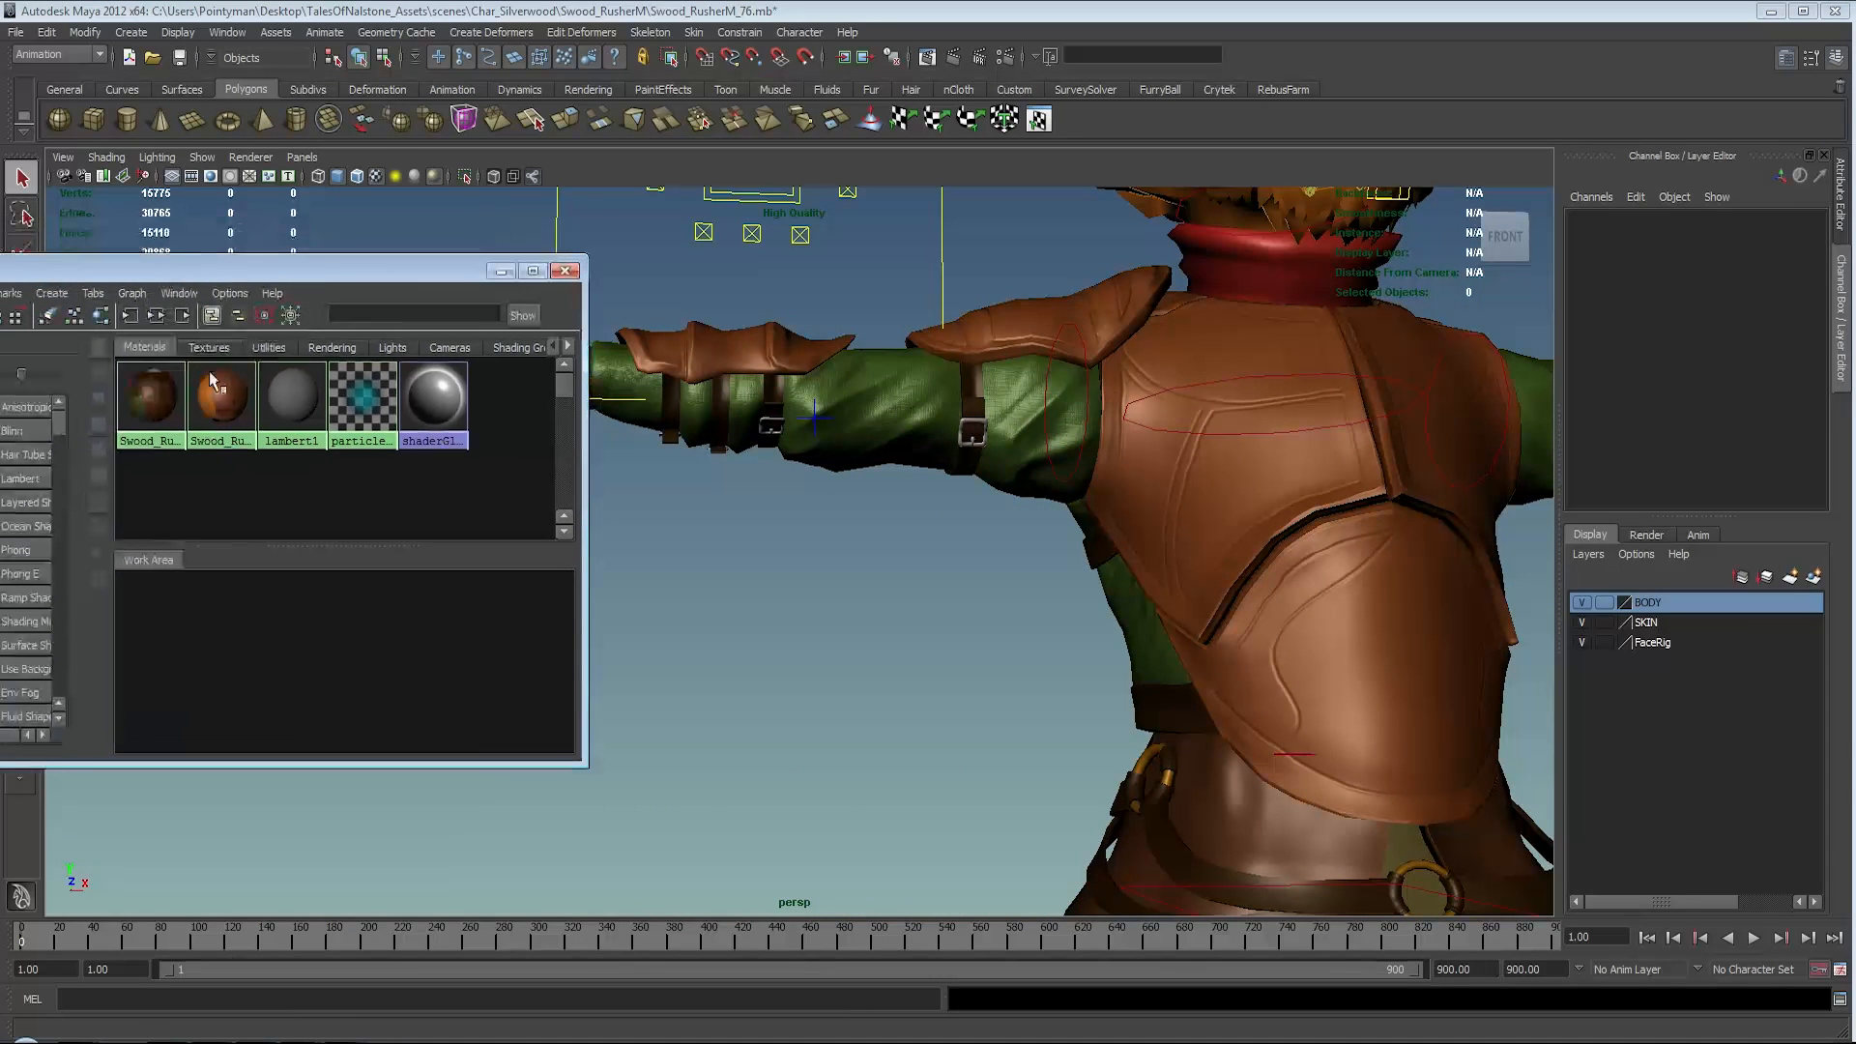
# Step: Show the armor material's file3 normal node and inspect the chest armor and shoulder pad
pyautogui.click(149, 399)
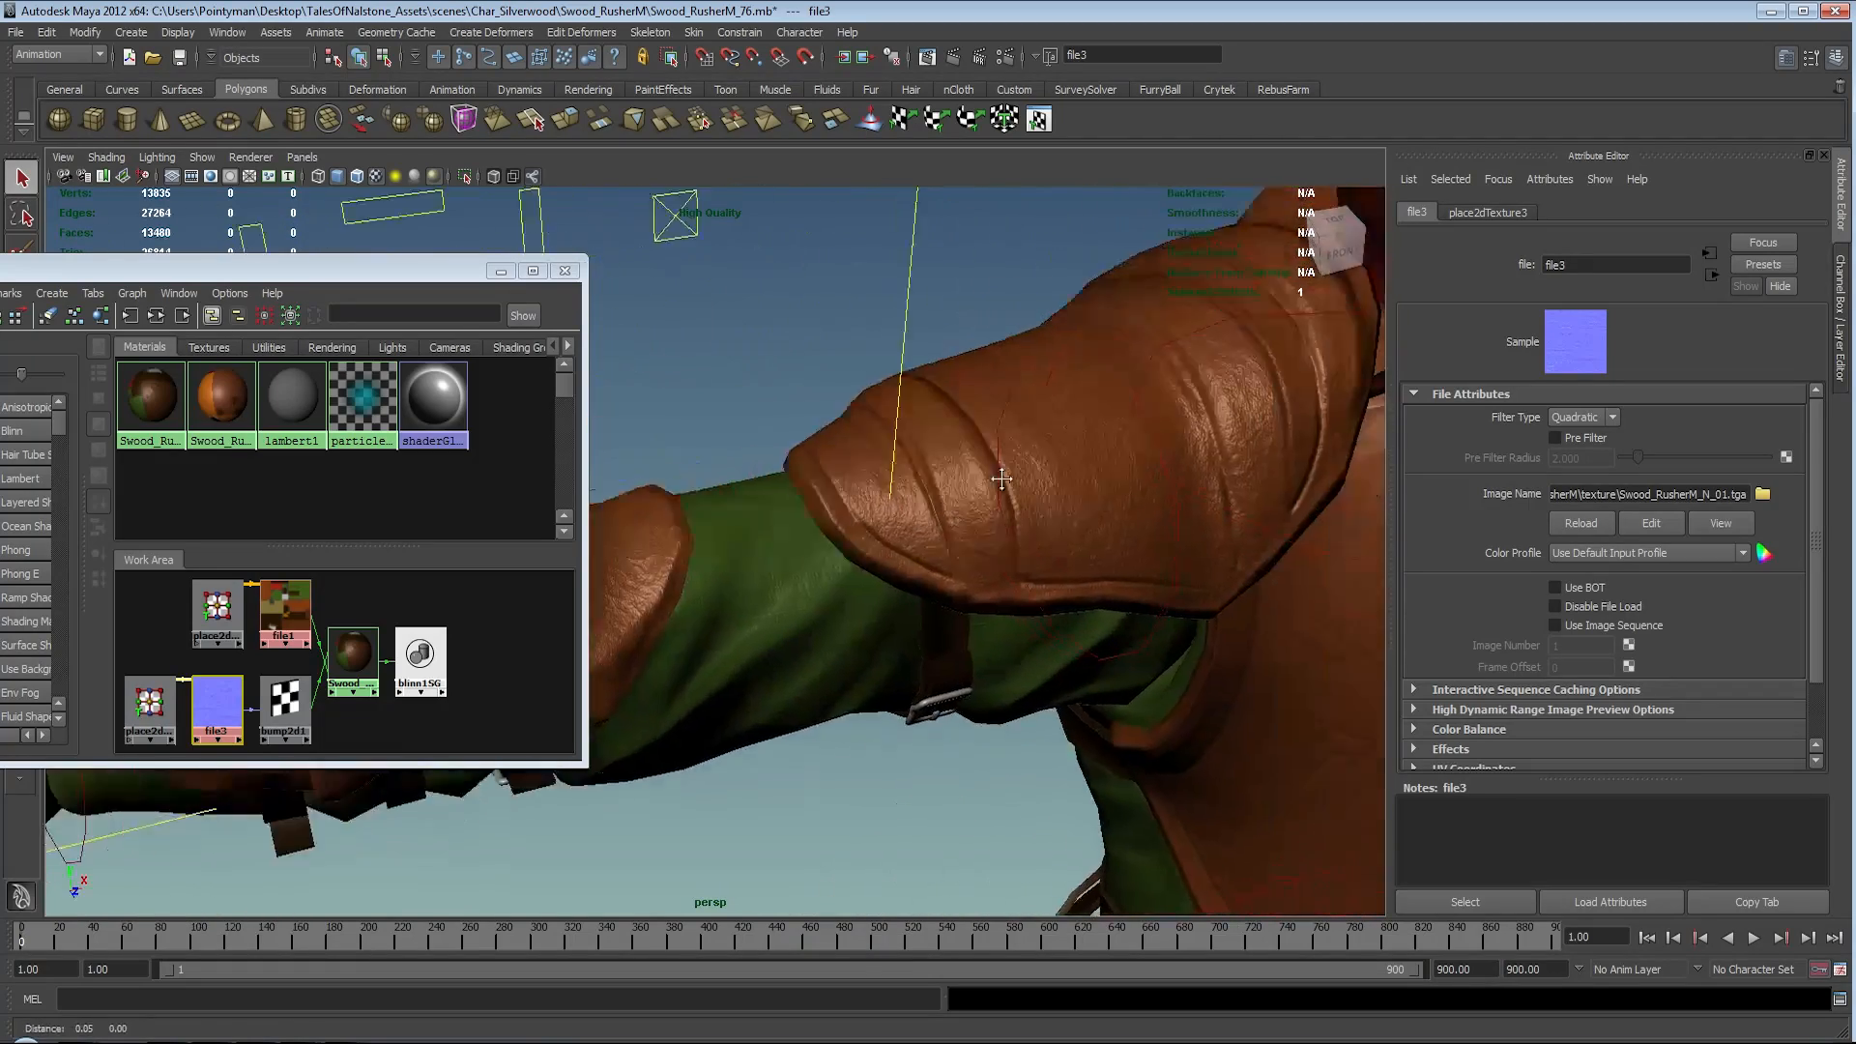
pyautogui.moveTo(1006, 474); pyautogui.dragTo(1083, 438)
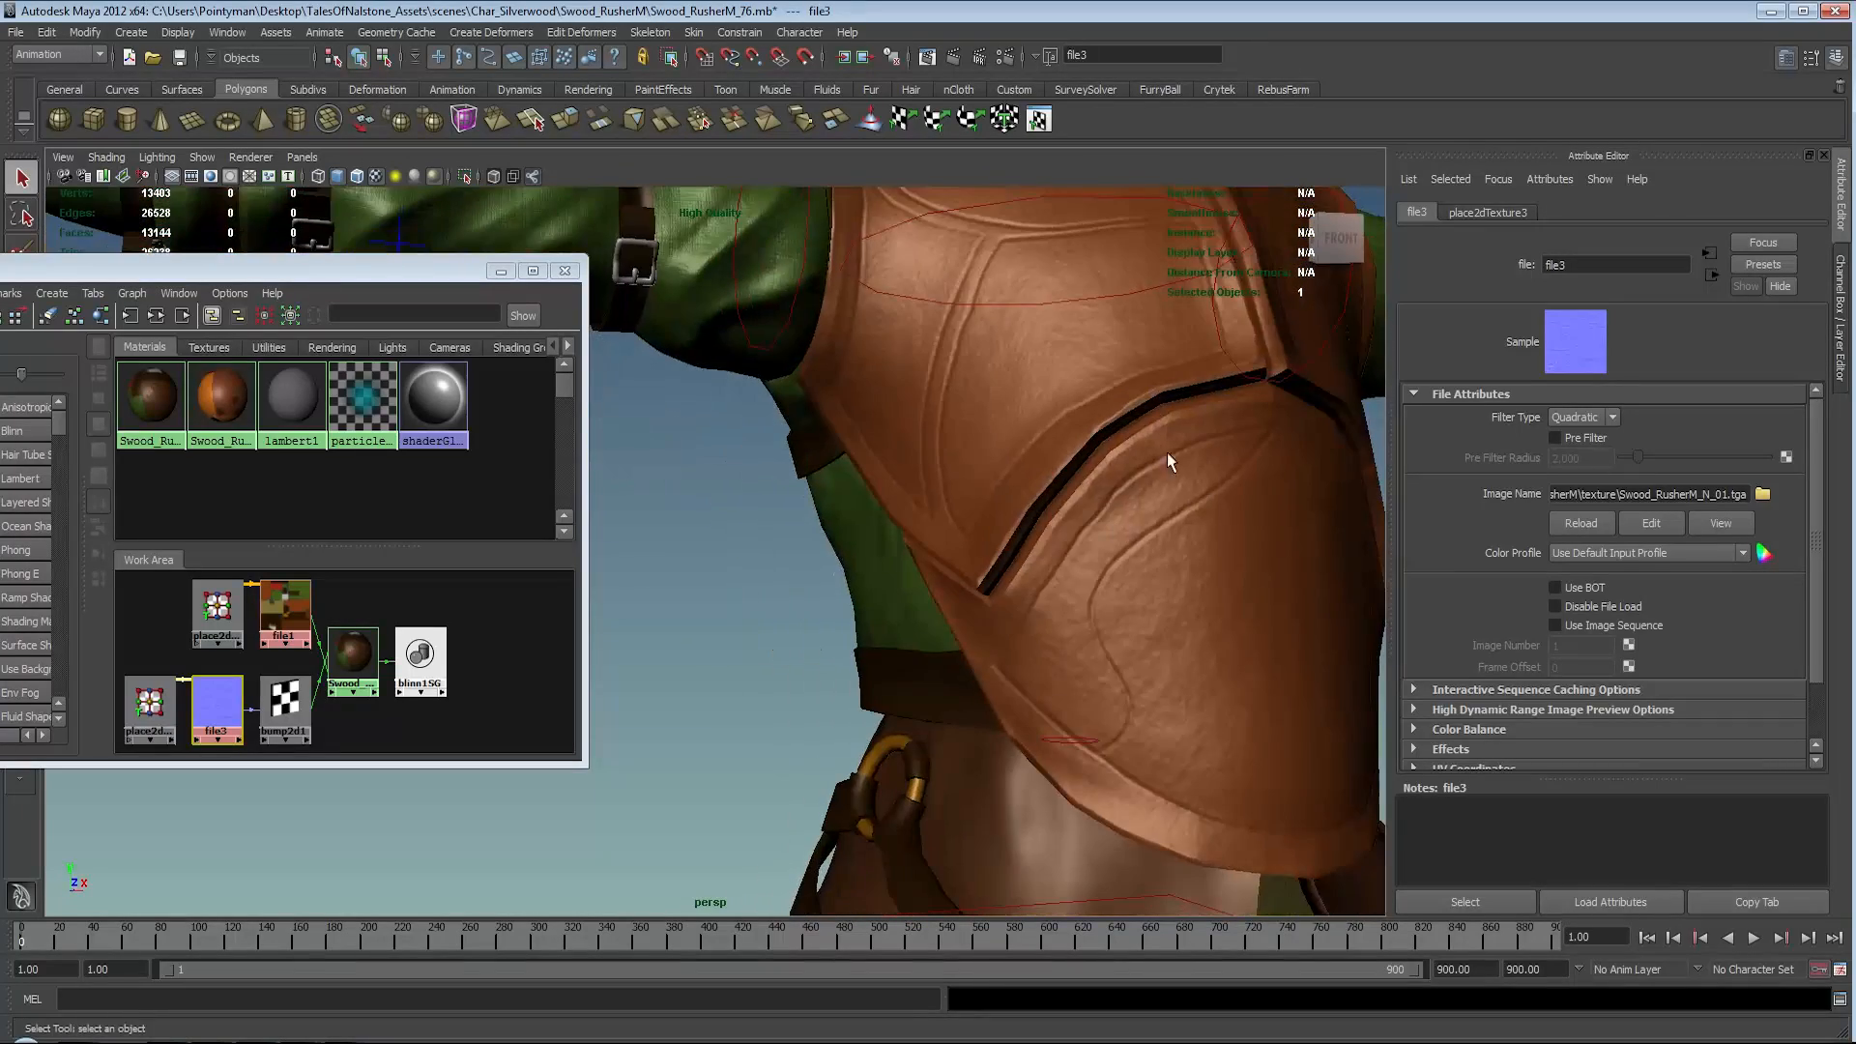
pyautogui.moveTo(1171, 462); pyautogui.dragTo(1112, 571)
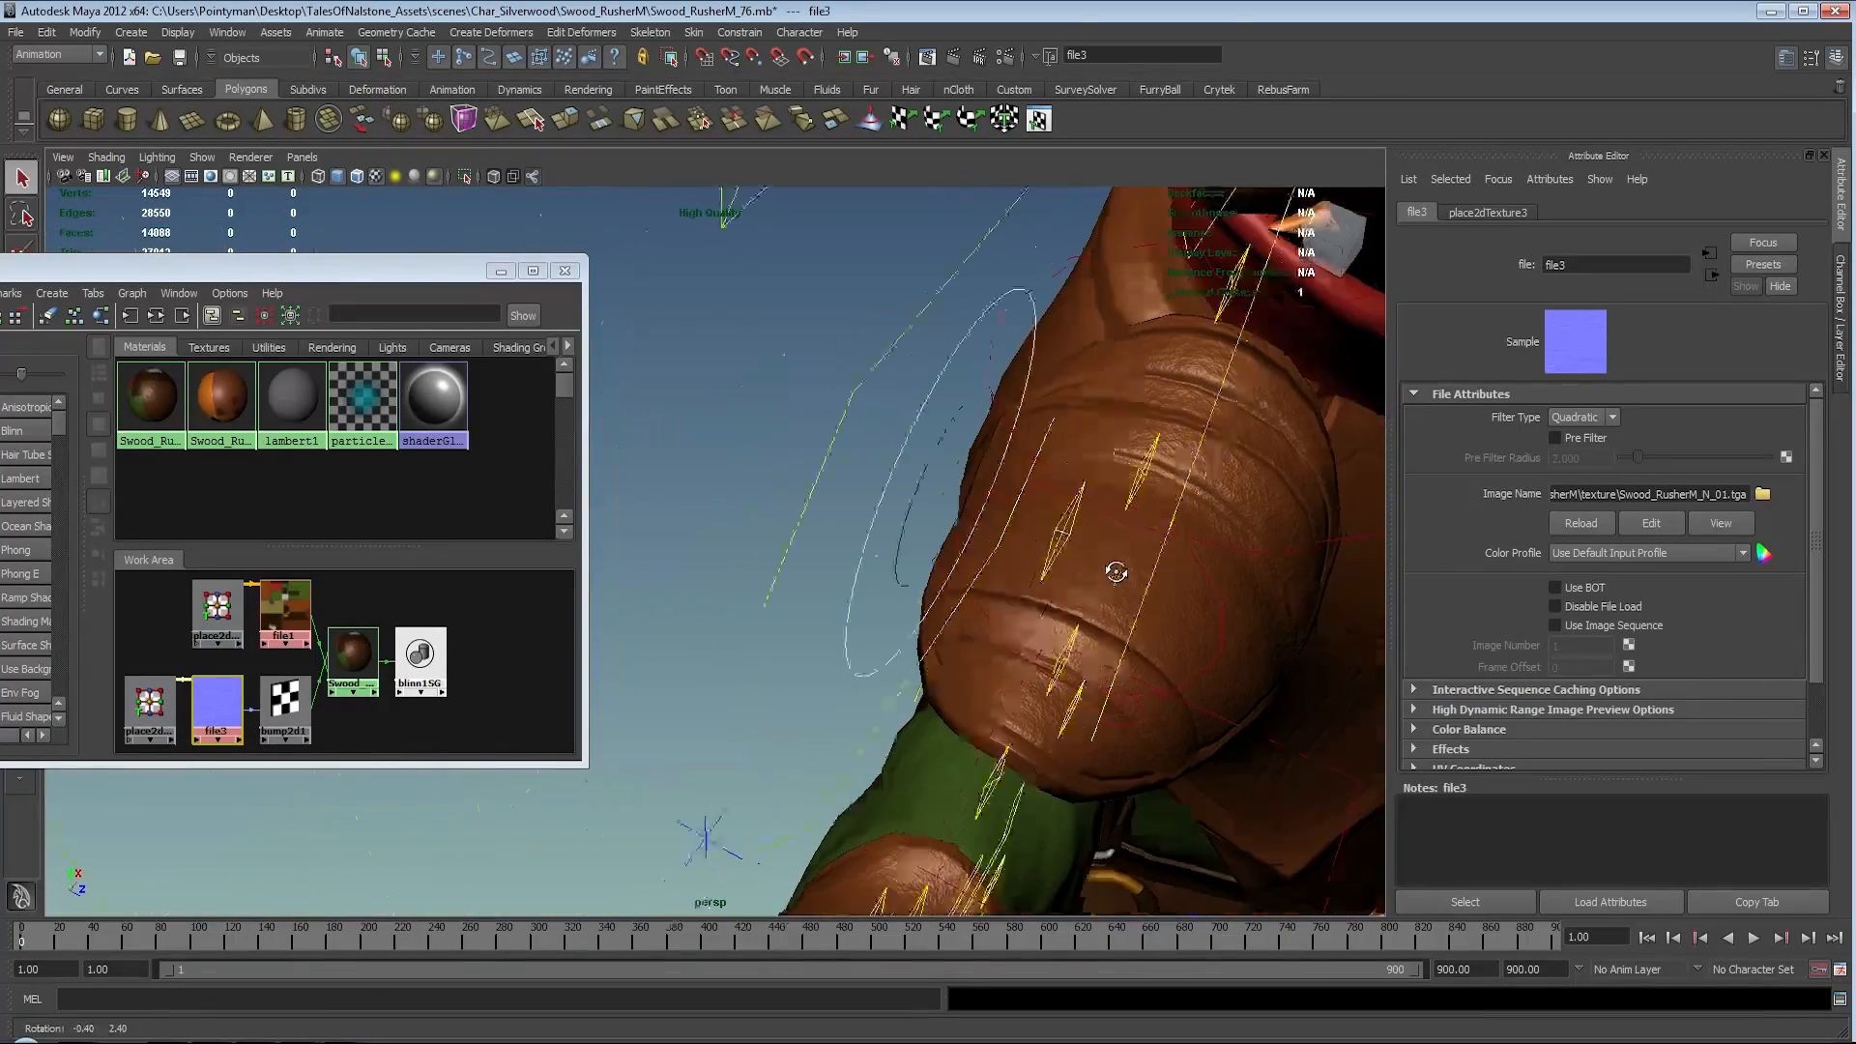
# Step: Orbit around both boots to inspect their new leather grain
pyautogui.moveTo(1113, 574); pyautogui.dragTo(1059, 645)
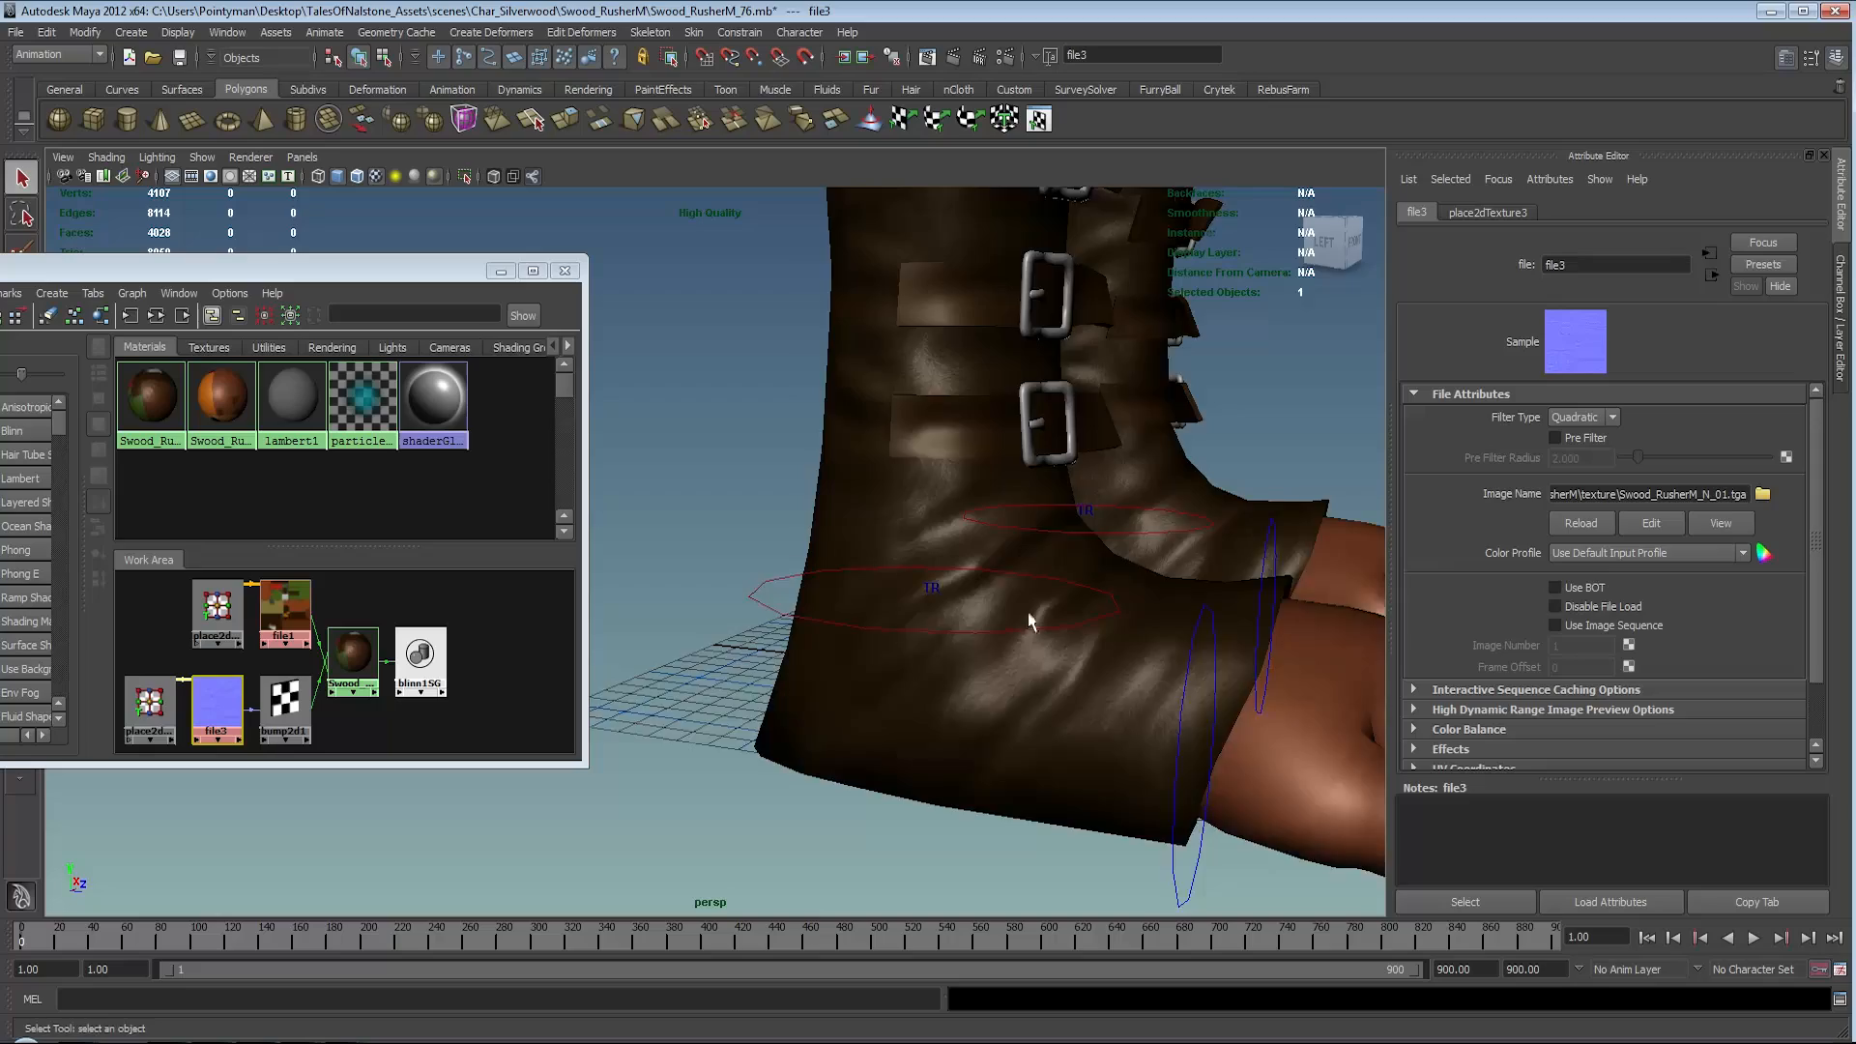
pyautogui.moveTo(1029, 622); pyautogui.dragTo(1124, 554)
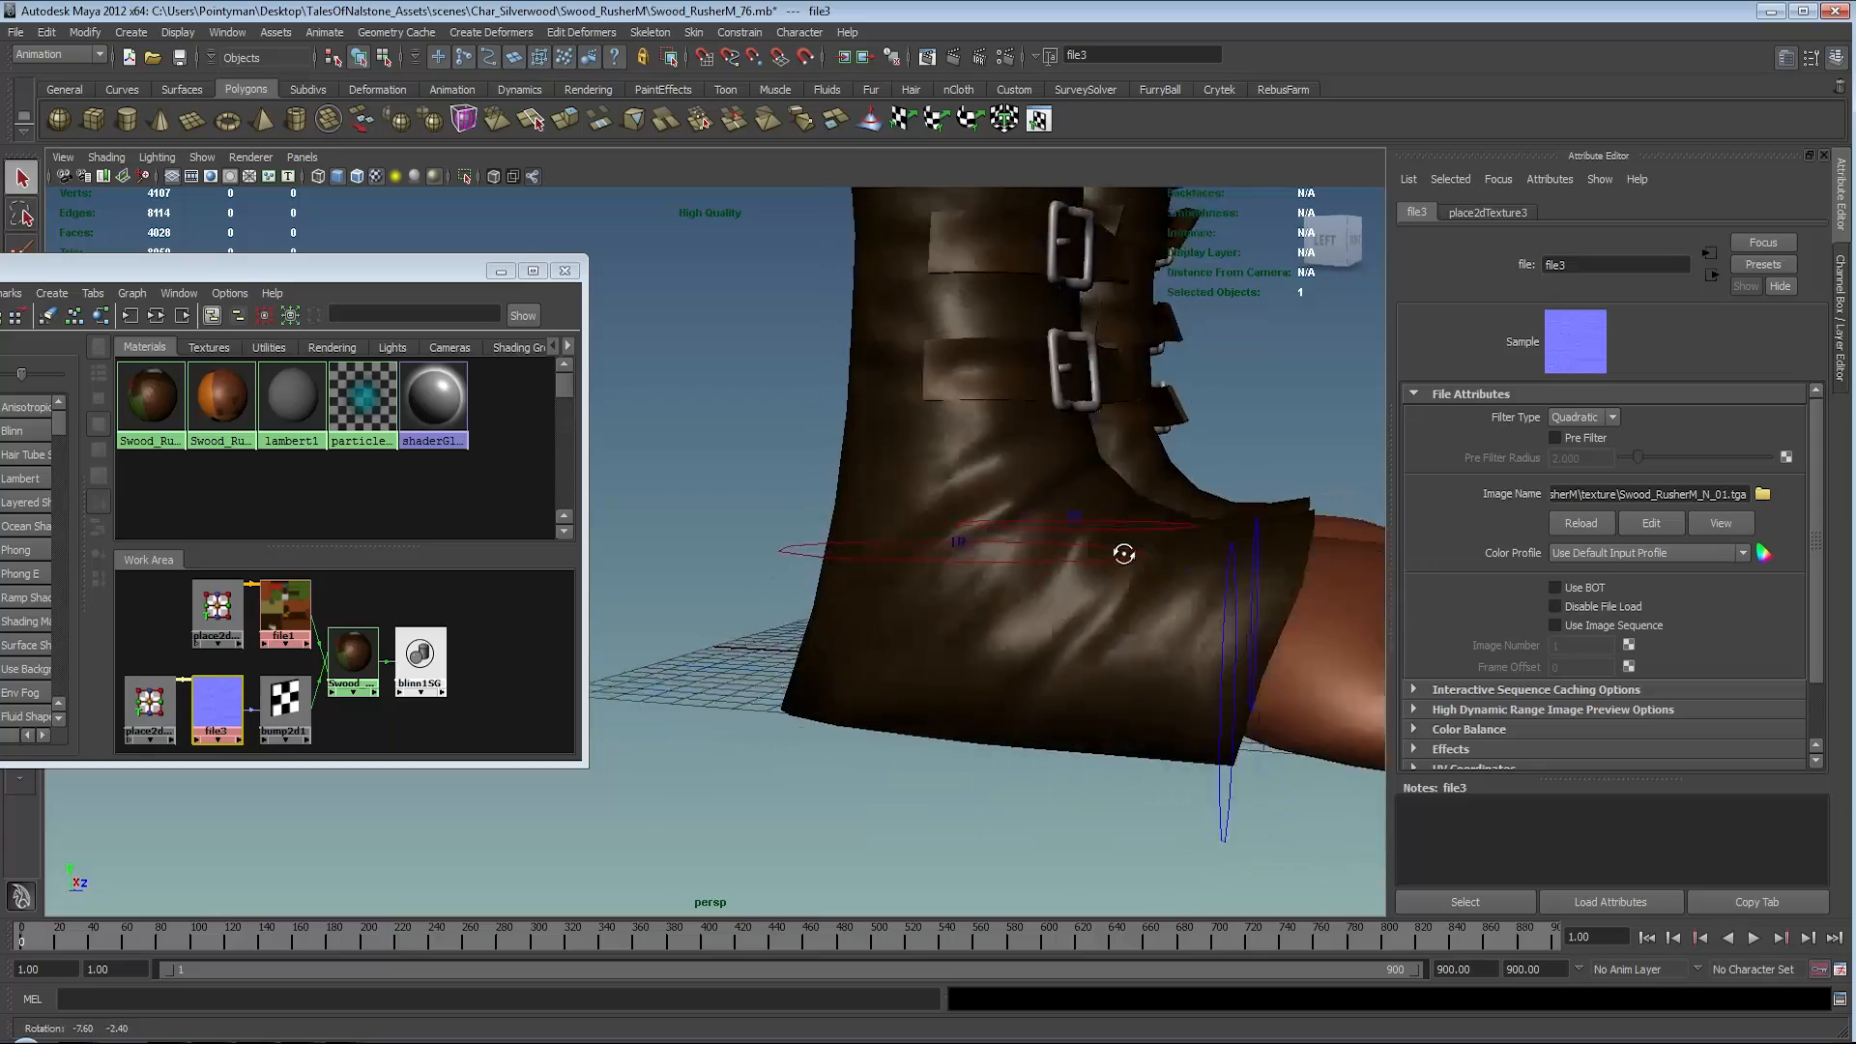
pyautogui.moveTo(1124, 554); pyautogui.dragTo(976, 616)
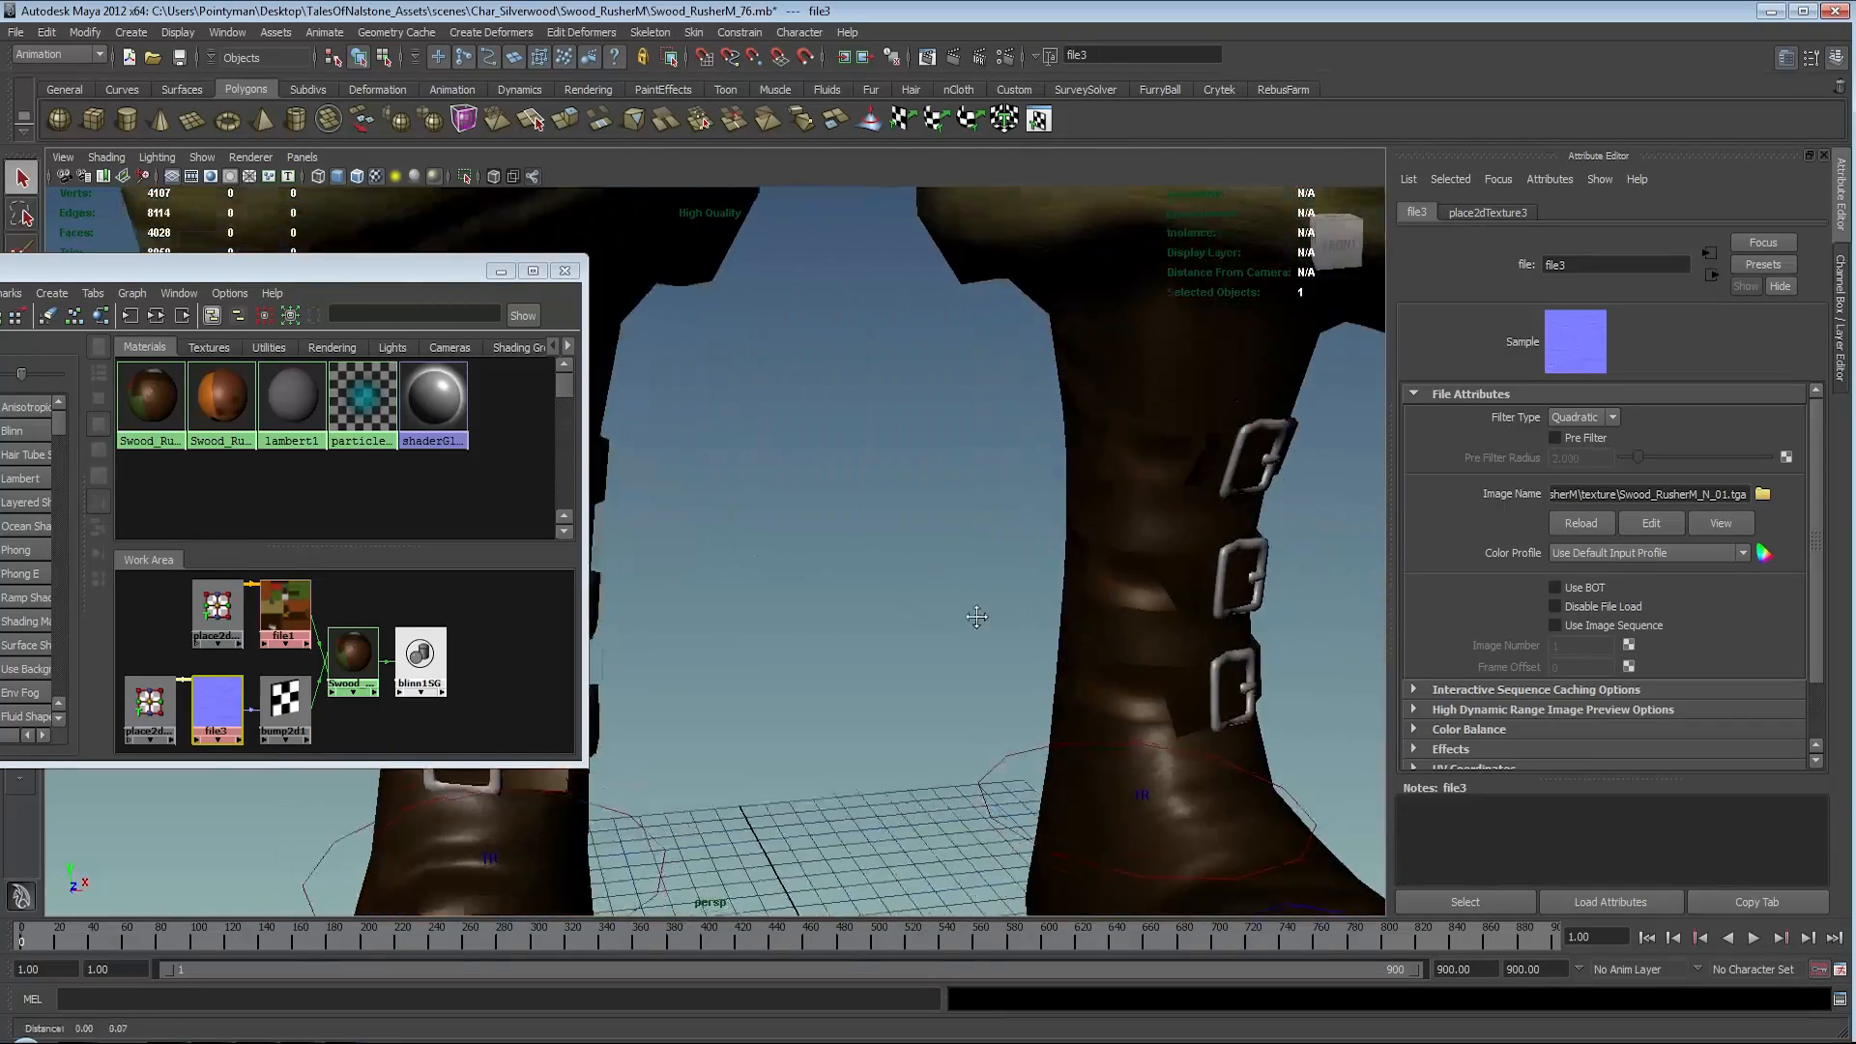
pyautogui.moveTo(976, 615); pyautogui.dragTo(950, 545)
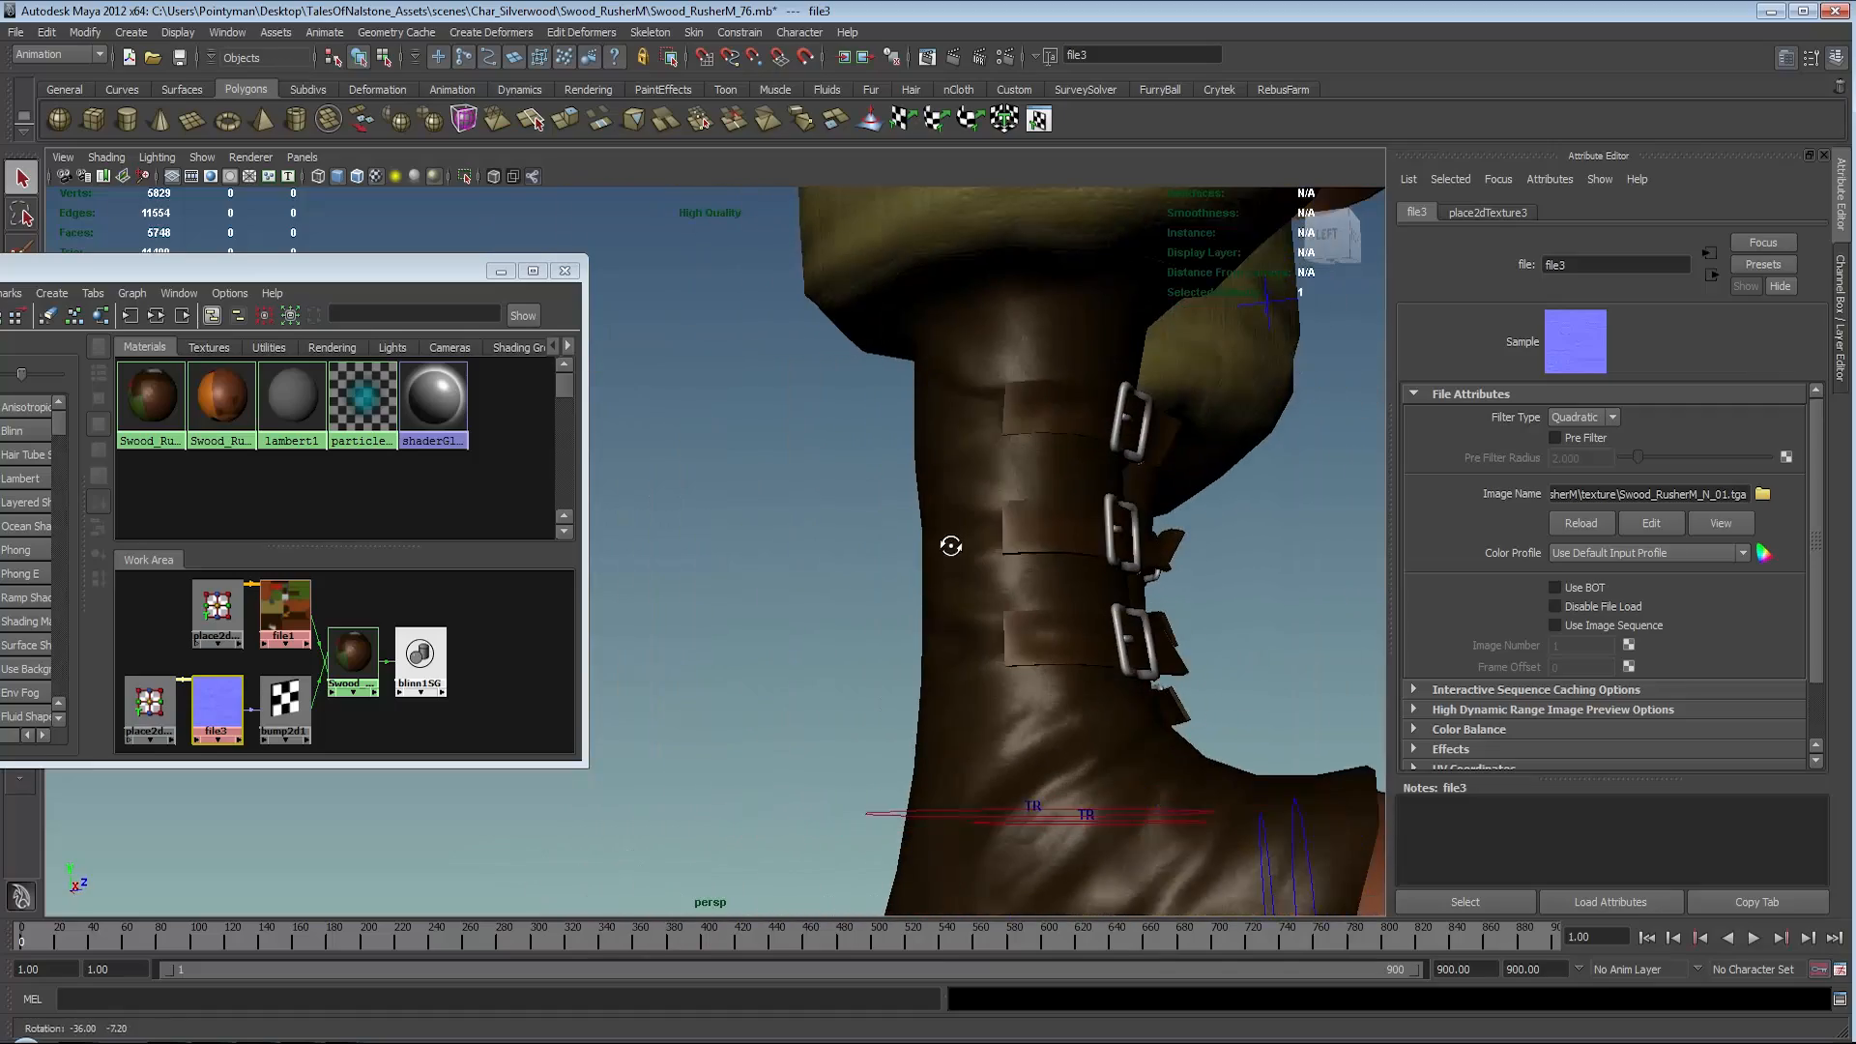